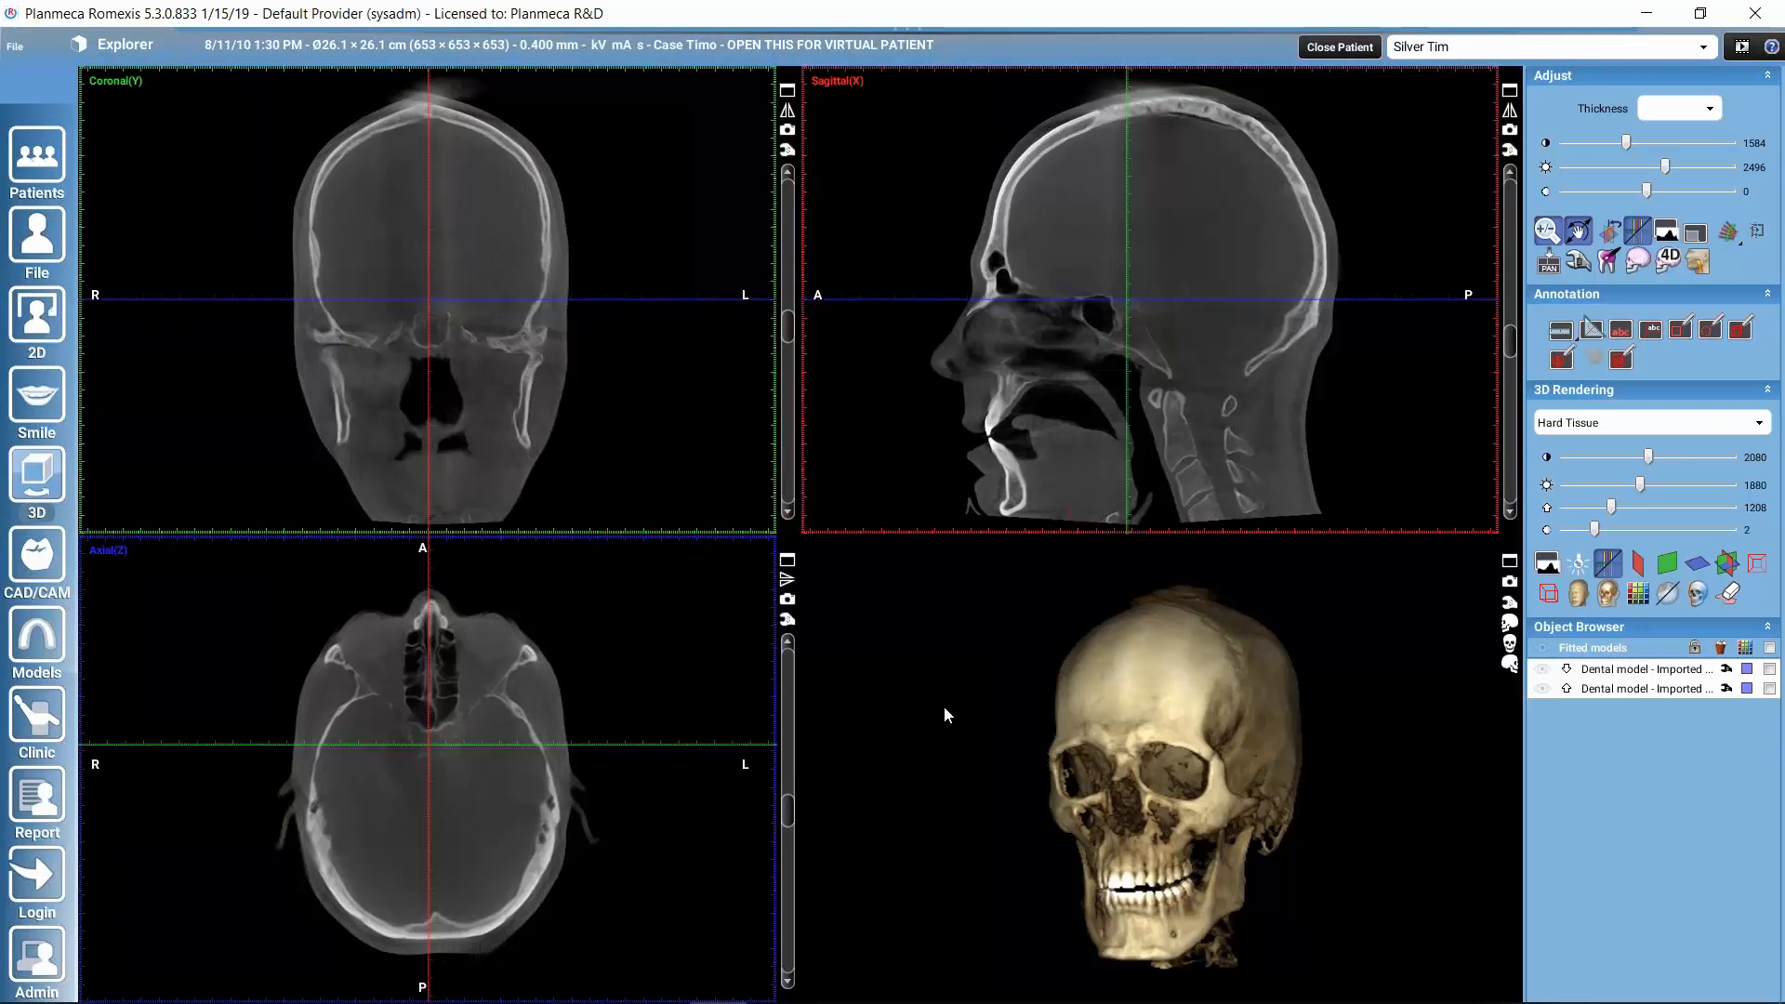
mouse_move(1175, 823)
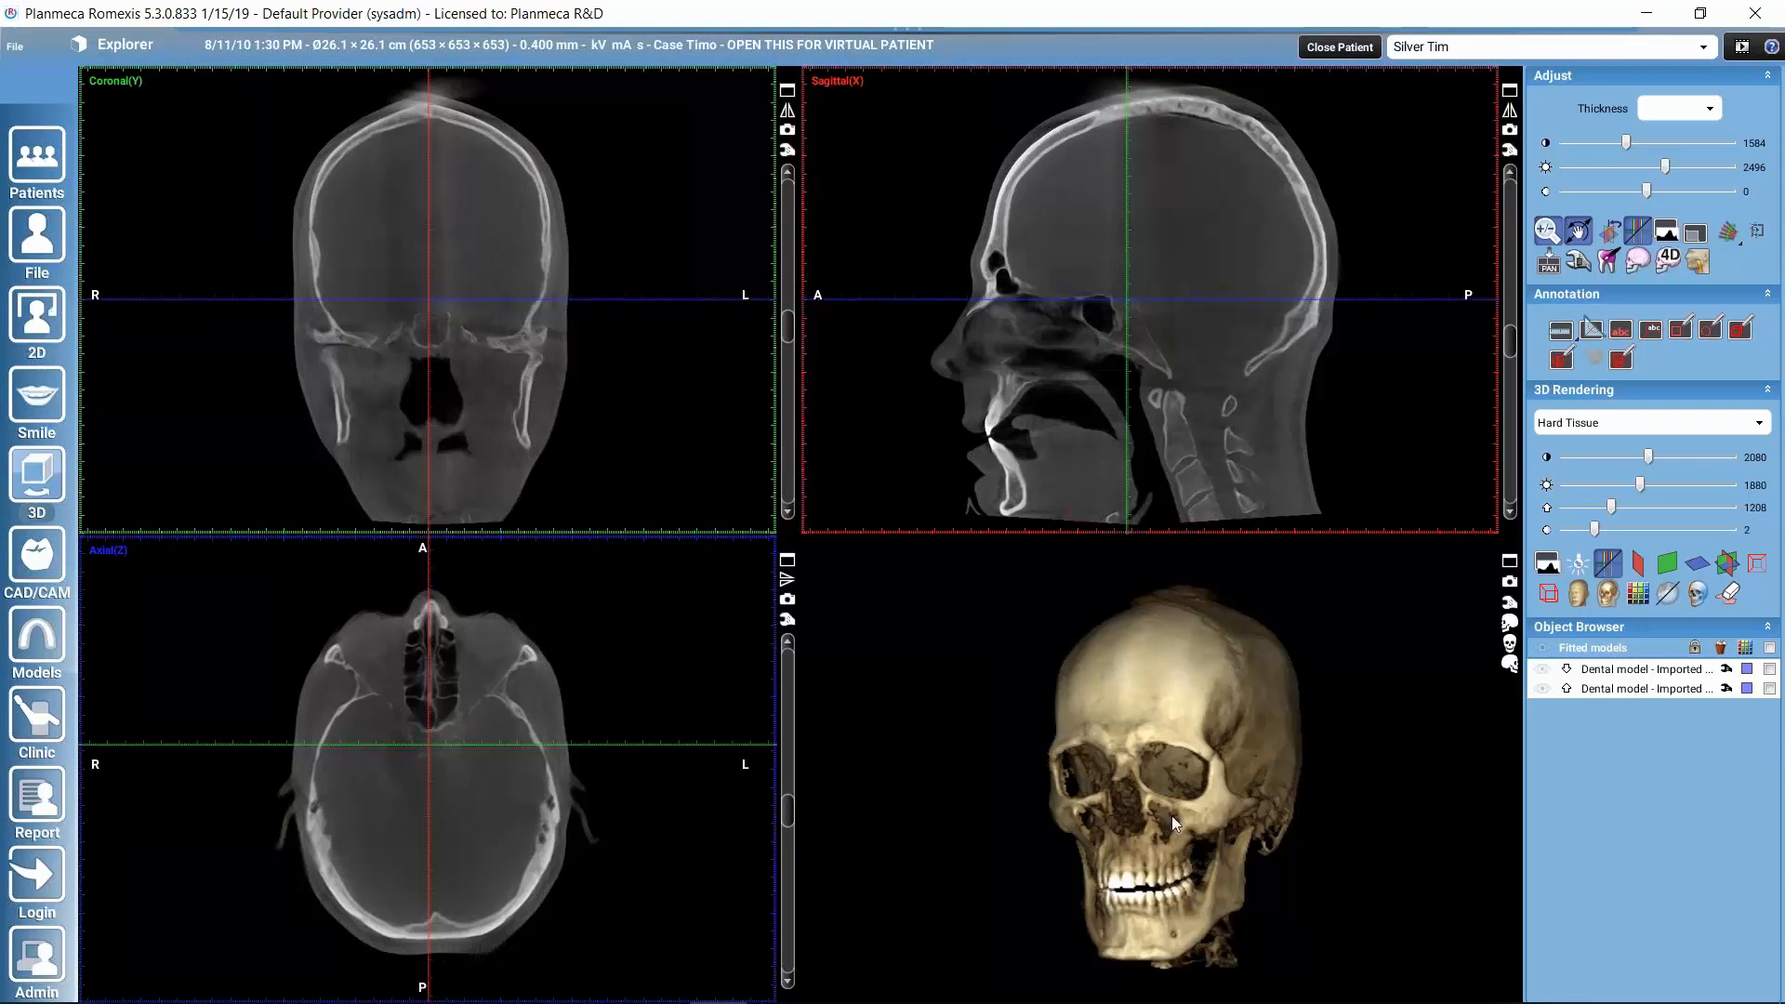
mouse_move(1267, 800)
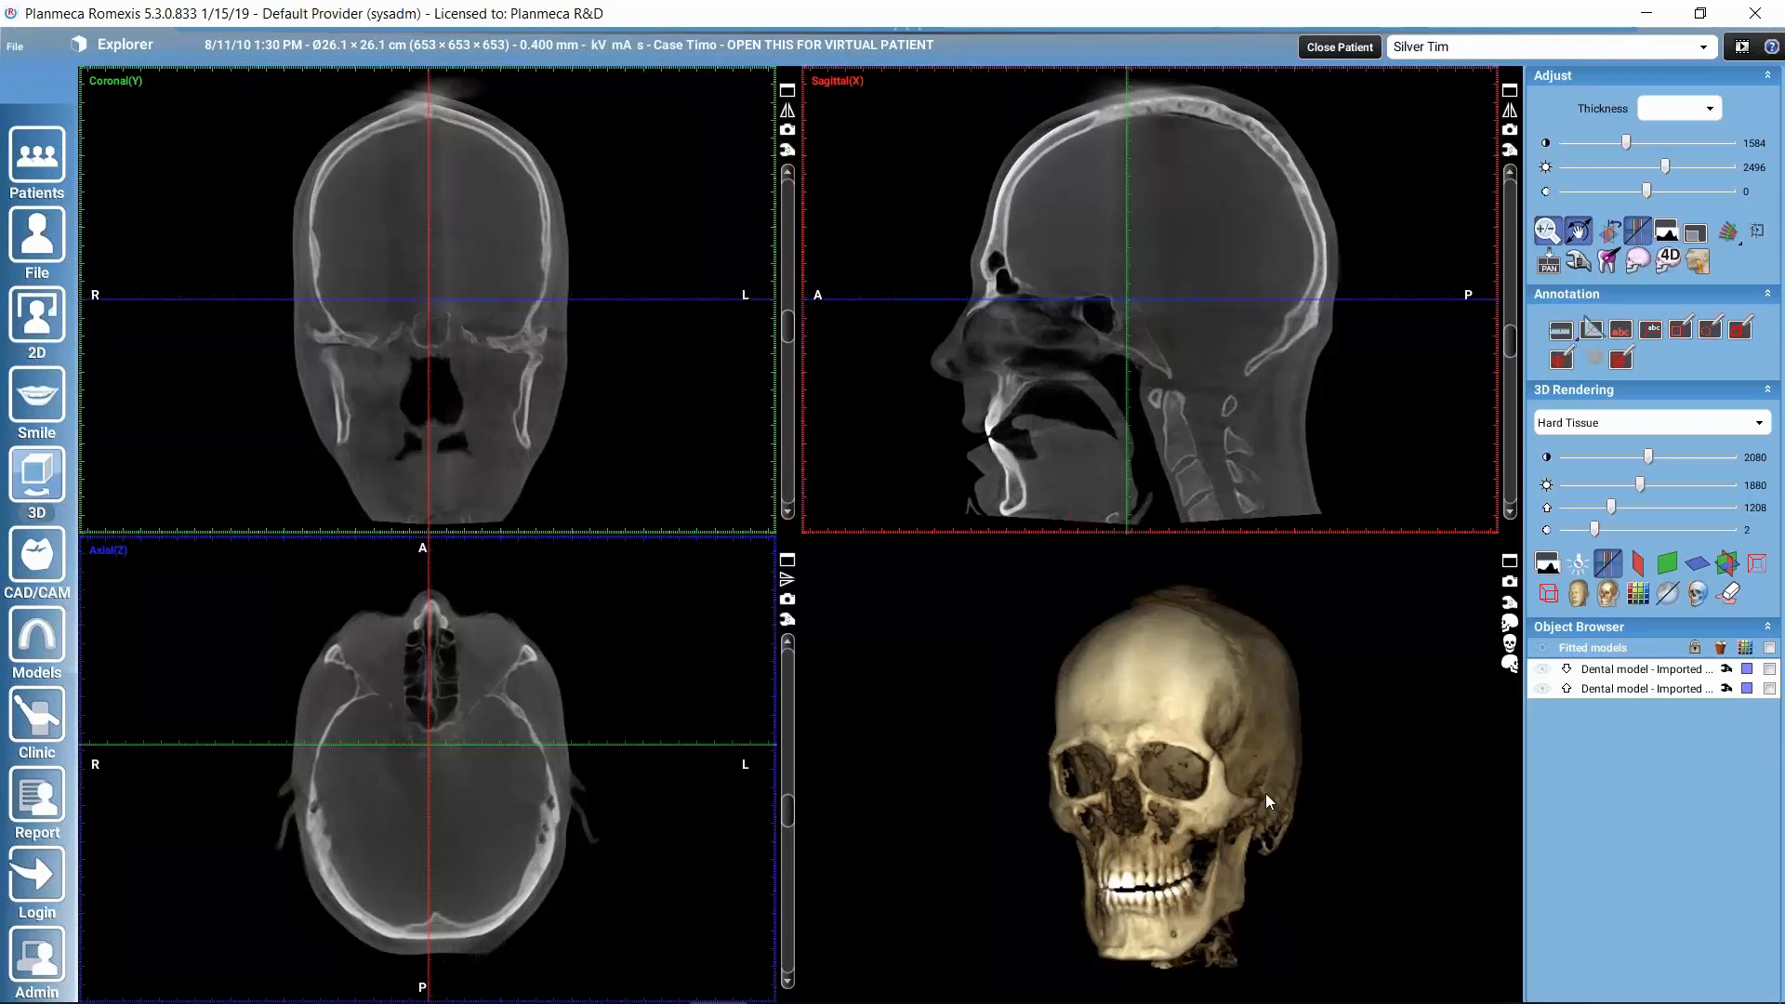
mouse_move(1069, 814)
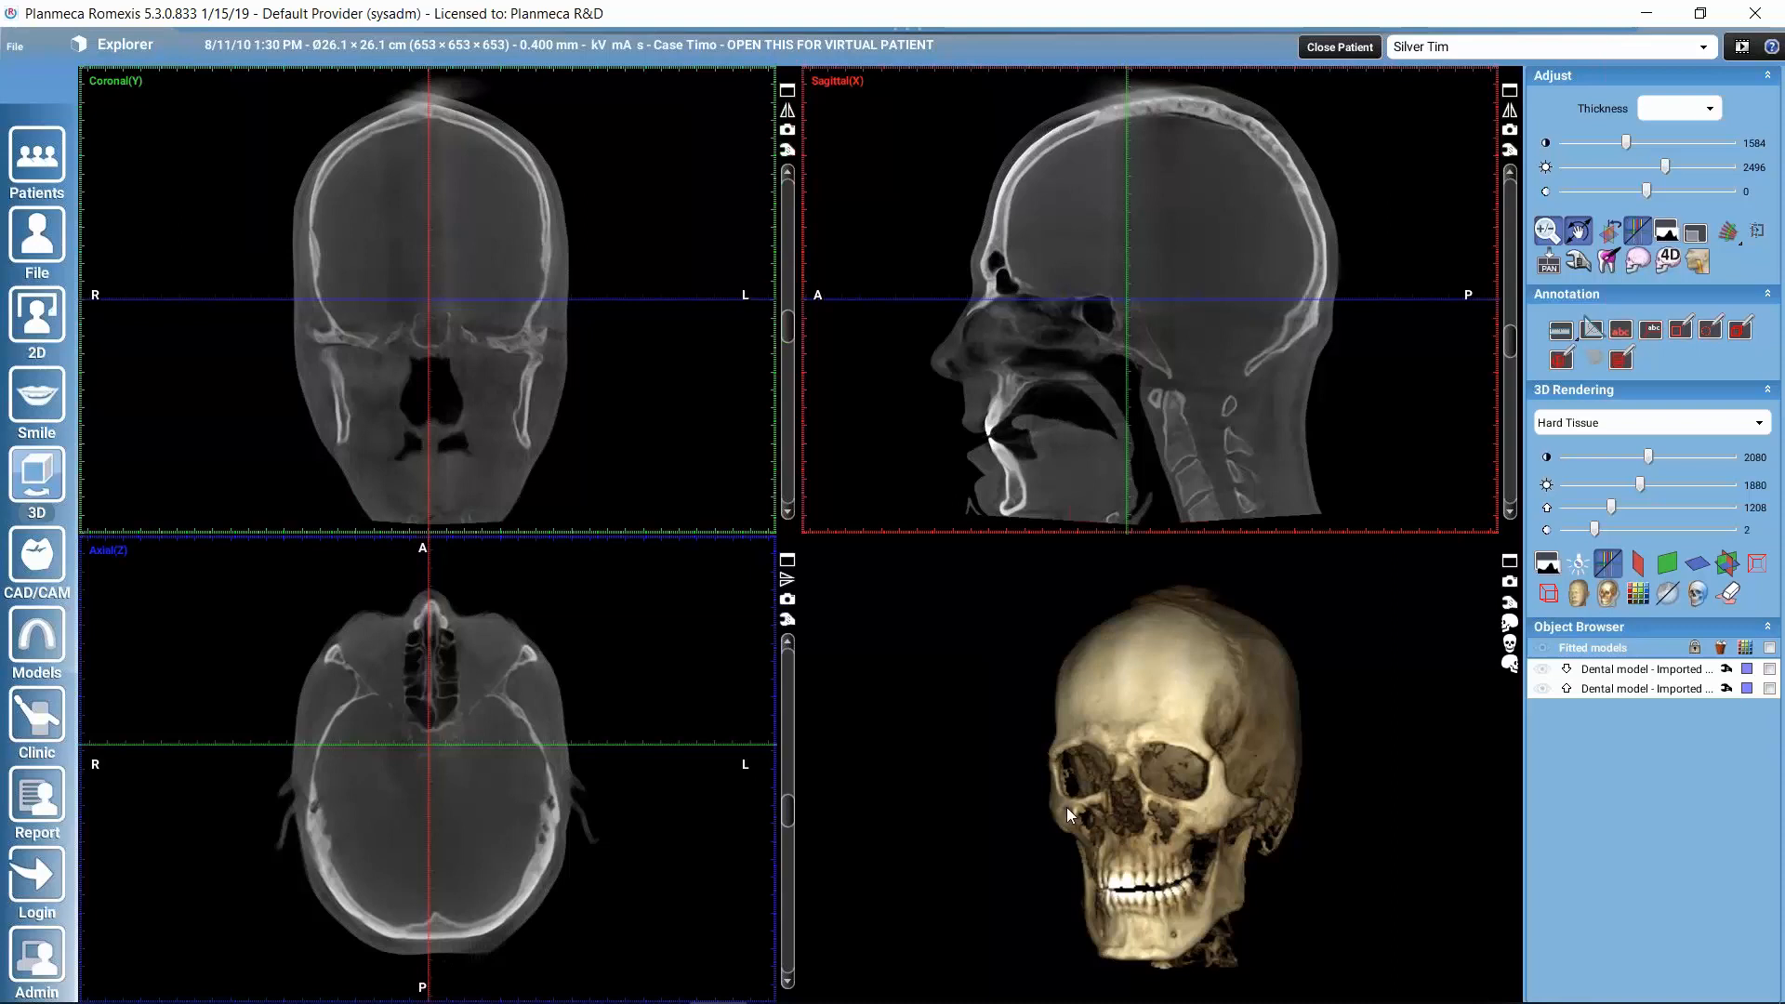
mouse_move(148, 168)
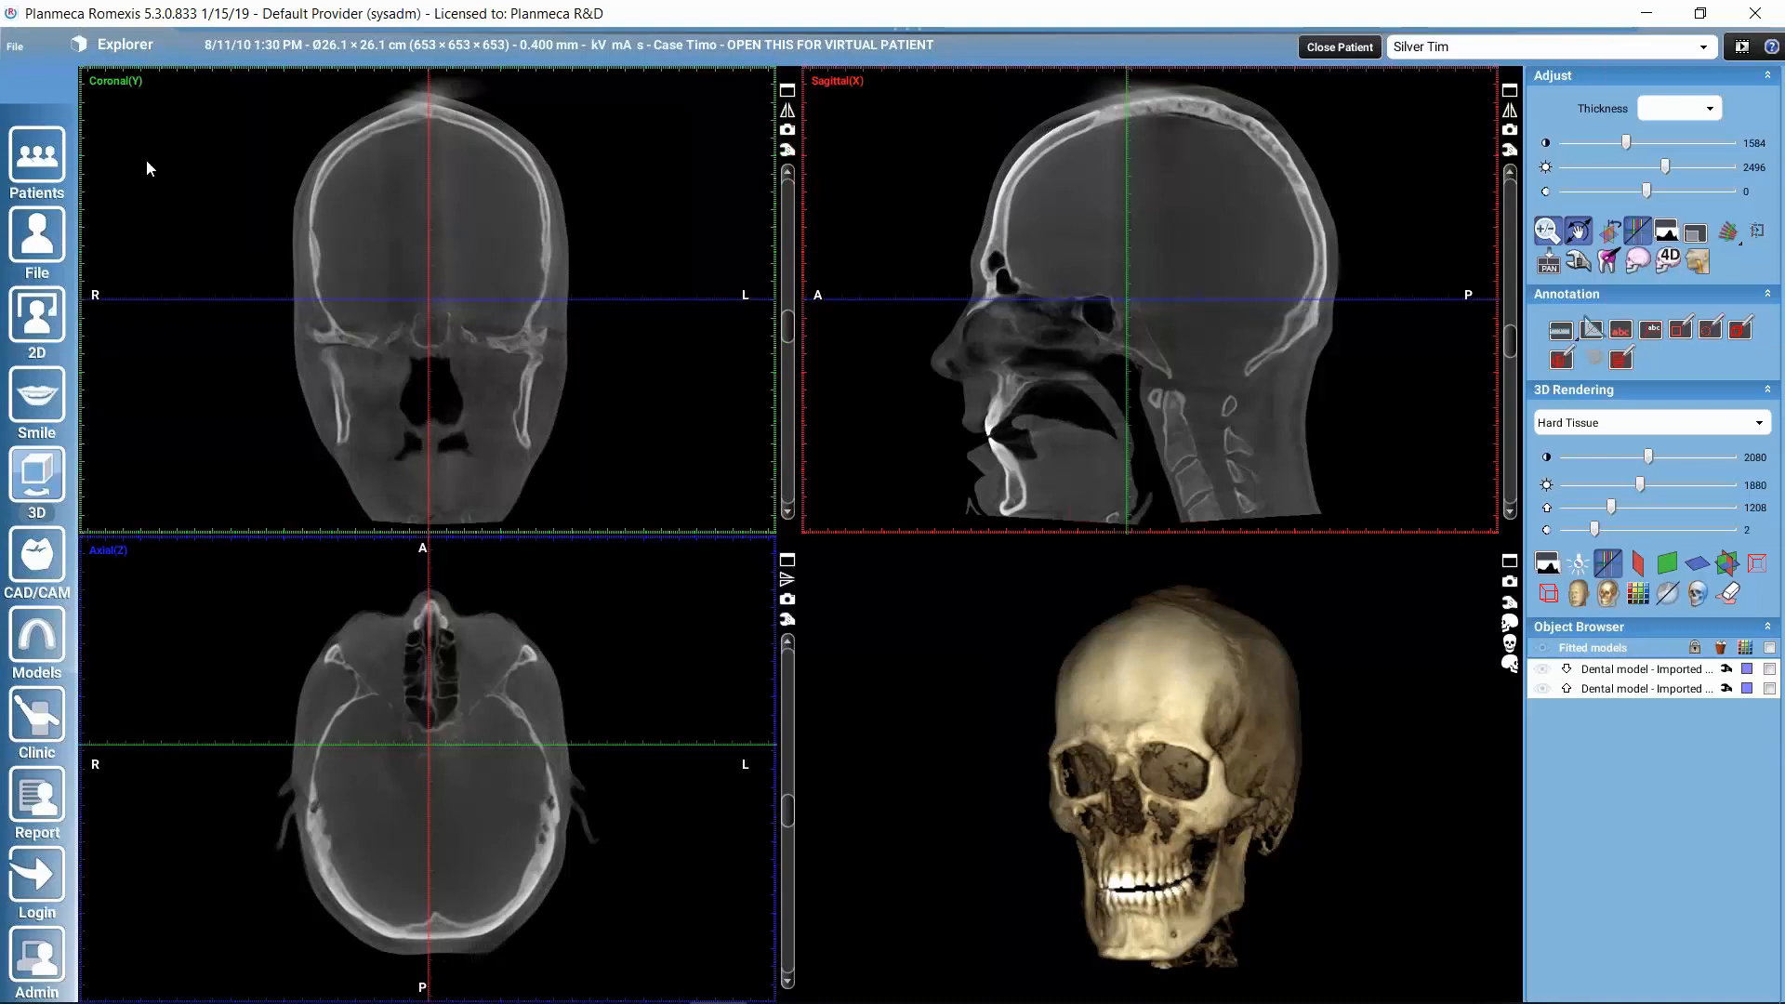
mouse_move(872, 607)
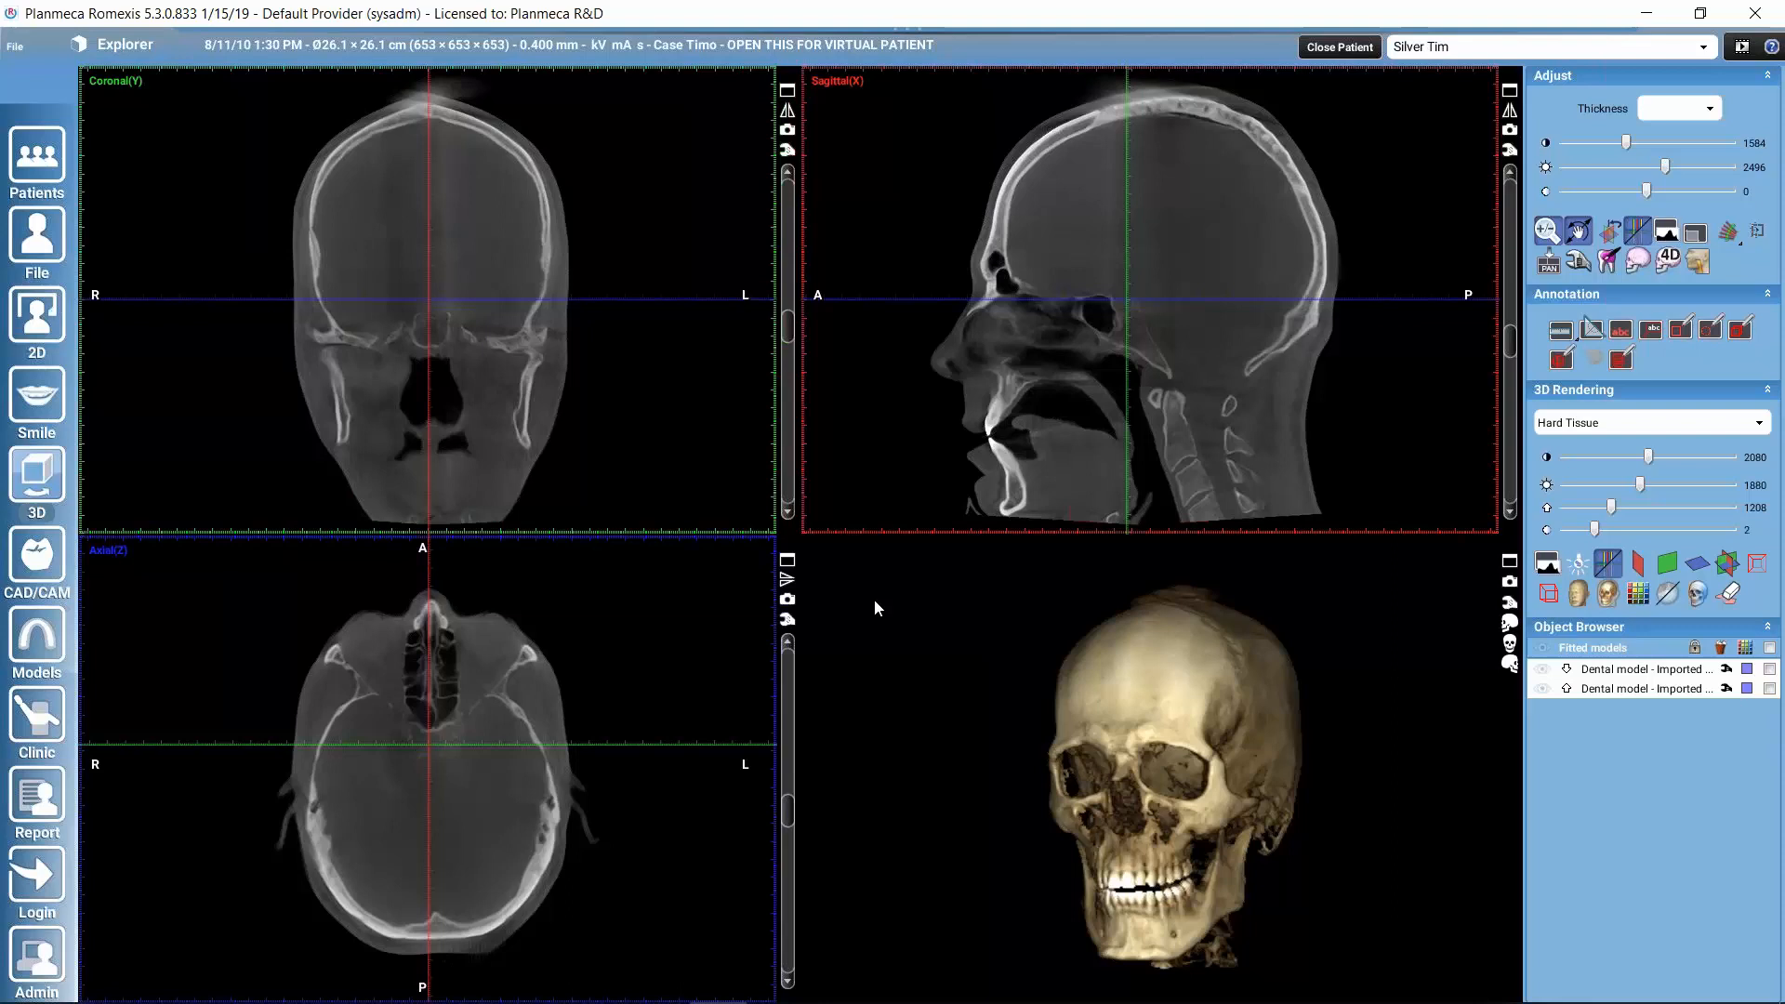
mouse_move(511, 458)
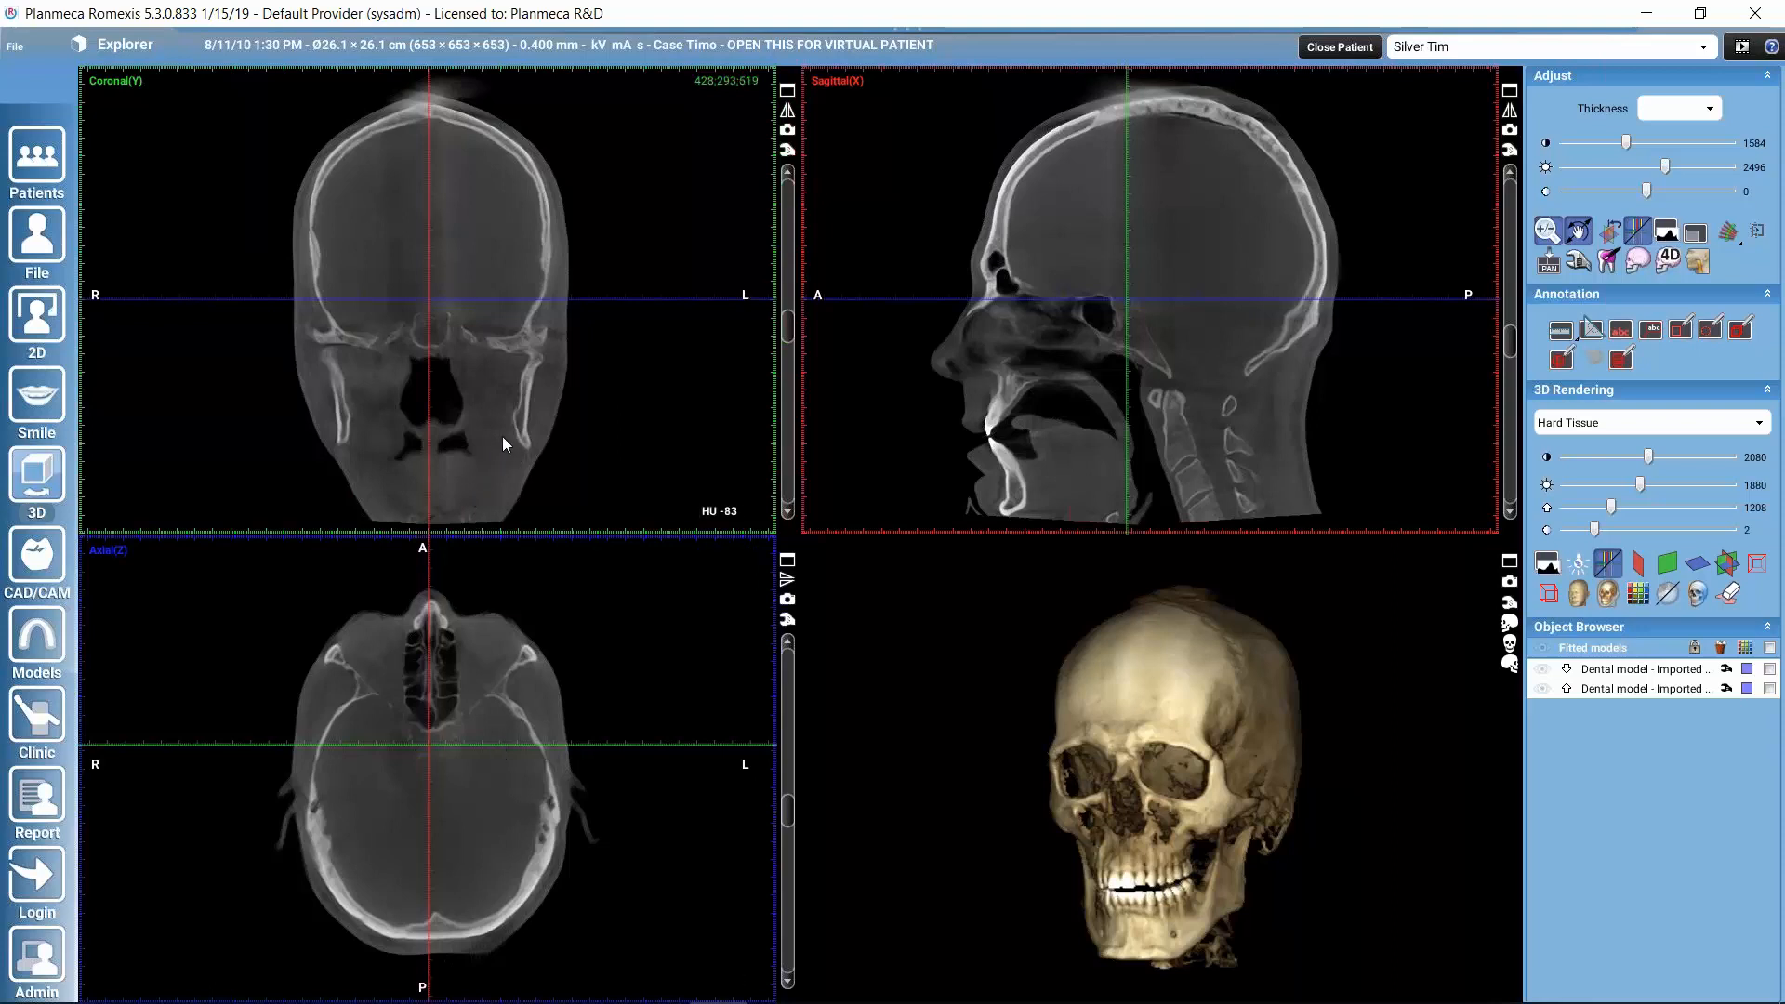
mouse_move(446, 852)
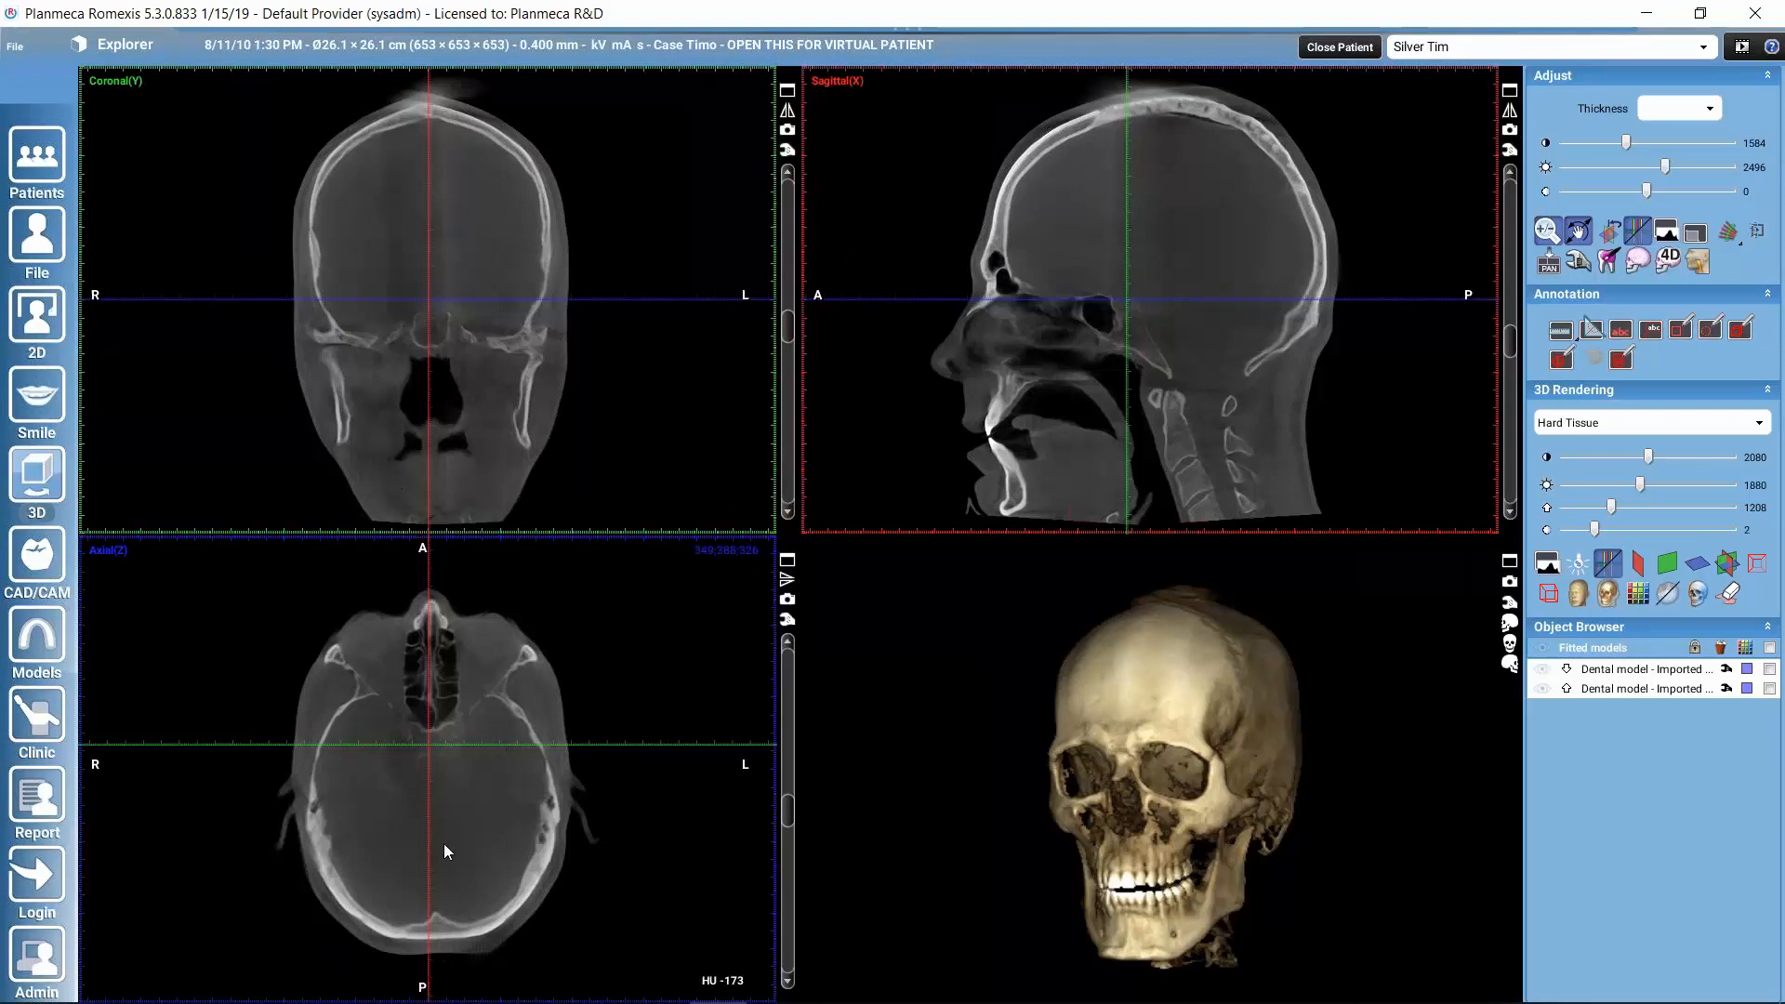
mouse_move(544, 329)
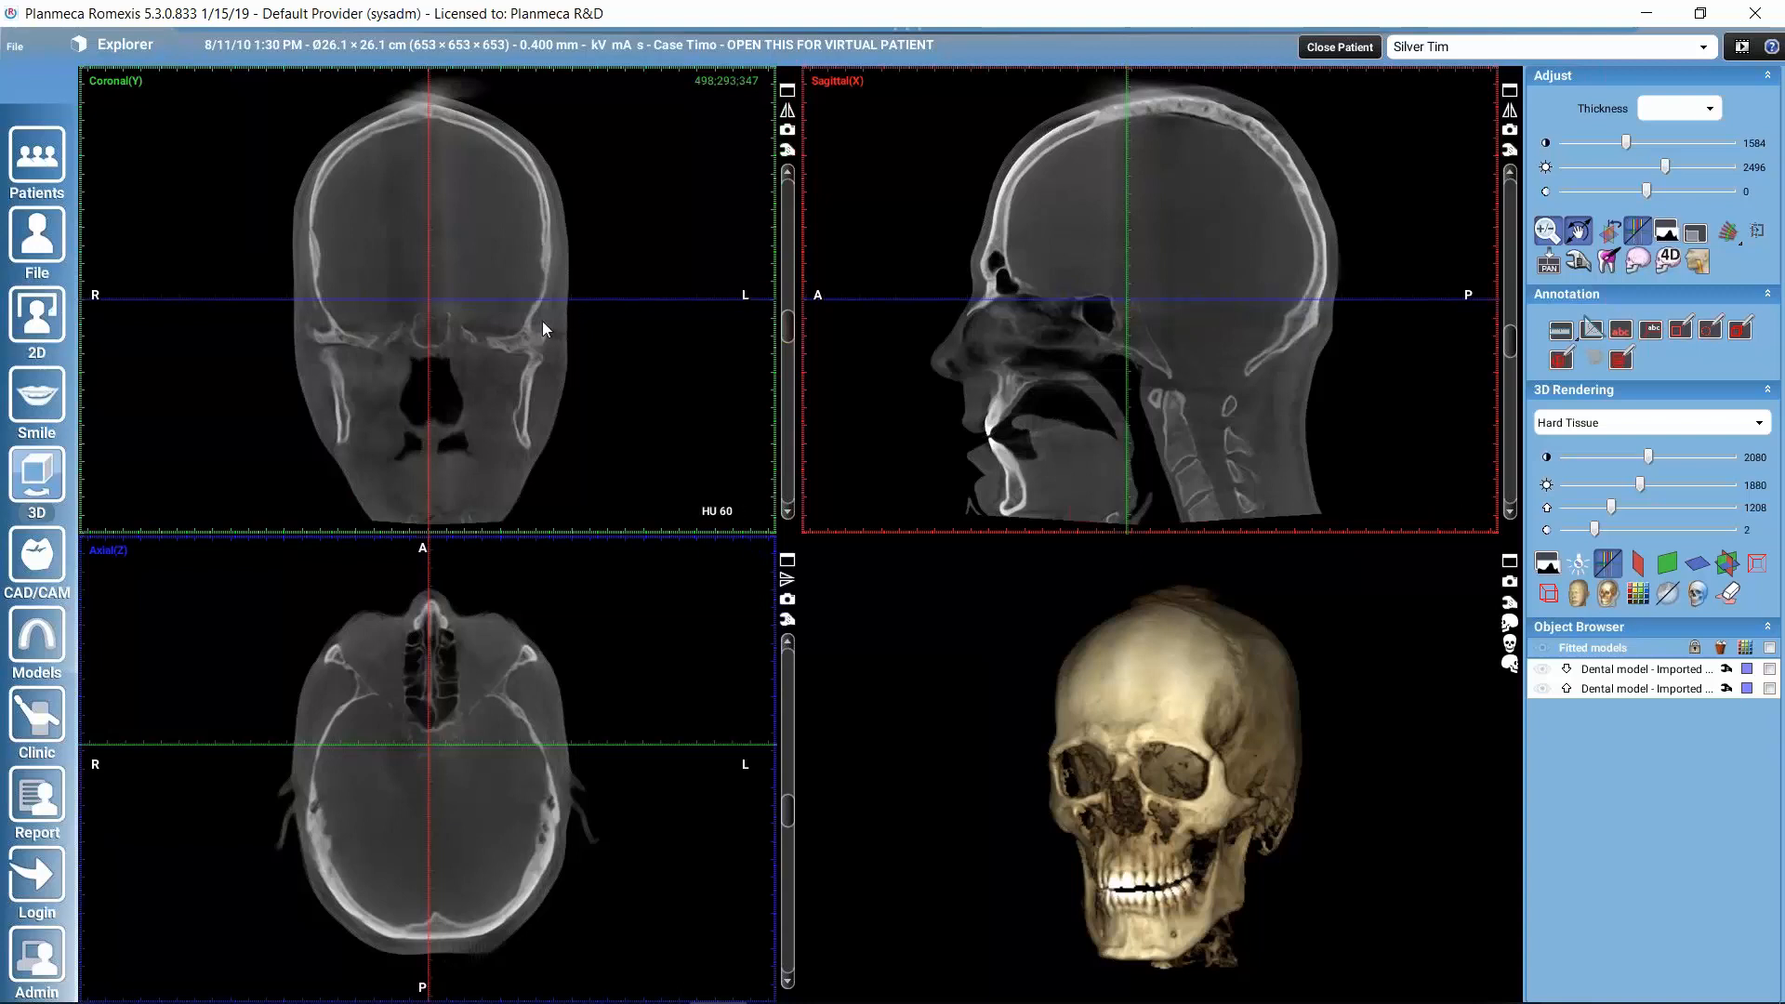
mouse_move(490, 386)
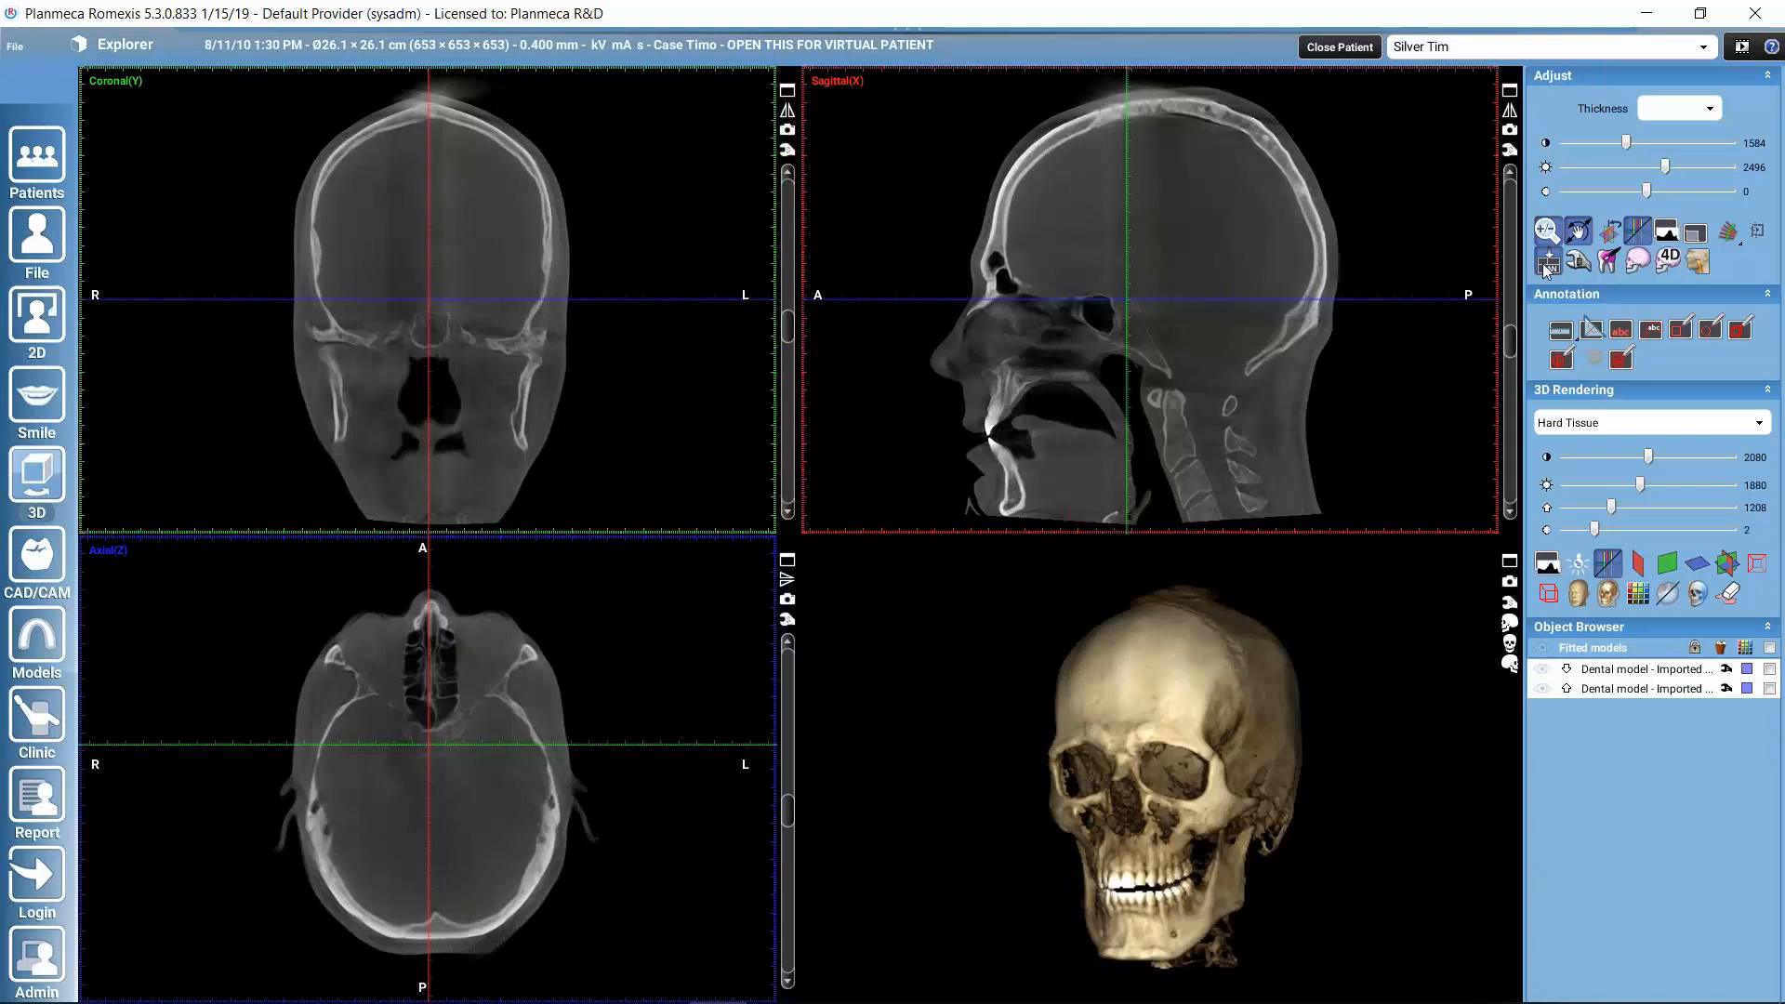
mouse_move(1548, 259)
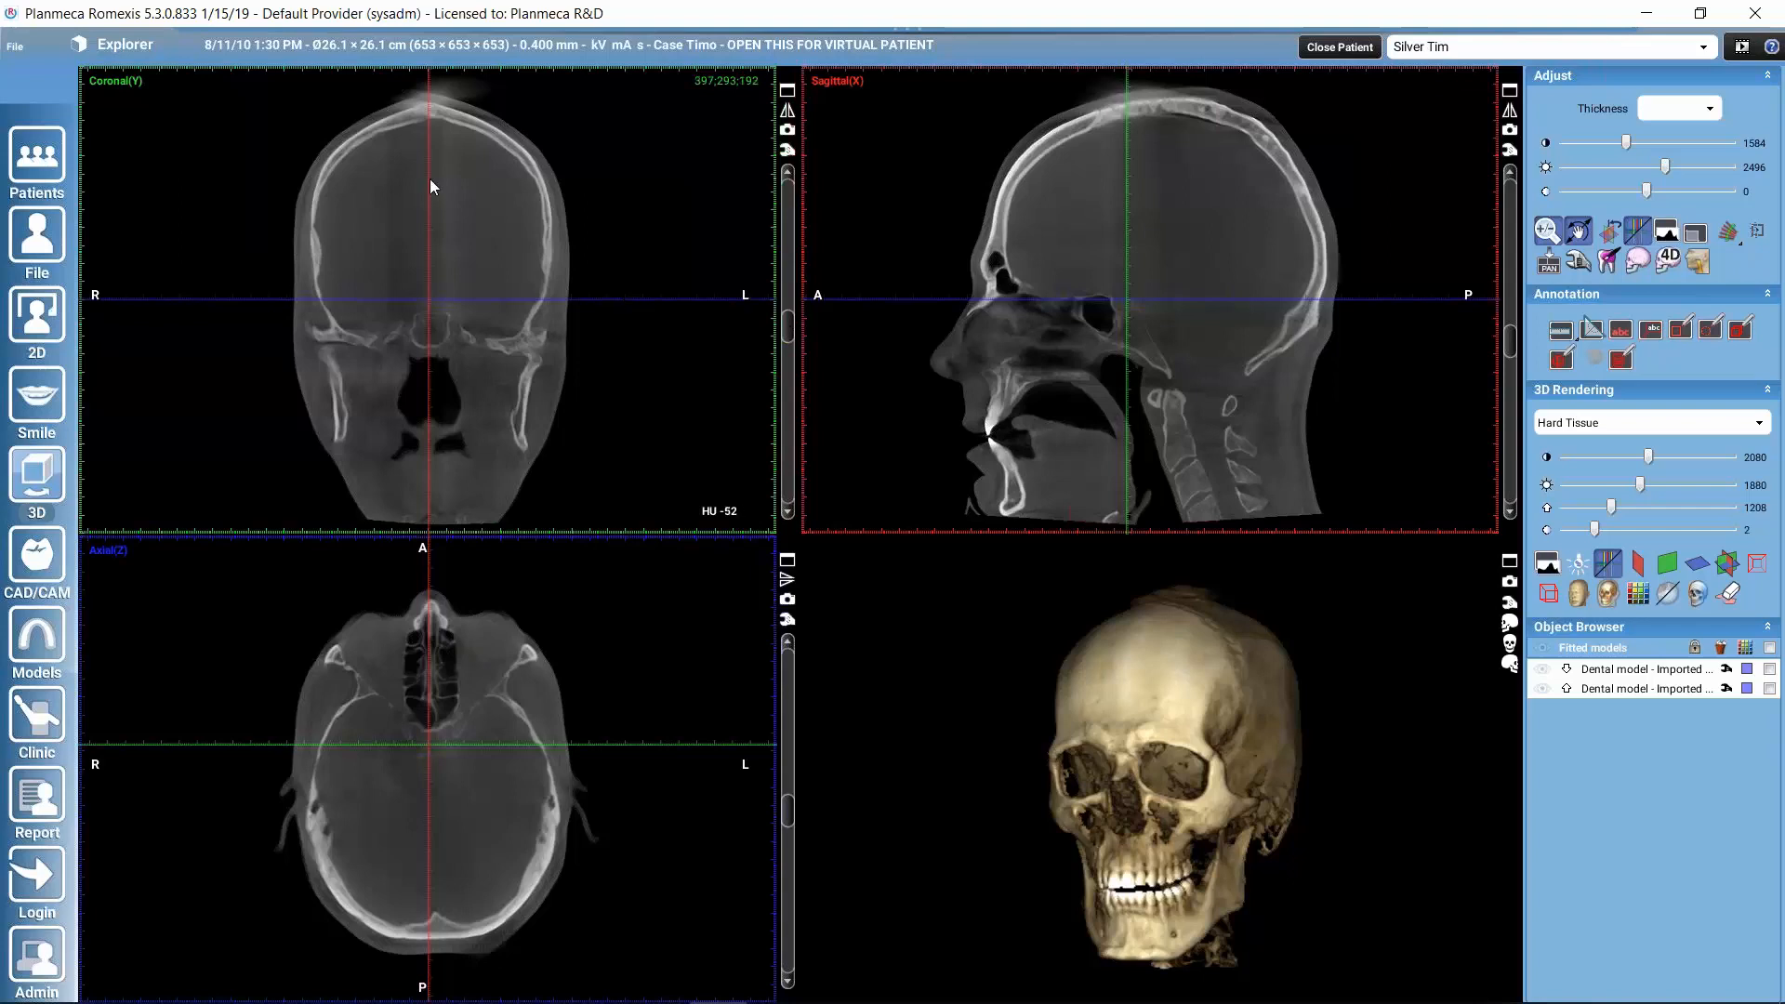
Switch the 3D module to the TMJ submodule from the submodule list.
left_click(126, 44)
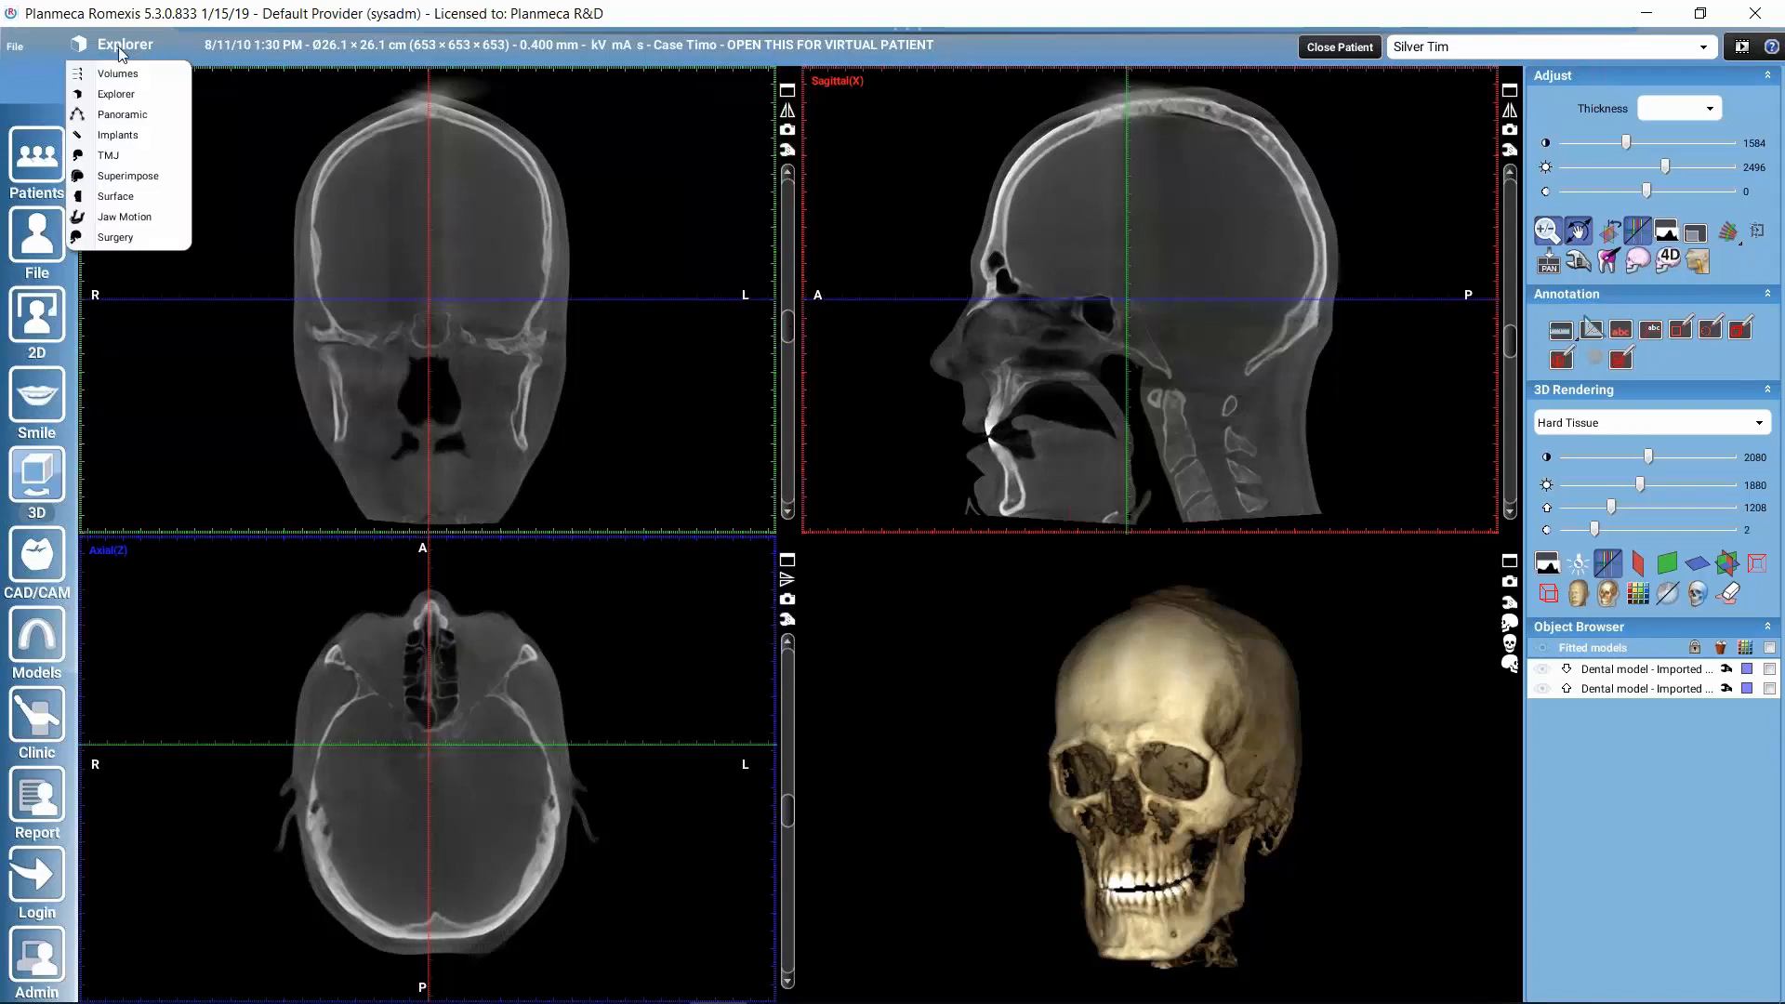
mouse_move(108, 155)
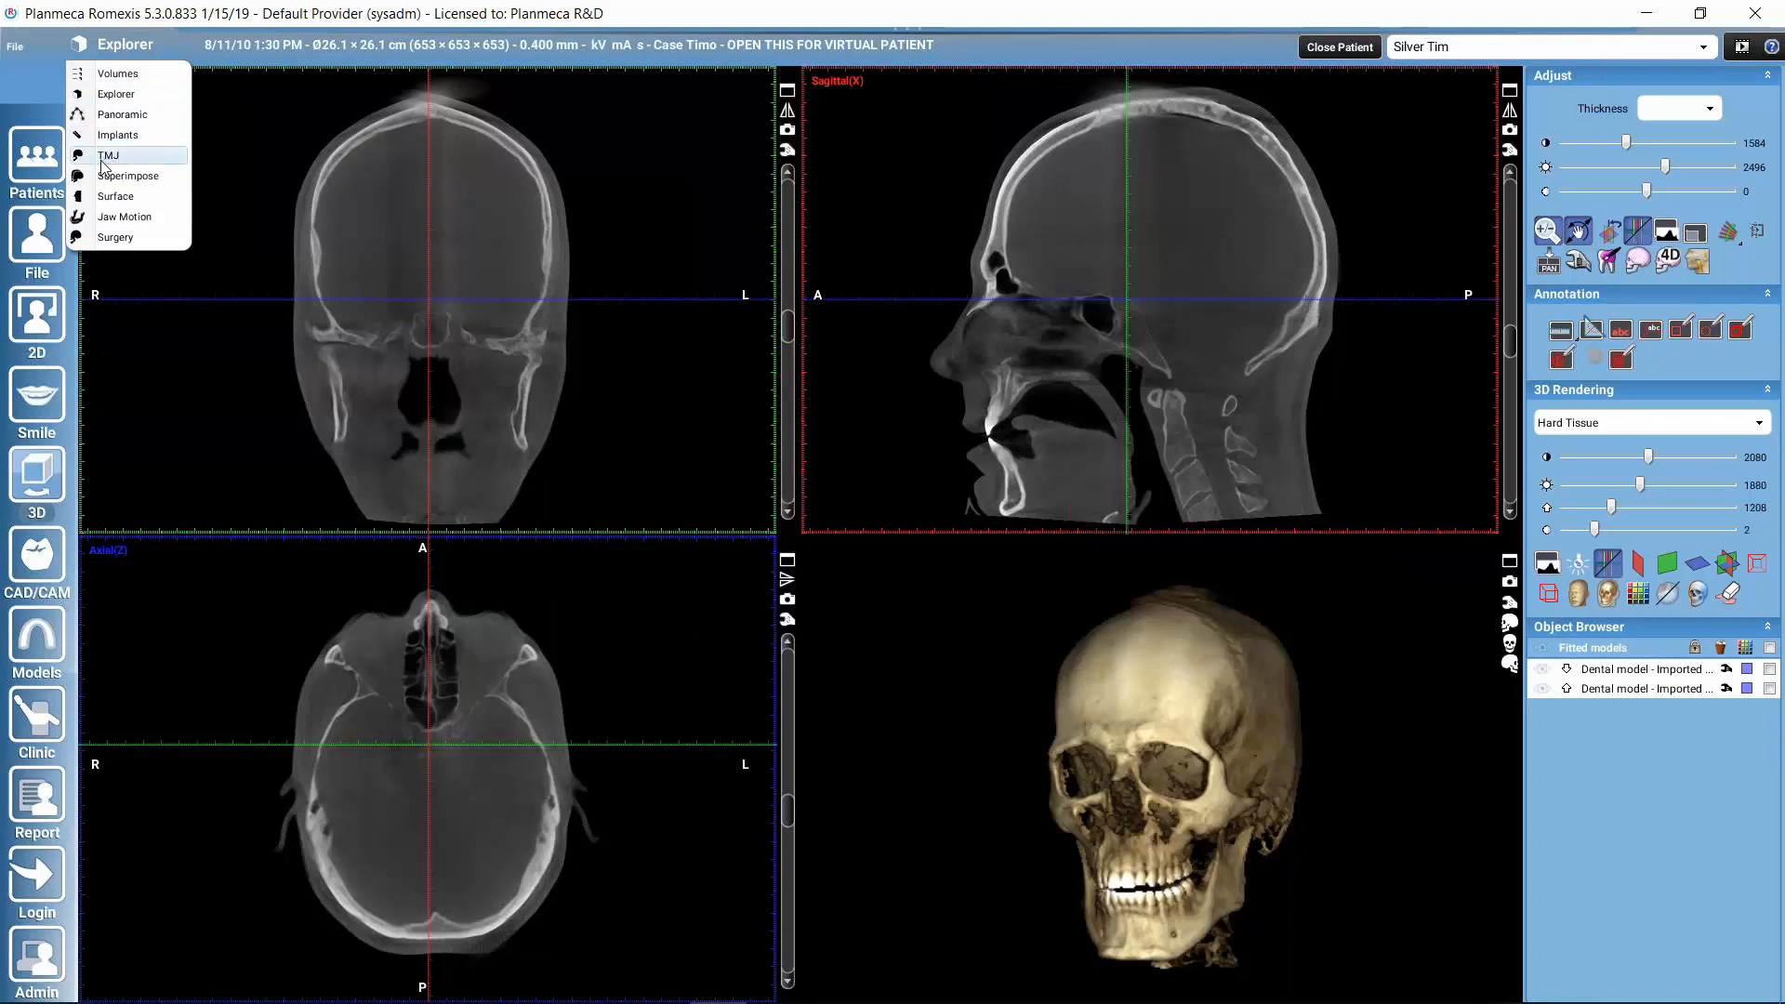
left_click(108, 155)
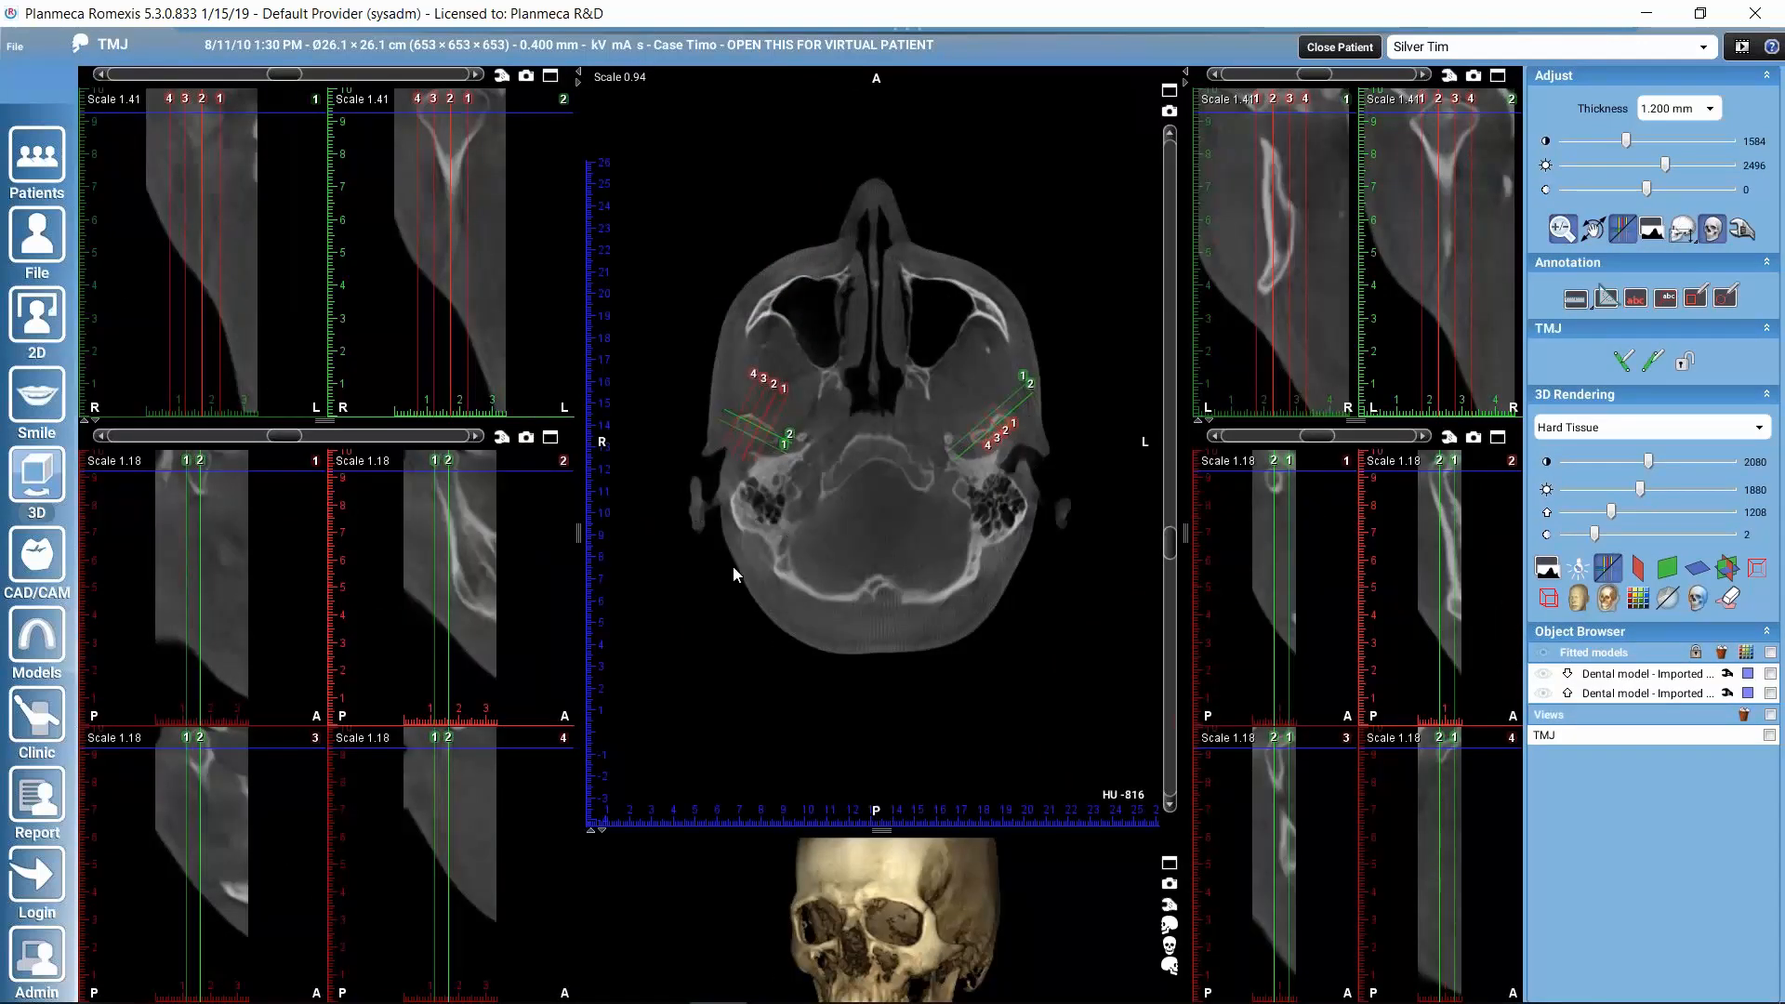
mouse_move(242, 305)
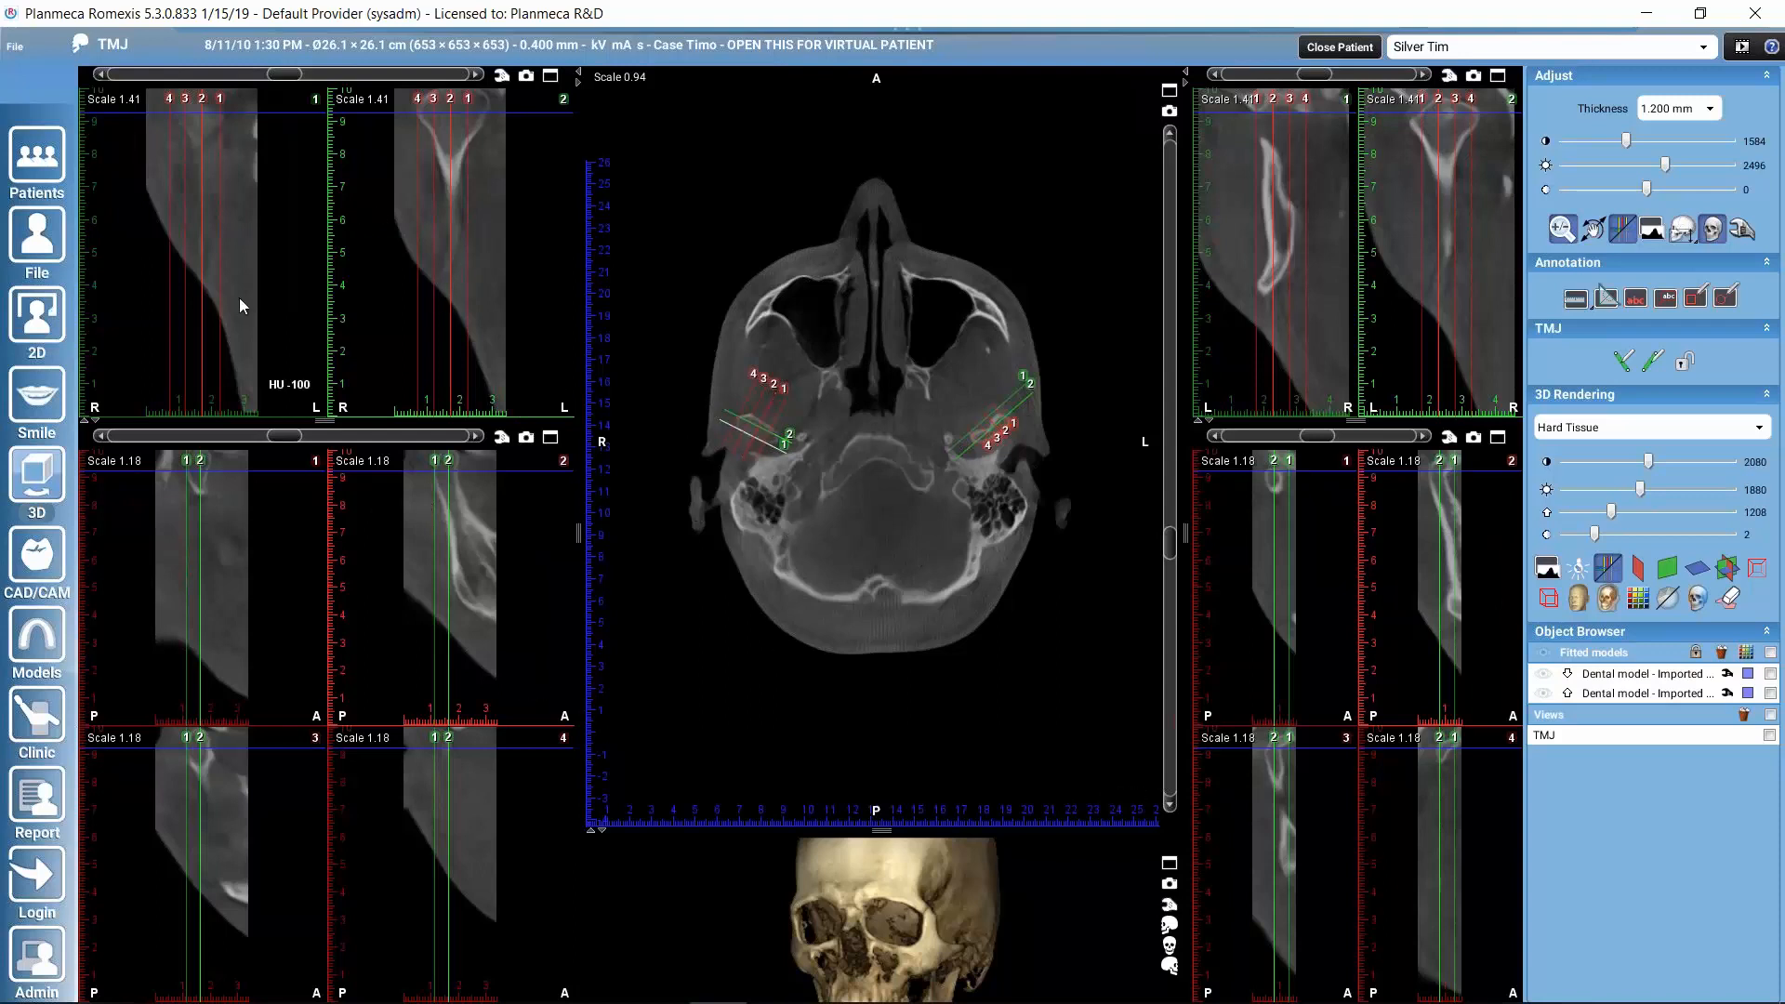
mouse_move(1312, 655)
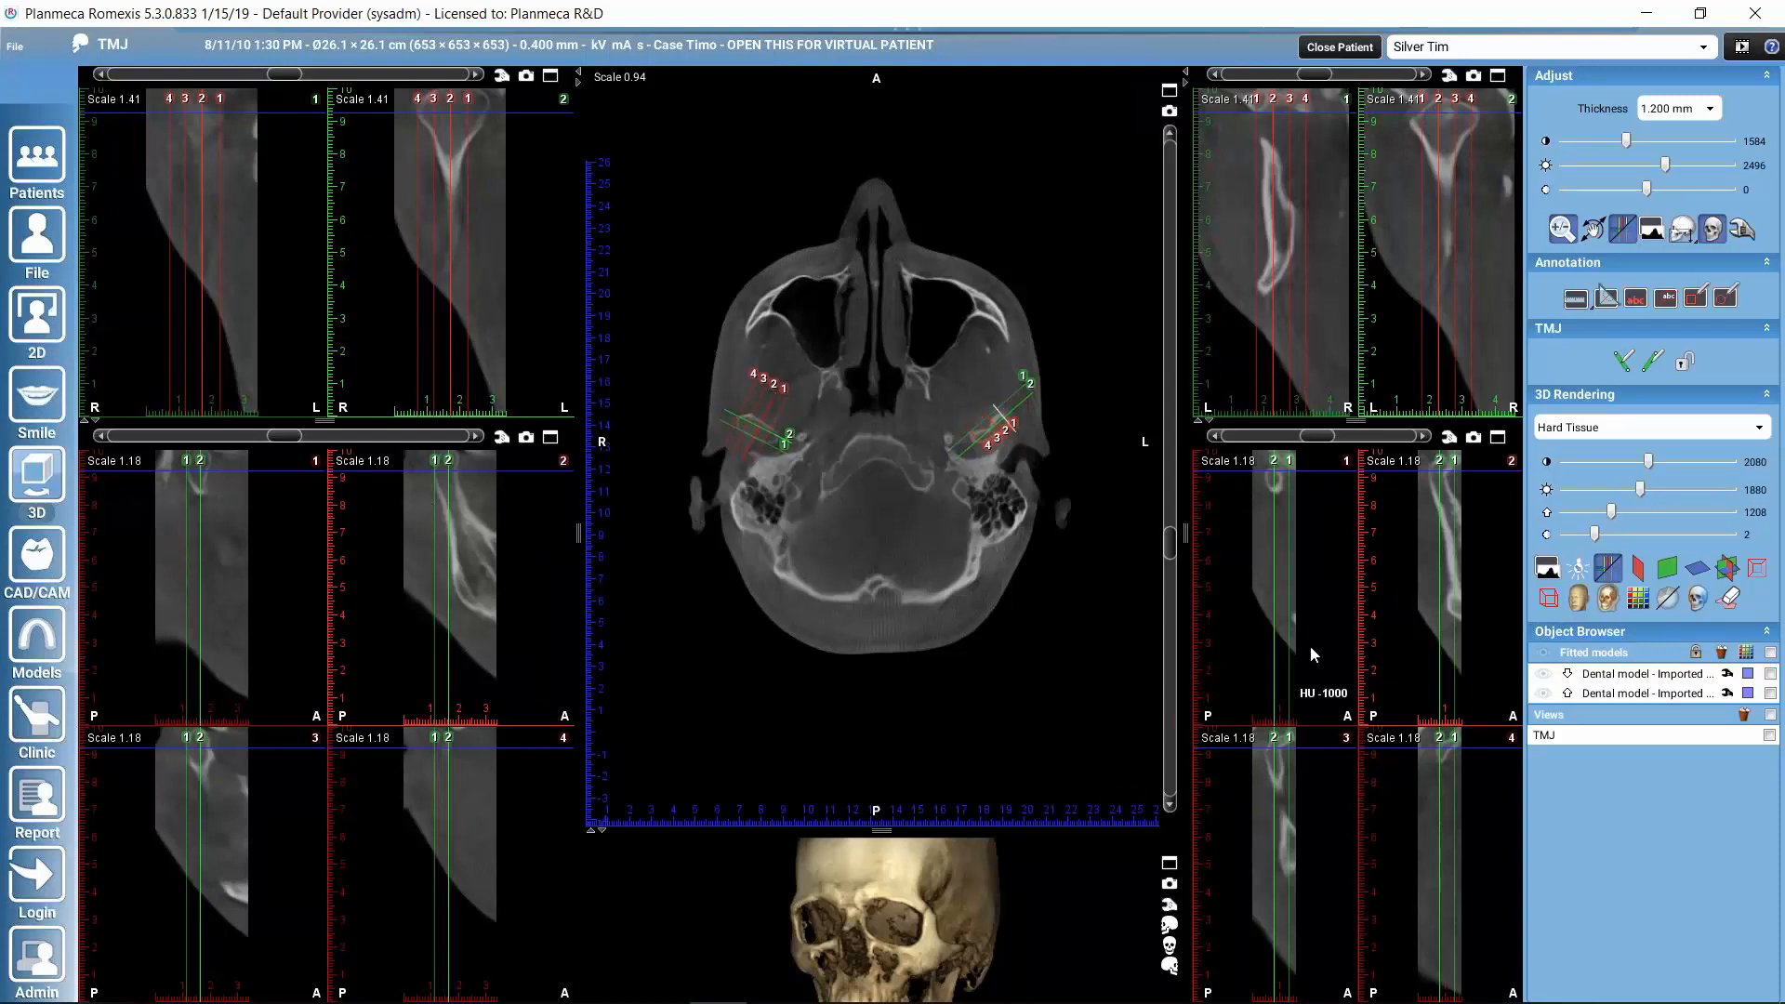
mouse_move(931, 605)
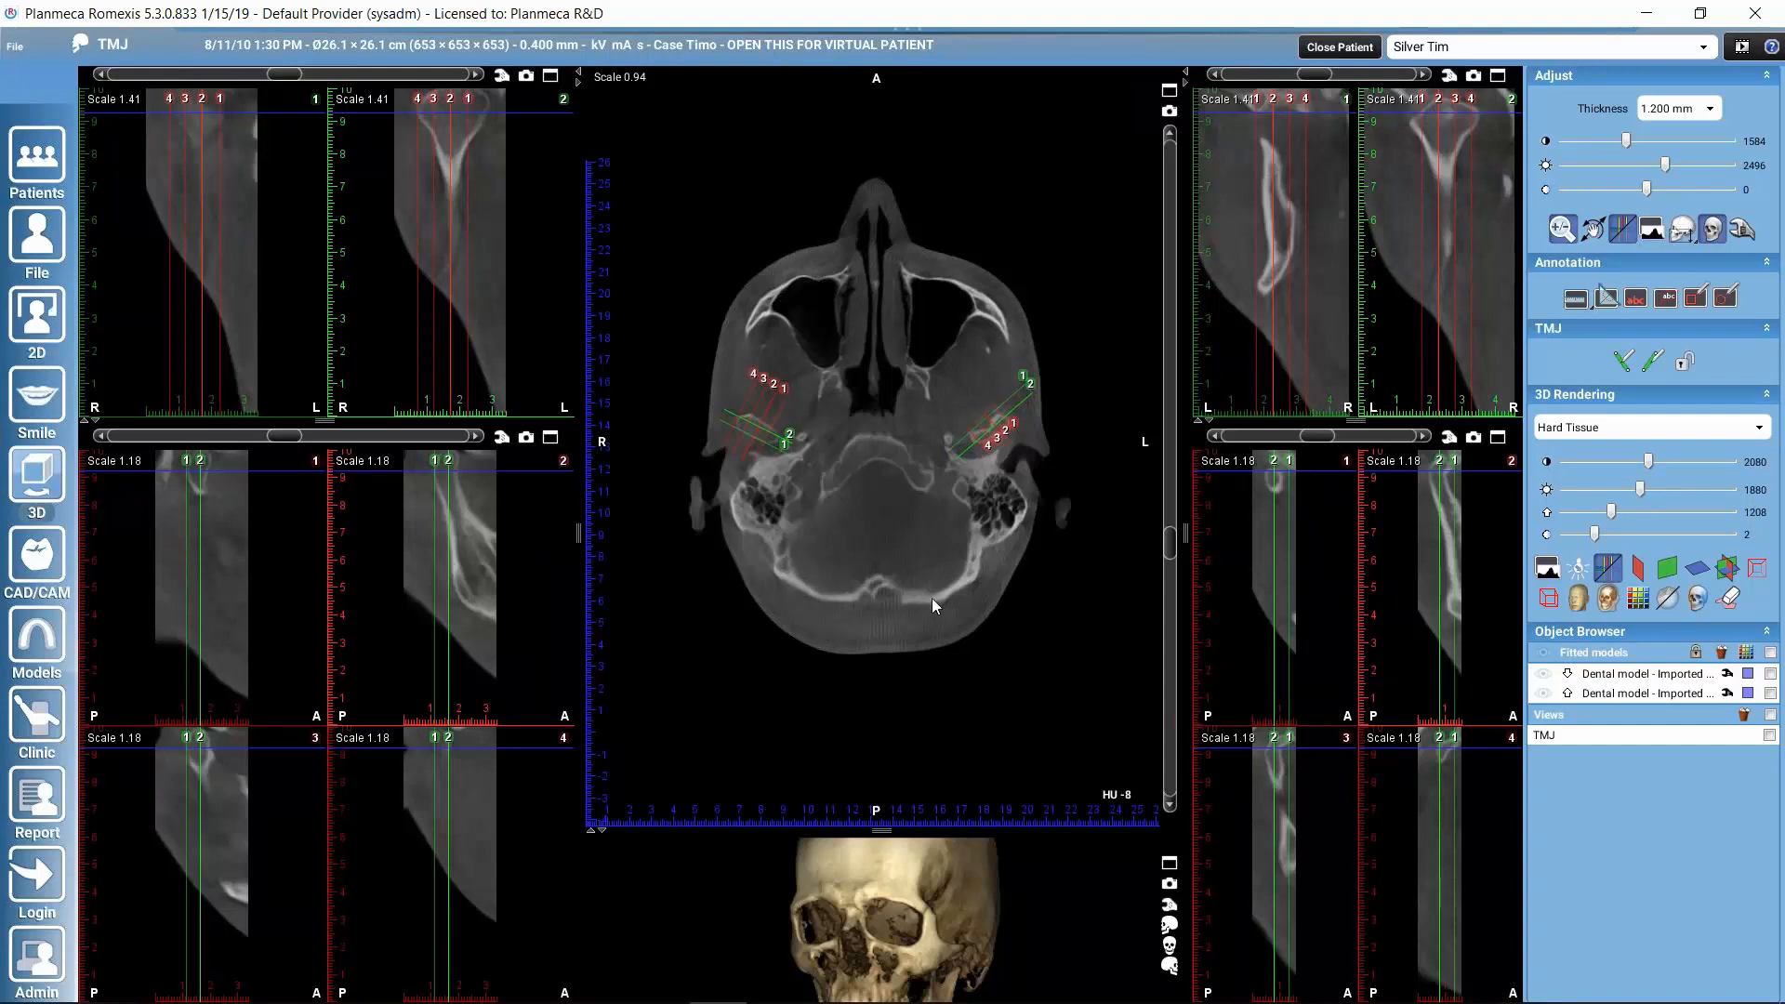
mouse_move(806, 267)
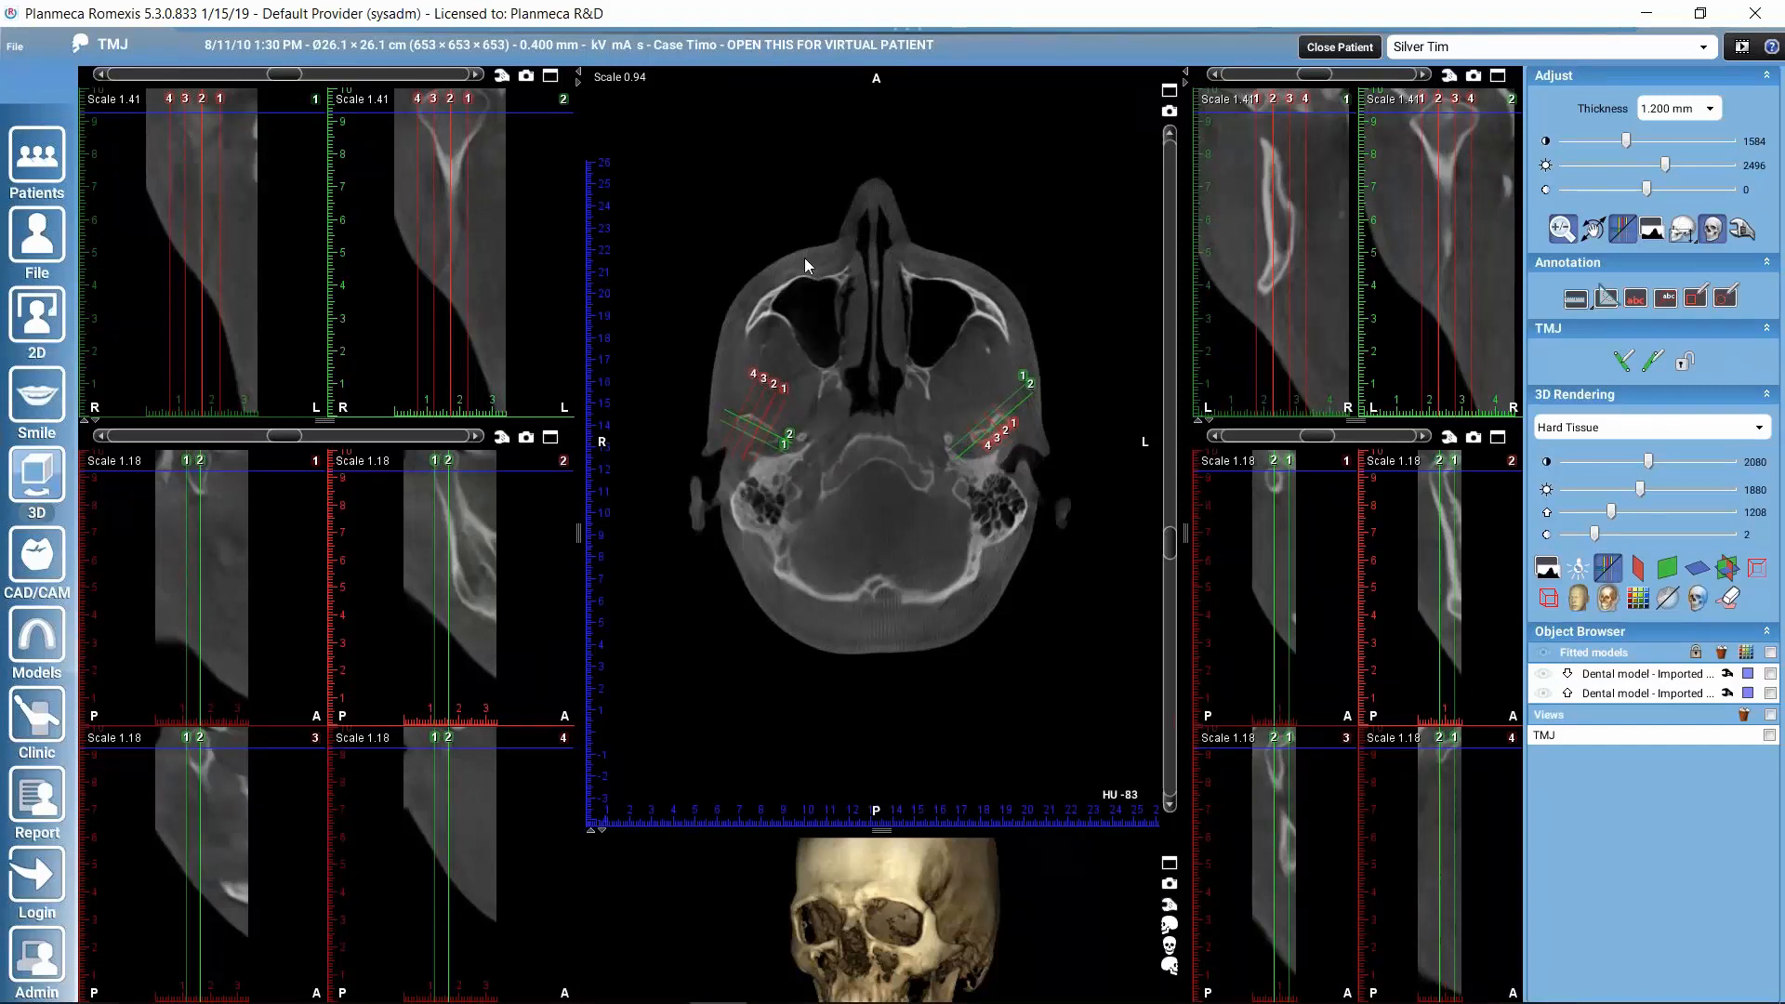
mouse_move(875, 329)
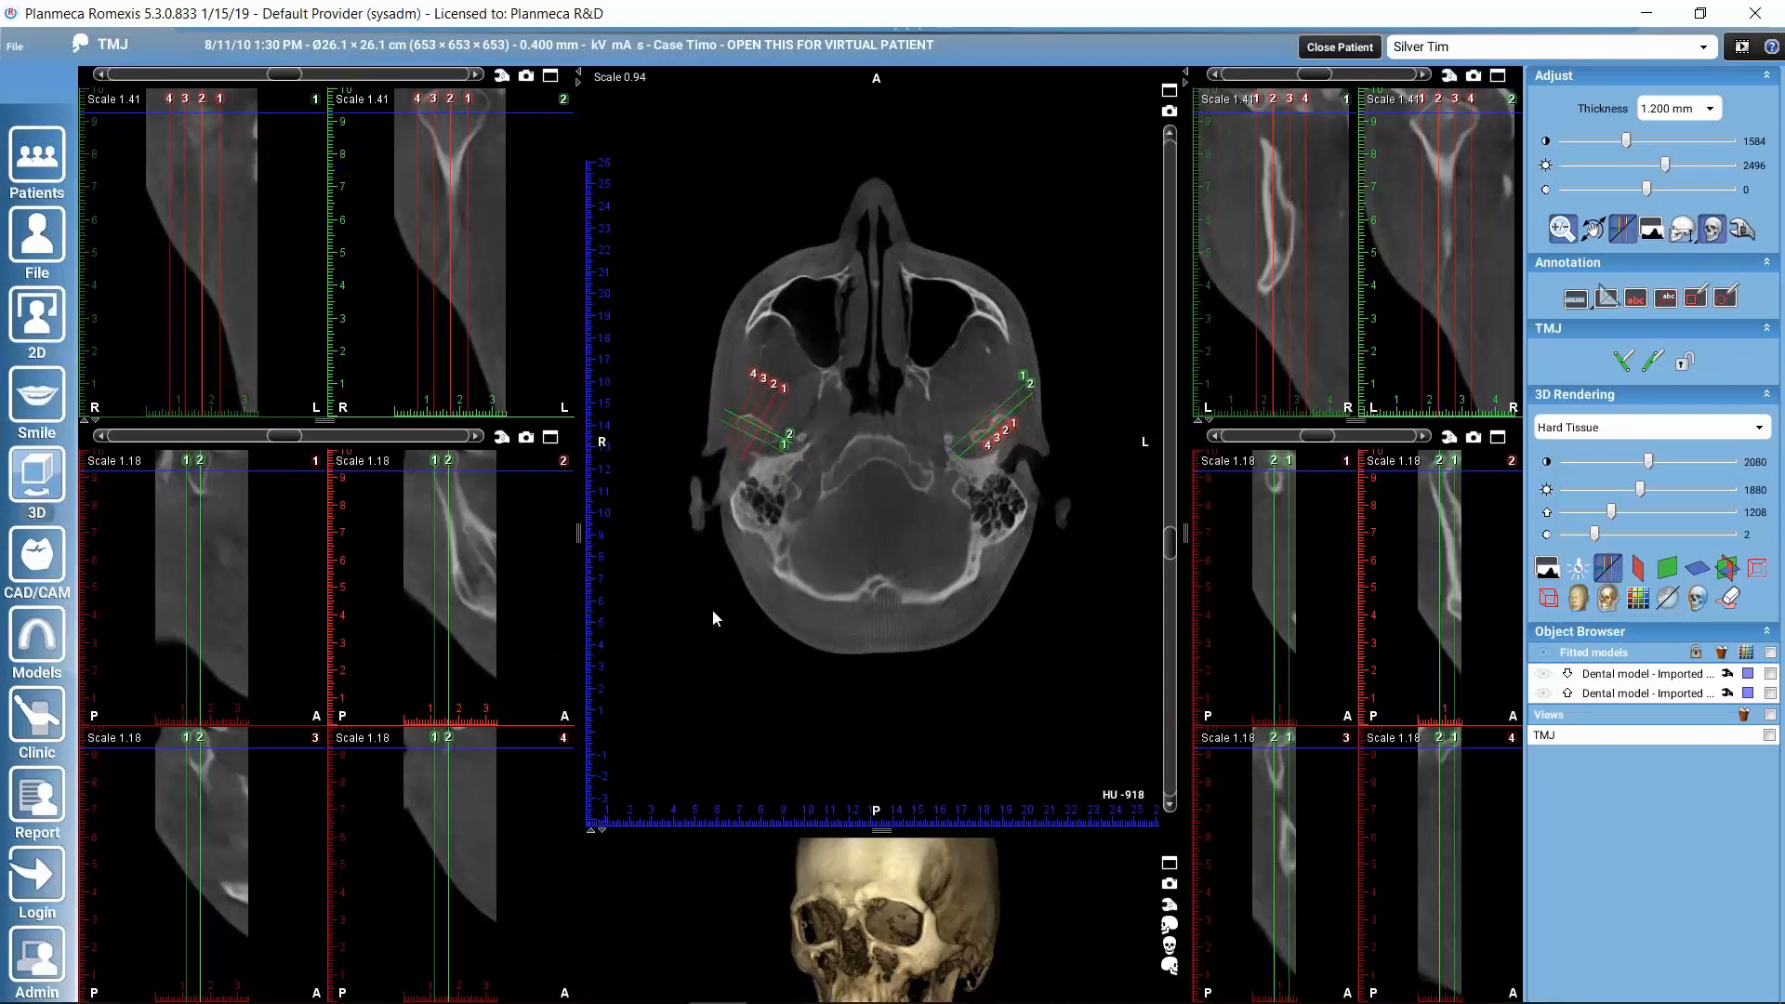
mouse_move(602, 490)
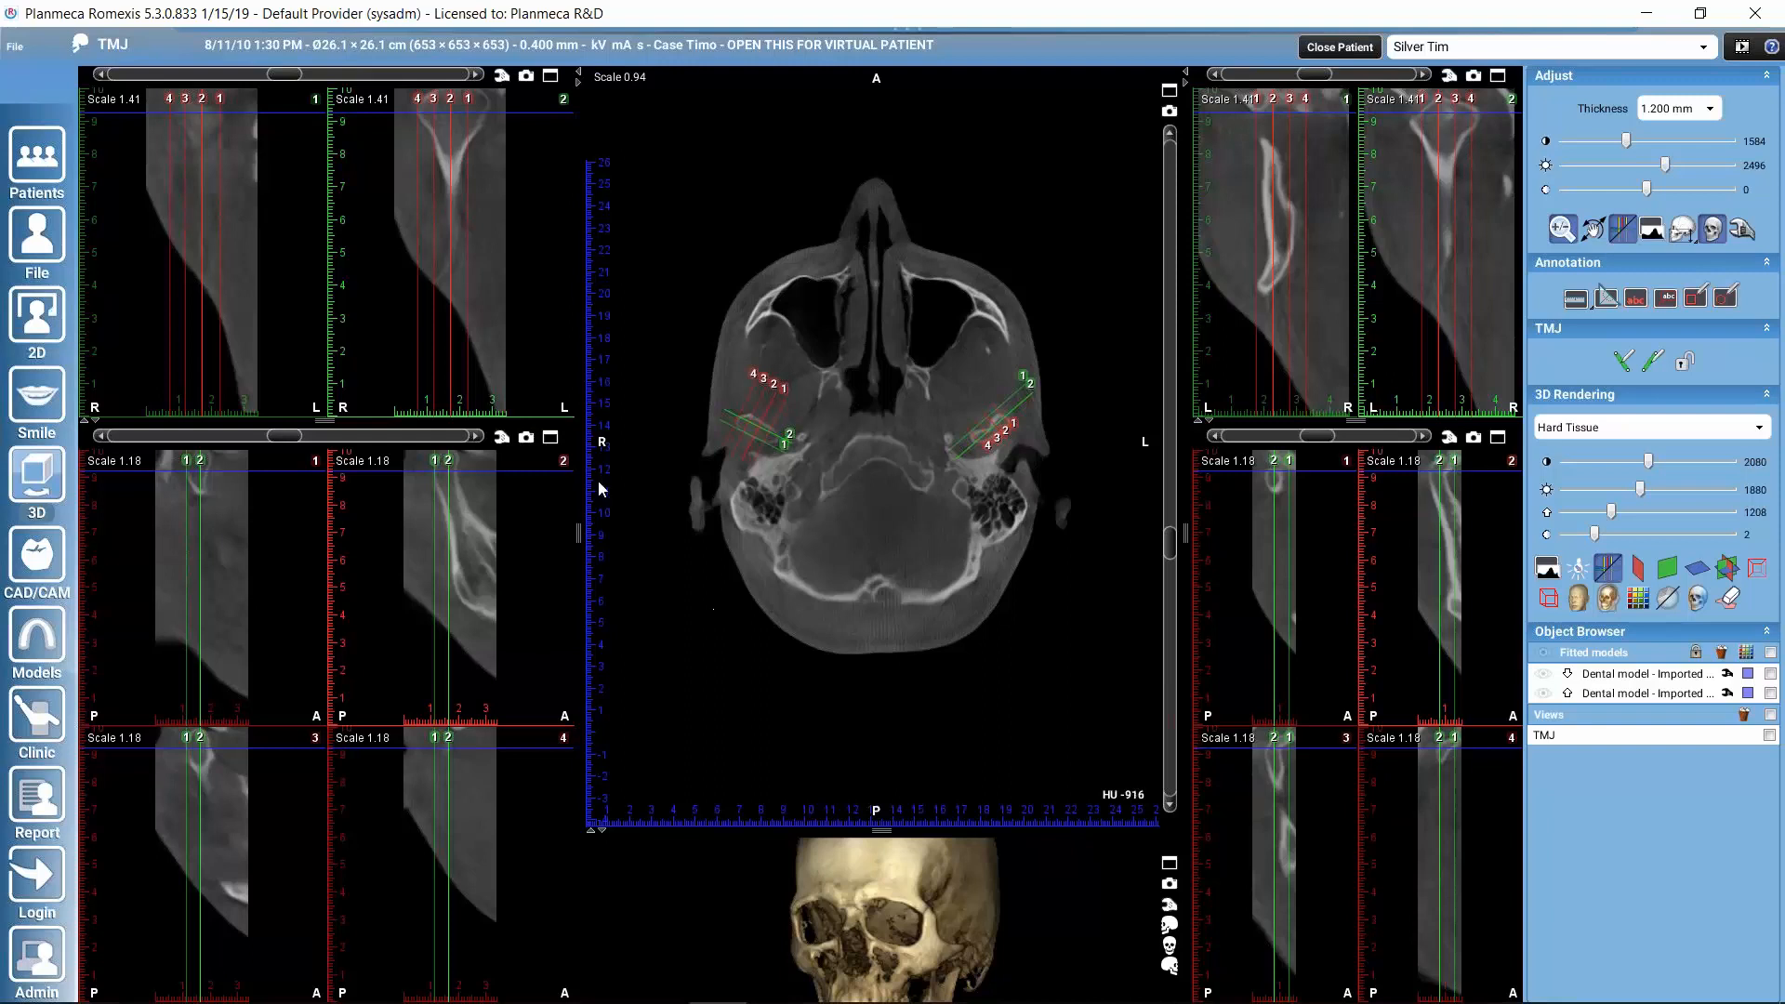
mouse_move(954, 722)
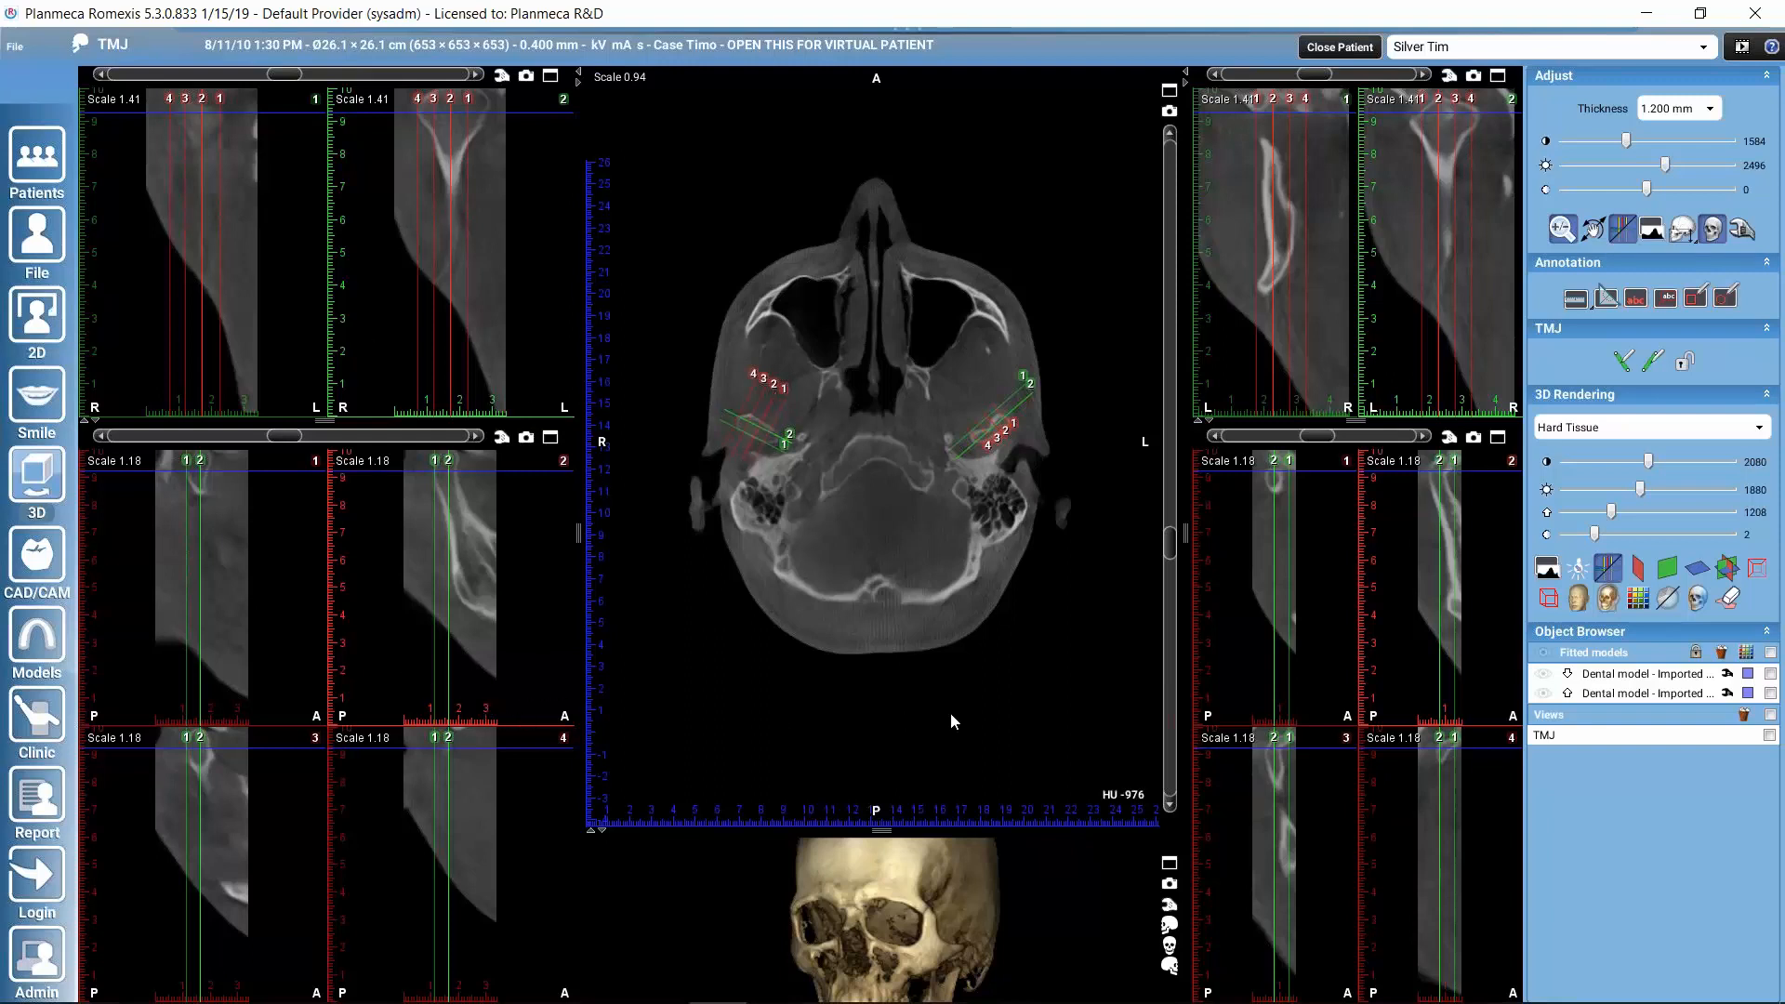
mouse_move(561, 326)
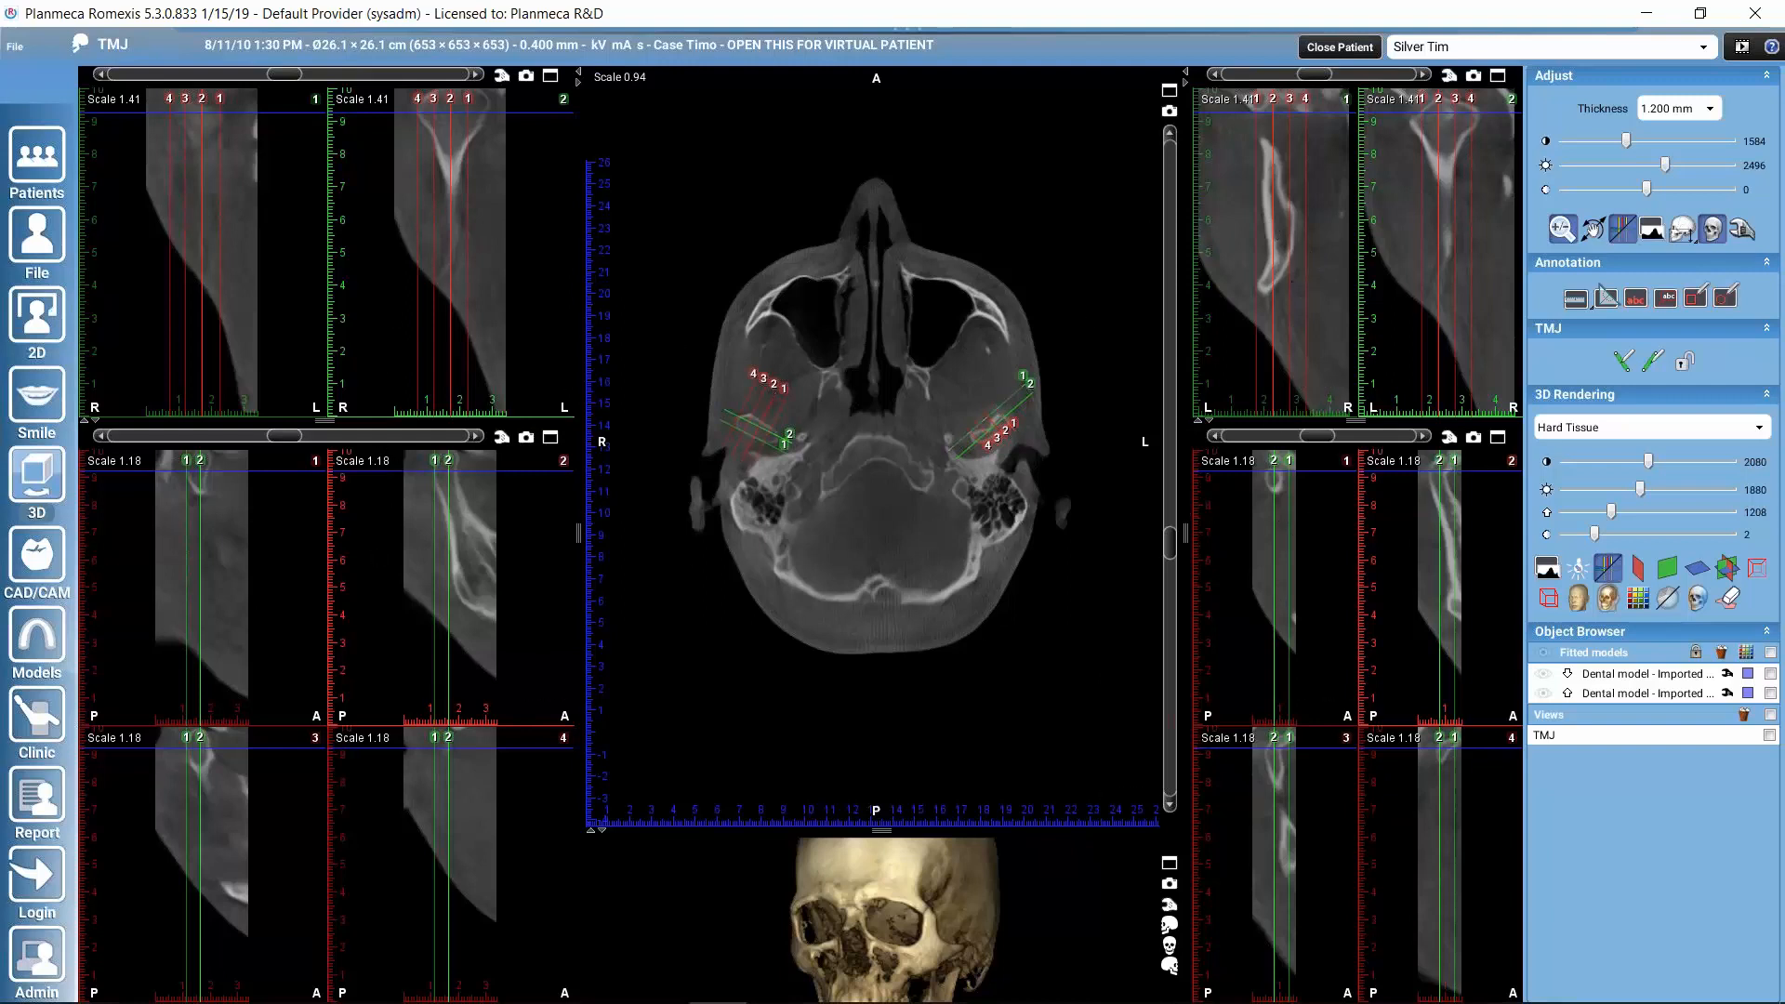
mouse_move(788, 417)
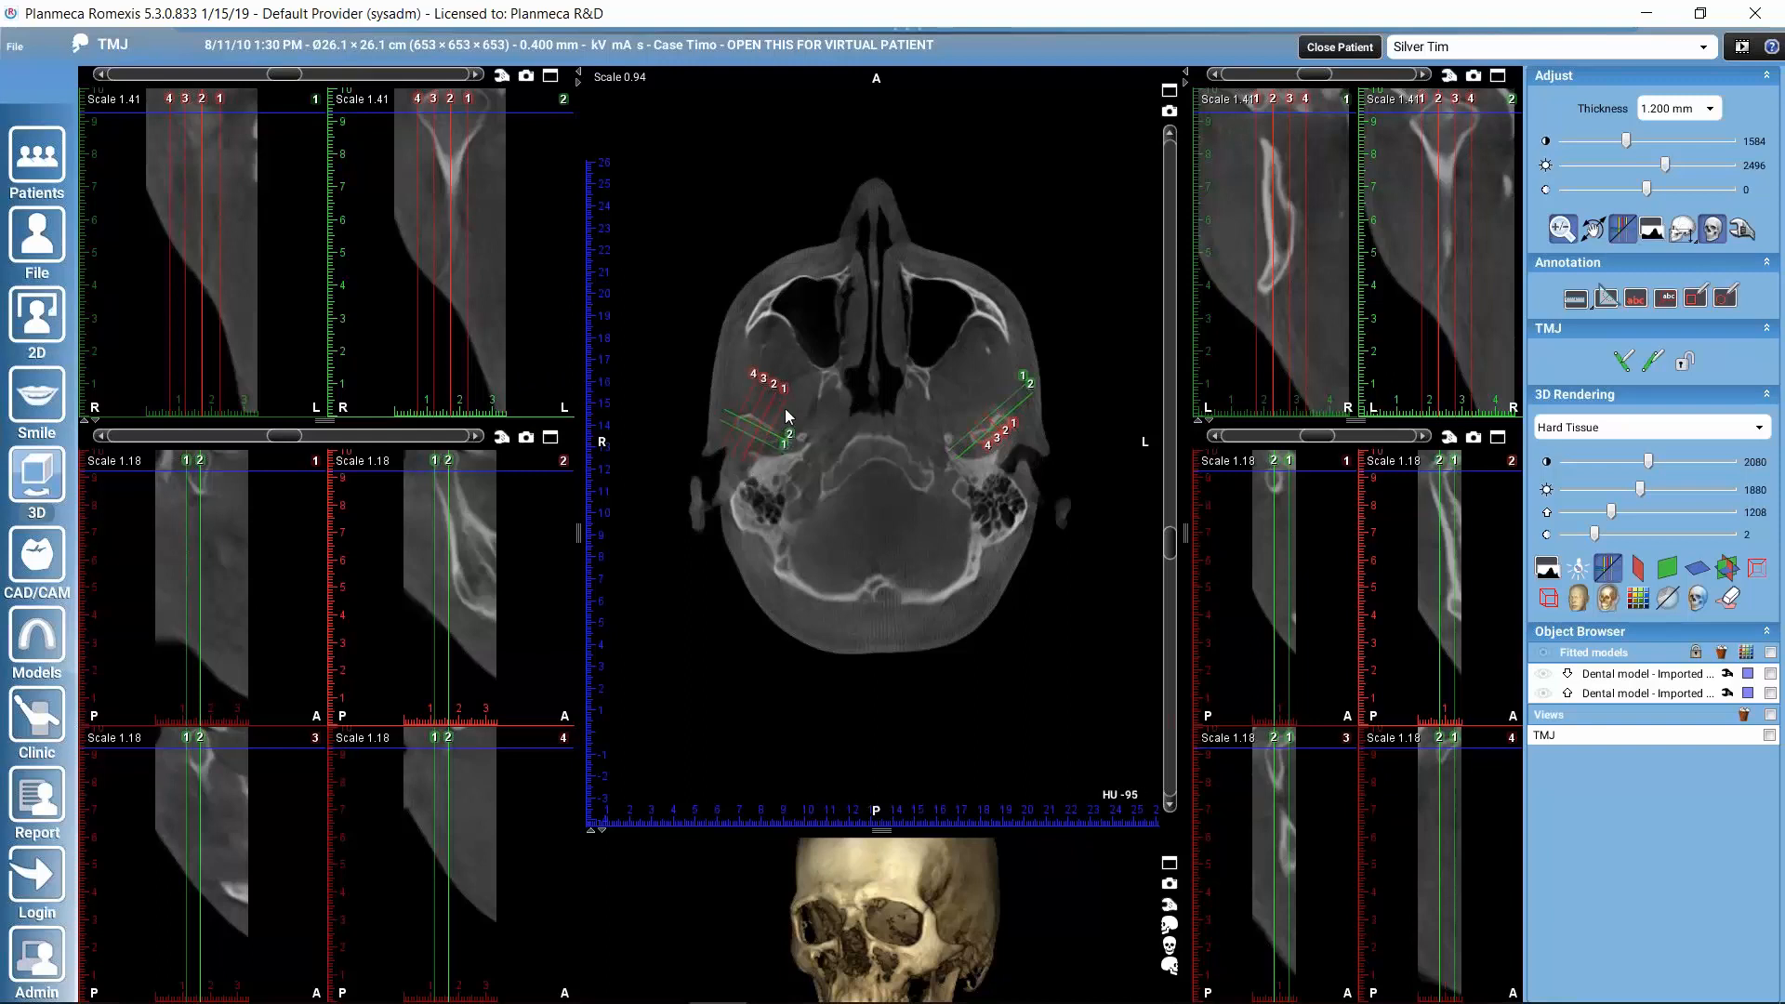
mouse_move(806, 470)
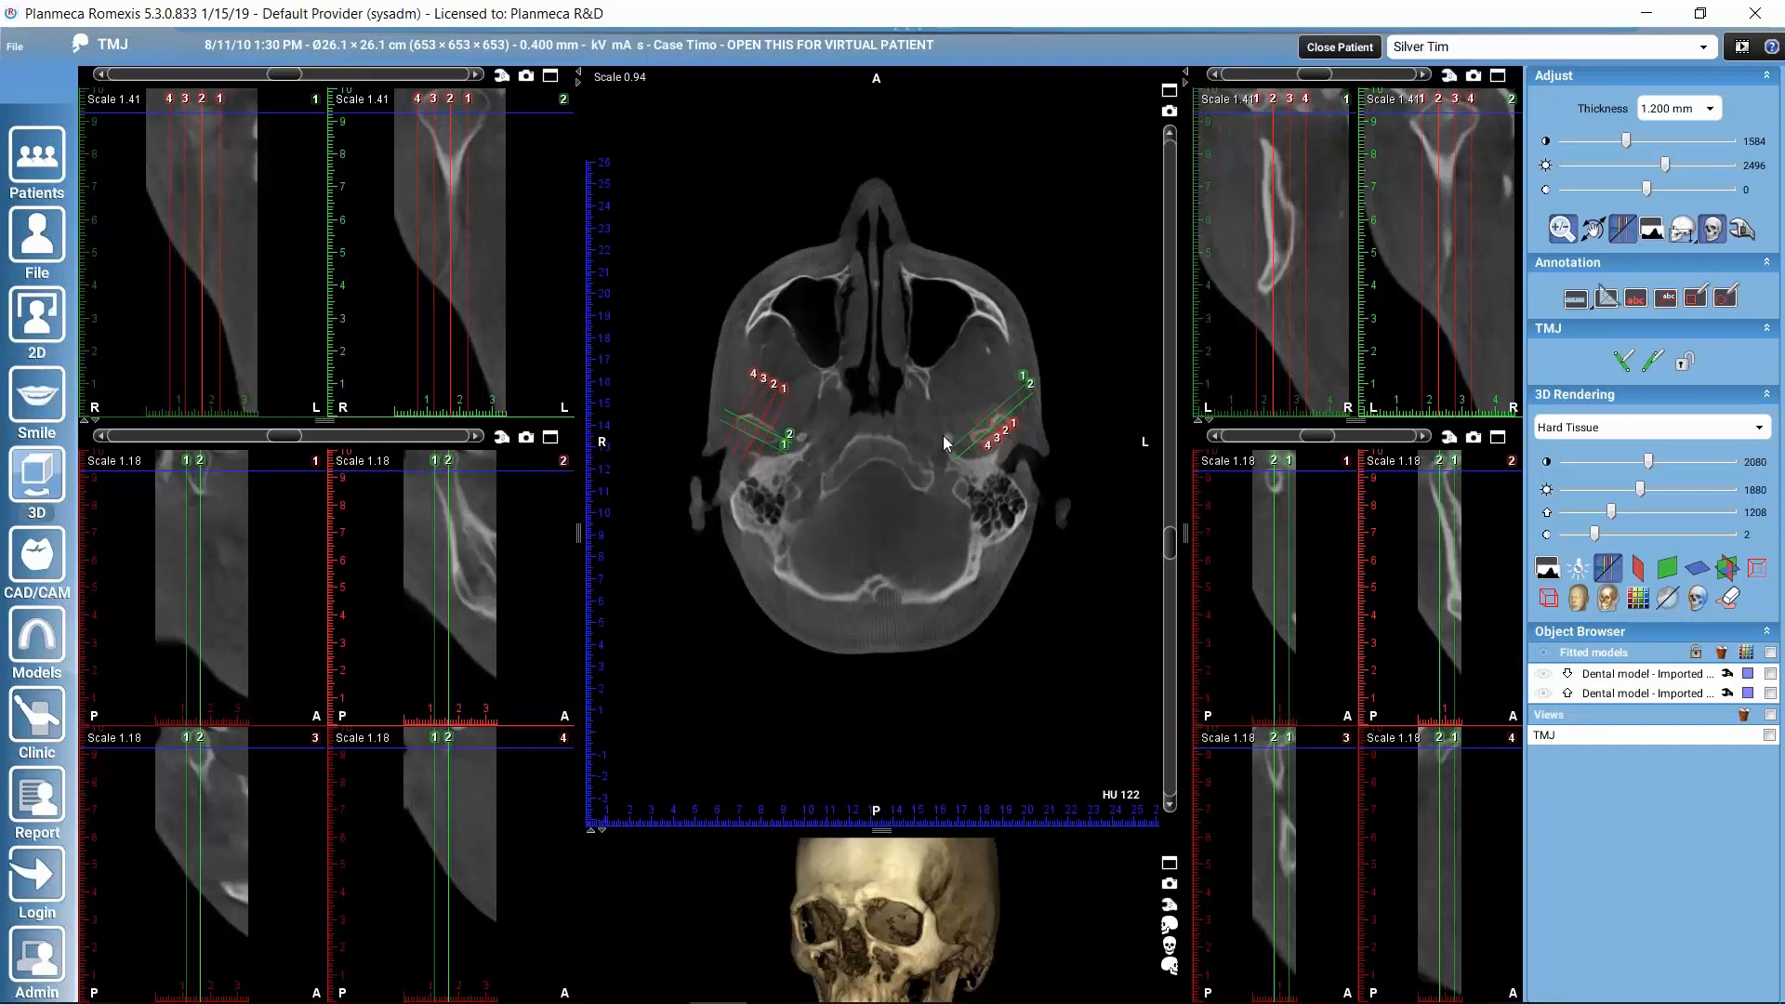
mouse_move(950, 412)
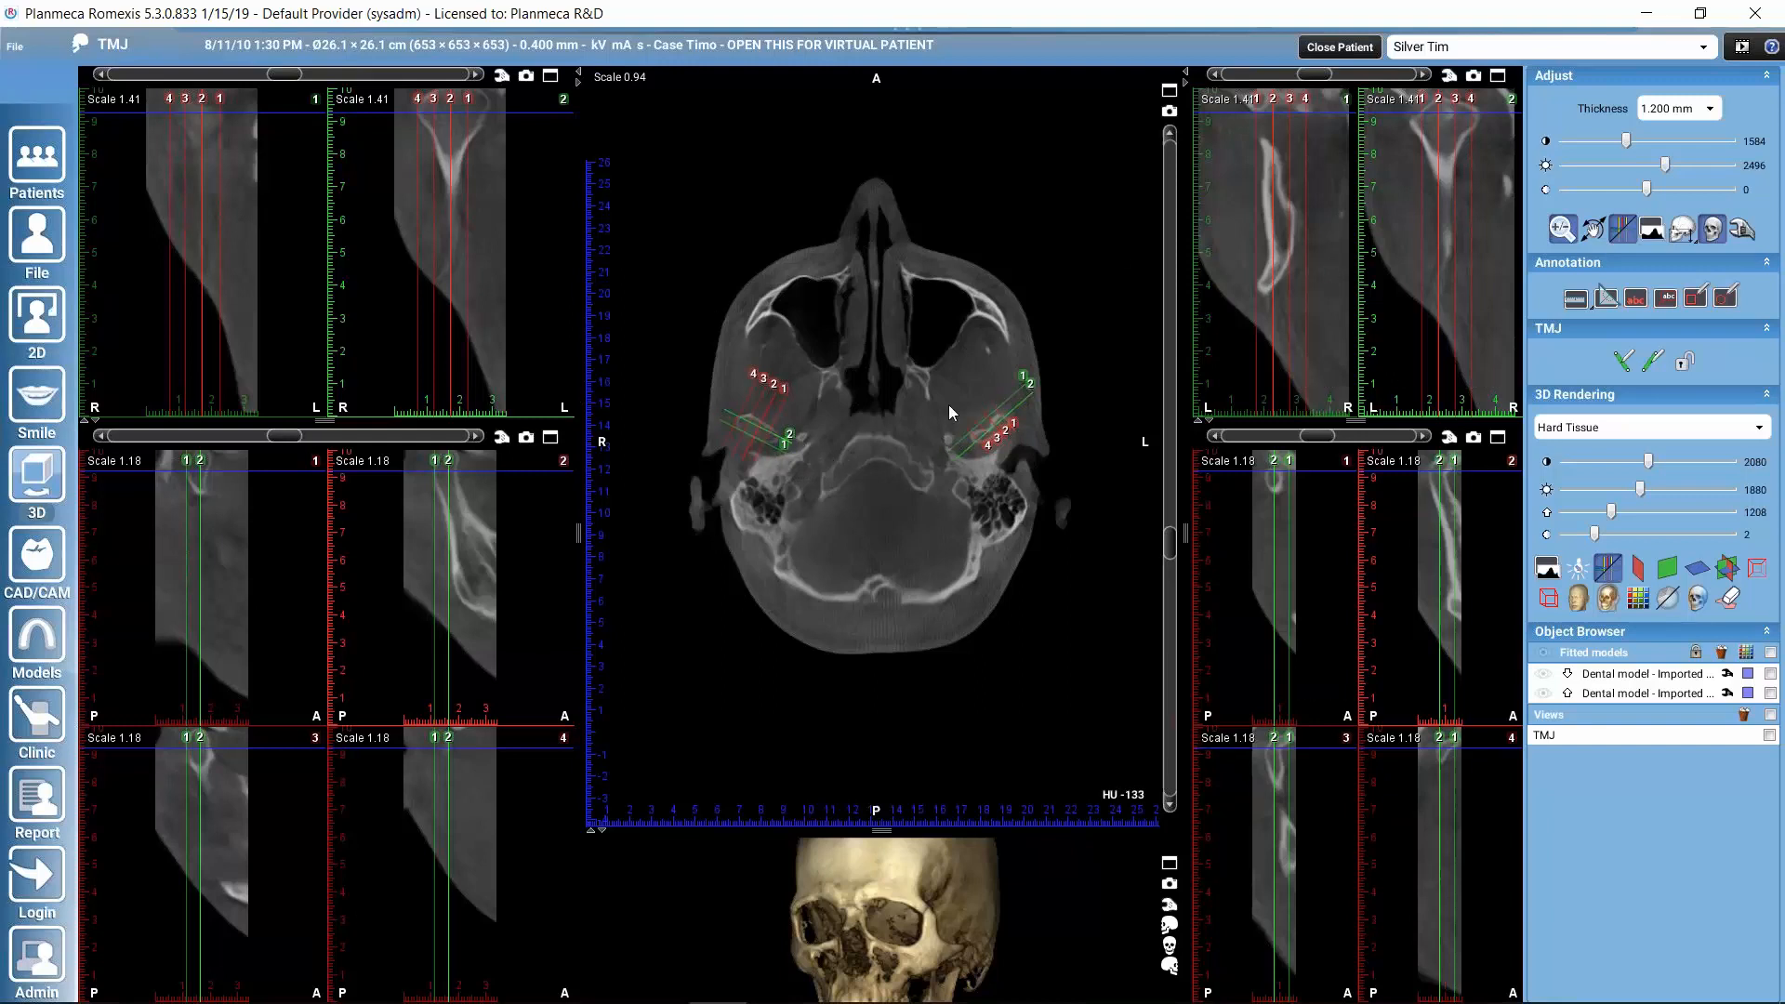
mouse_move(1190, 412)
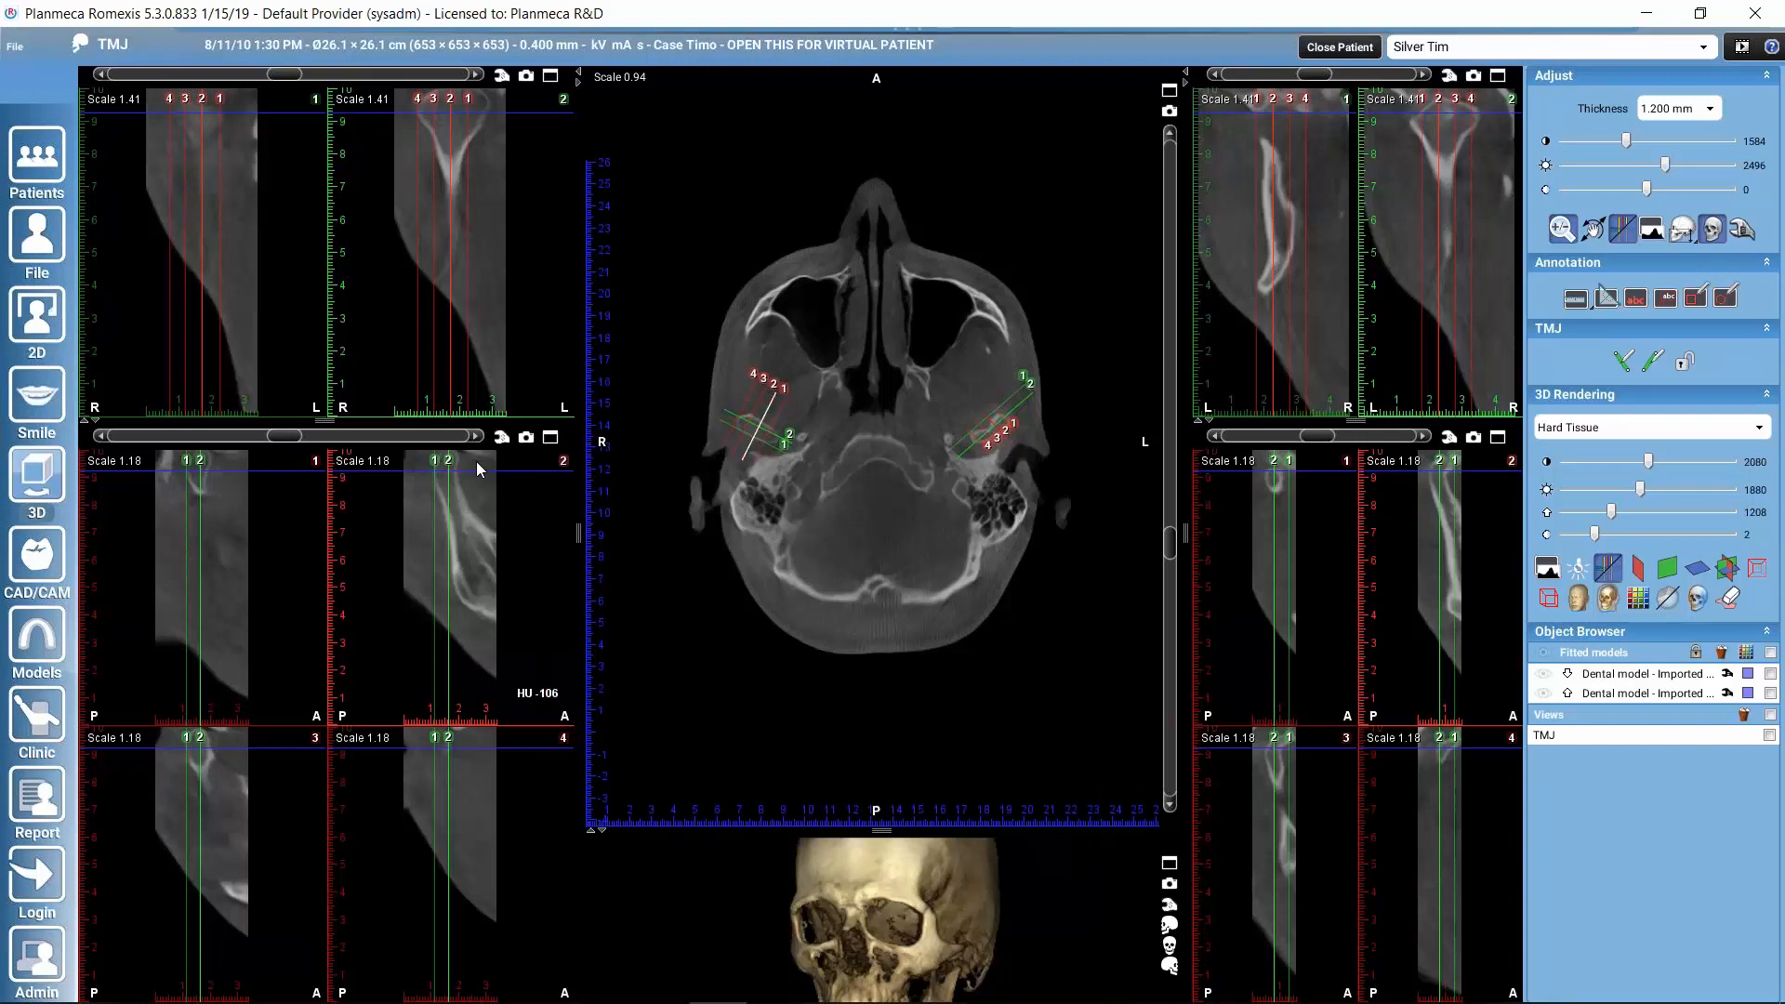
mouse_move(1094, 520)
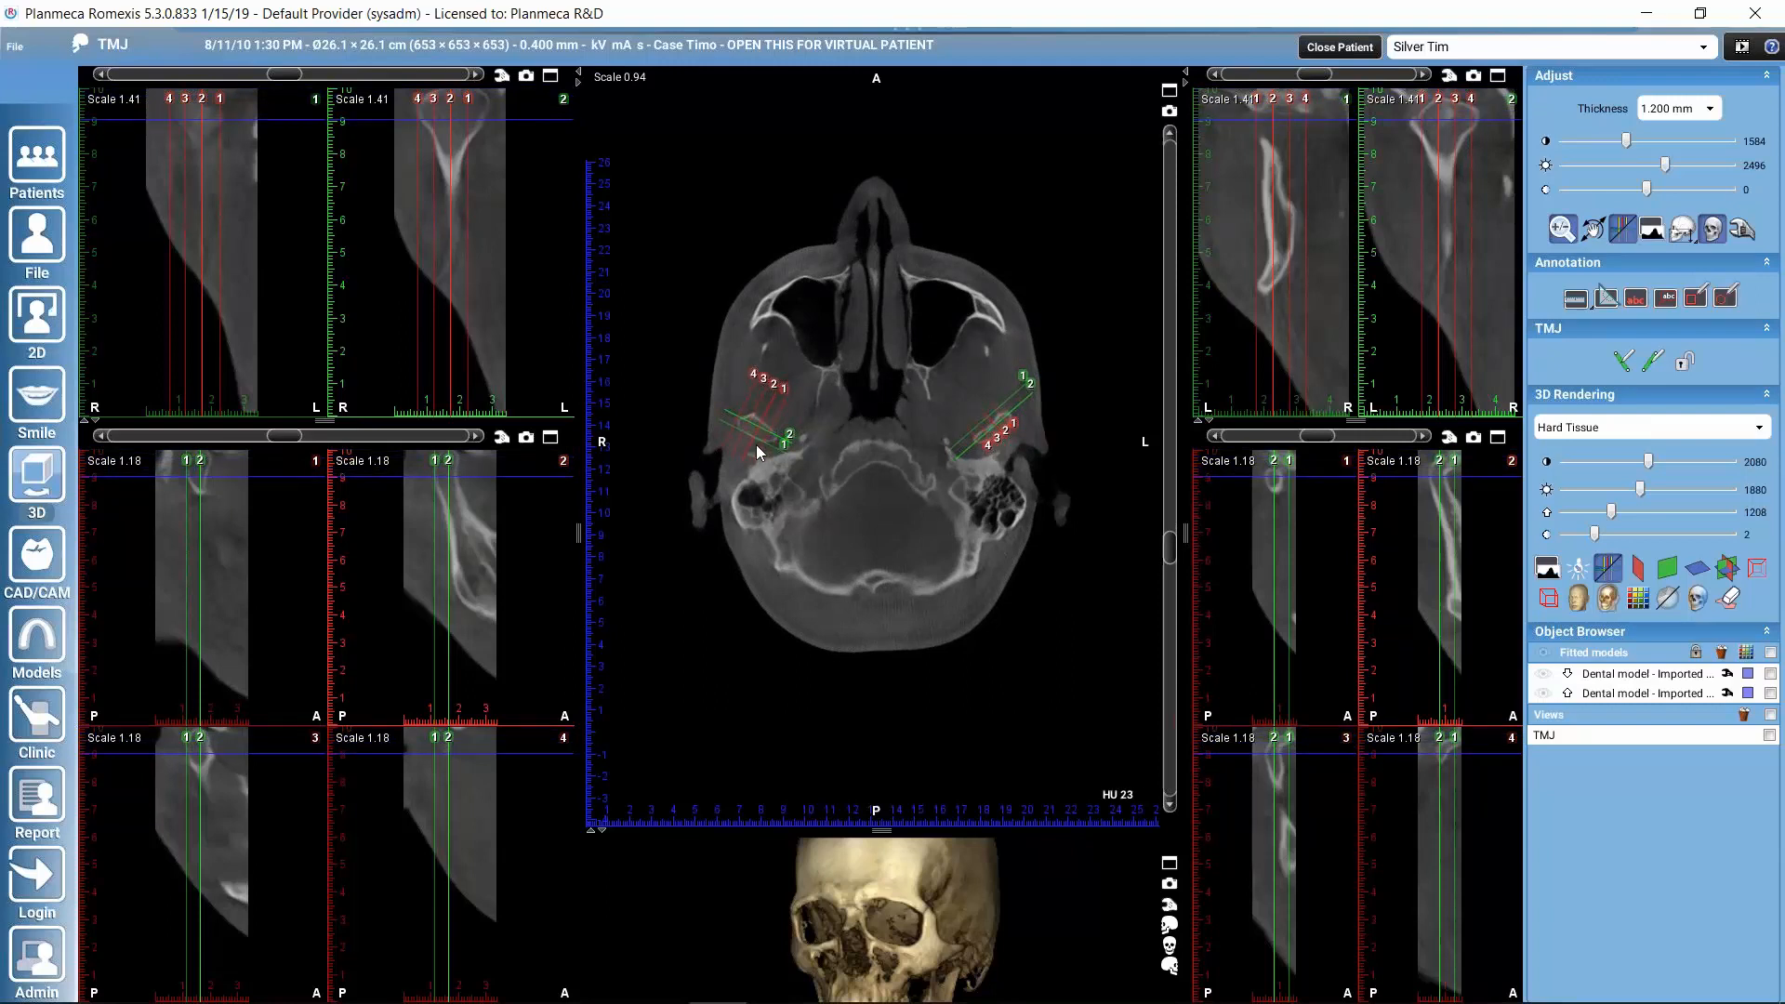
mouse_move(1030, 486)
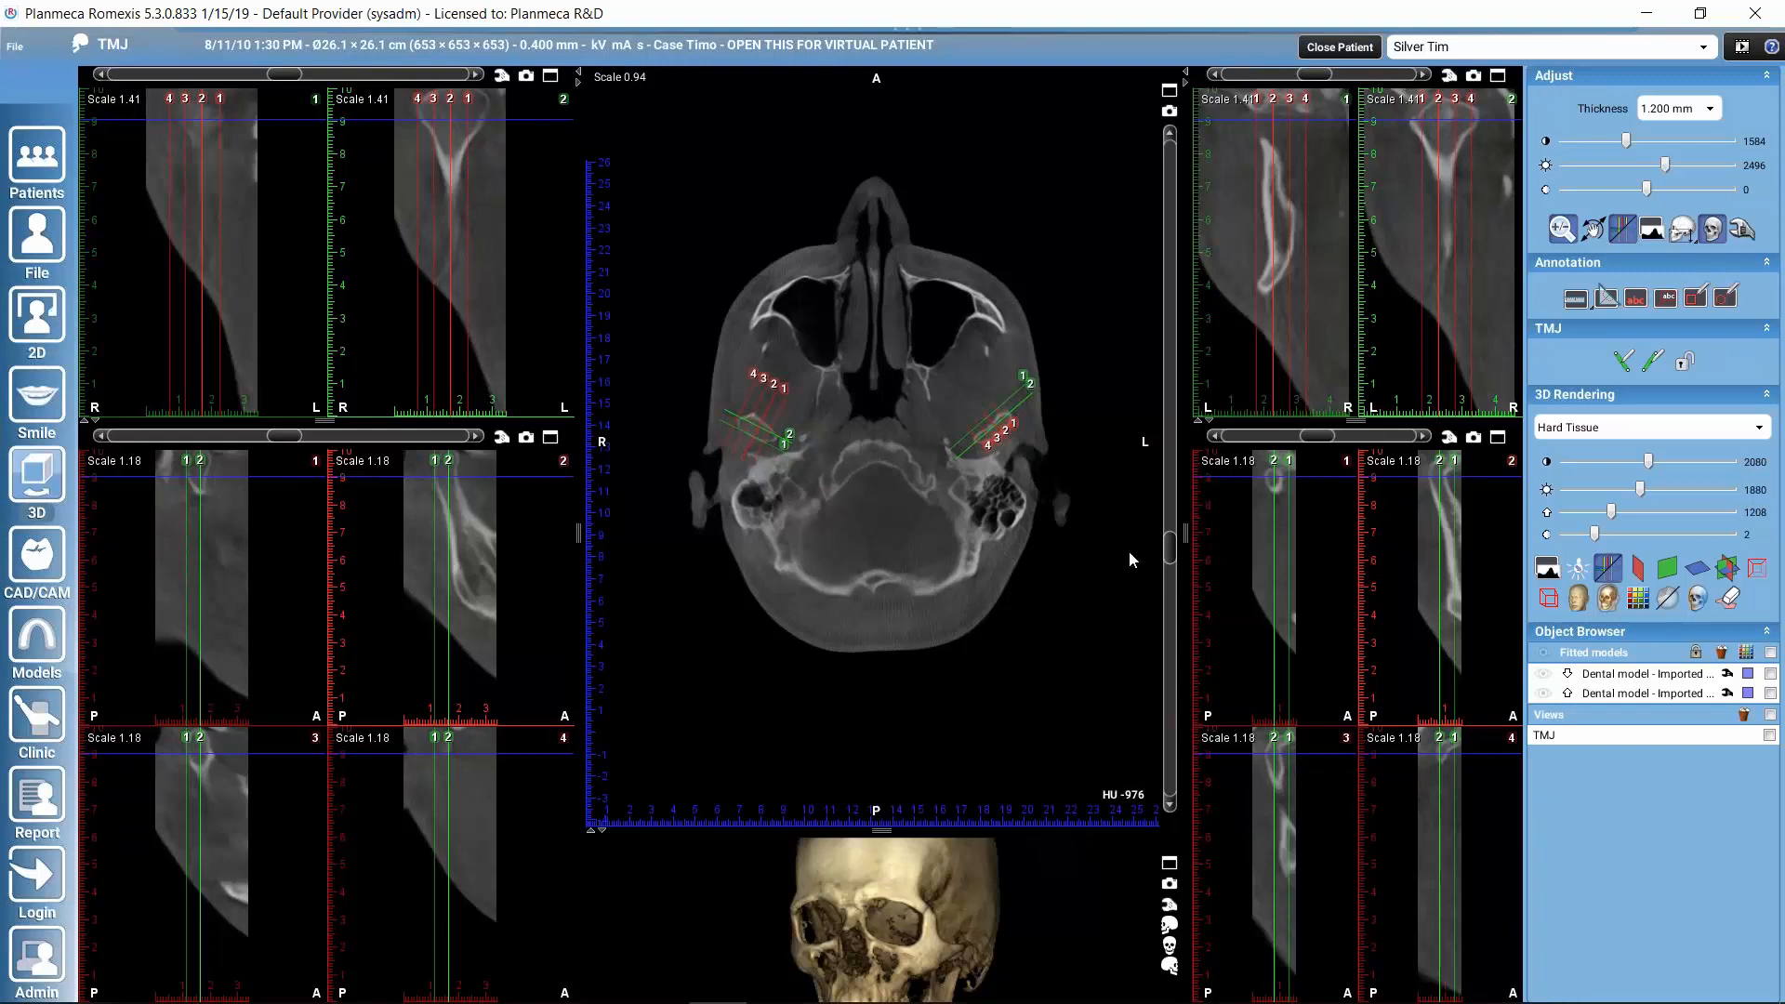
mouse_move(1624, 362)
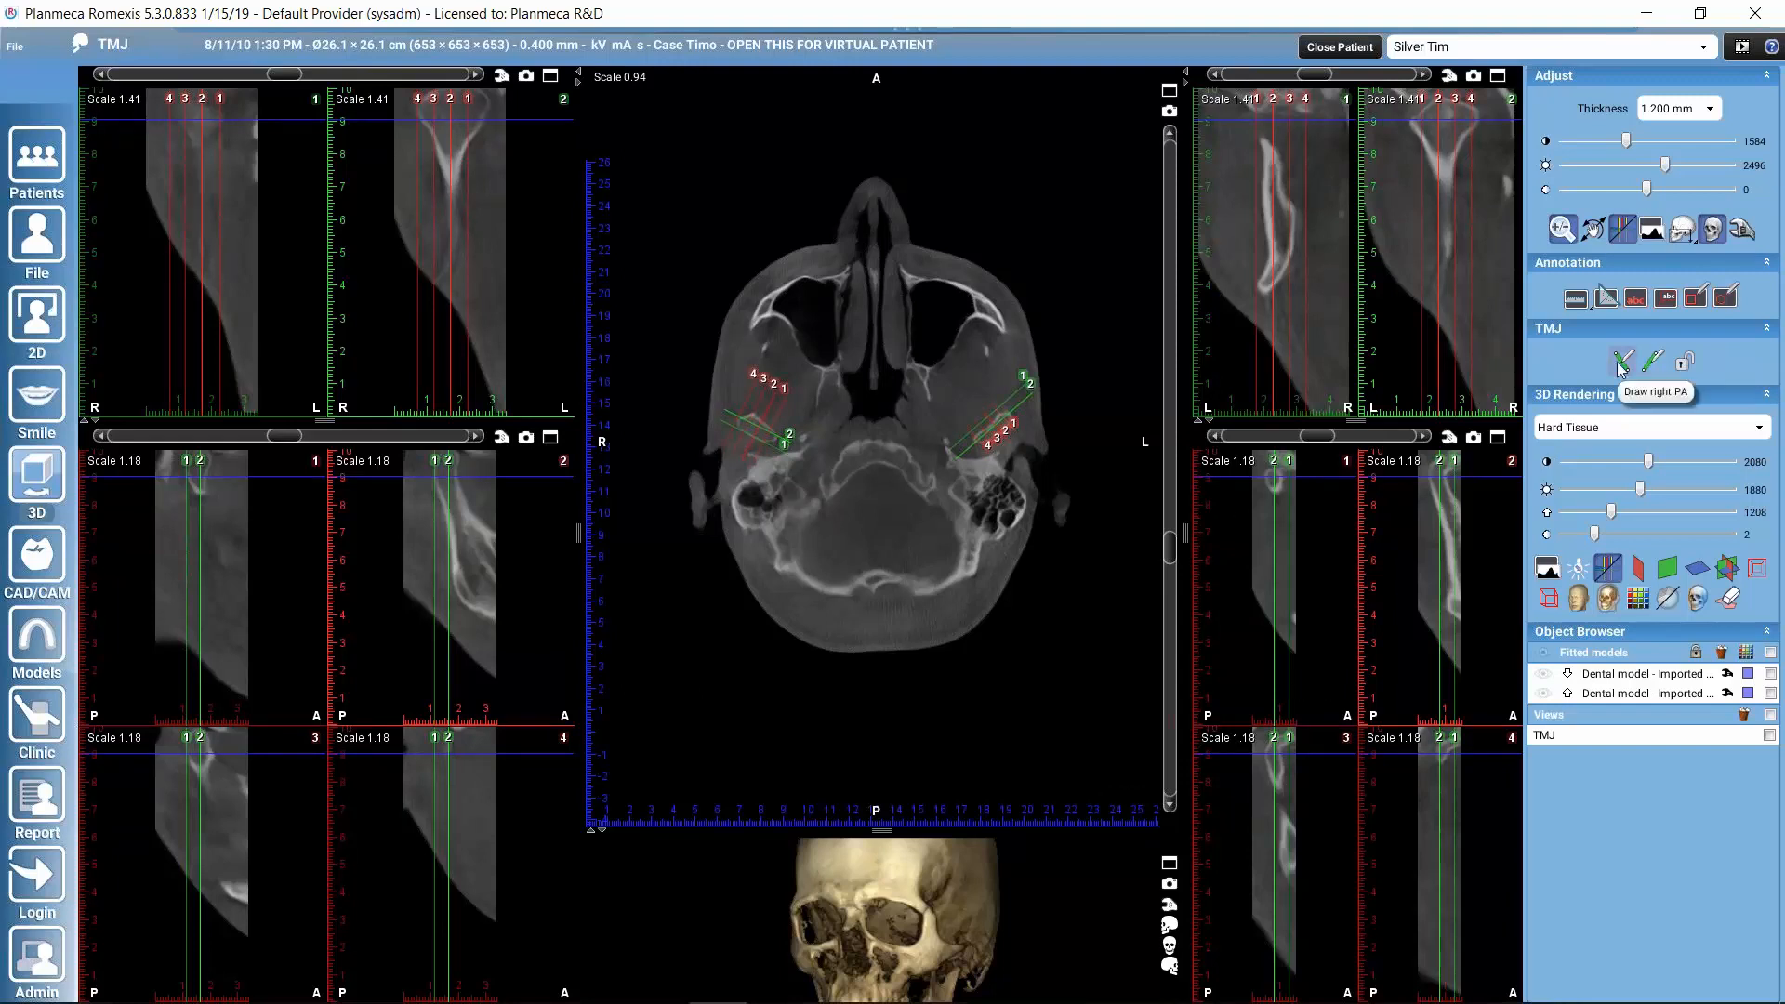
mouse_move(856, 371)
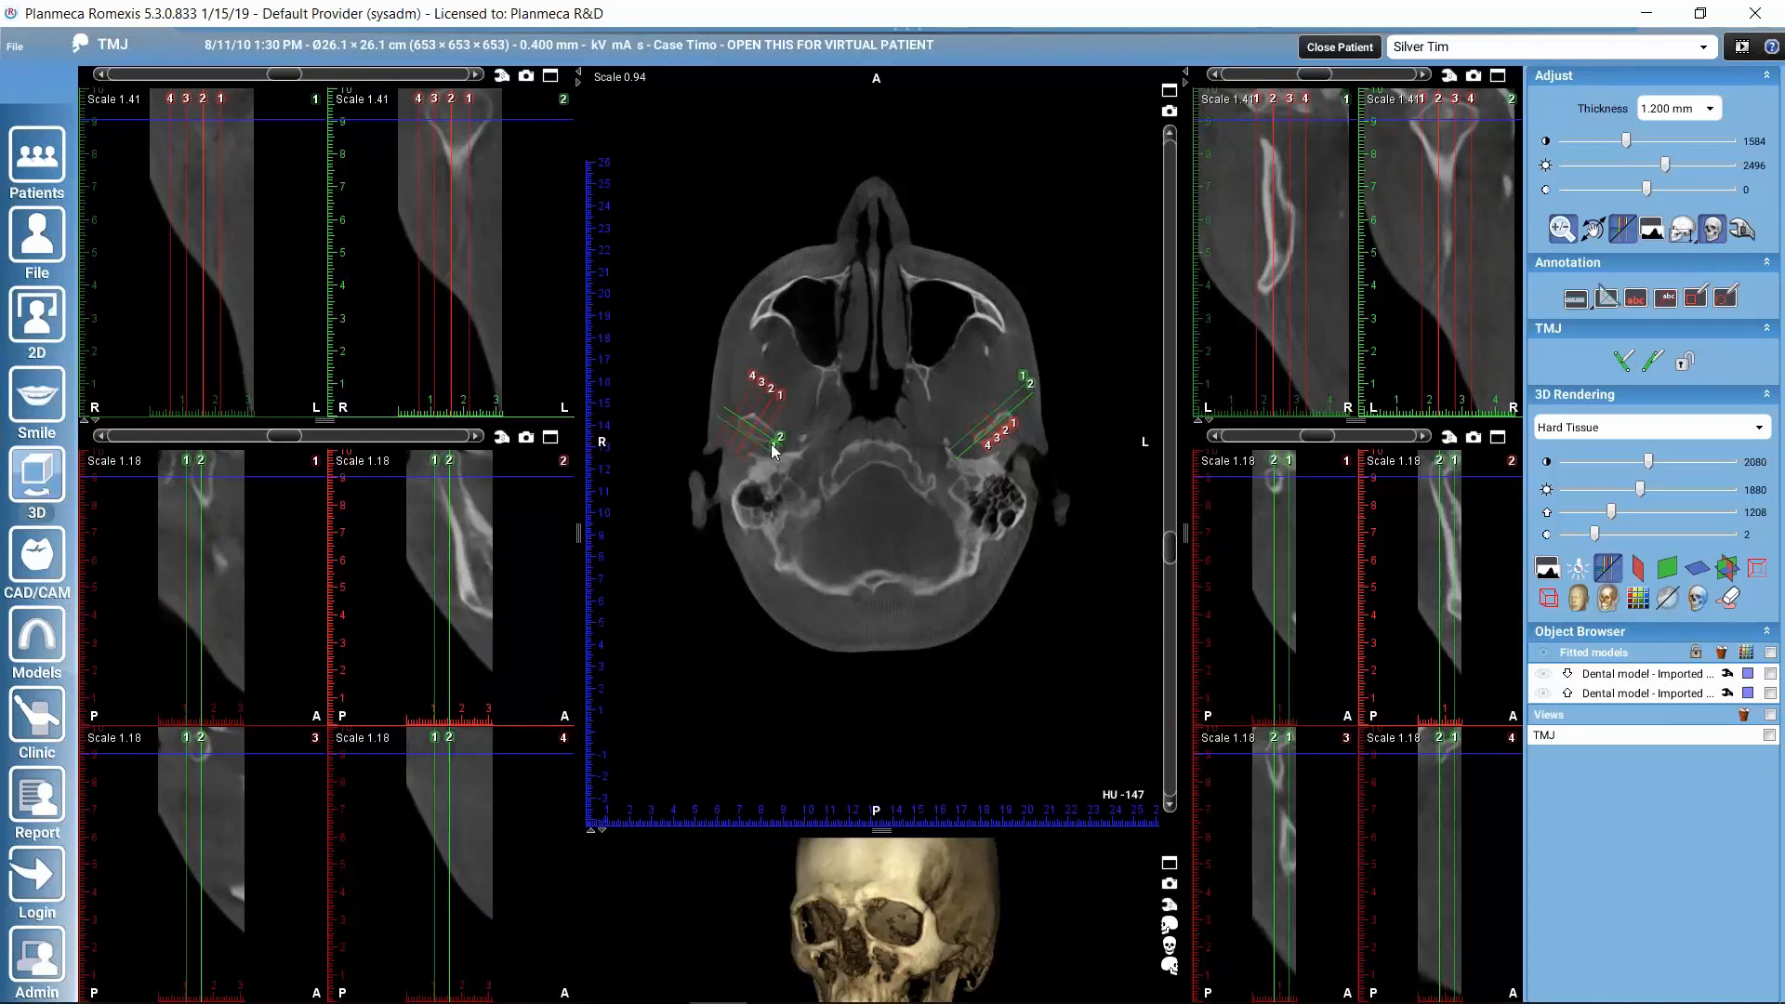
mouse_move(757, 446)
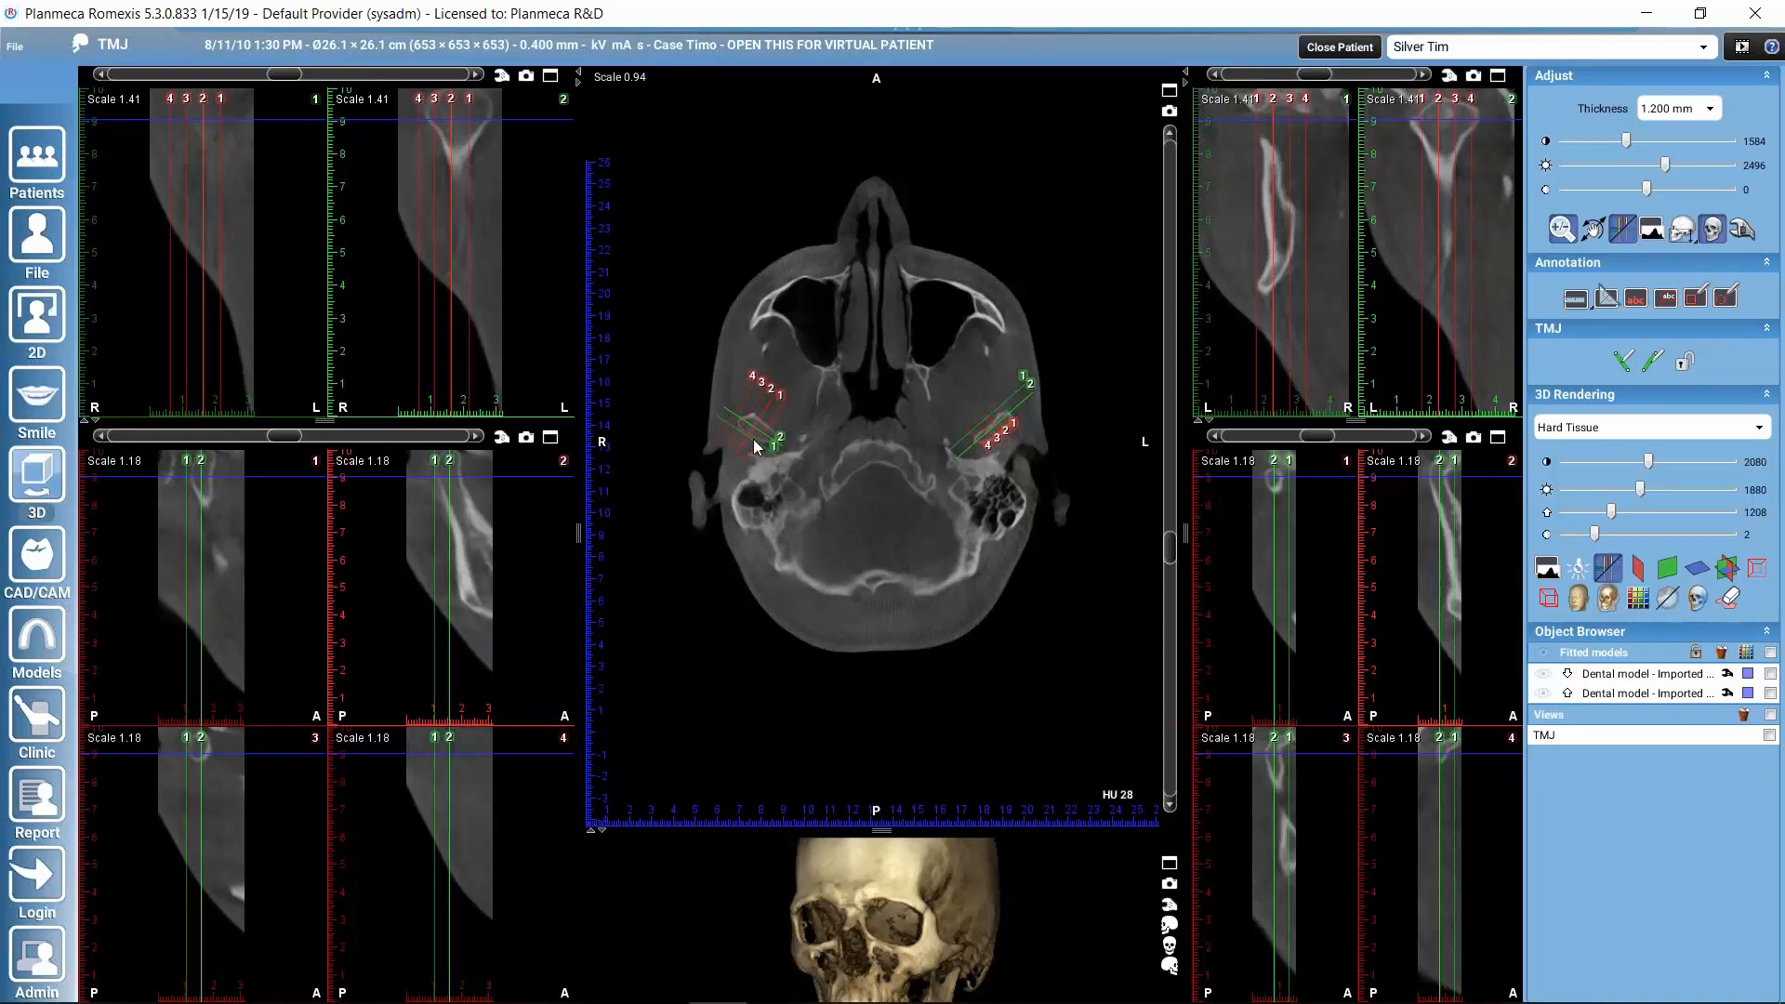
mouse_move(749, 399)
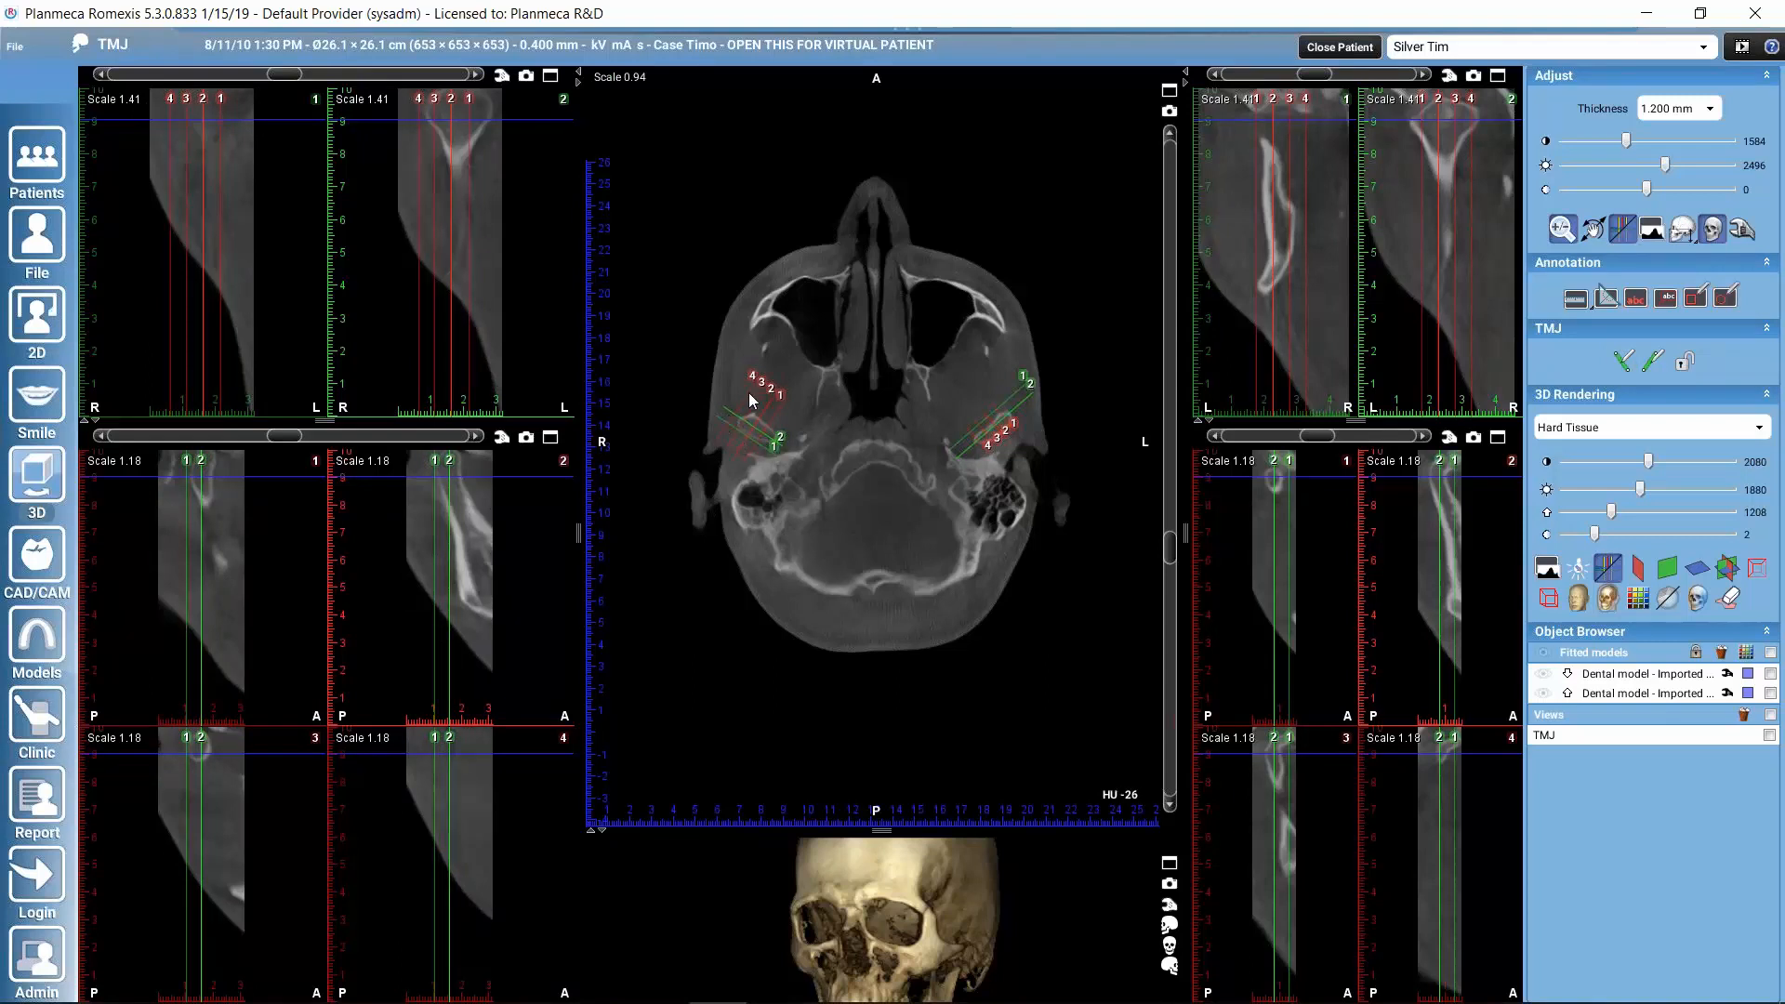
mouse_move(729, 450)
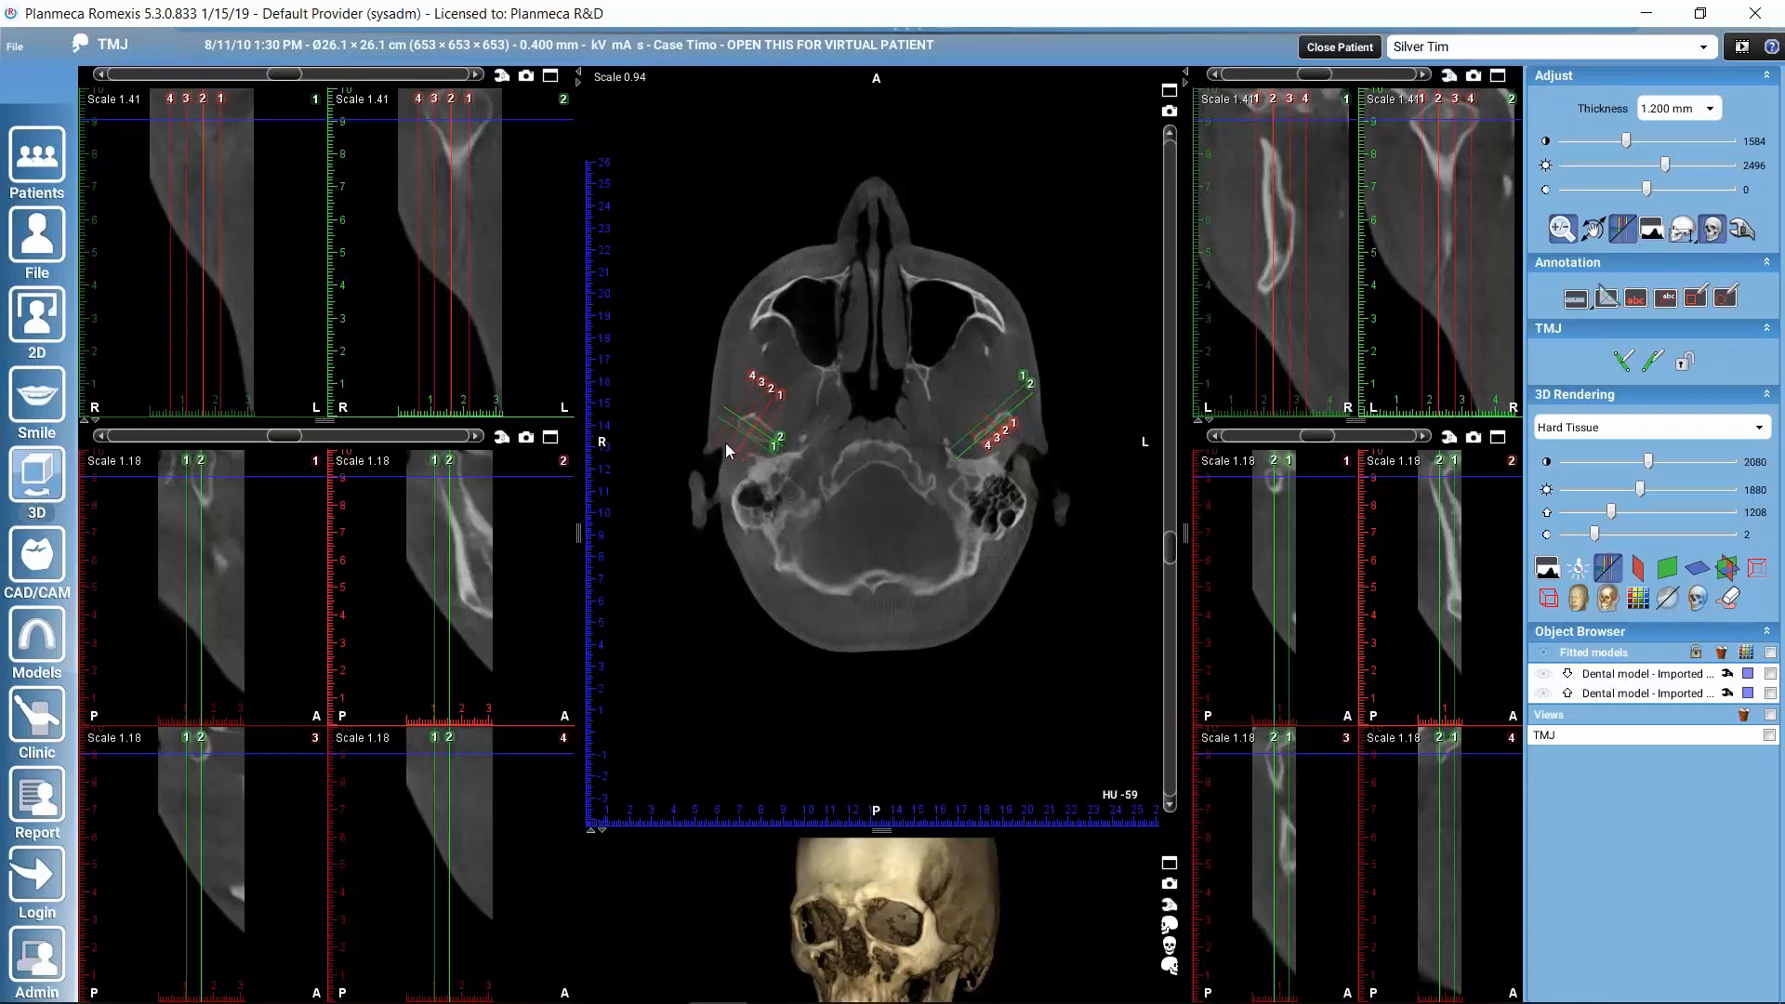
mouse_move(736, 417)
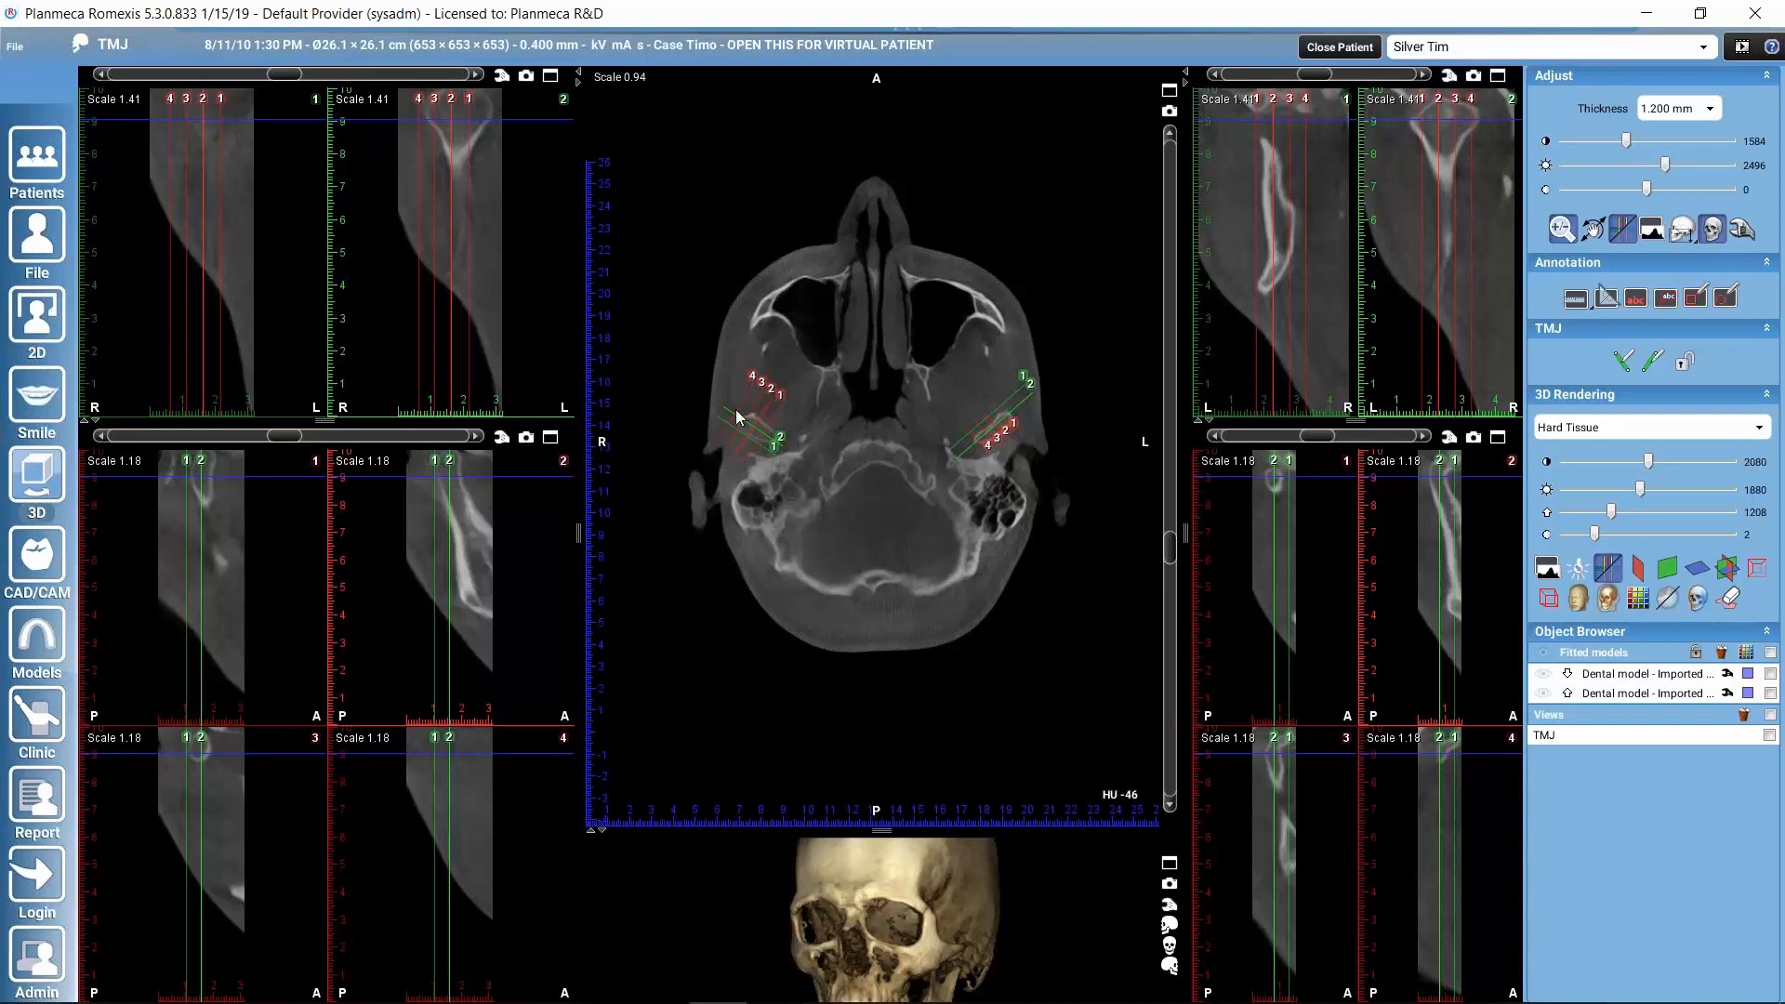
mouse_move(747, 429)
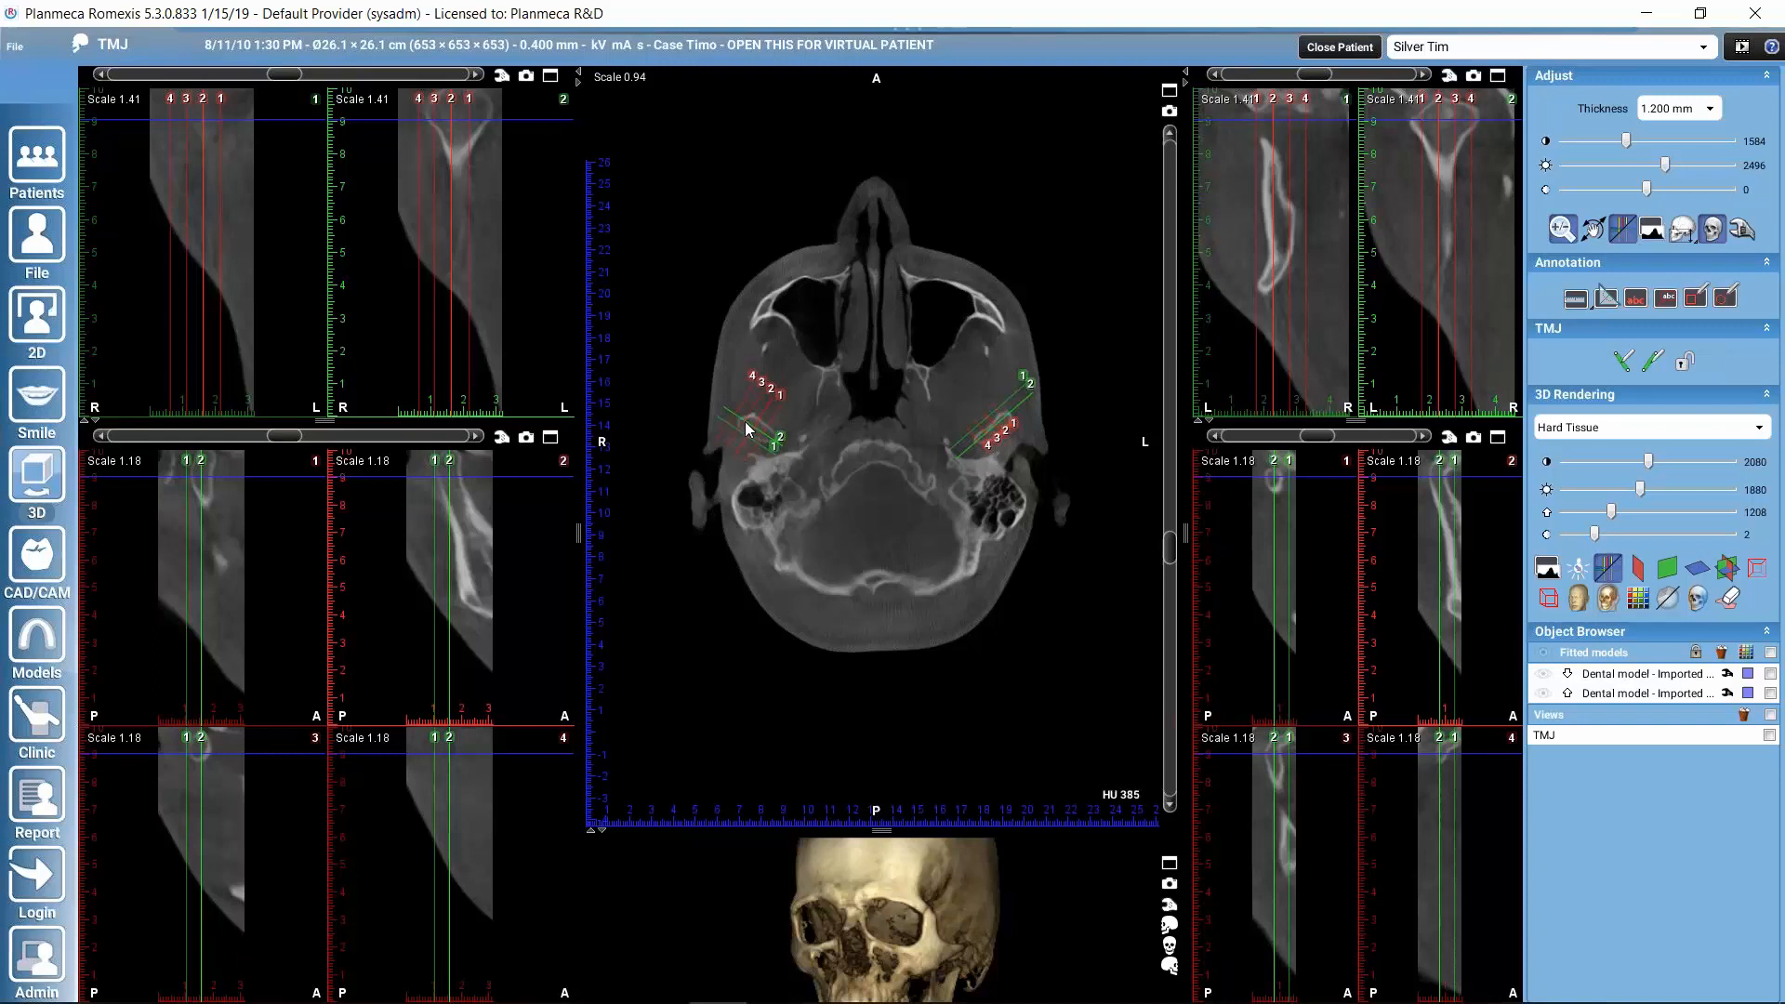
mouse_move(1375, 435)
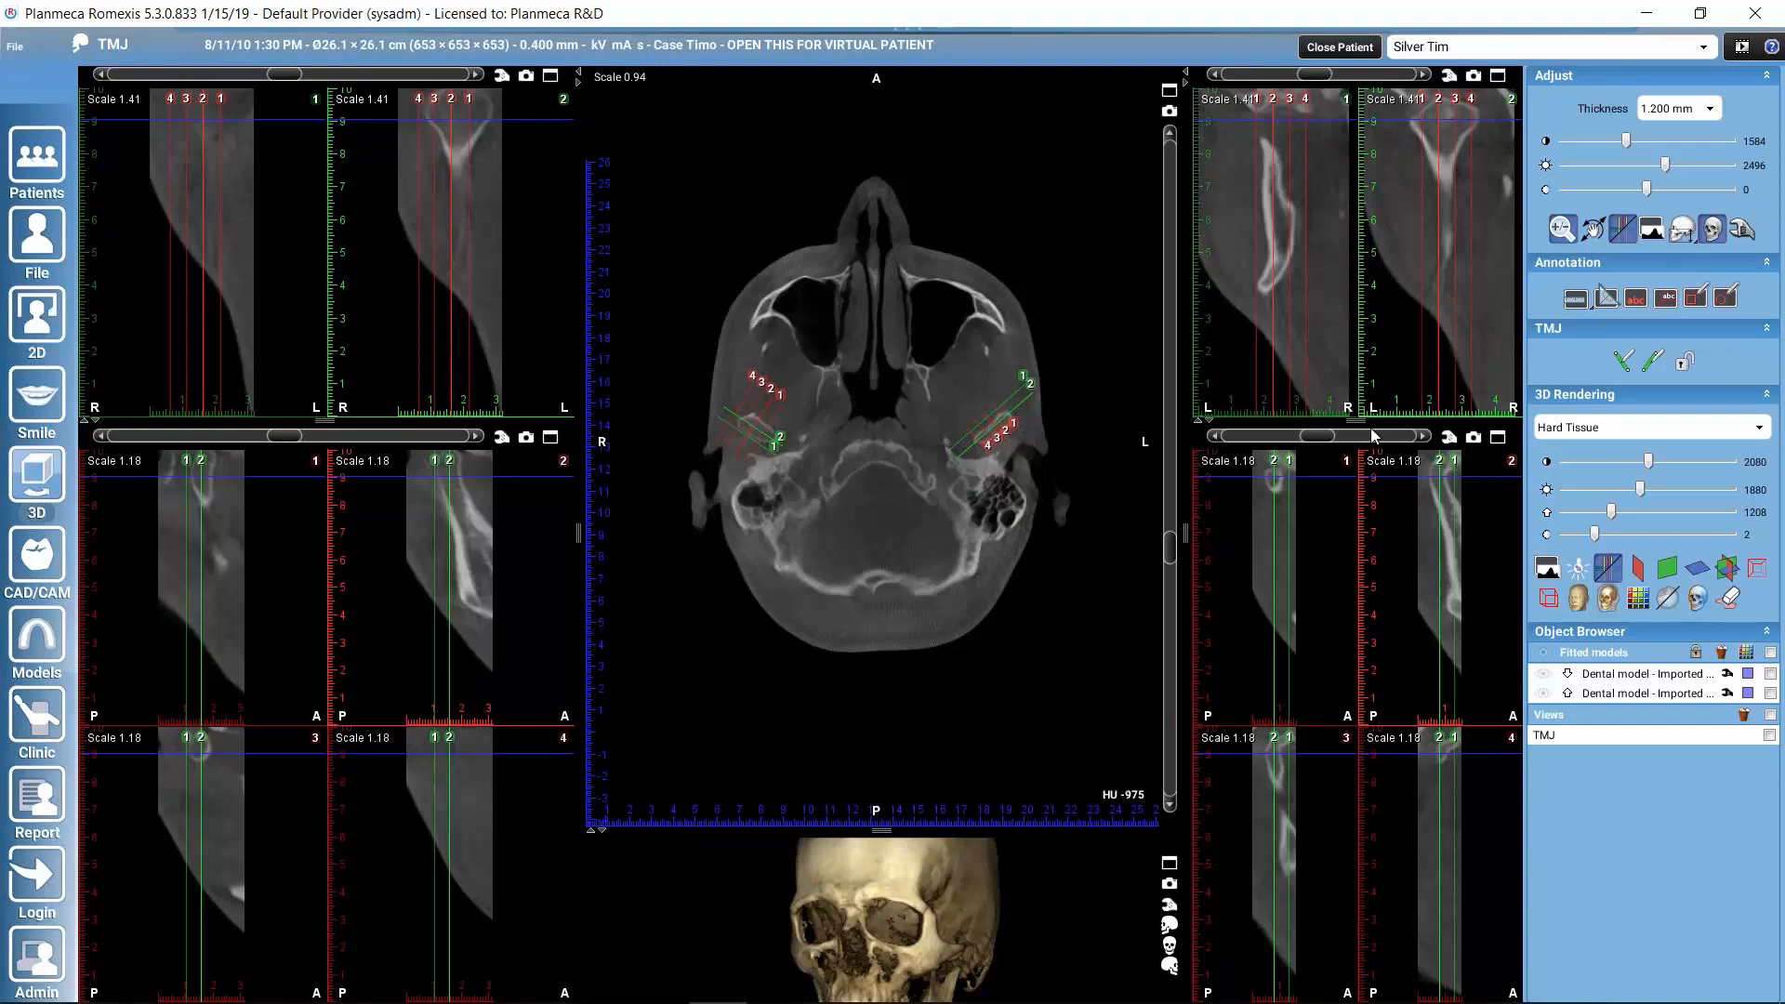
mouse_move(999, 431)
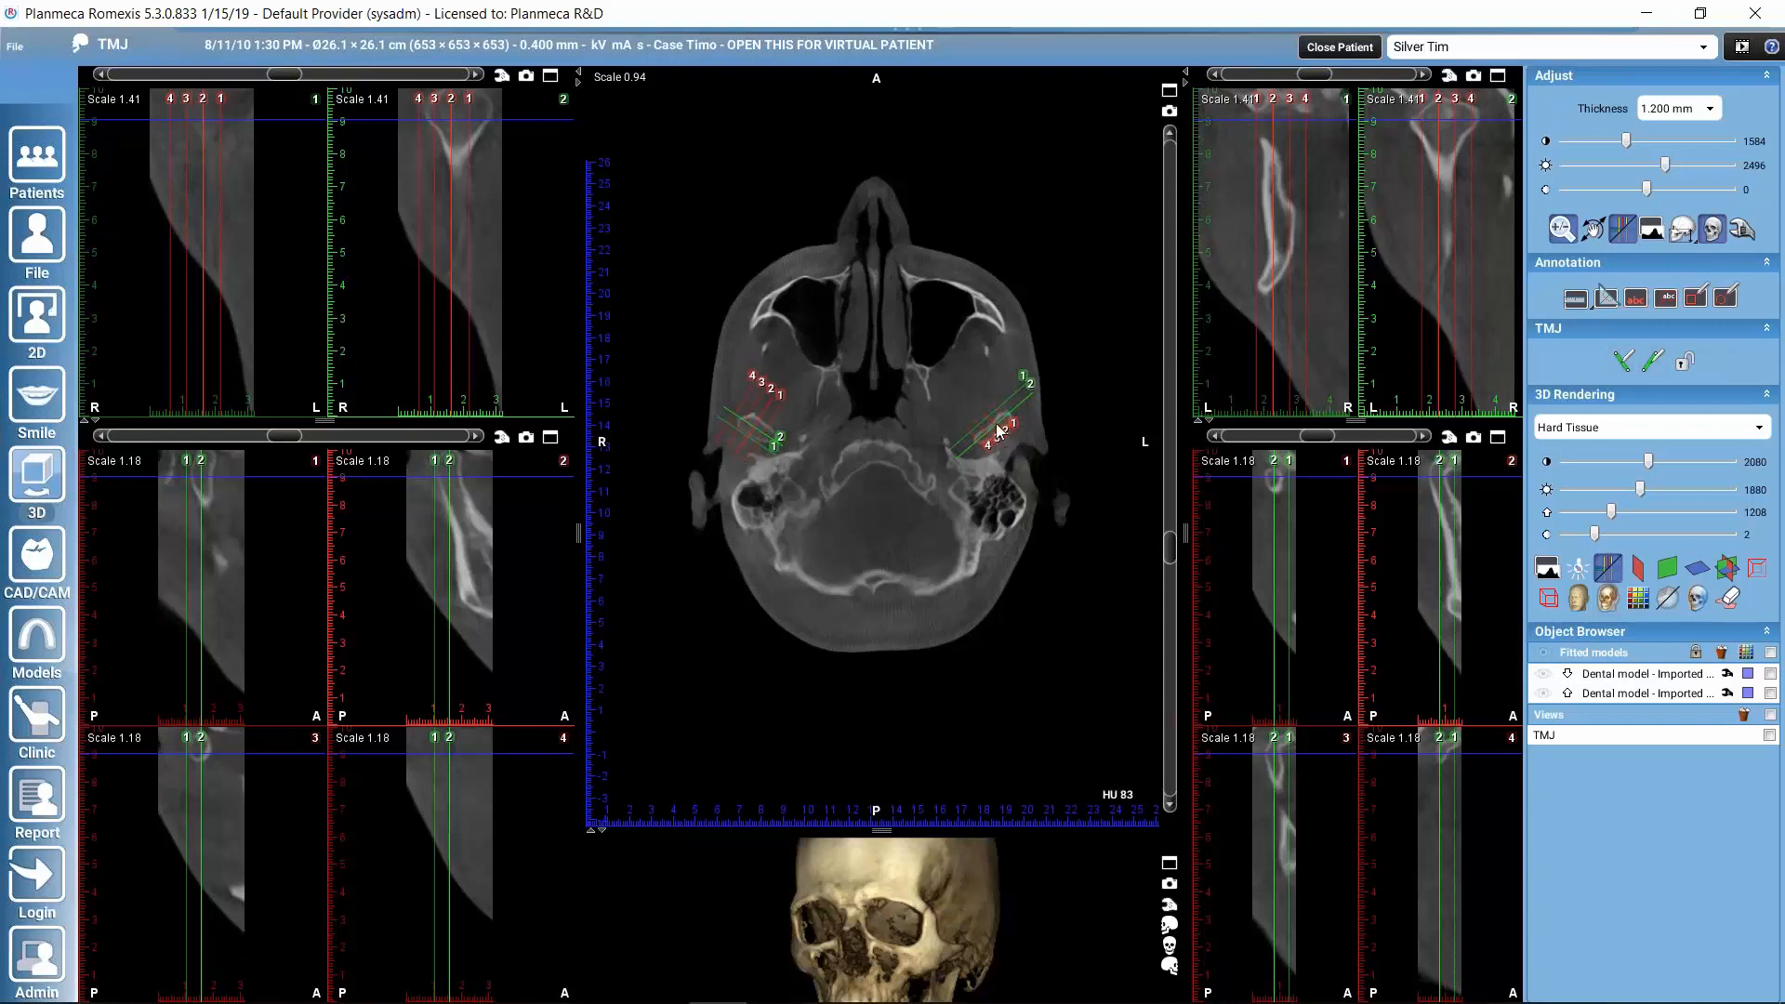
mouse_move(1008, 427)
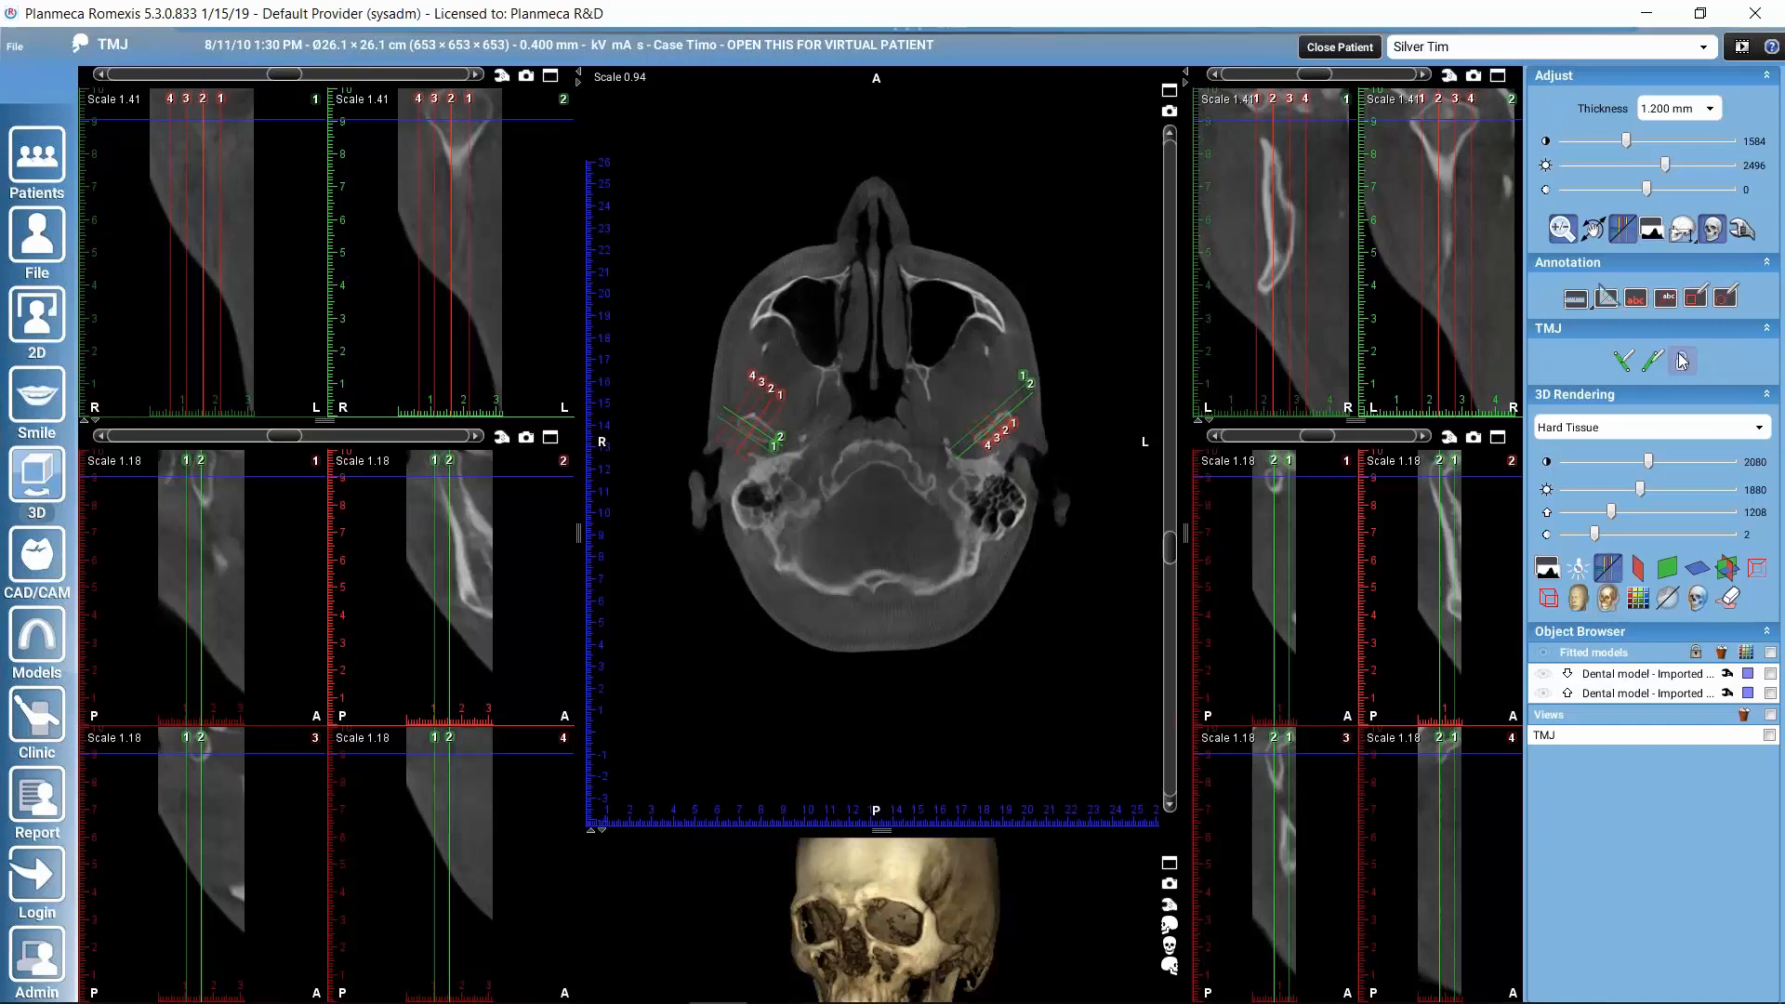
mouse_move(1683, 361)
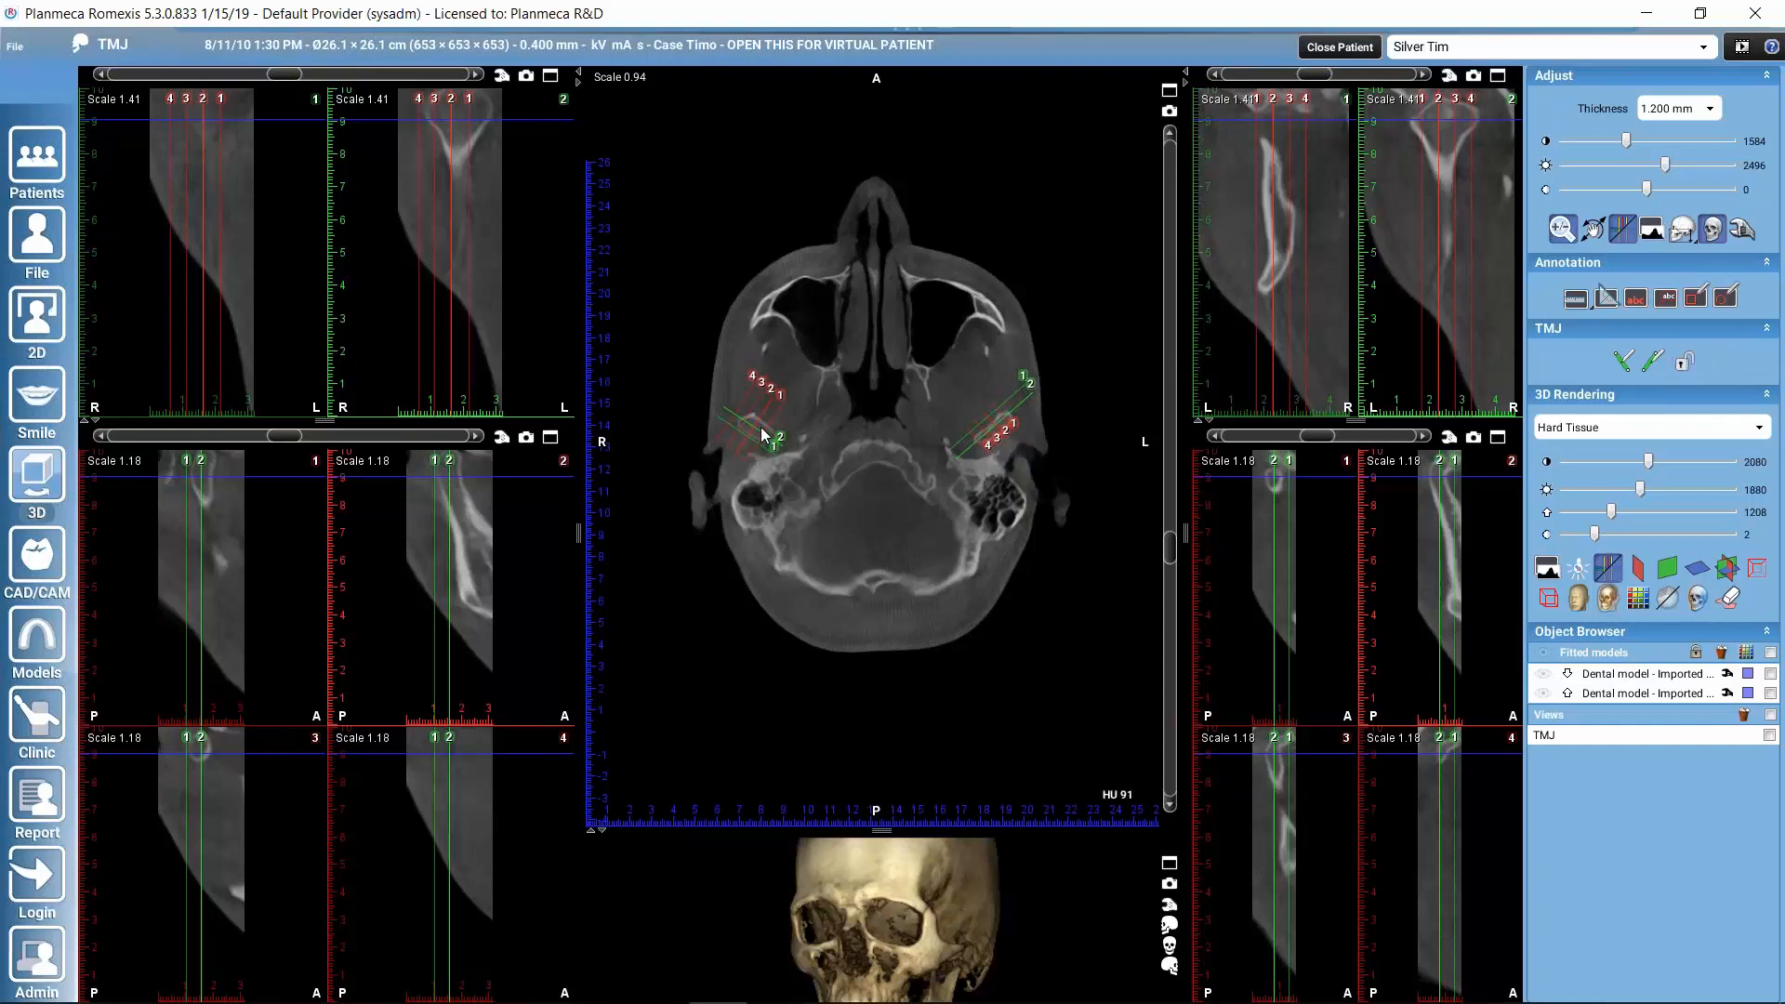
mouse_move(1070, 435)
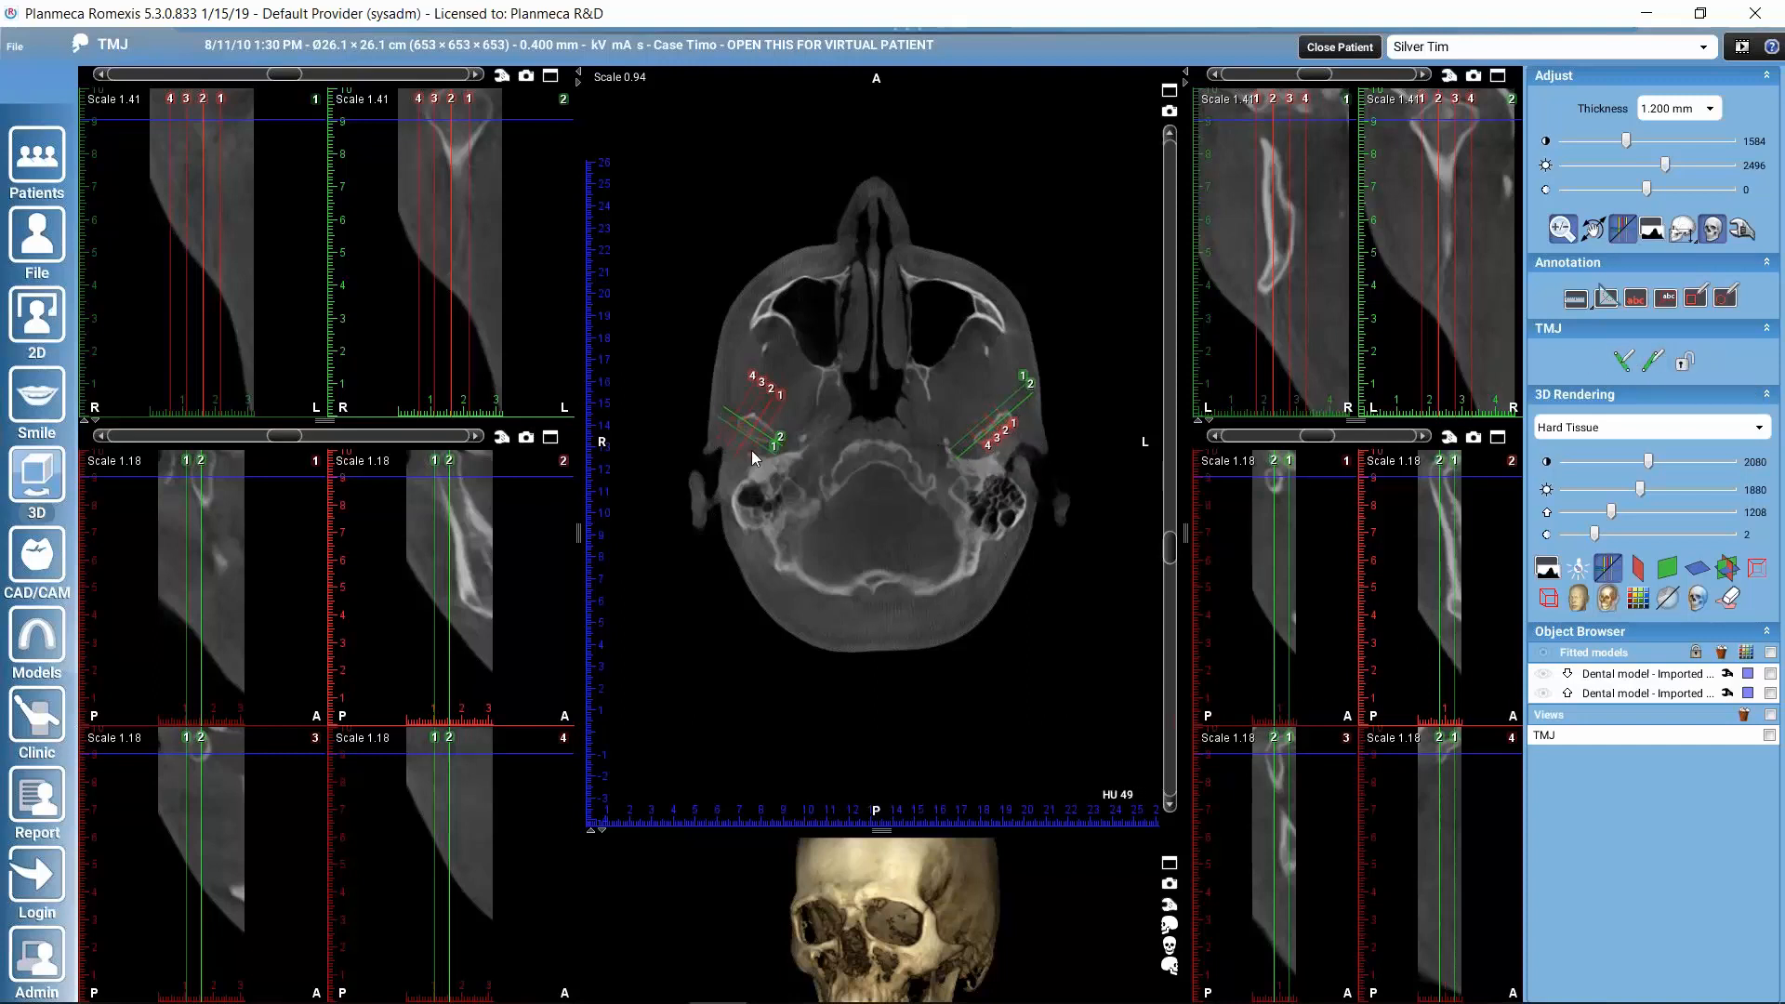
mouse_move(1016, 410)
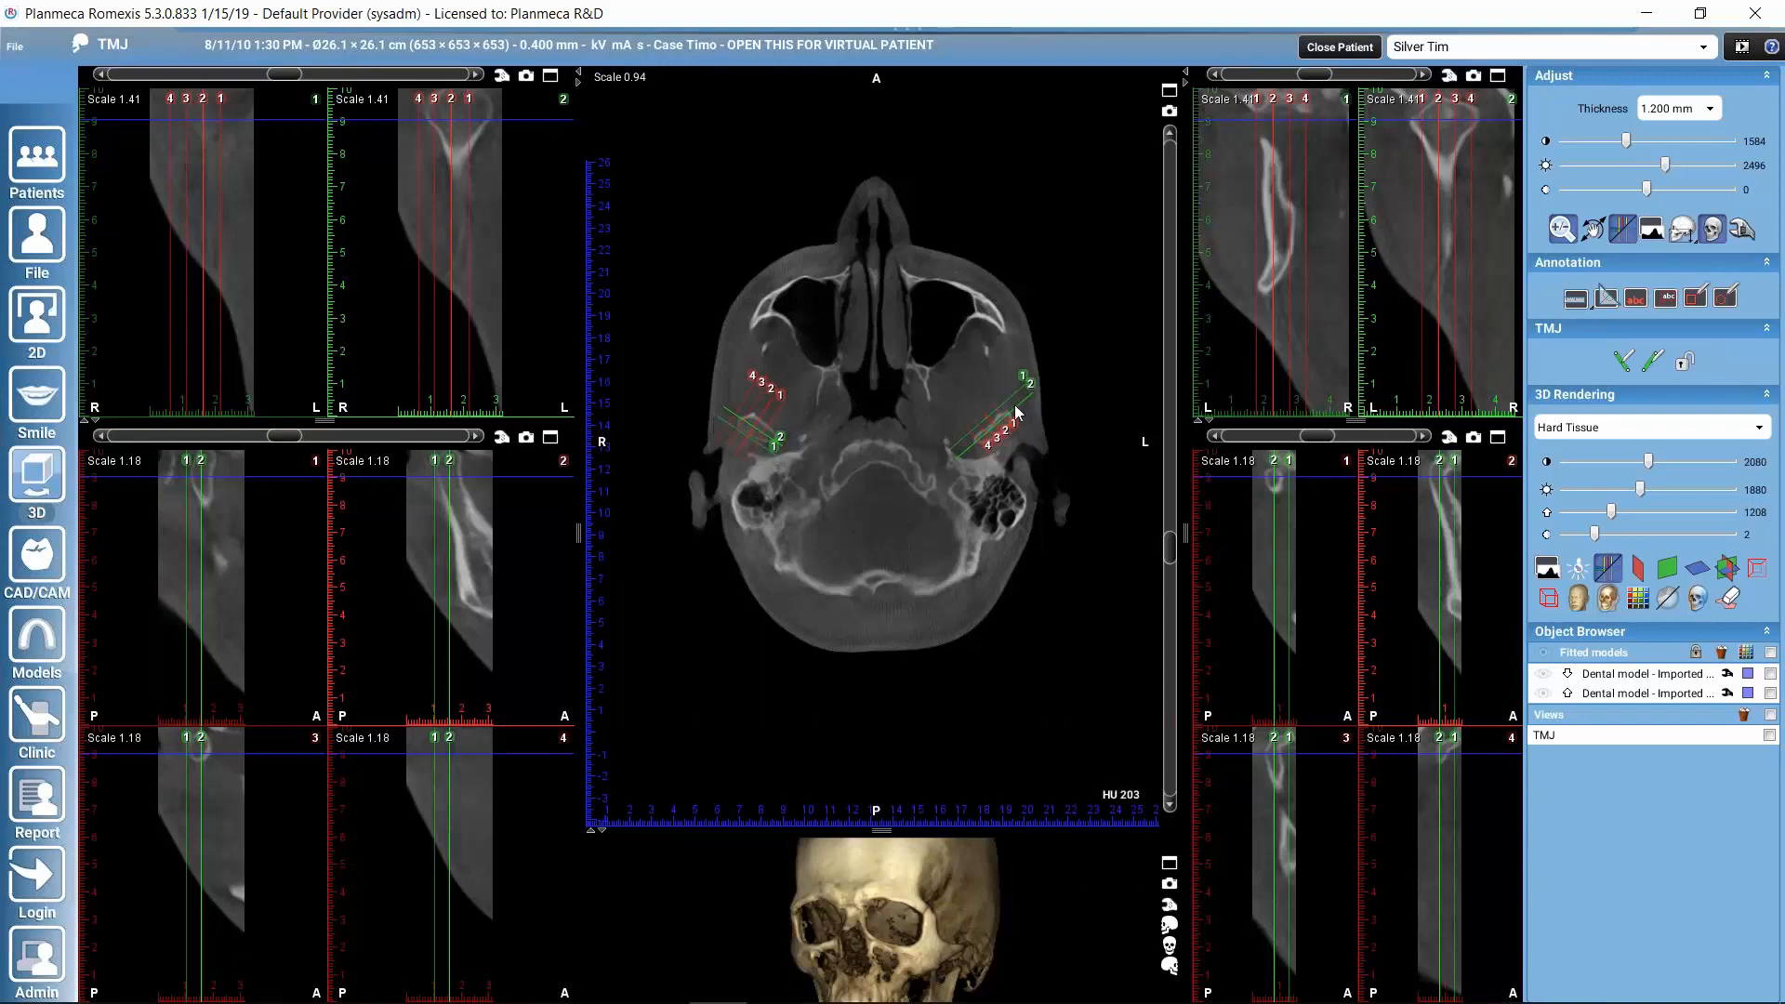
mouse_move(1505, 380)
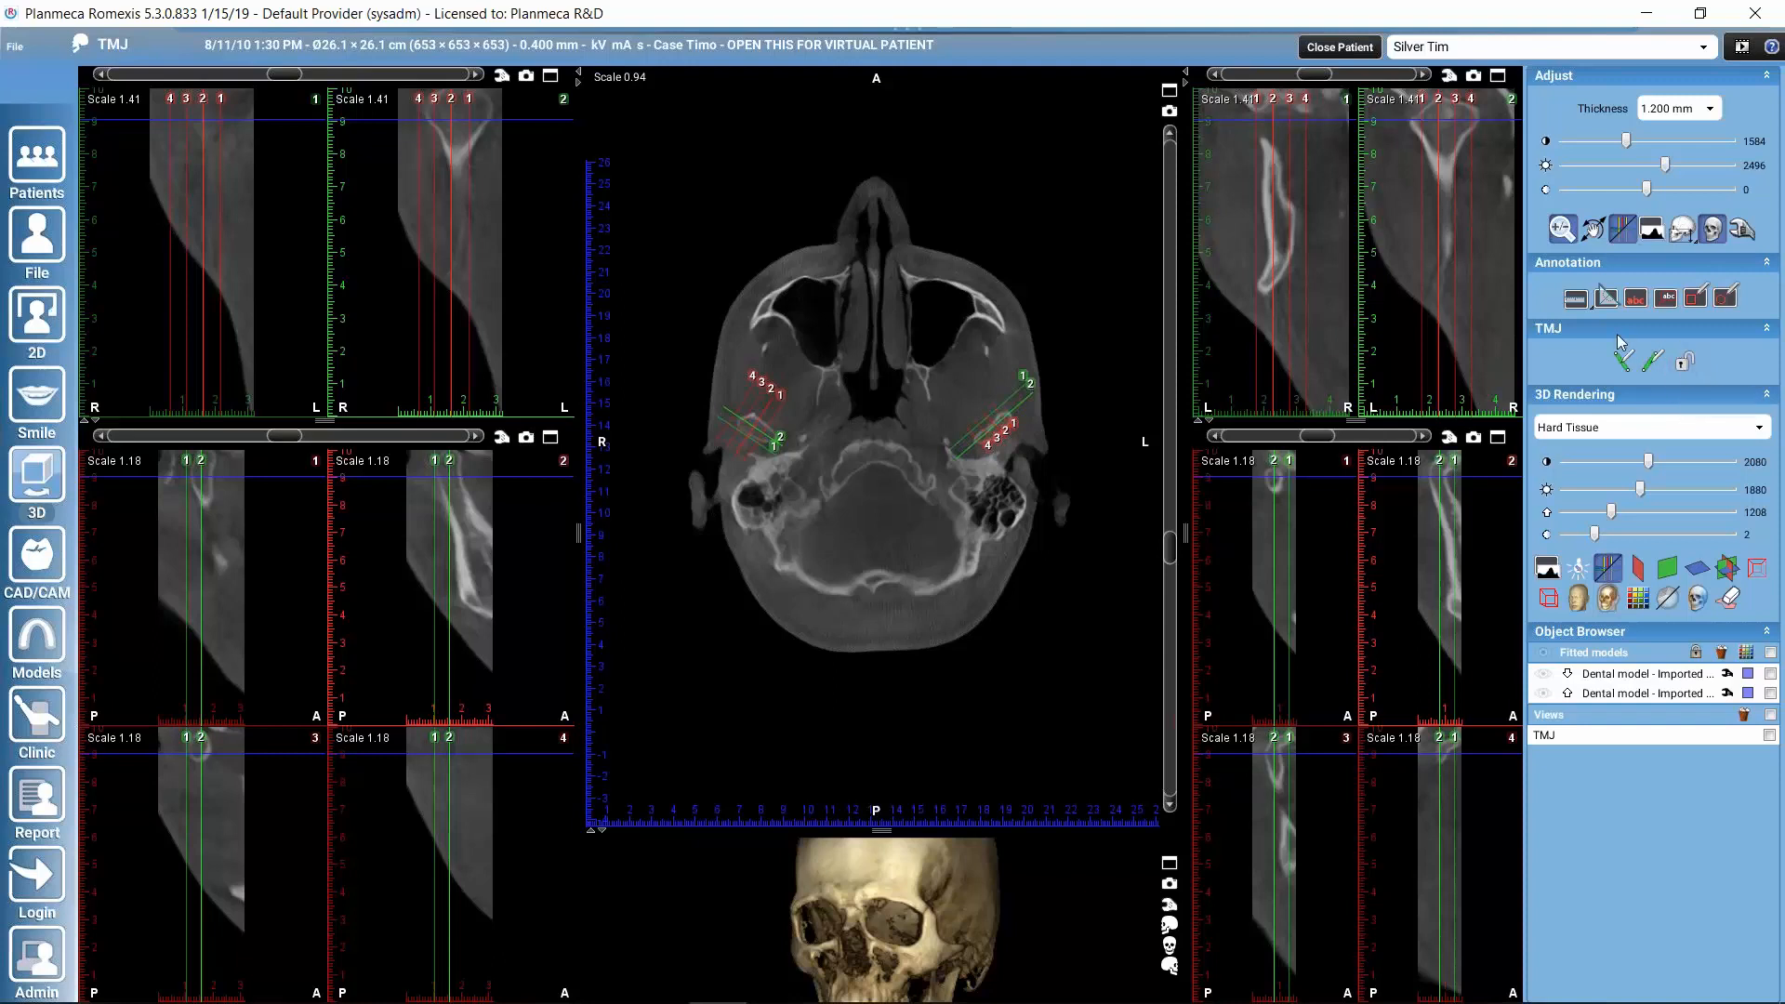
mouse_move(737, 441)
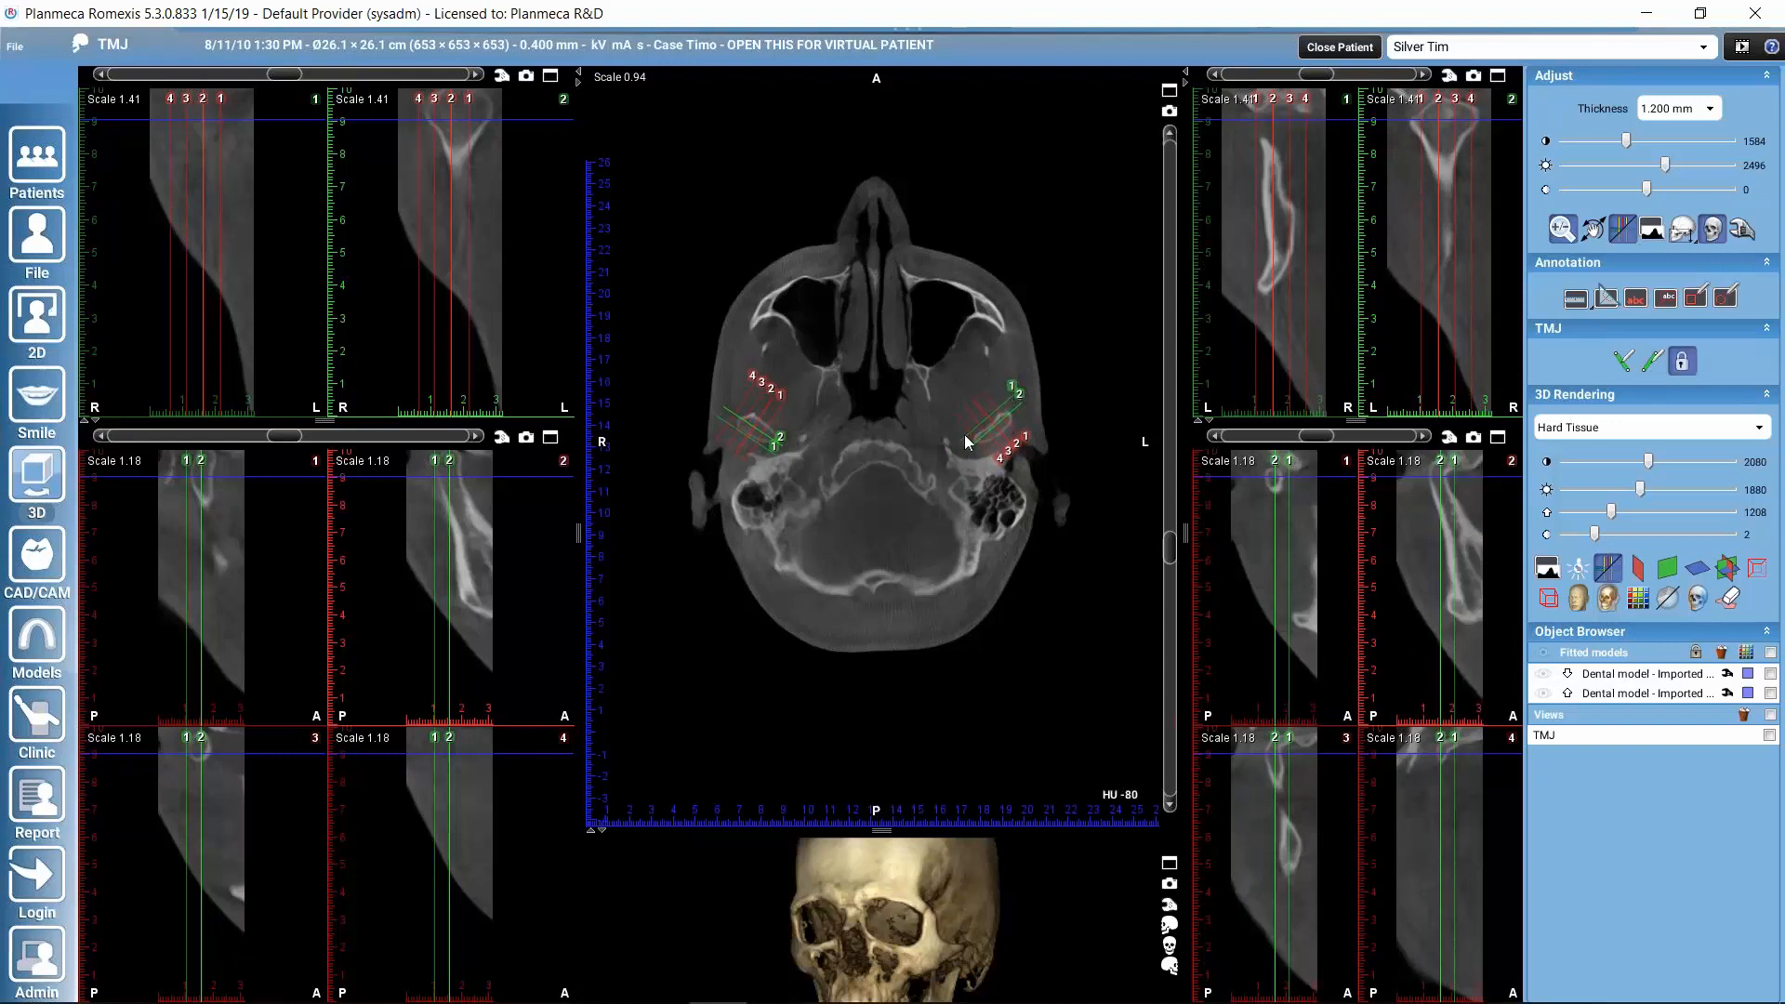
mouse_move(1648, 387)
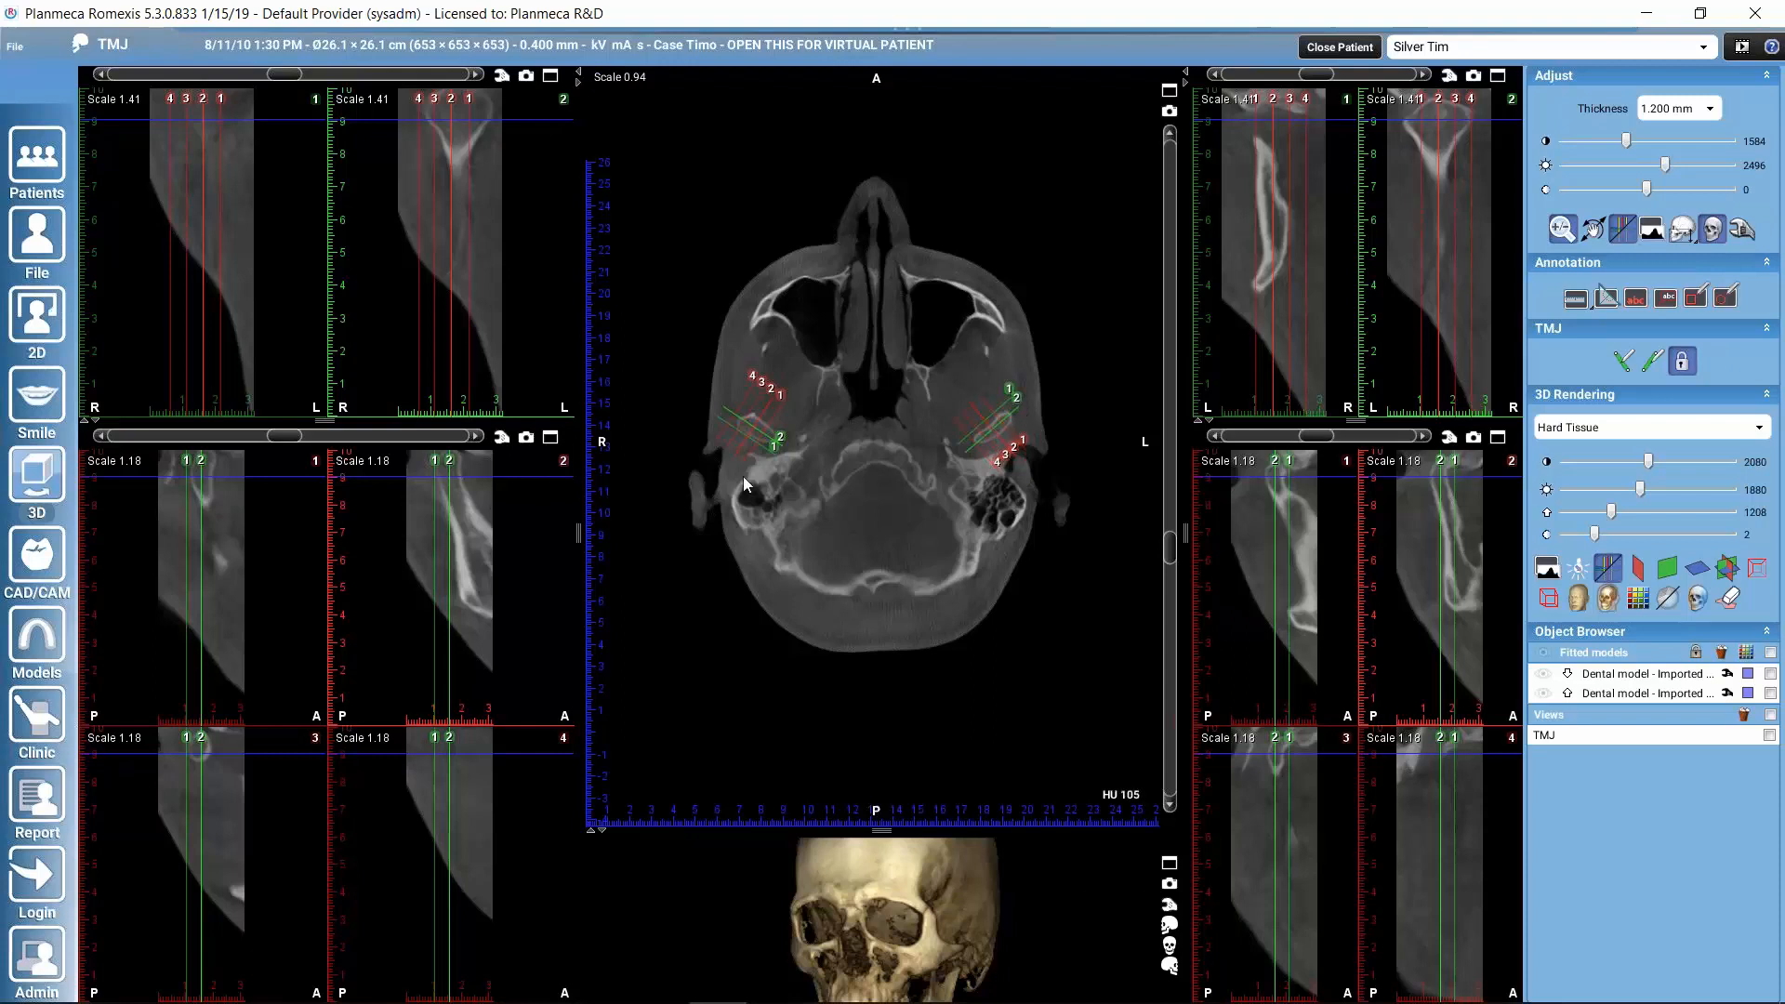
mouse_move(294, 634)
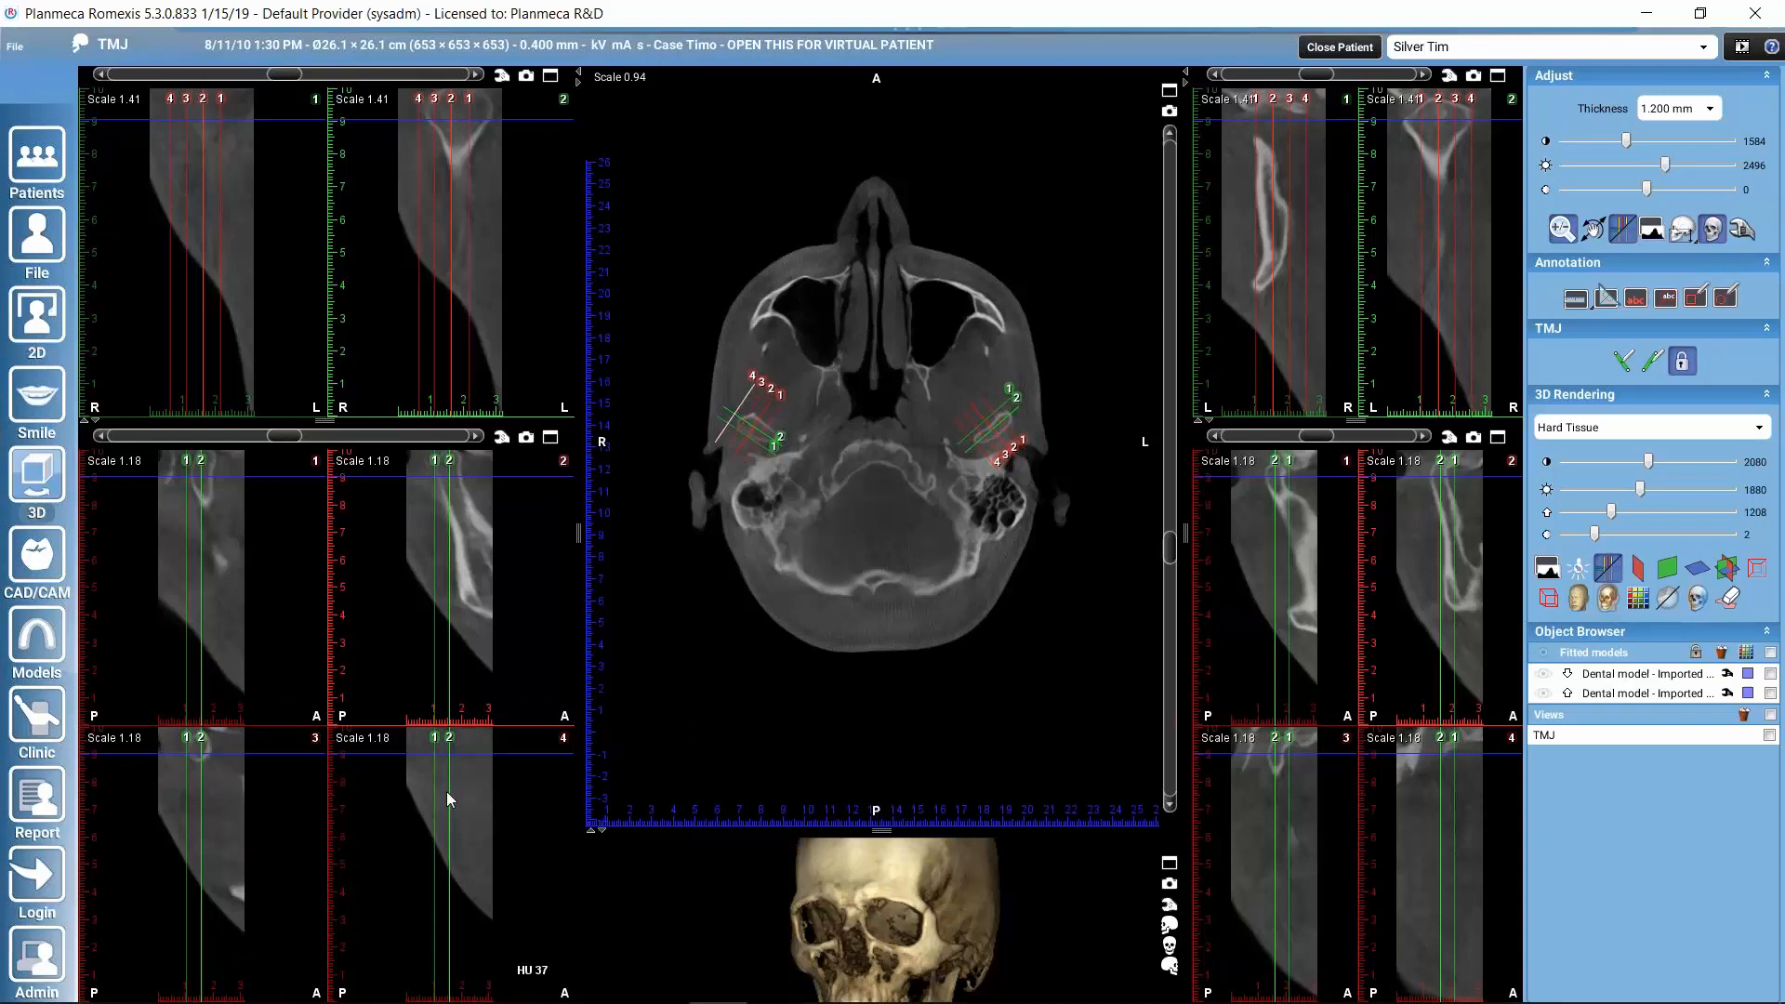
mouse_move(737, 456)
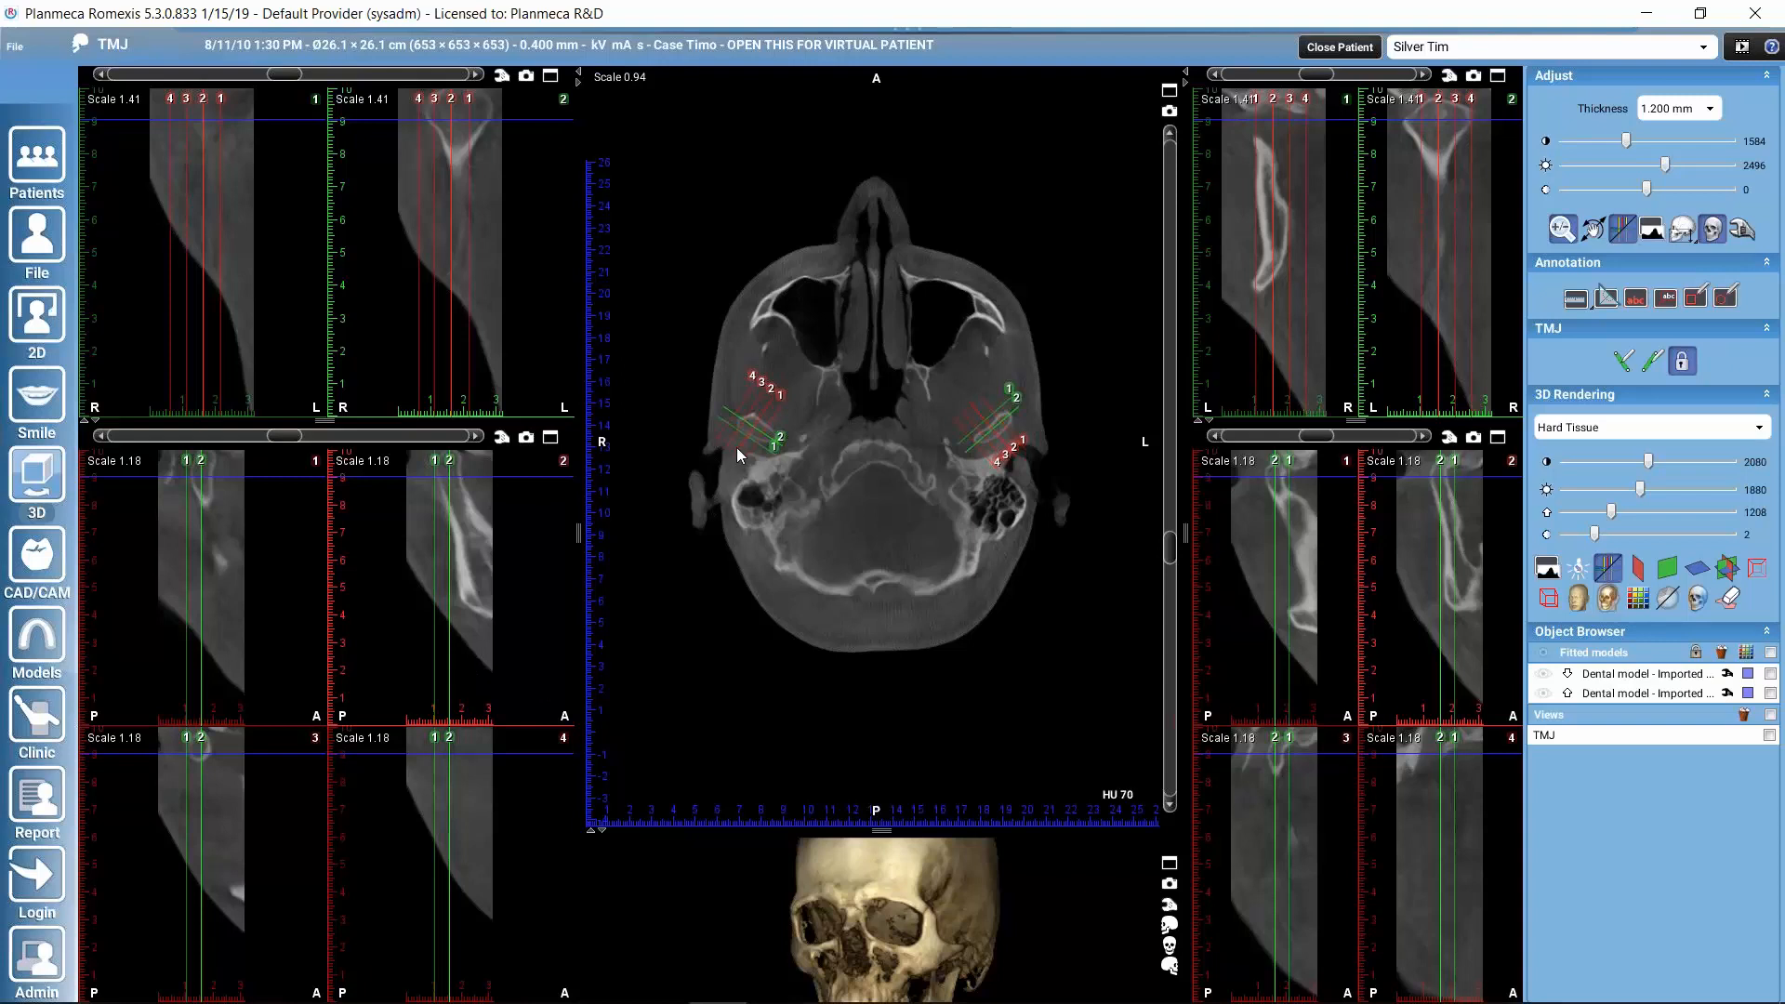
mouse_move(417, 271)
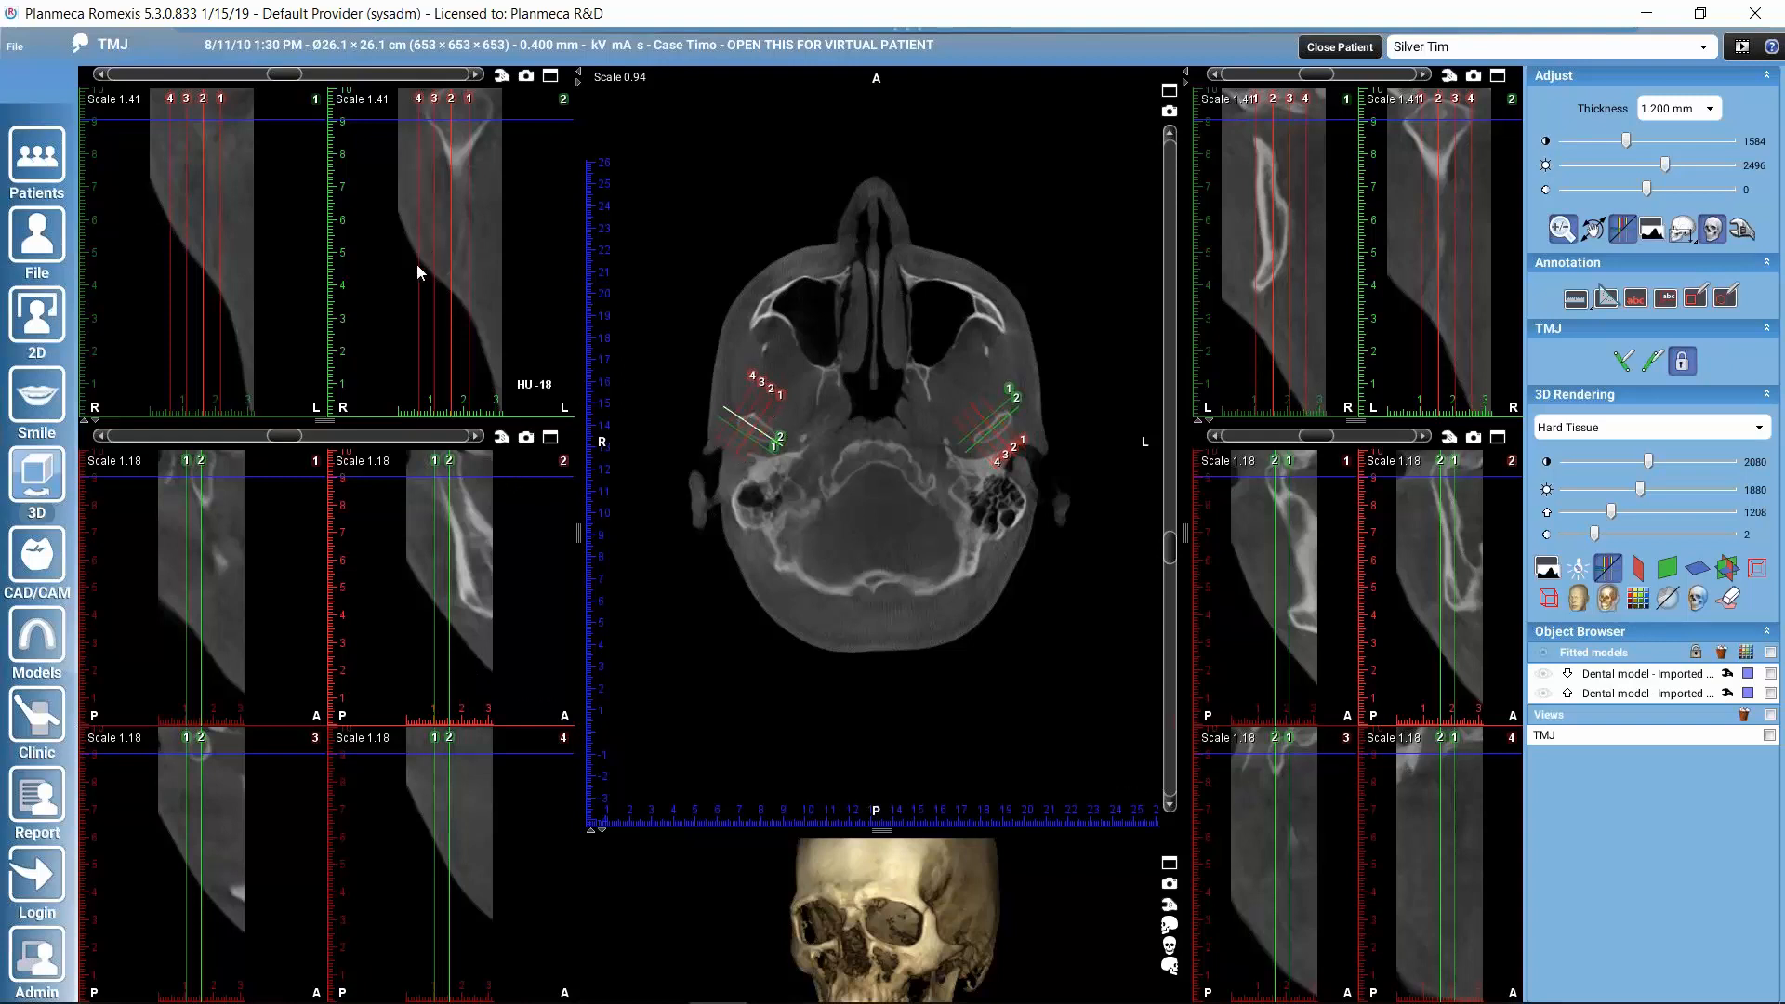
mouse_move(291, 555)
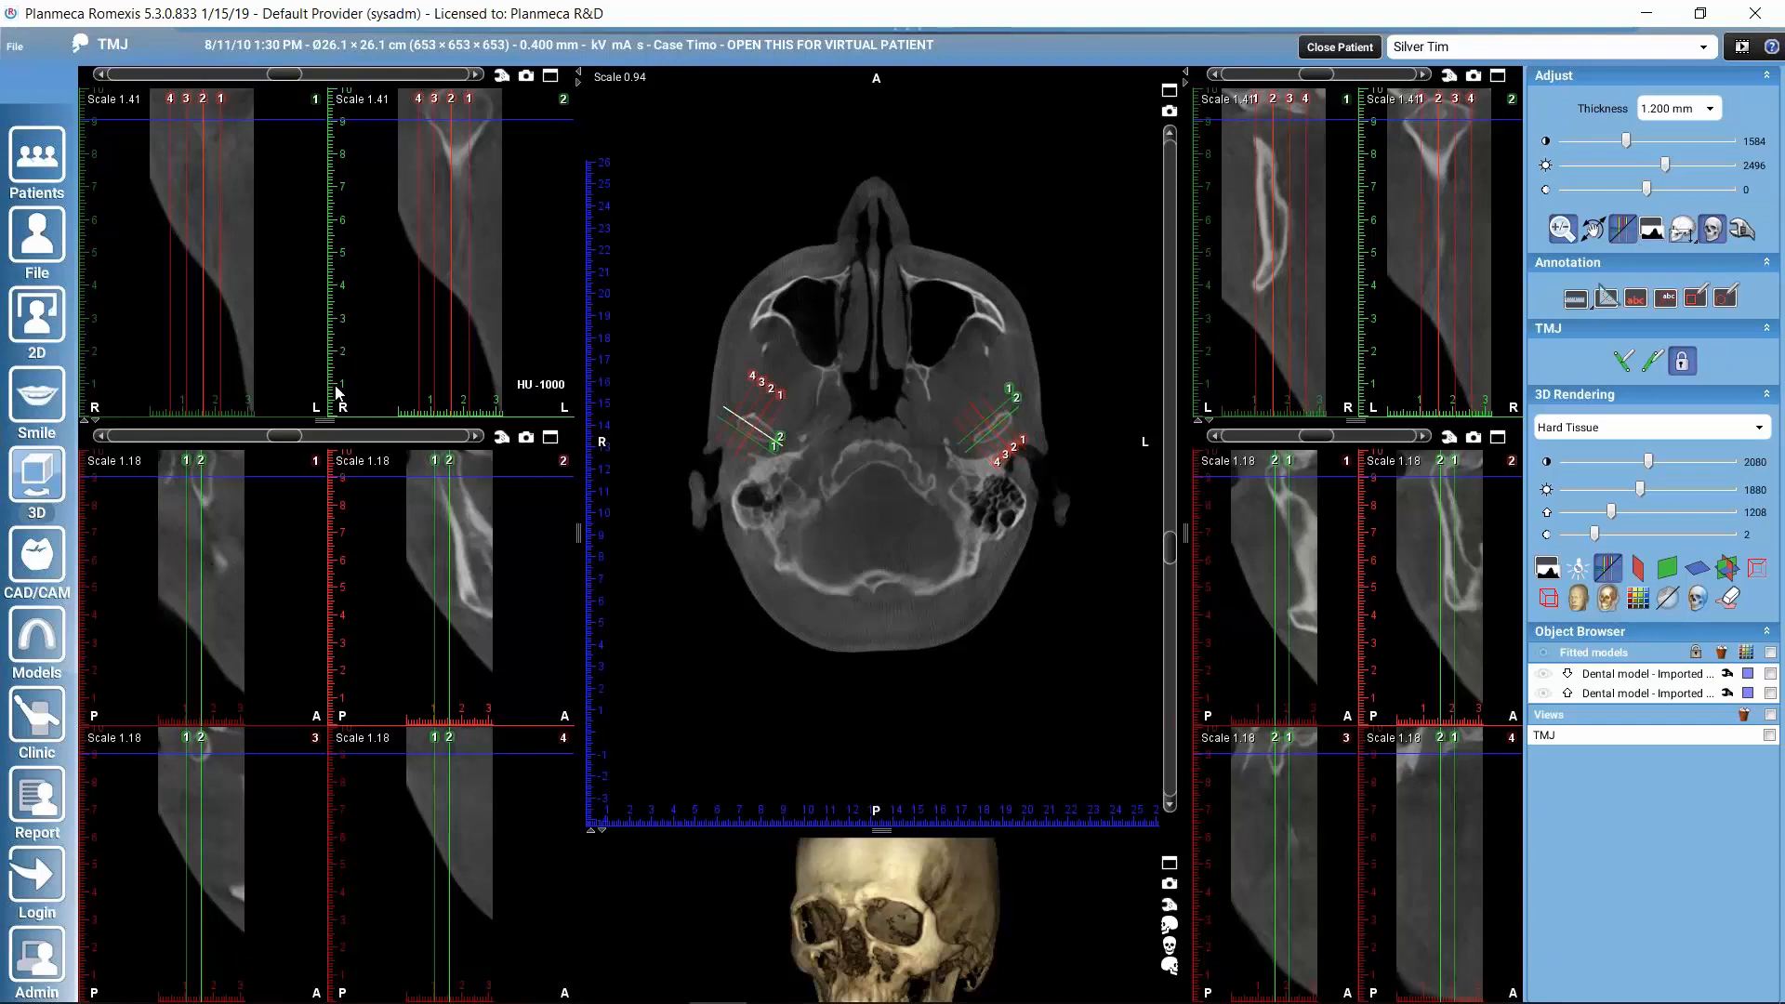
mouse_move(553, 407)
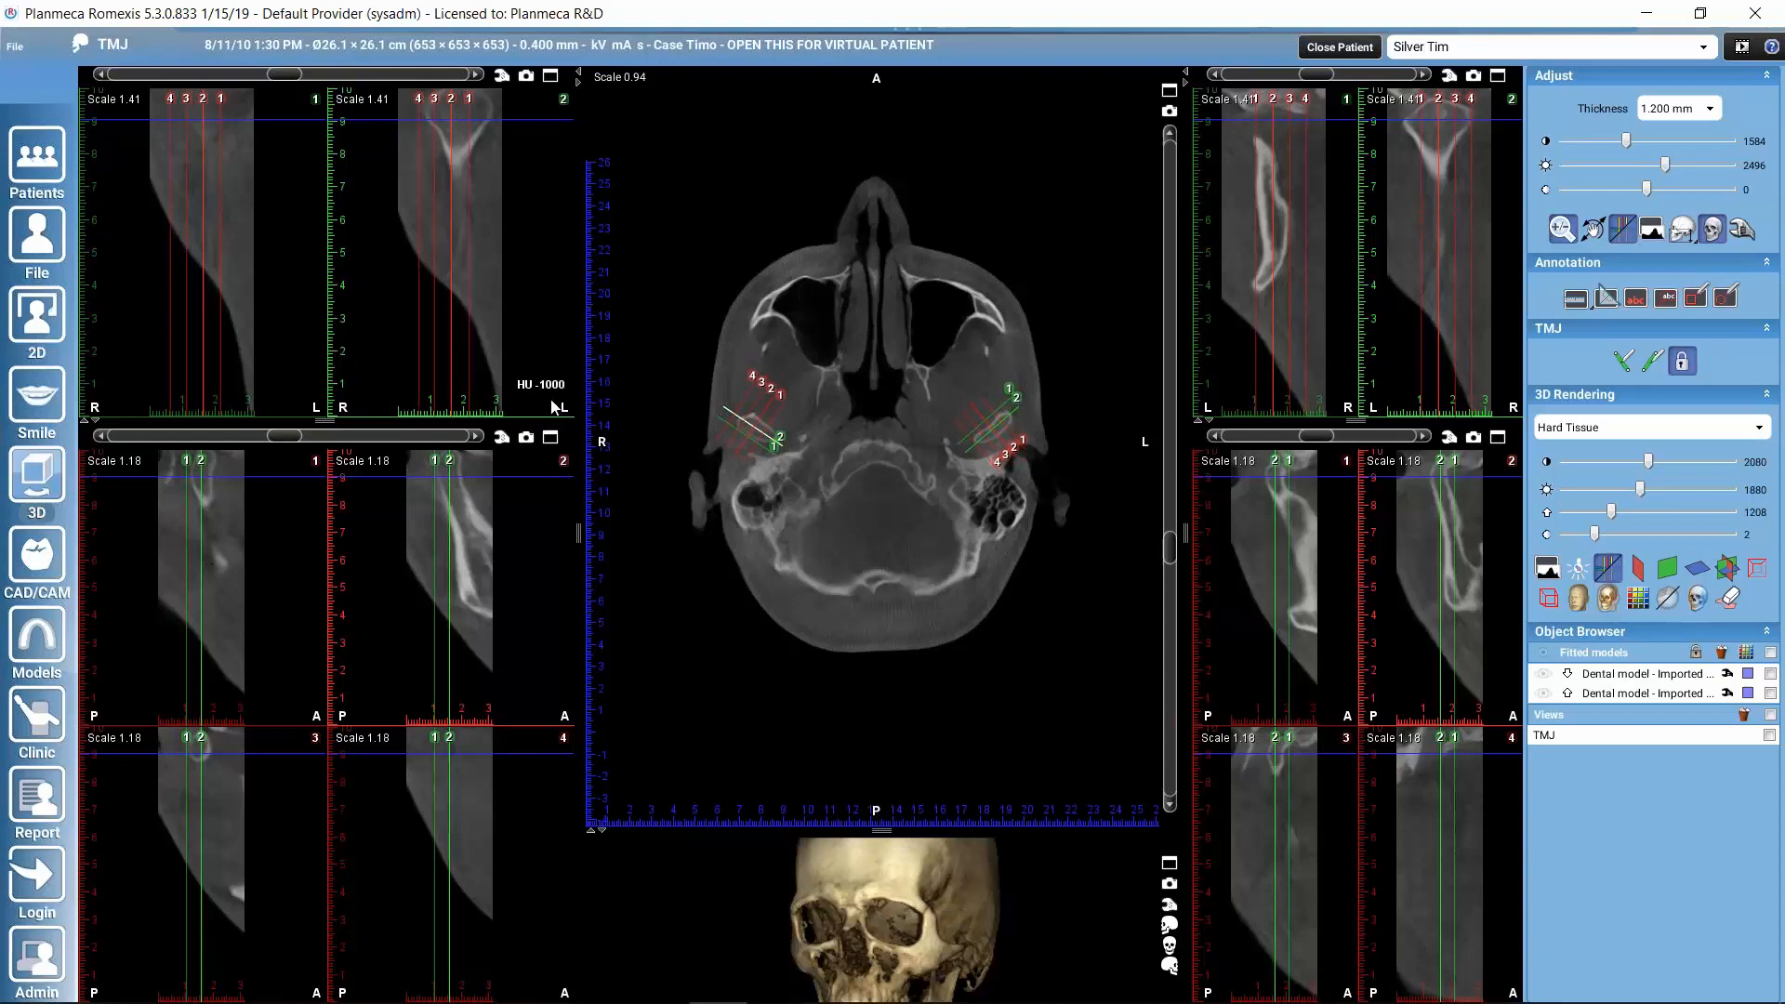
mouse_move(484, 425)
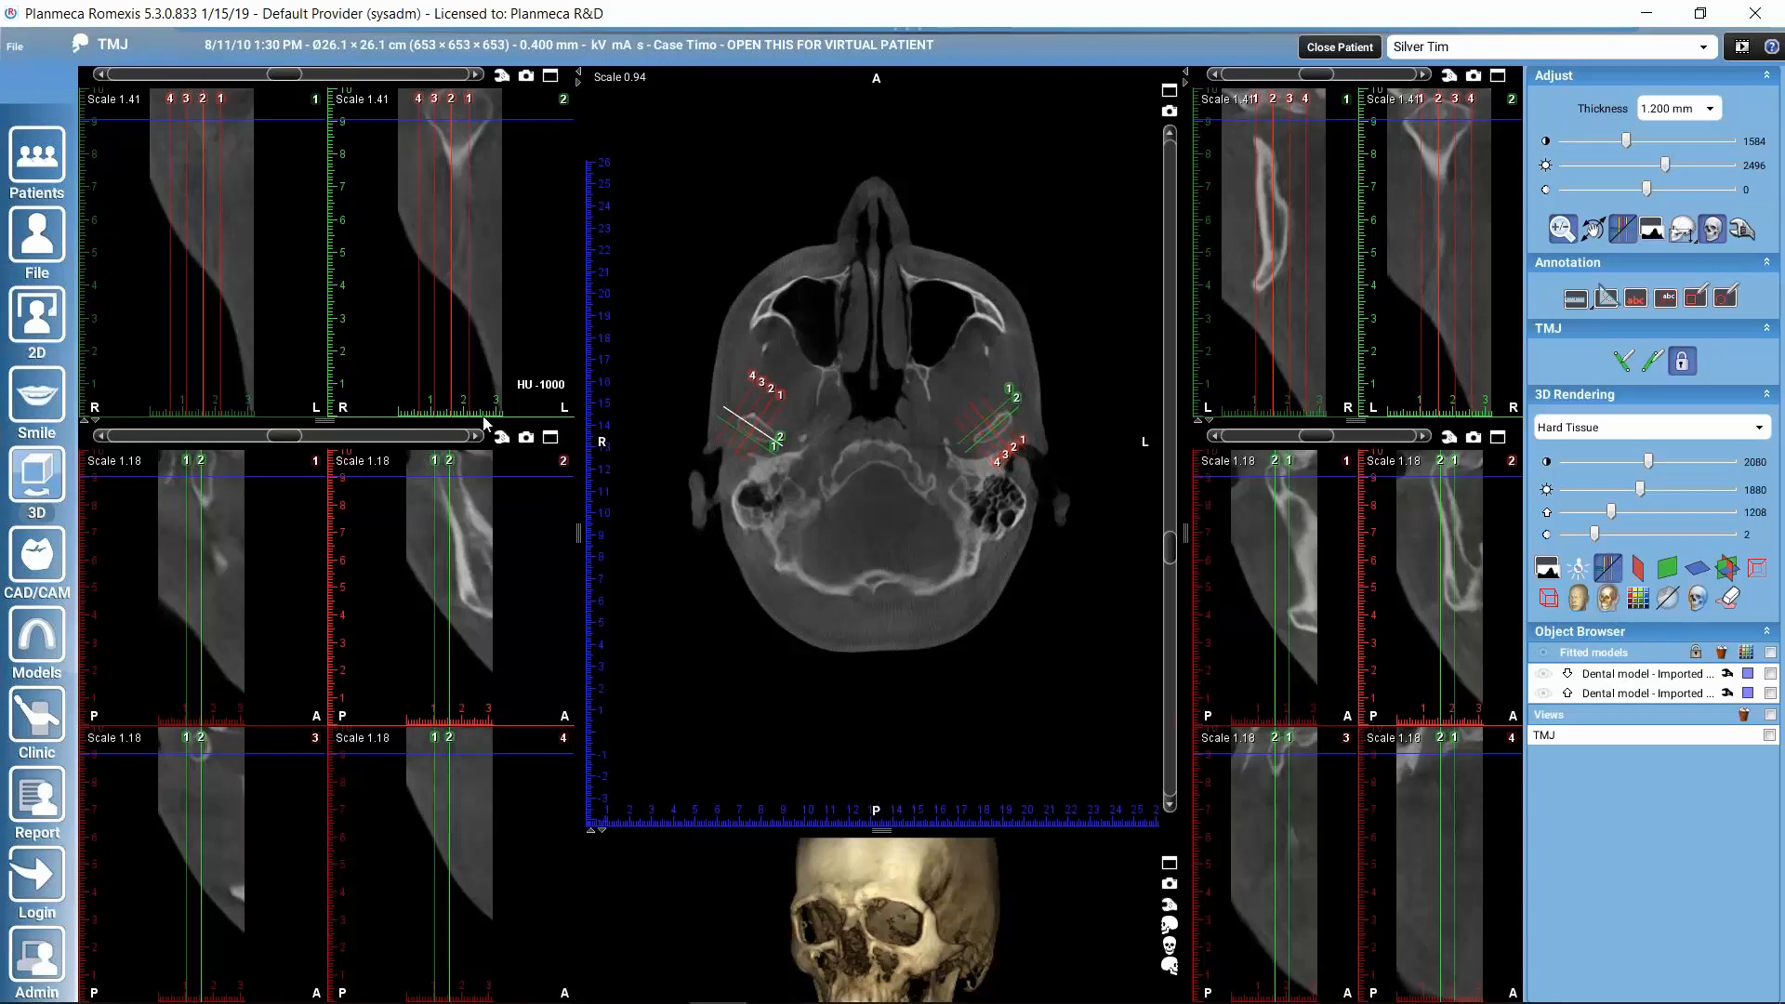
mouse_move(374, 231)
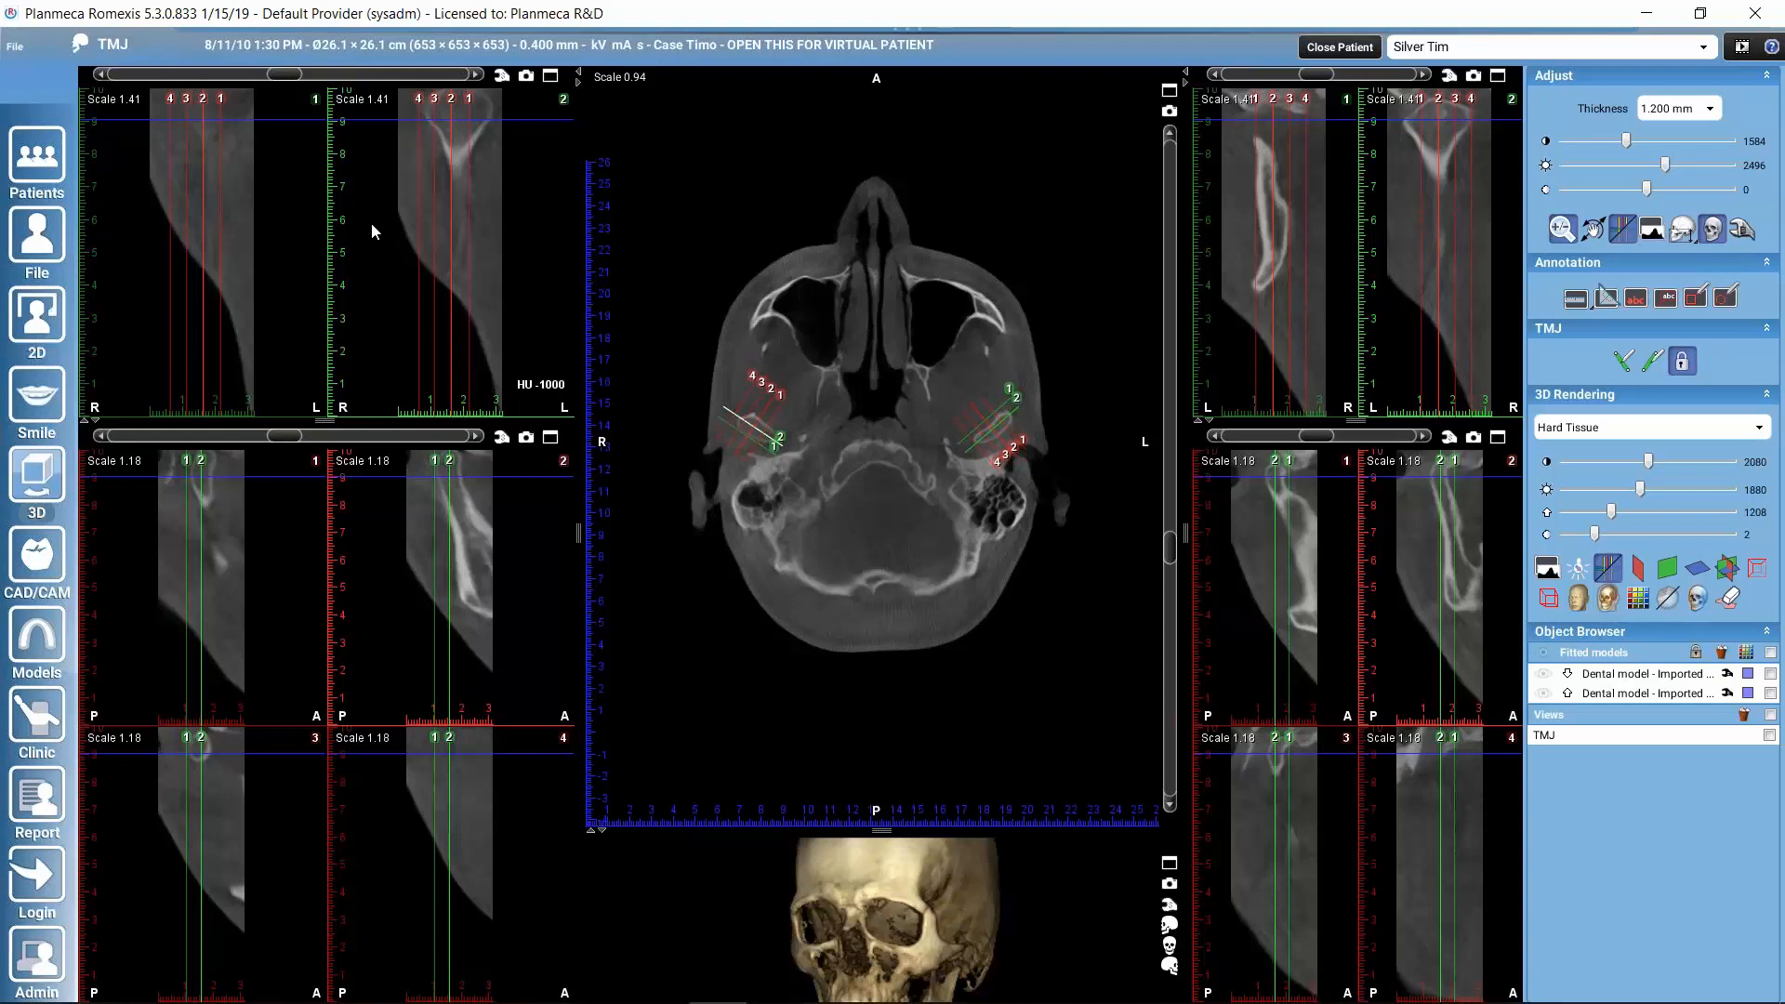
mouse_move(385, 289)
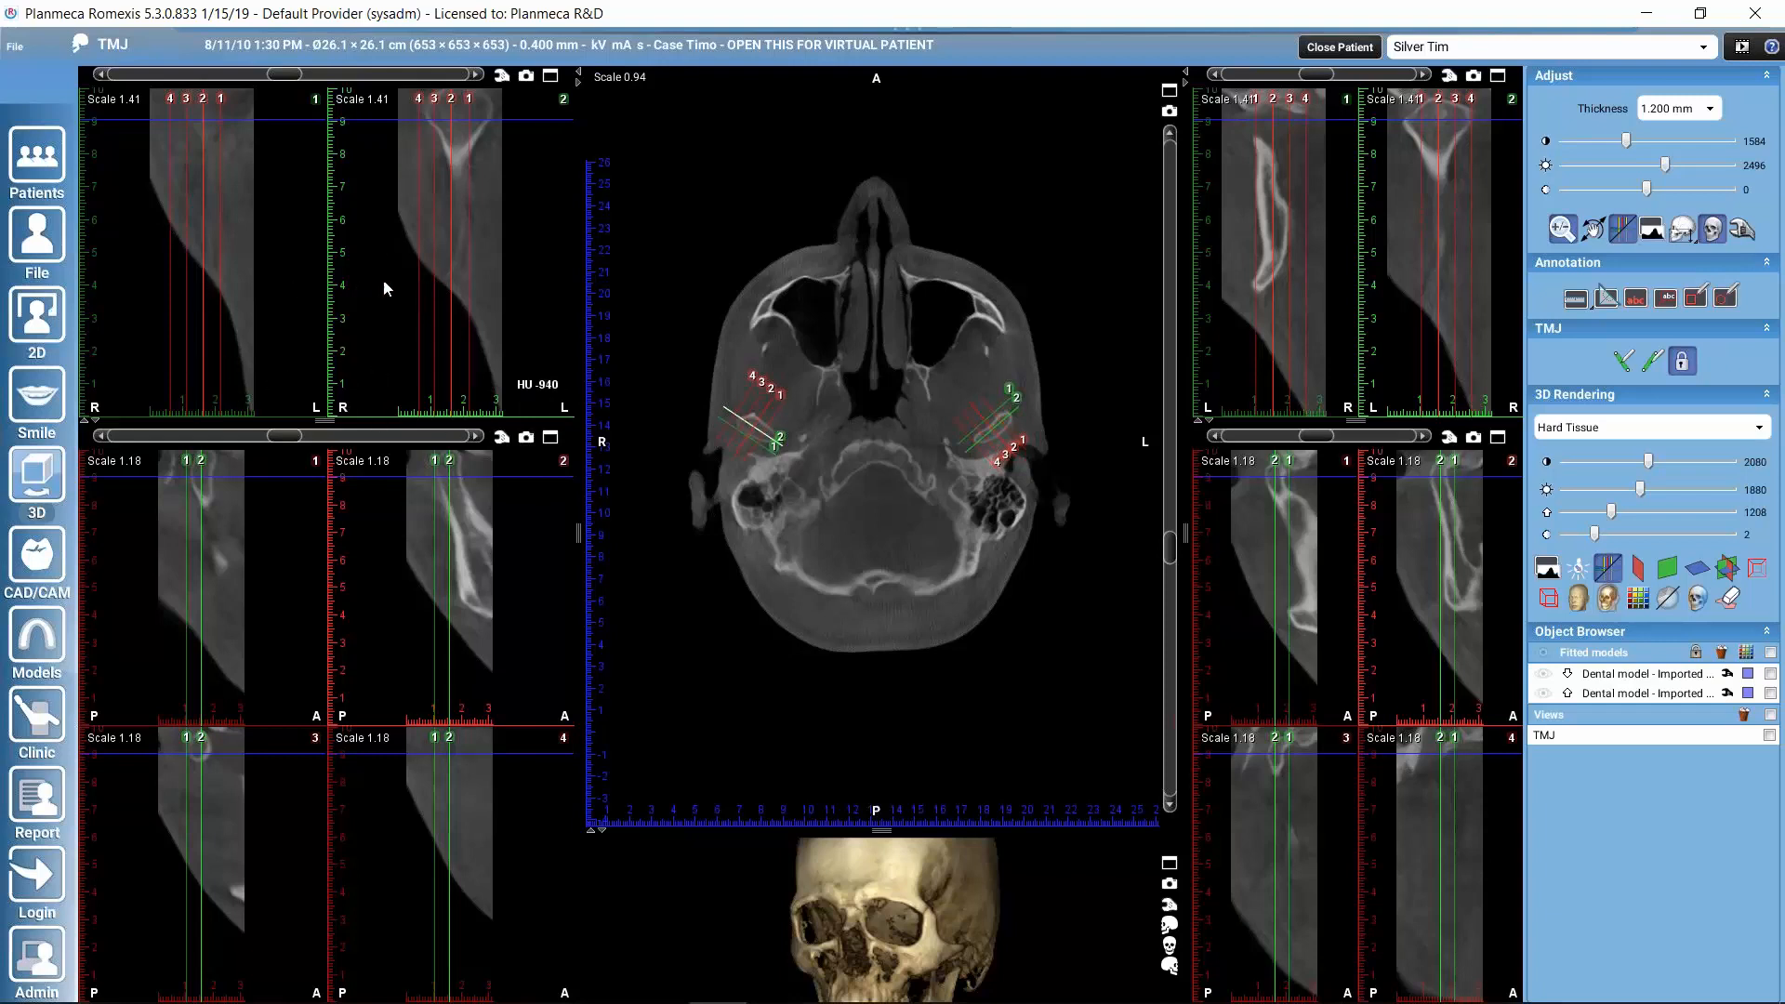
mouse_move(344, 148)
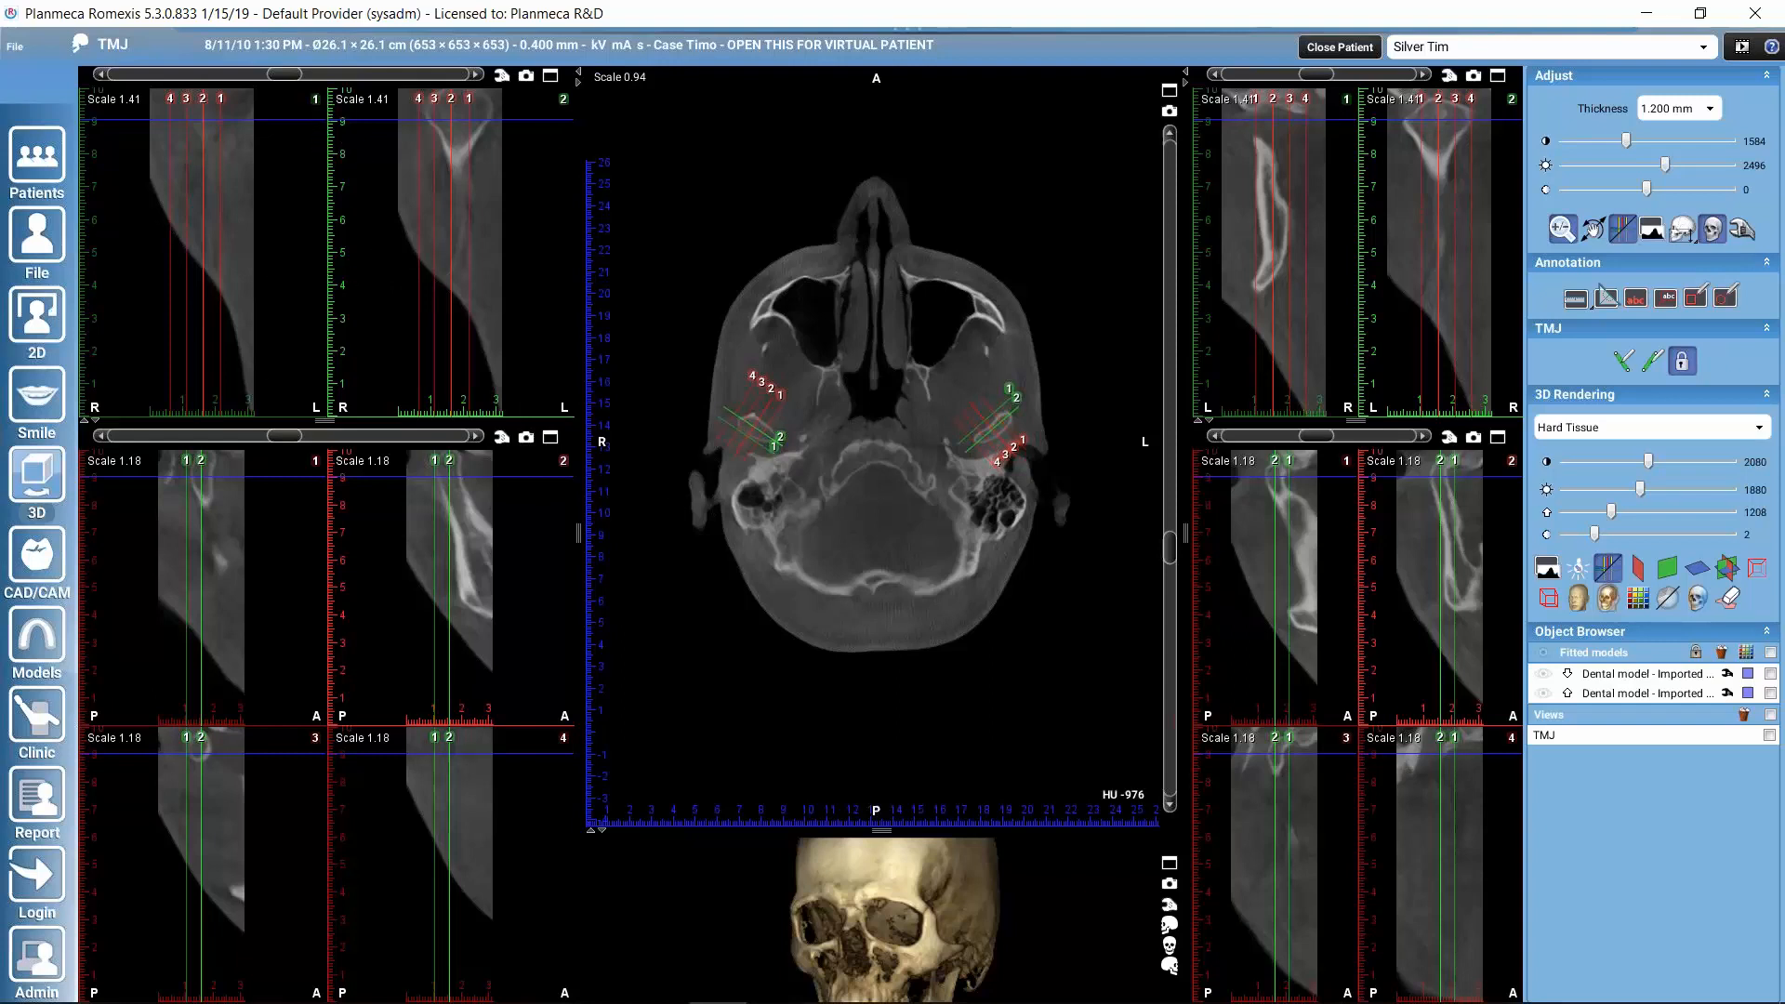
mouse_move(782, 450)
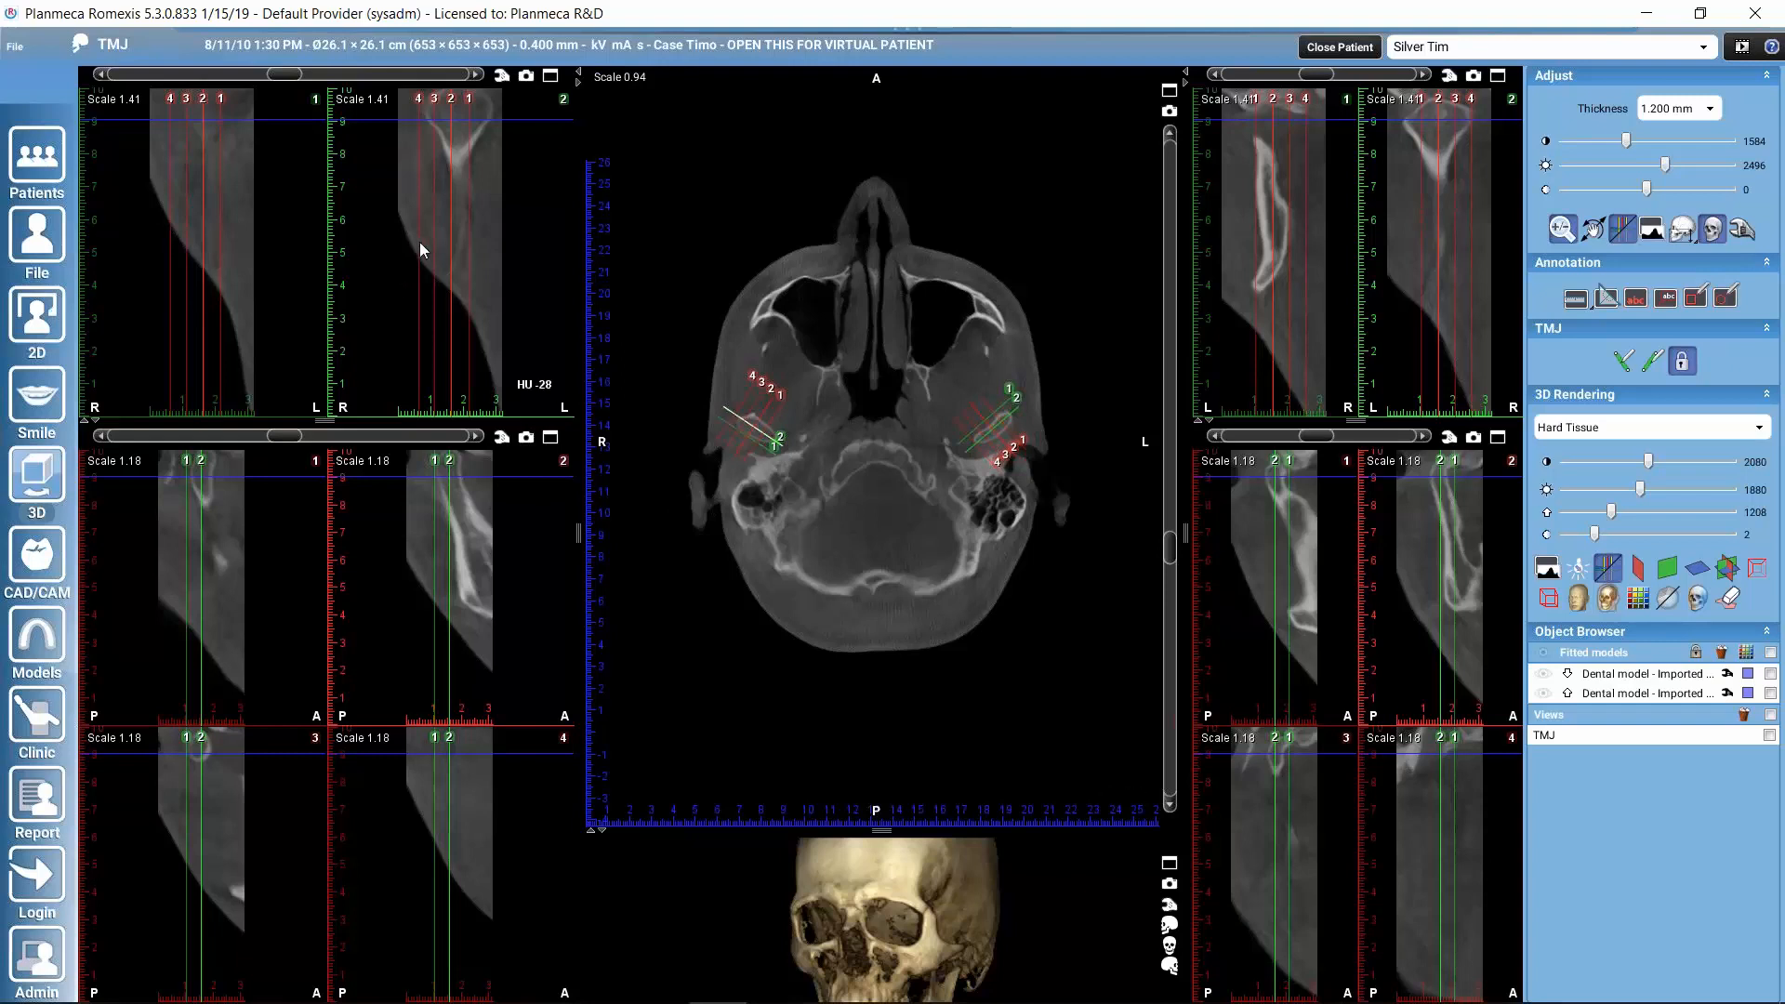
mouse_move(298, 845)
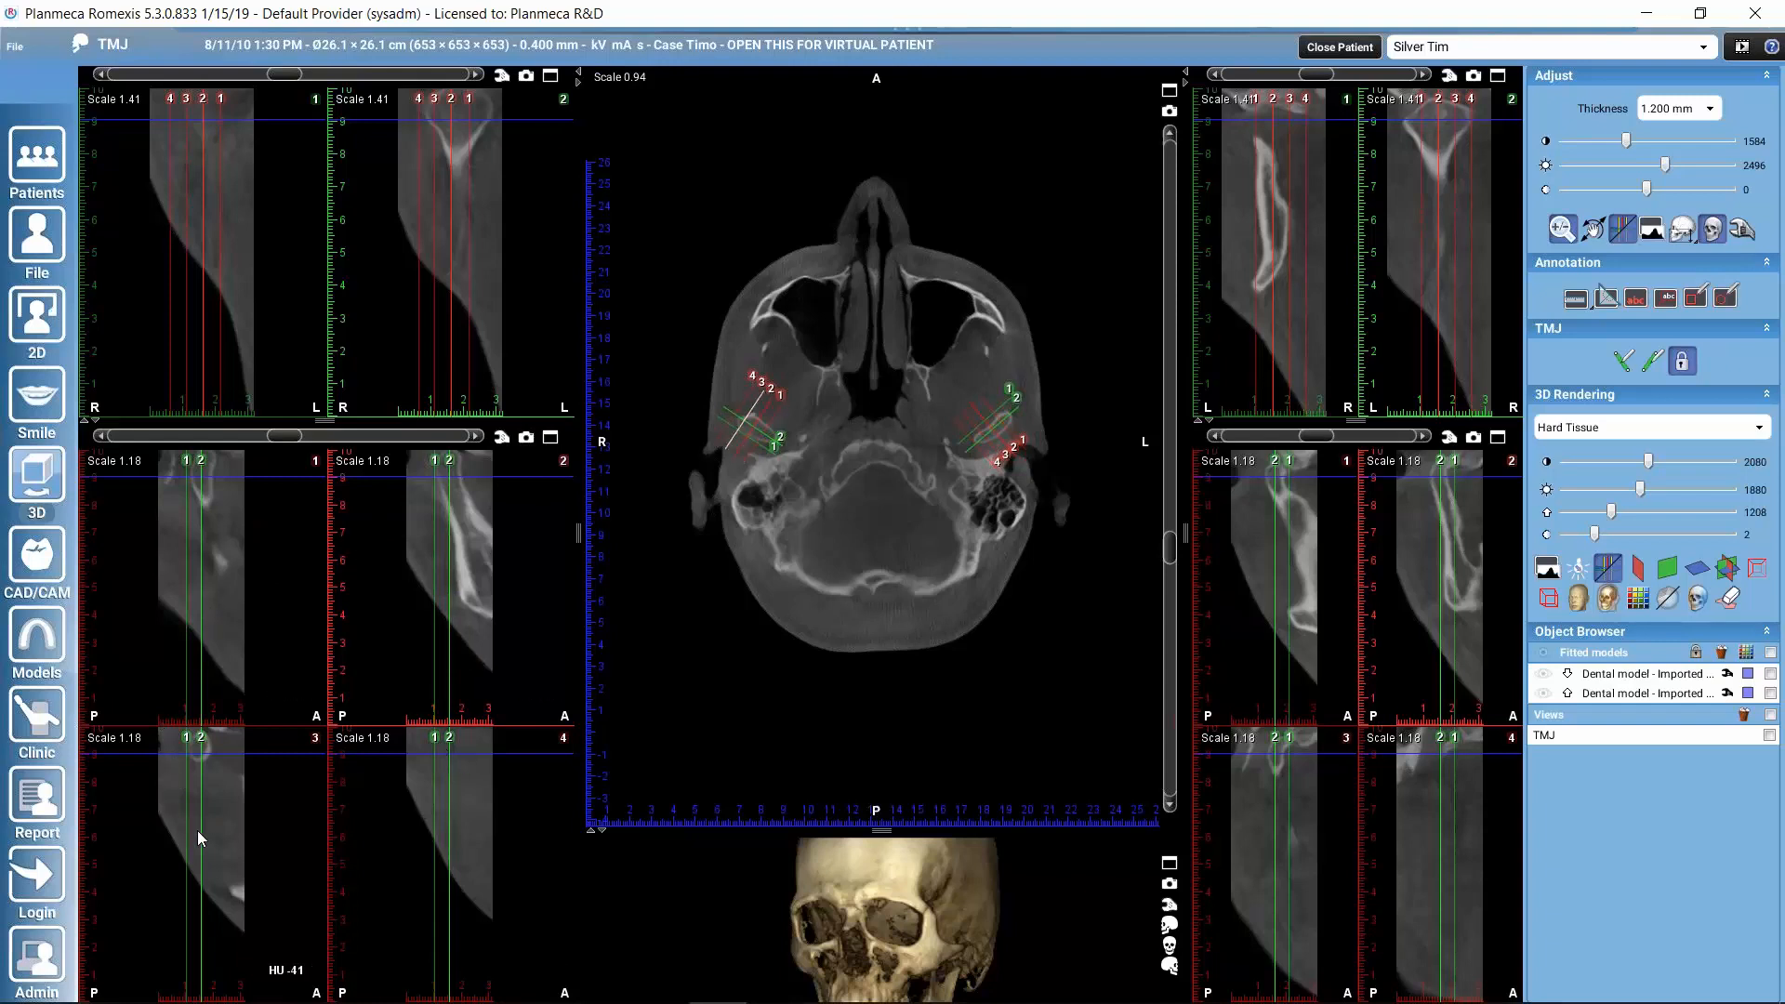
mouse_move(742, 435)
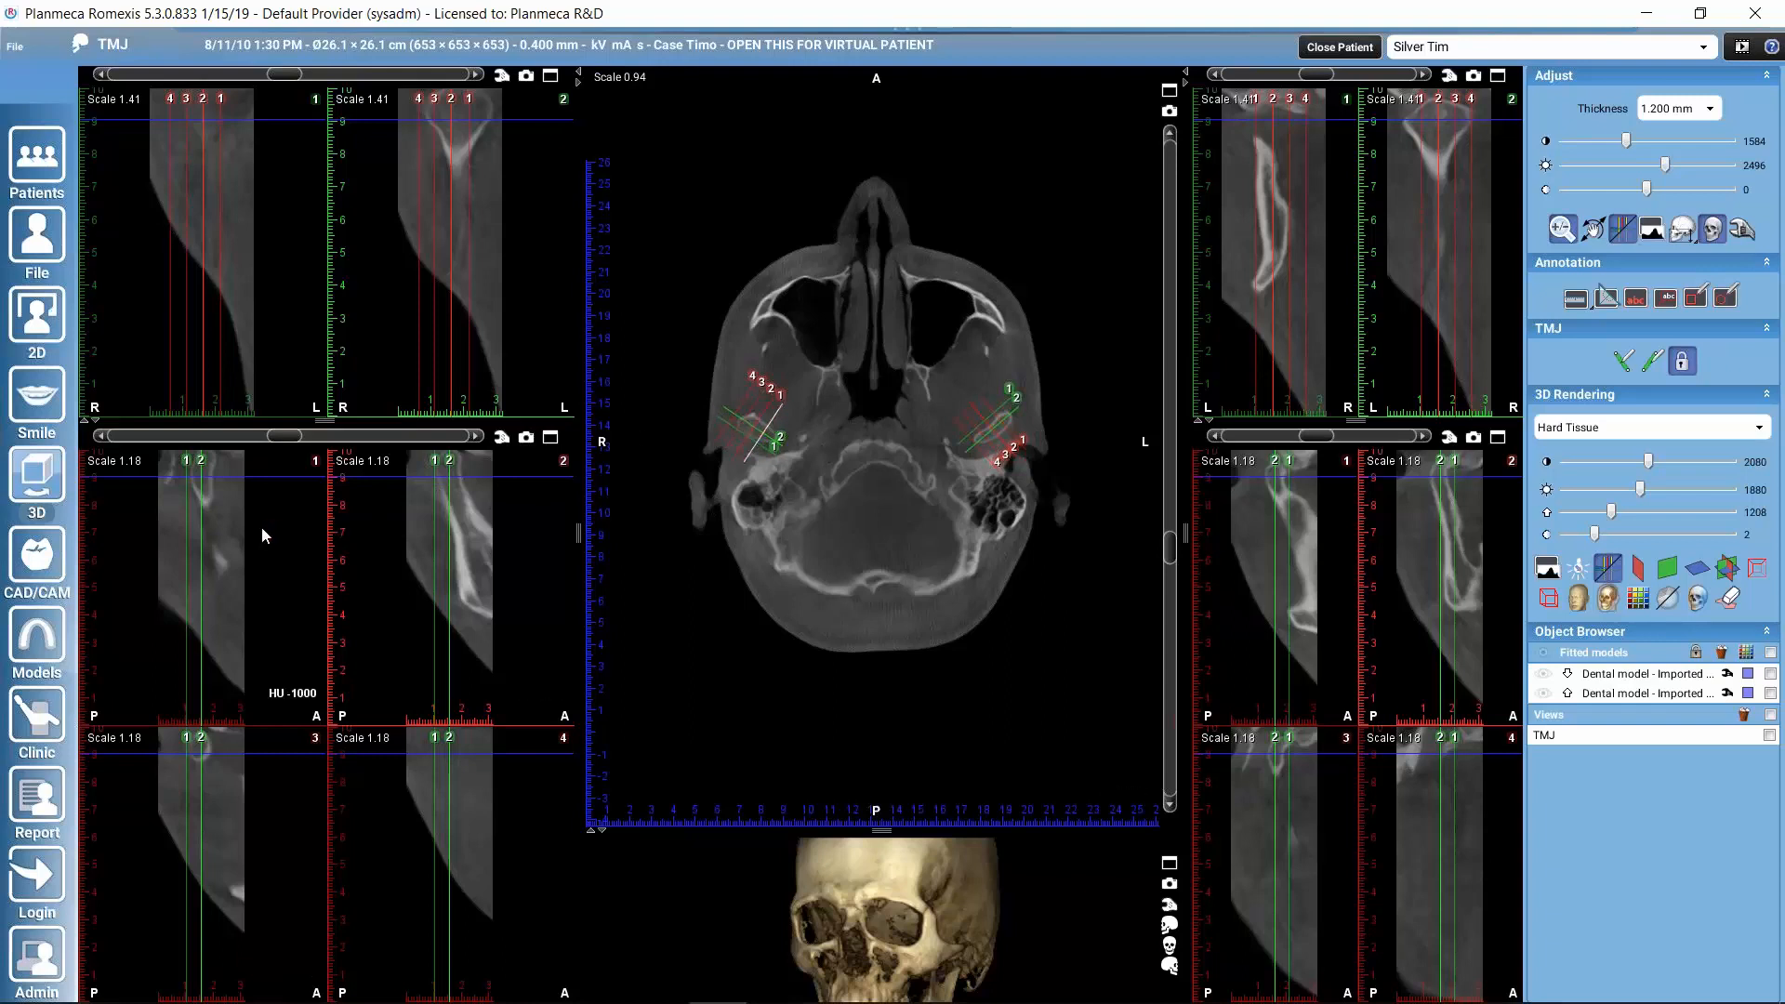
mouse_move(255, 552)
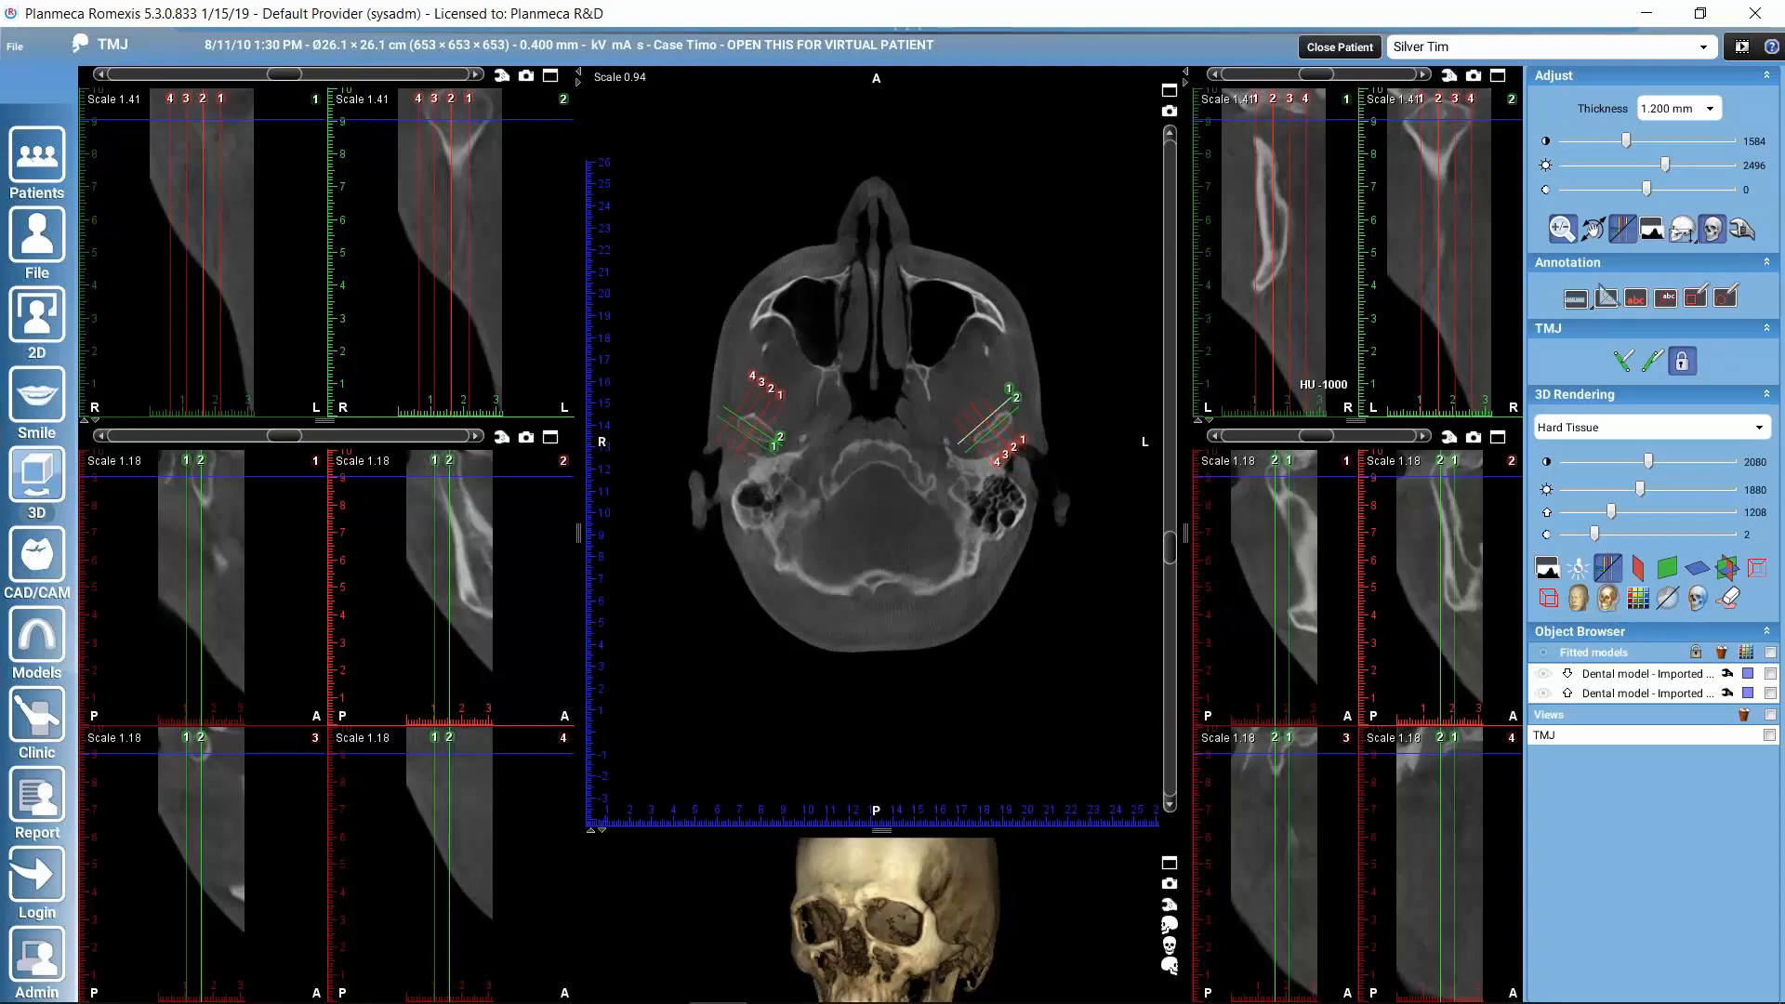
mouse_move(1213, 568)
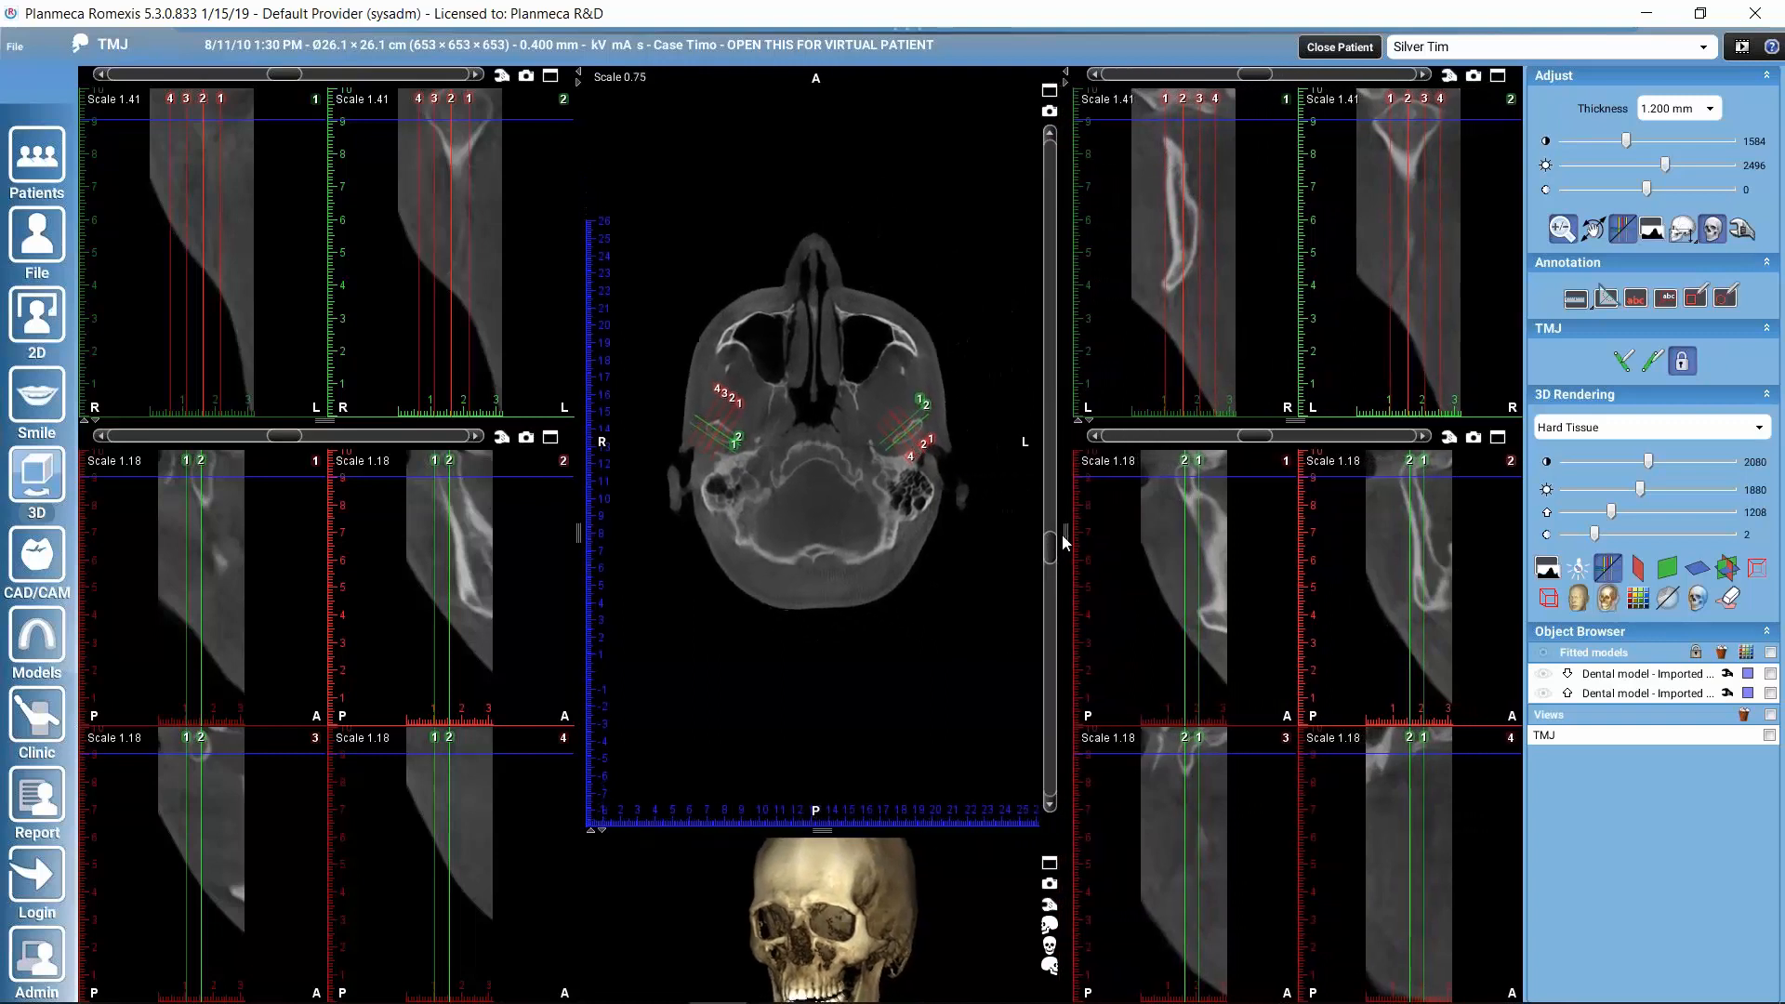
mouse_move(804, 577)
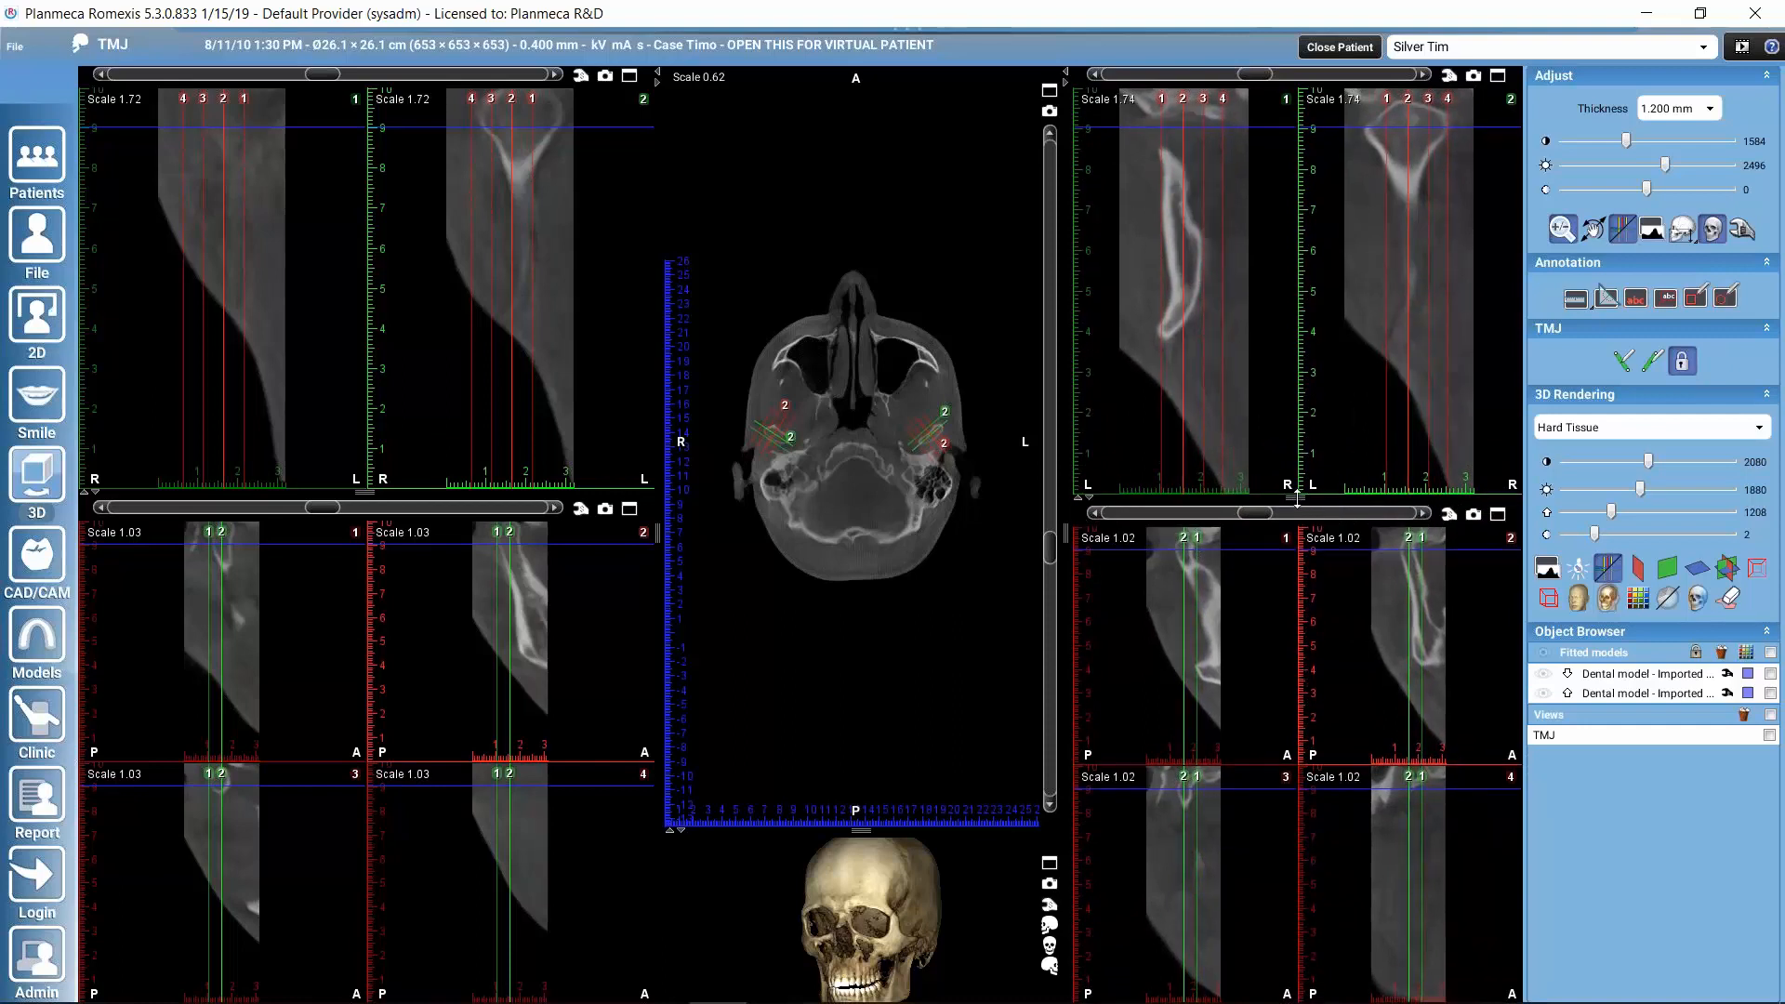
mouse_move(842, 487)
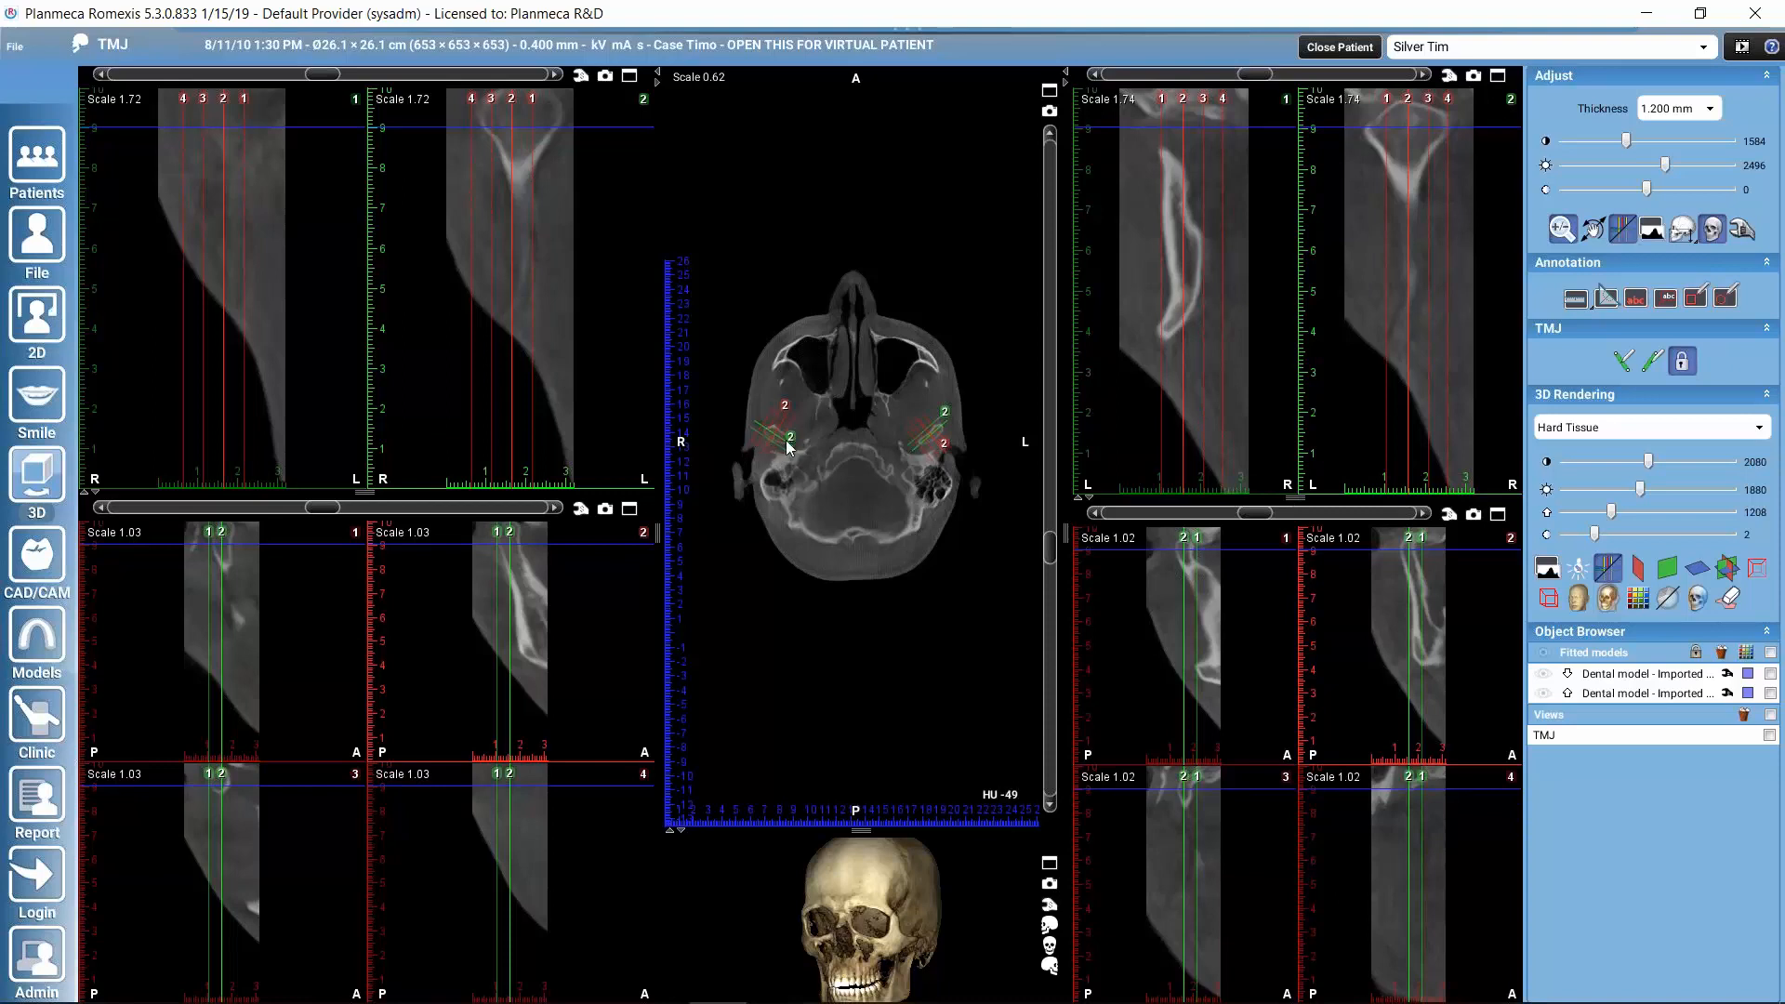
mouse_move(954, 442)
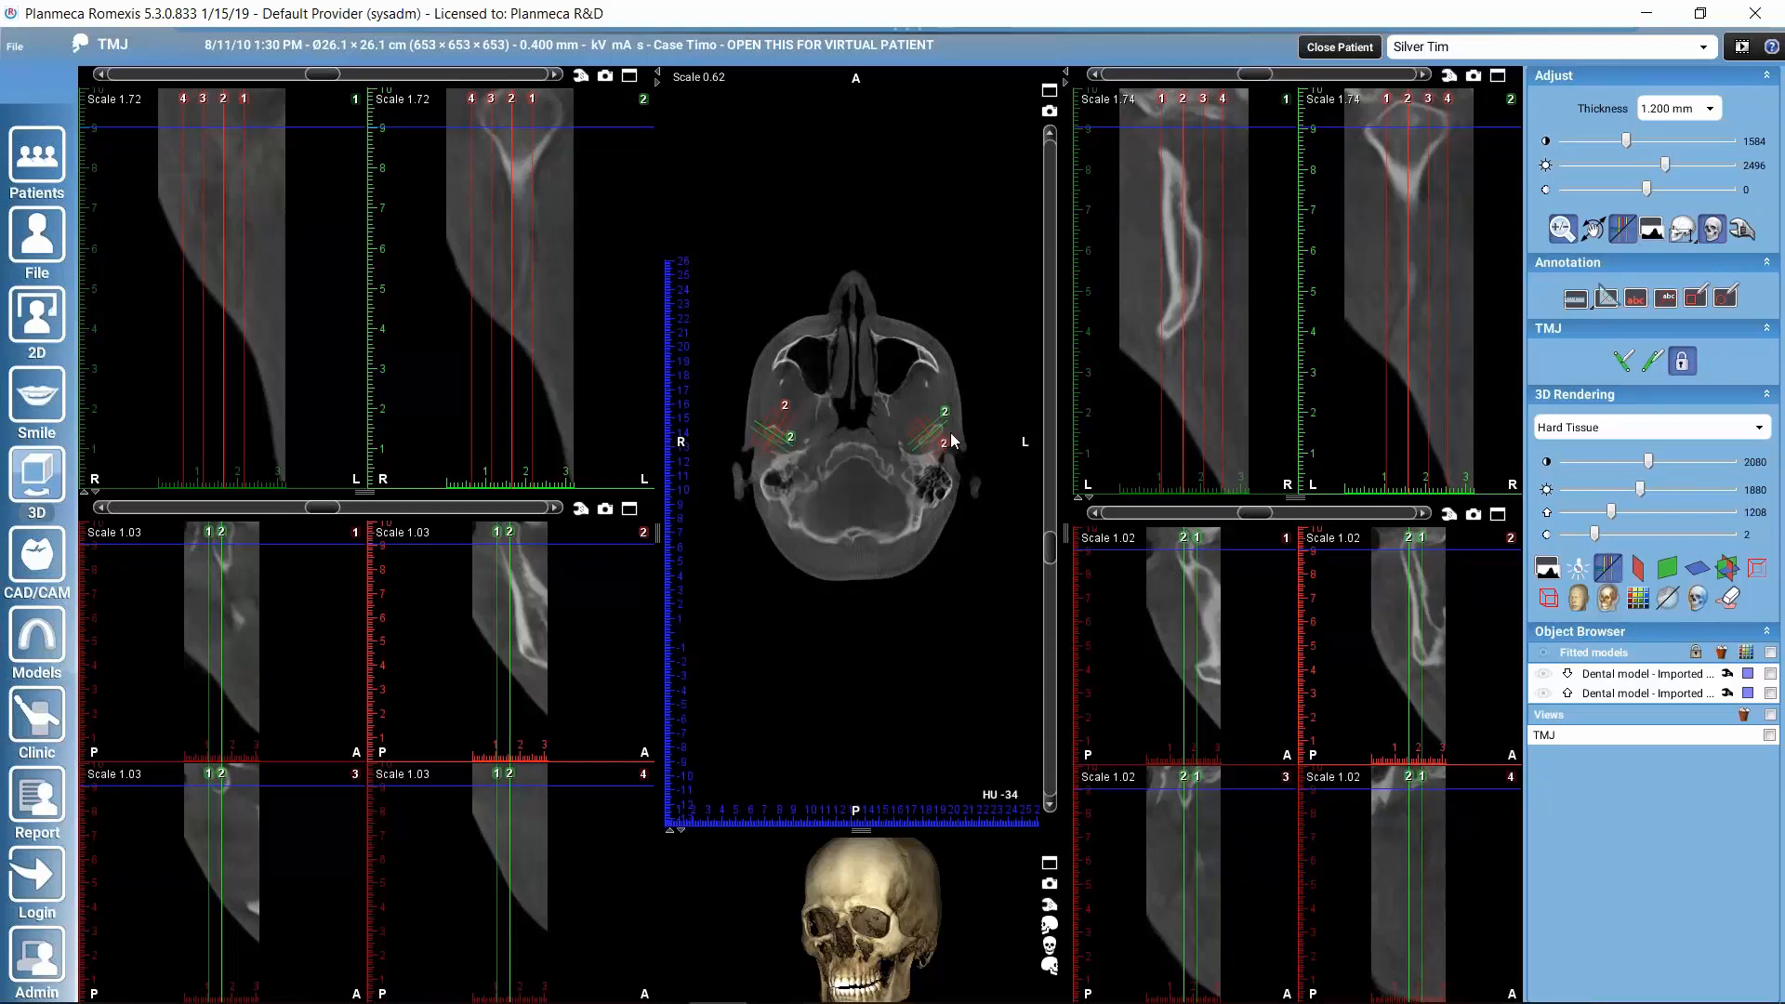
mouse_move(1576, 235)
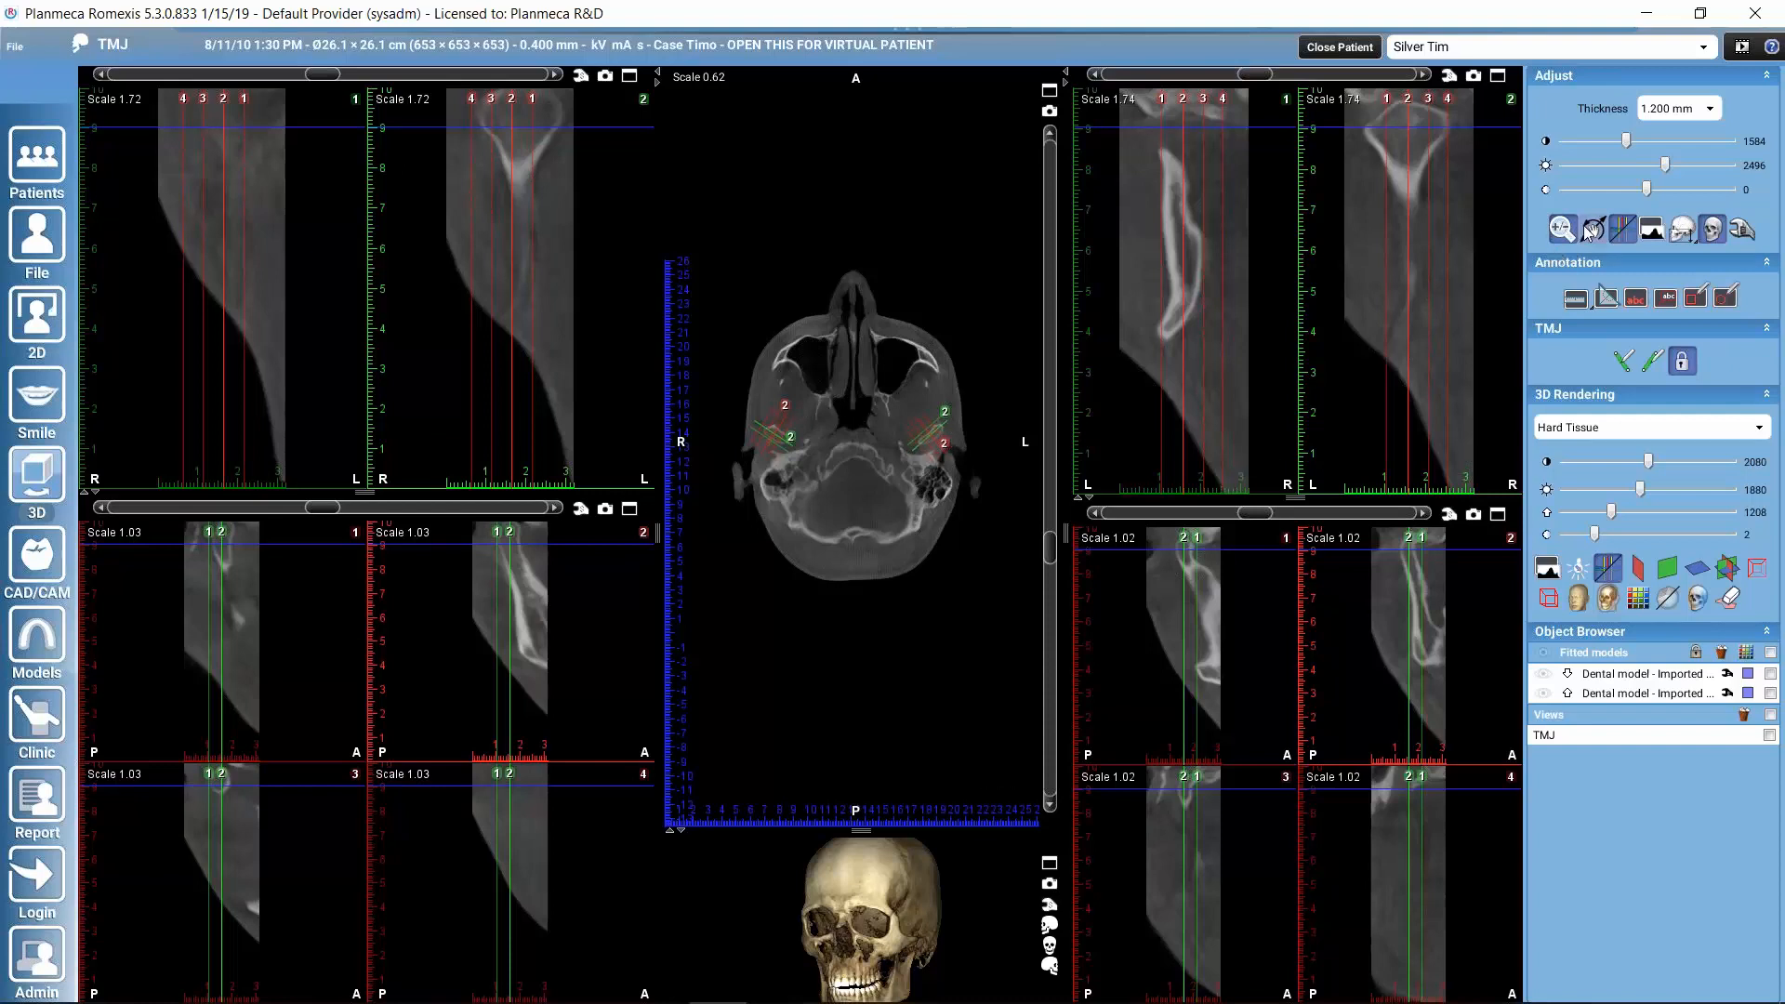
mouse_move(1302, 338)
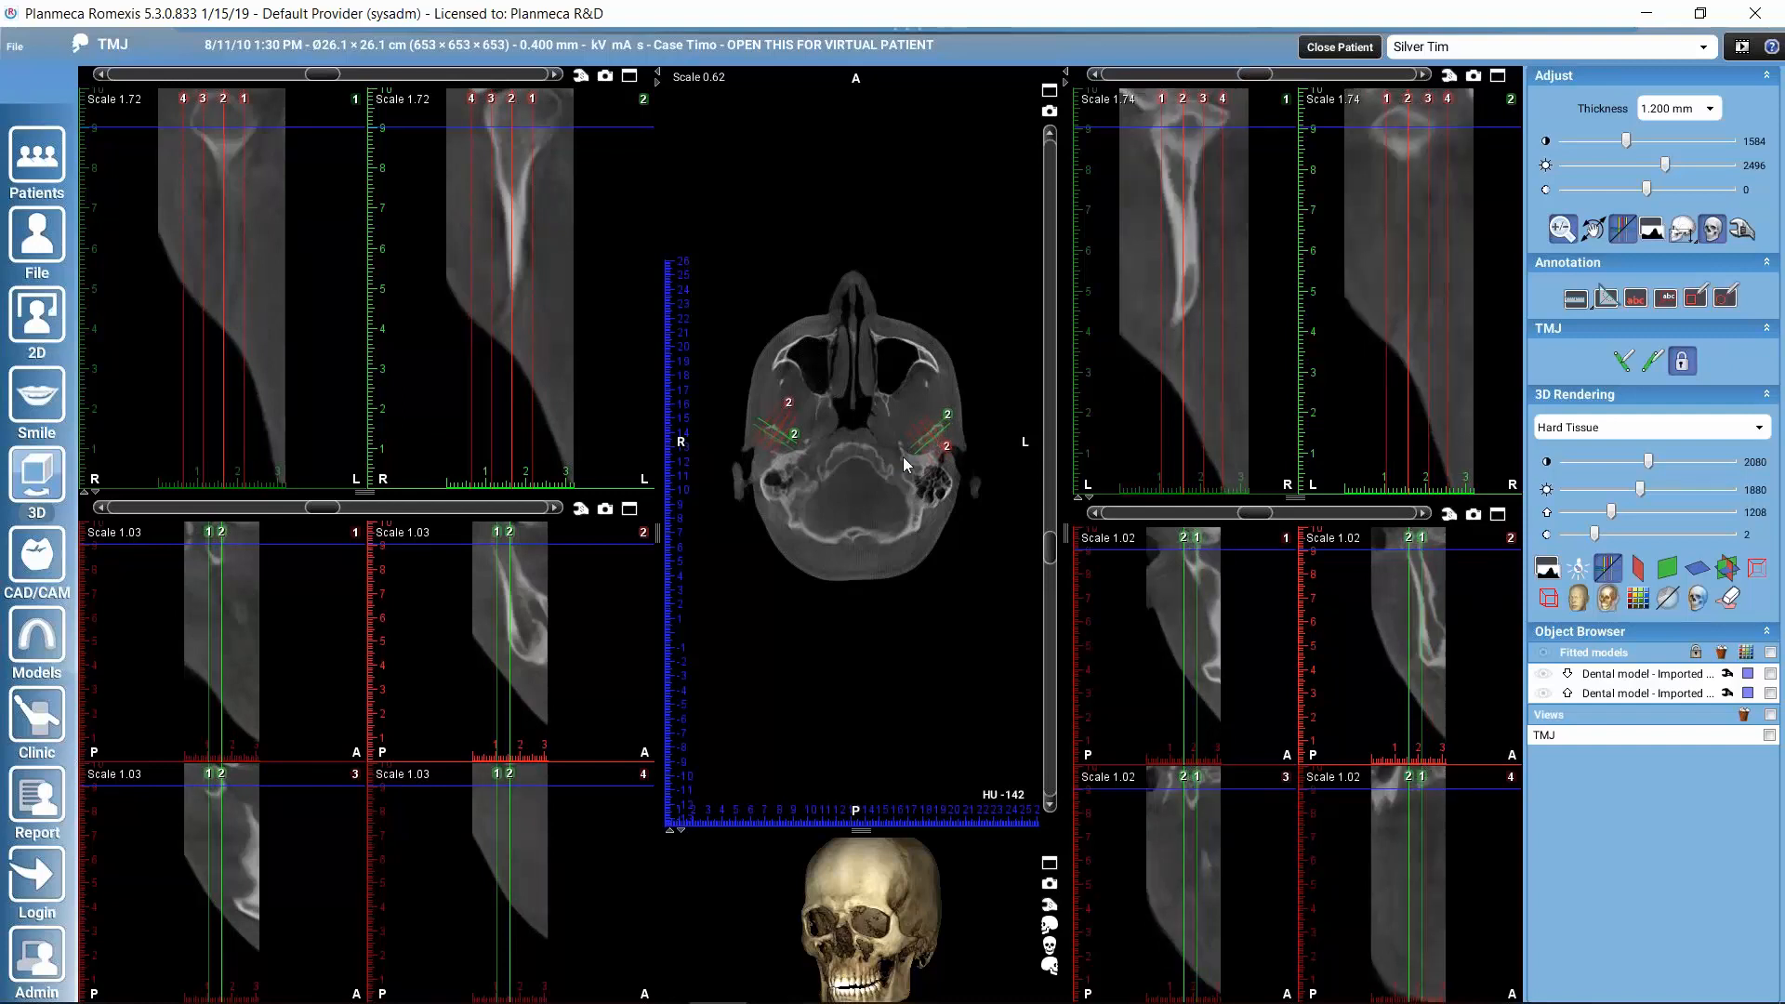
mouse_move(928, 456)
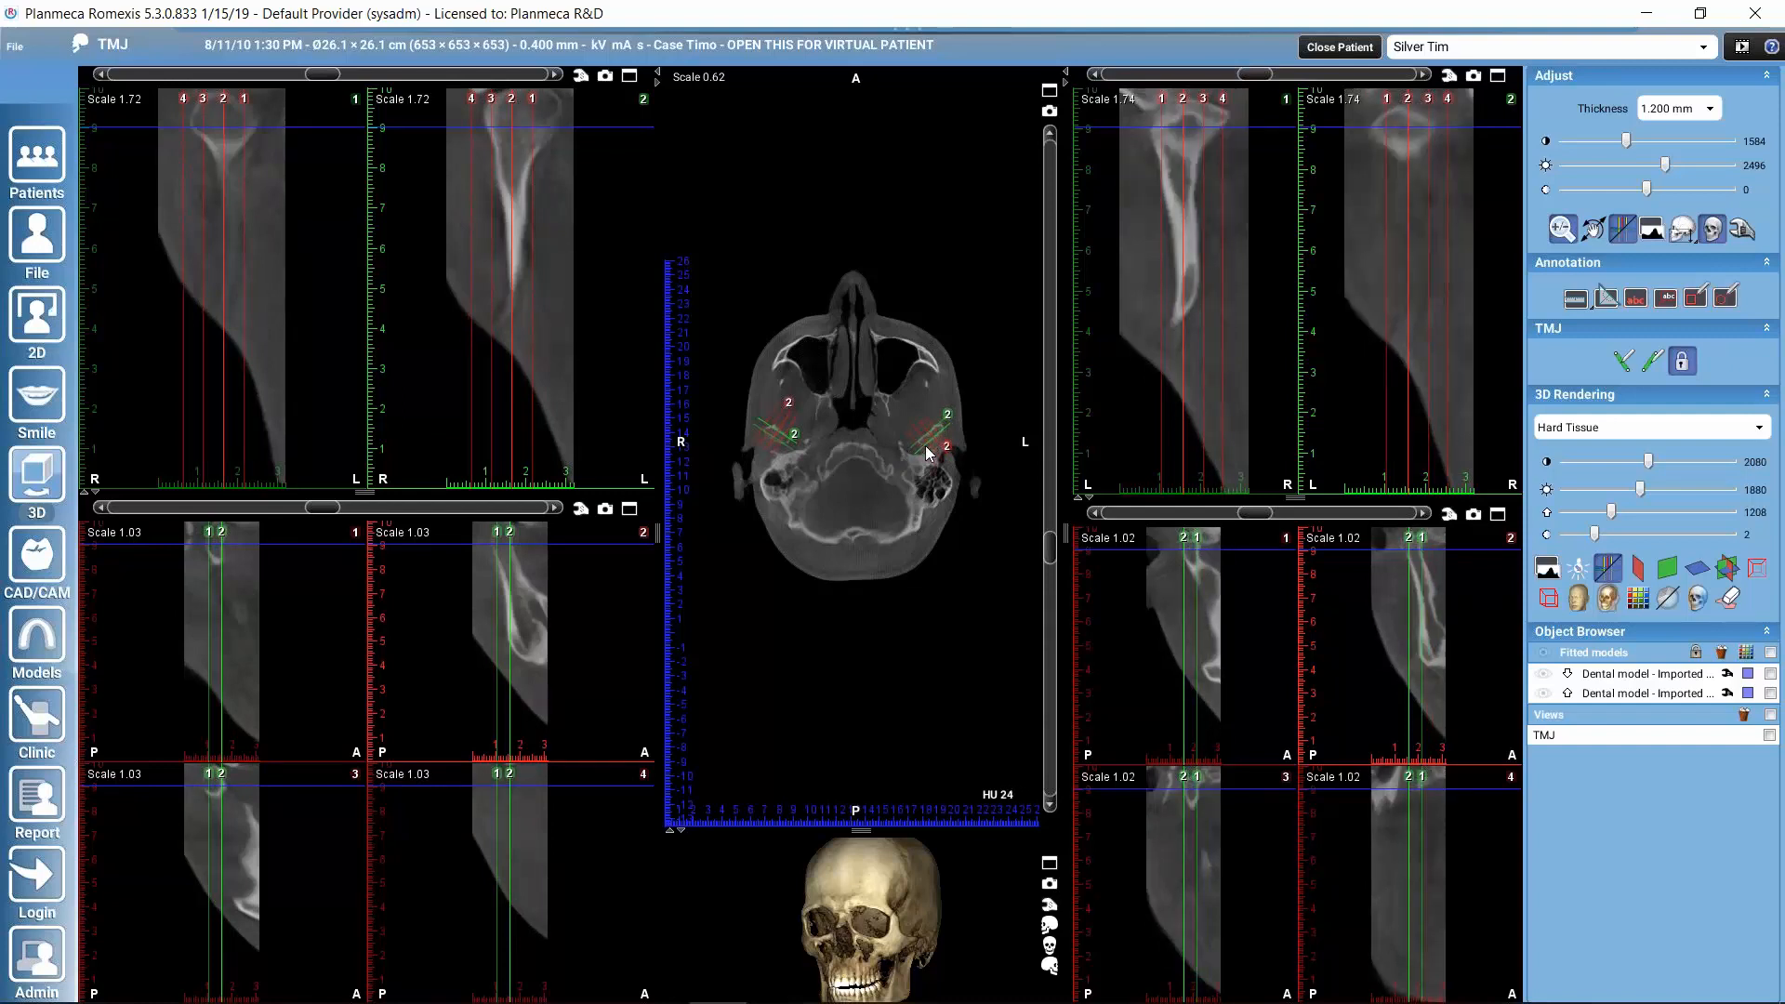
mouse_move(771, 461)
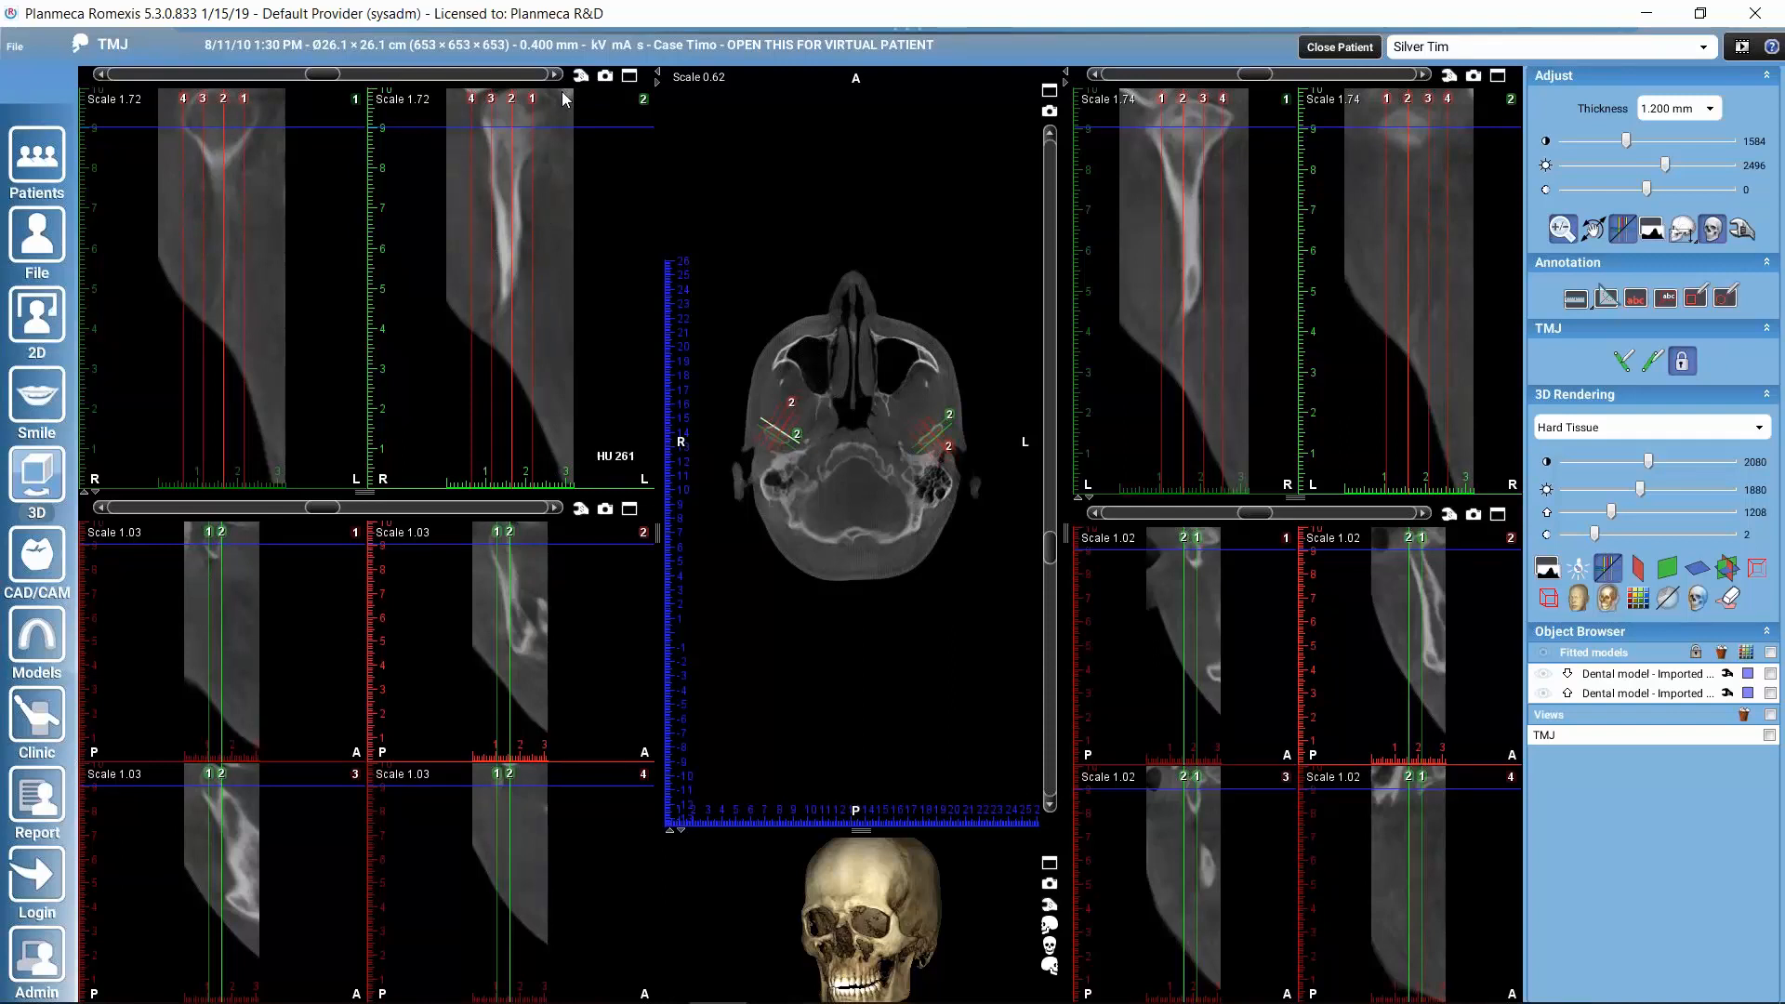
mouse_move(544, 206)
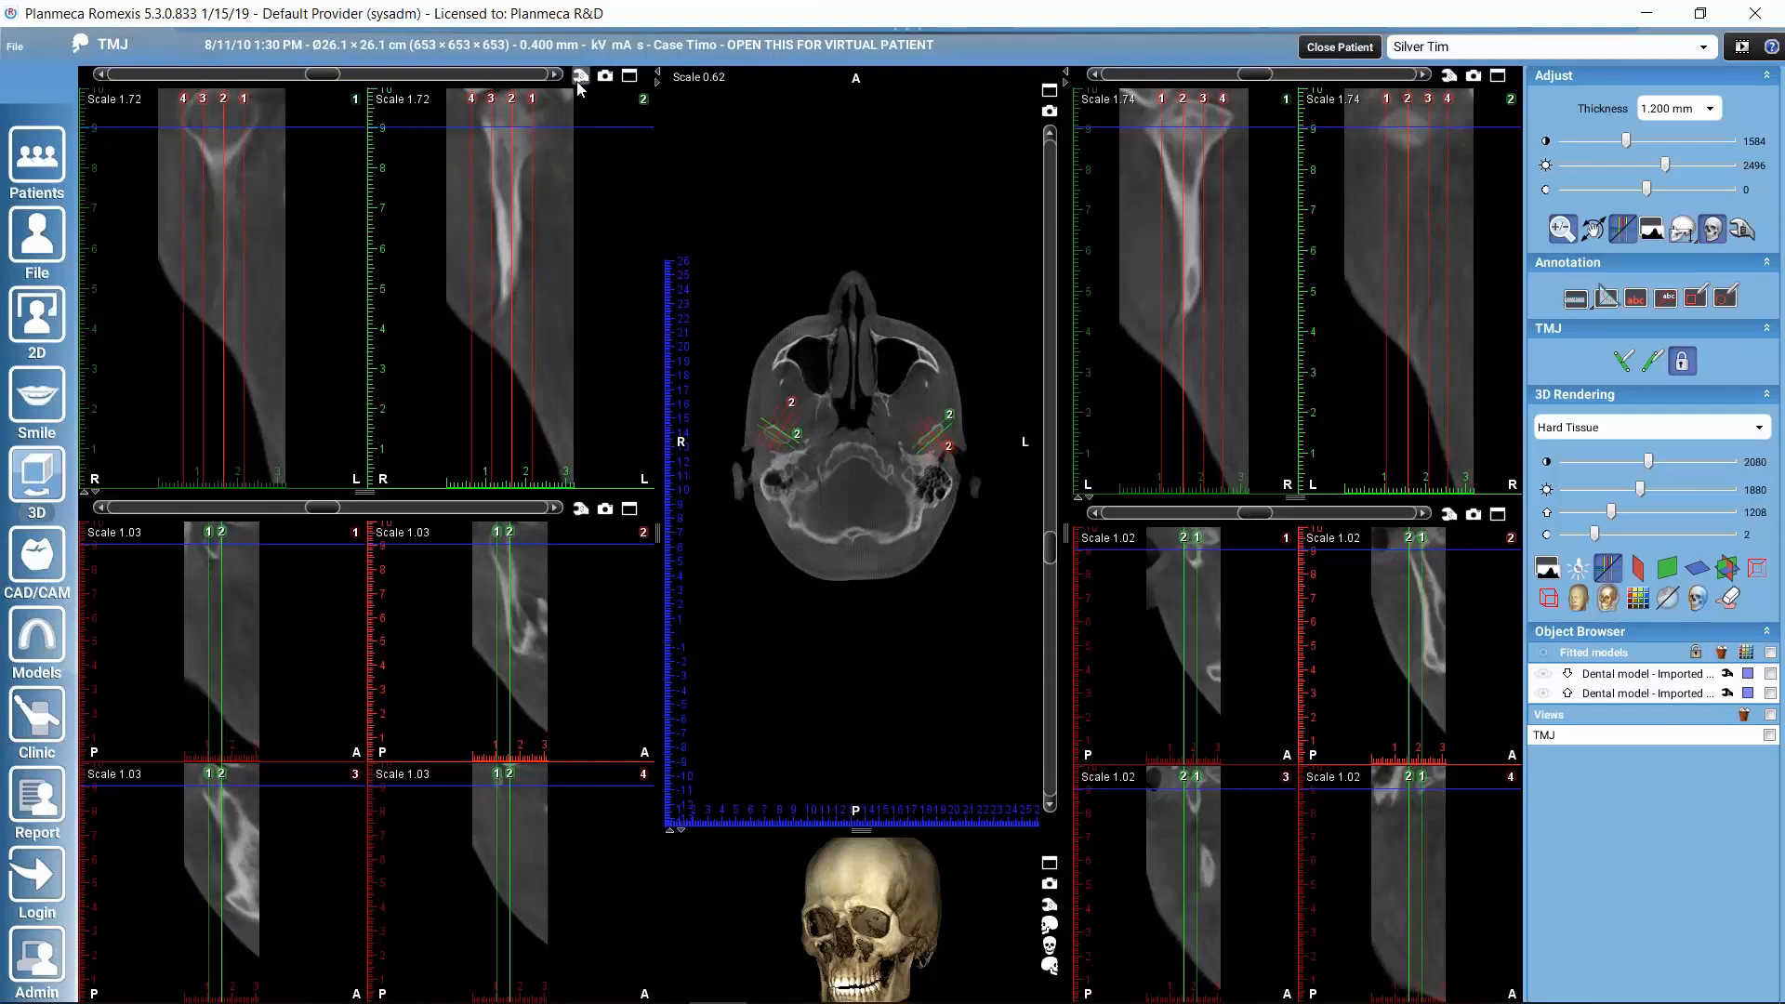
mouse_move(580, 76)
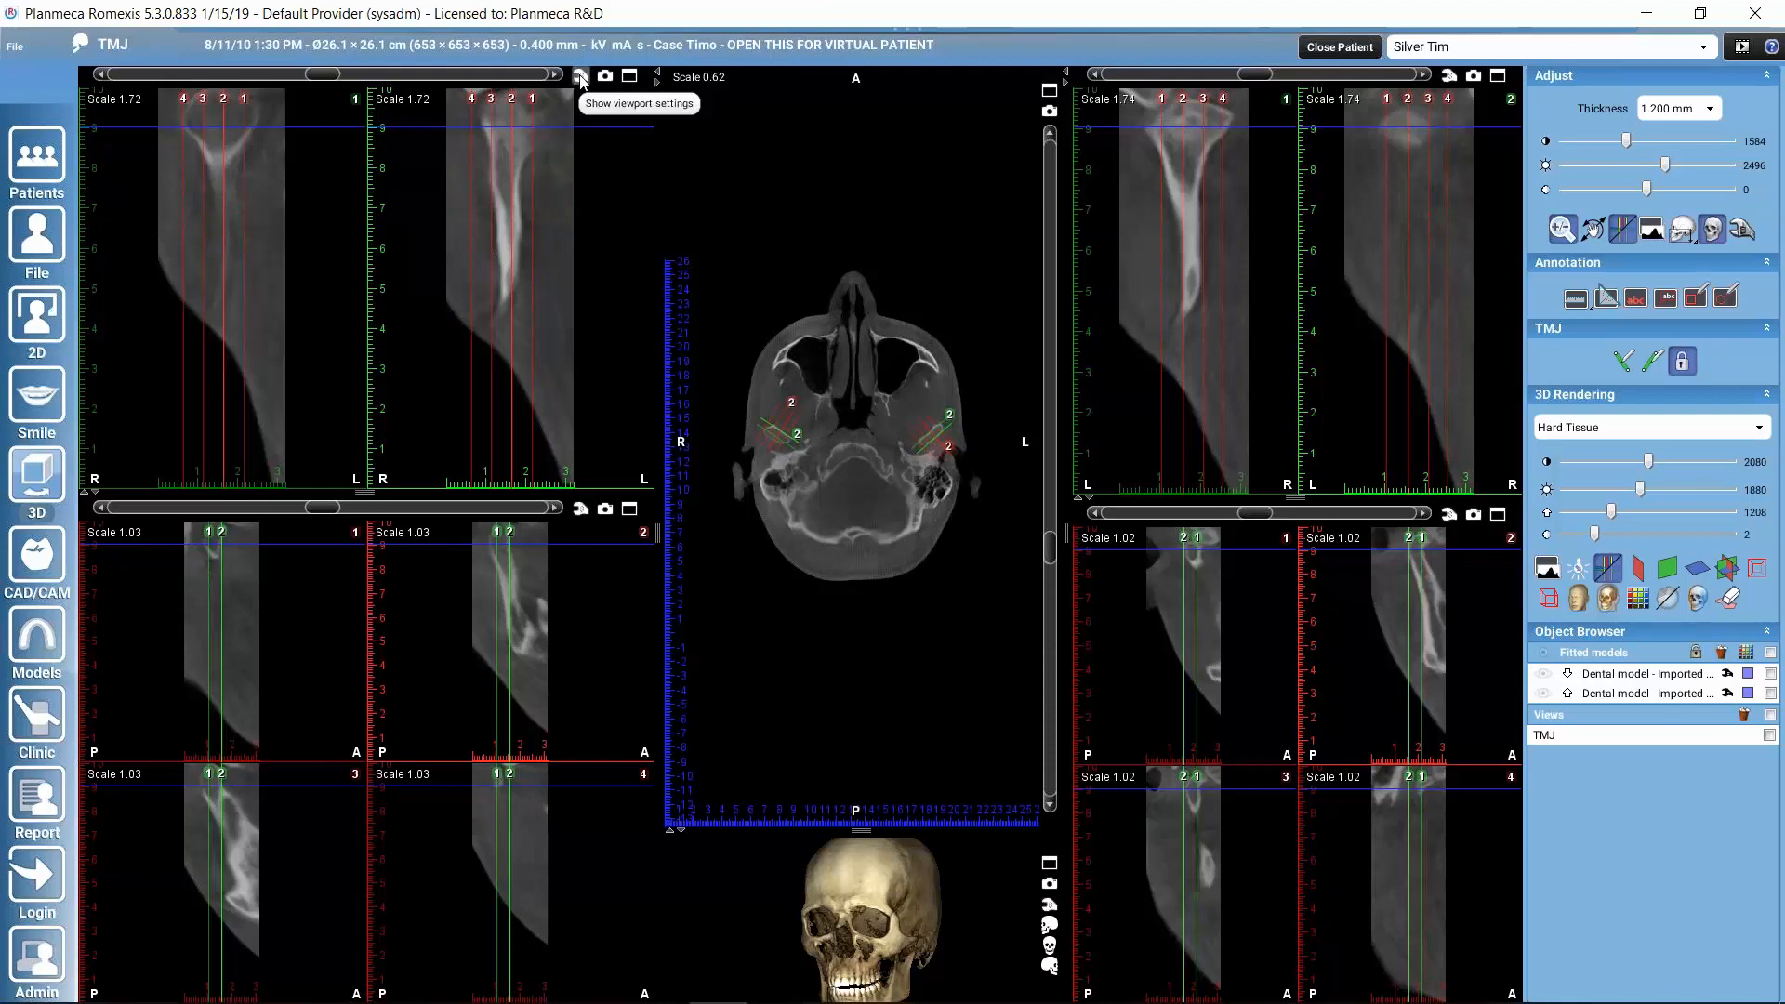
Arrange the upper-left slices in a 2×2 grid, then return them to 1×2.
left_click(580, 76)
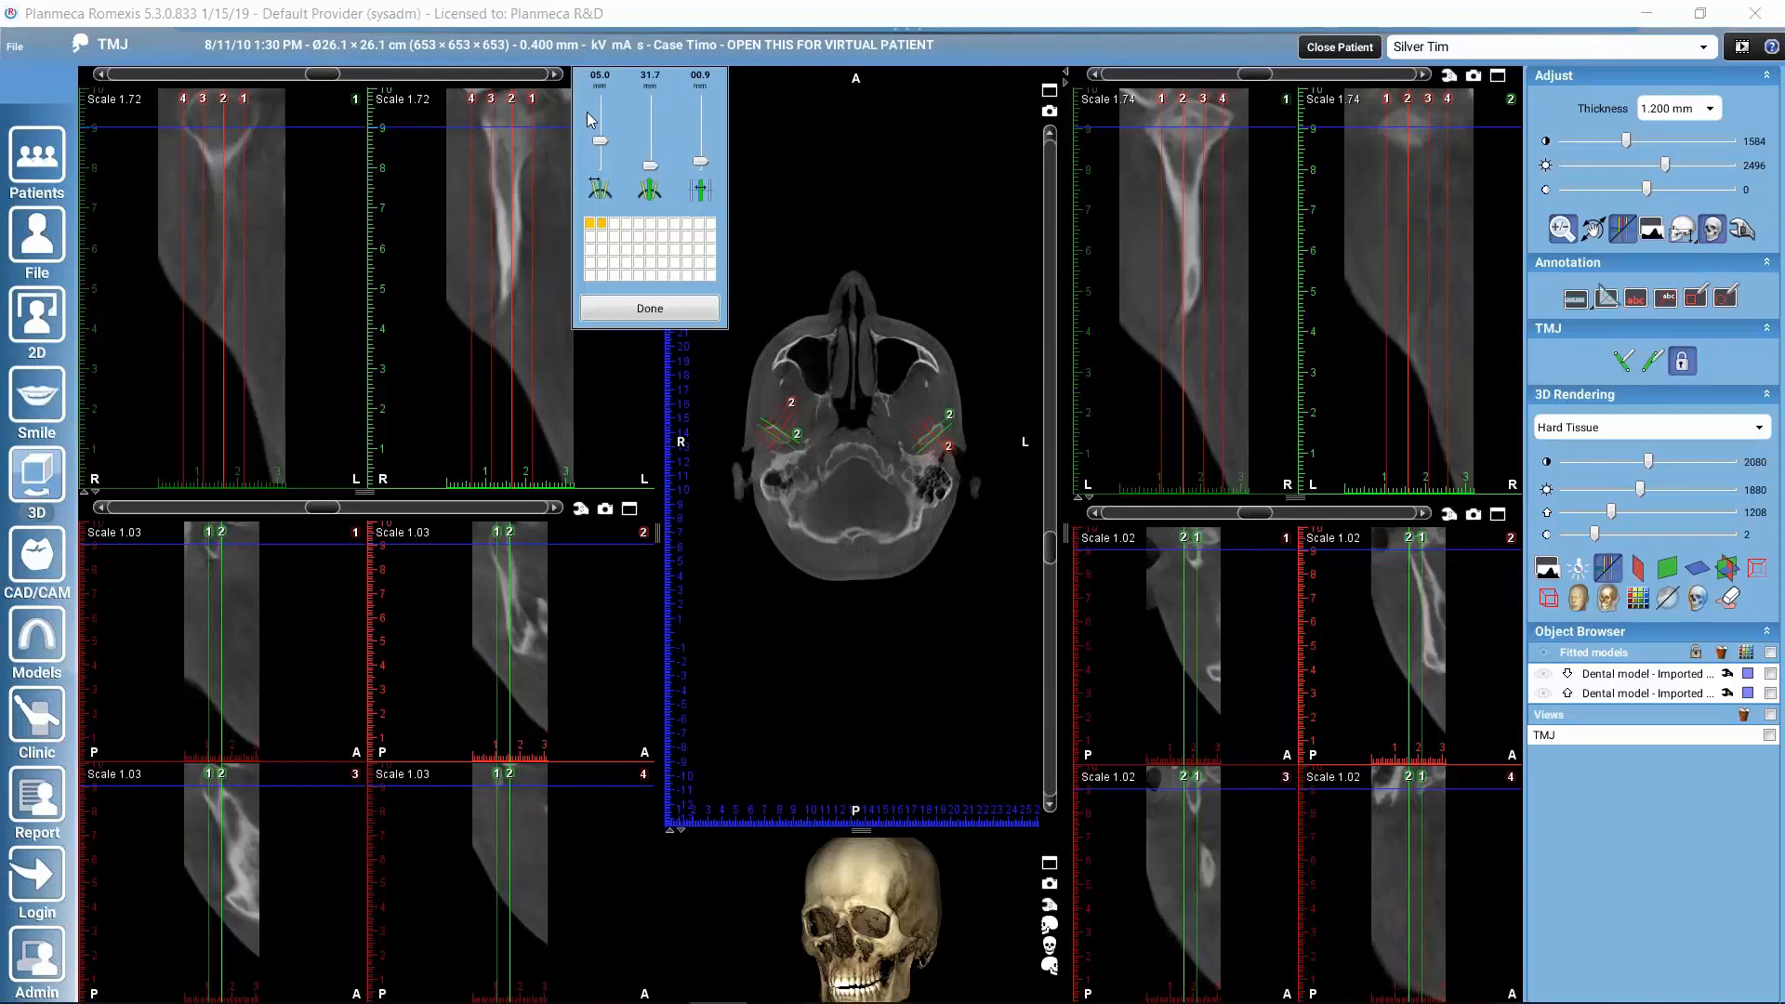
mouse_move(597, 233)
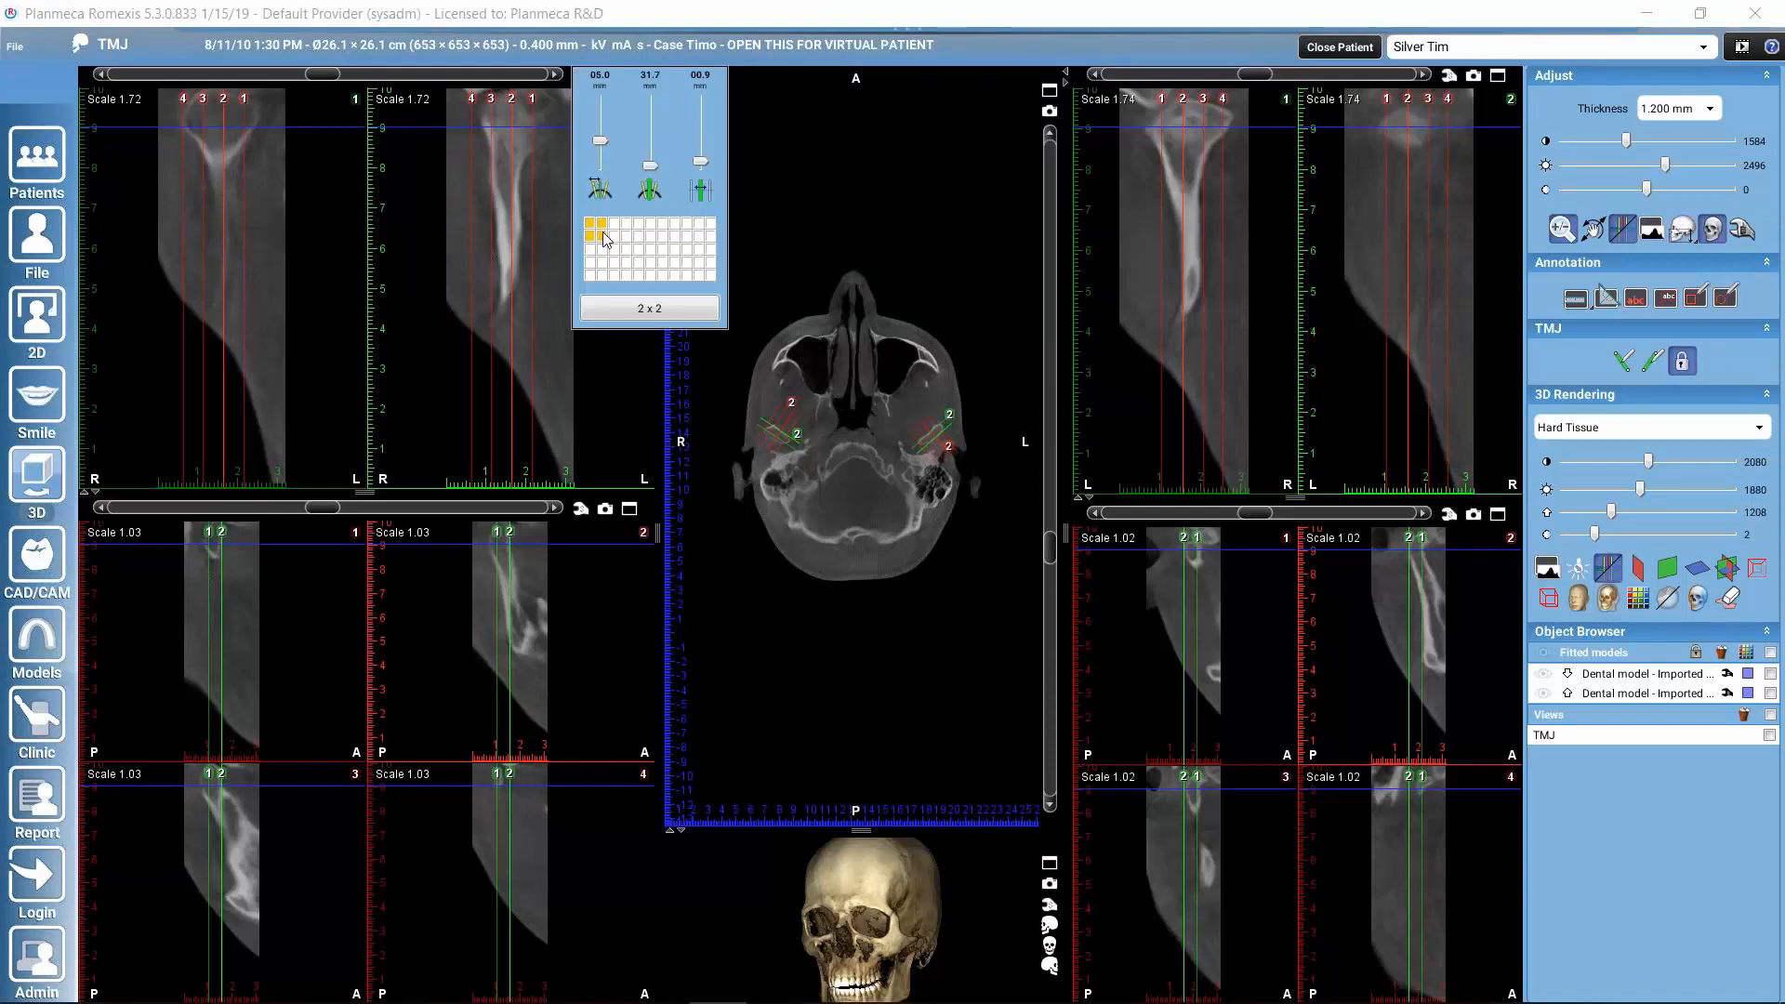
left_click(594, 224)
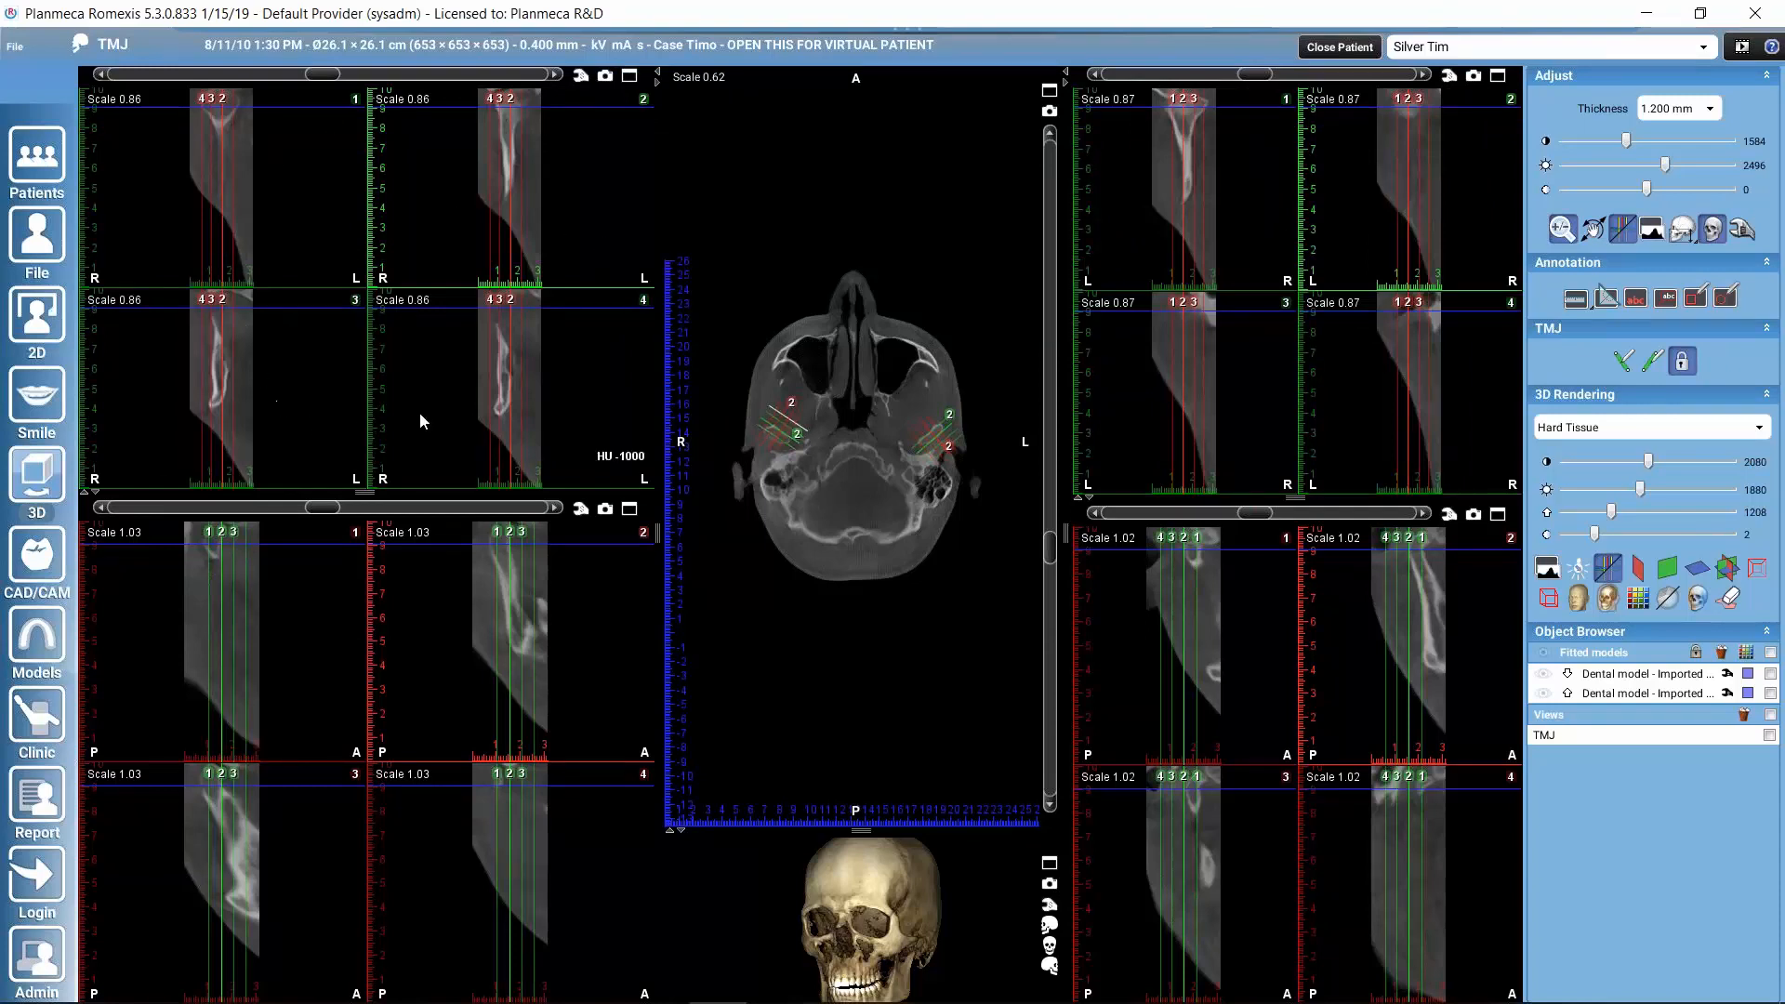
mouse_move(1197, 142)
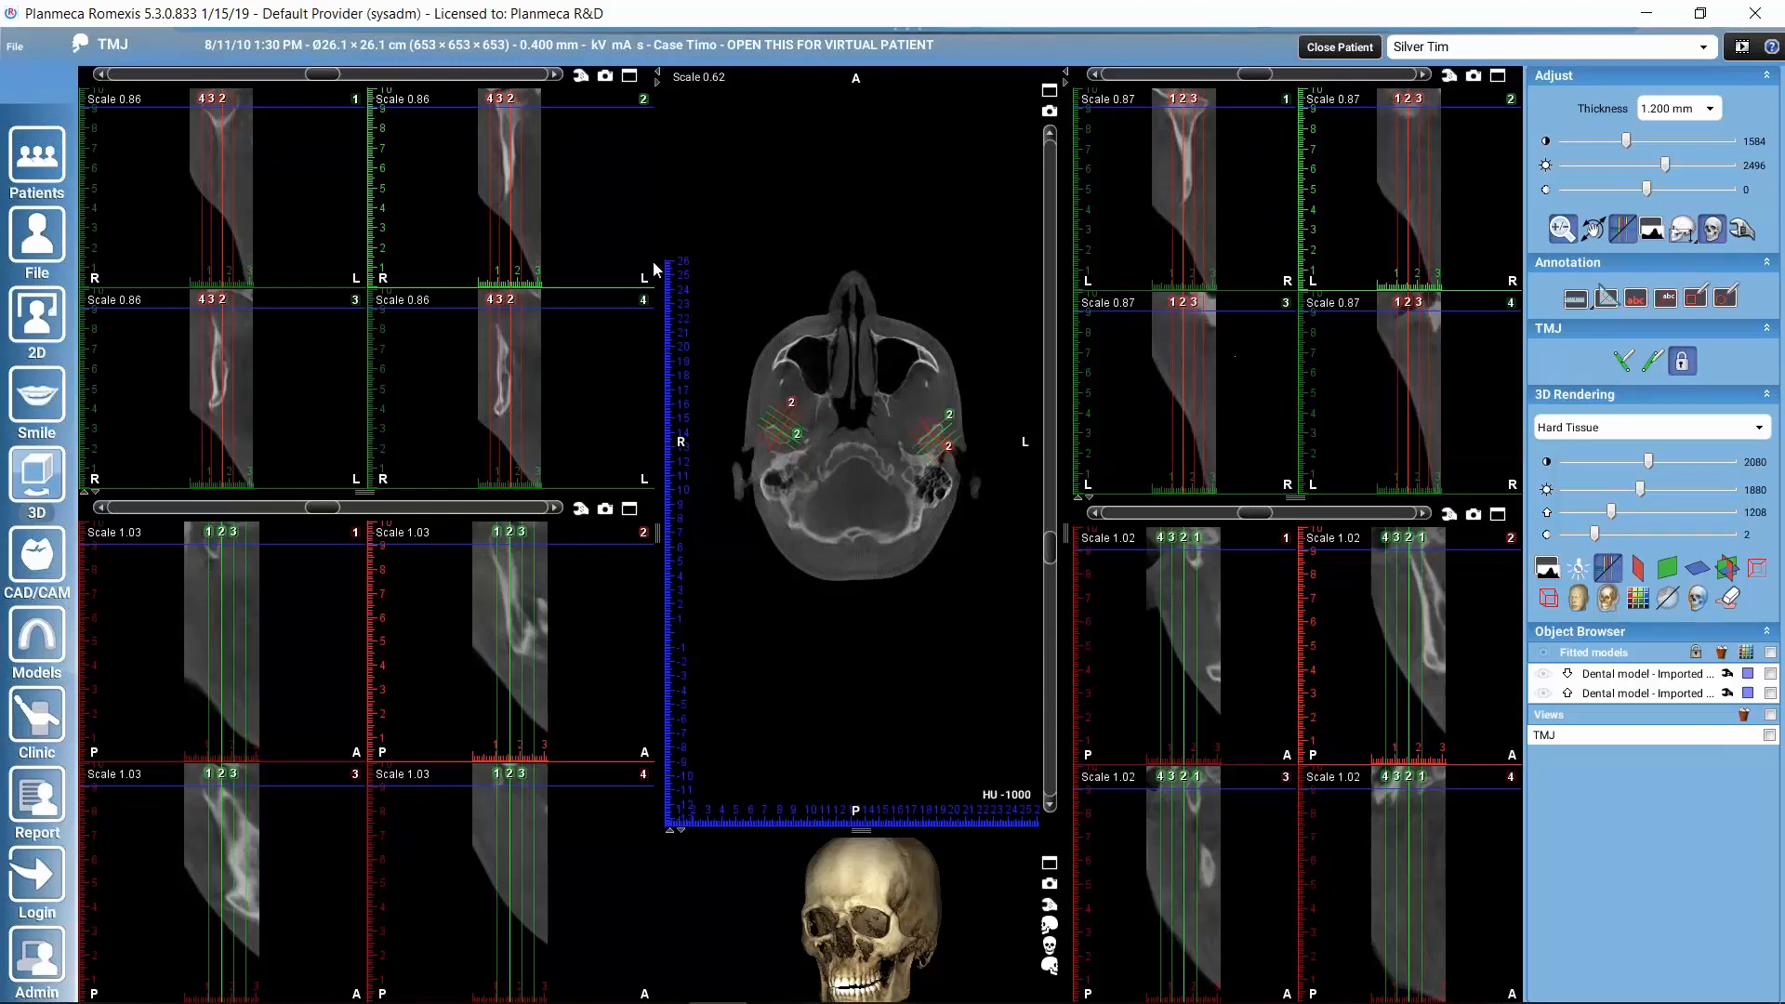
mouse_move(1276, 214)
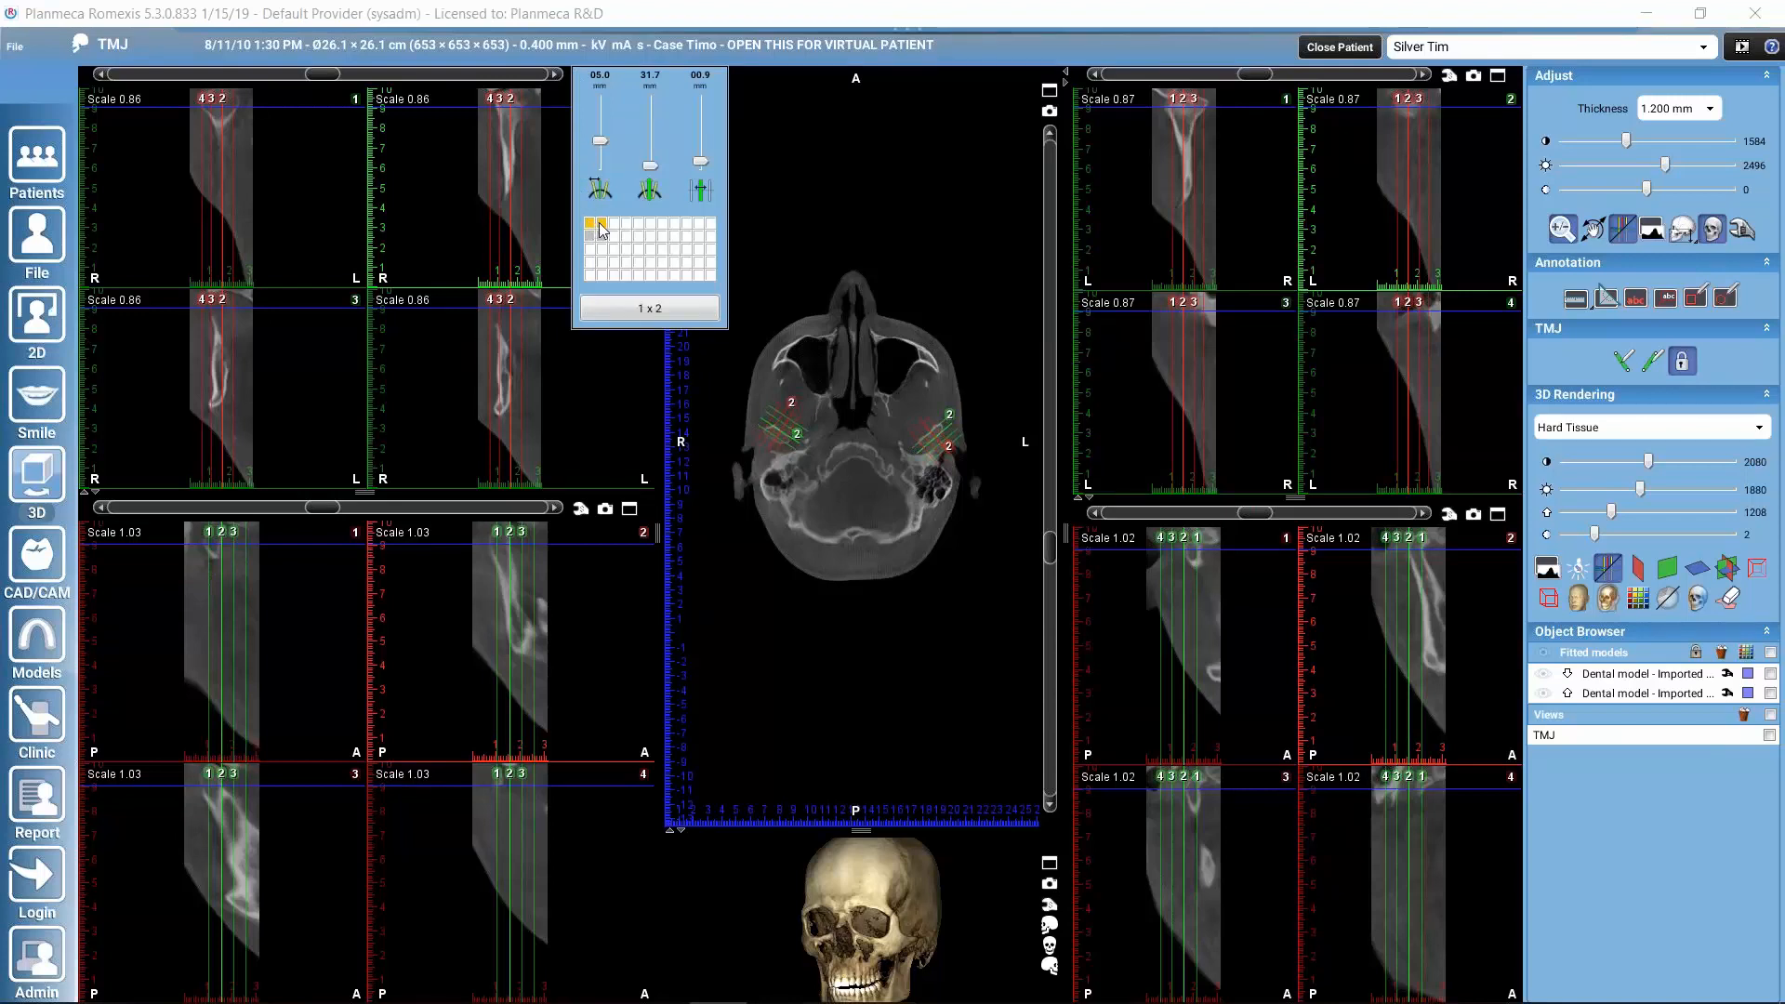
left_click(600, 223)
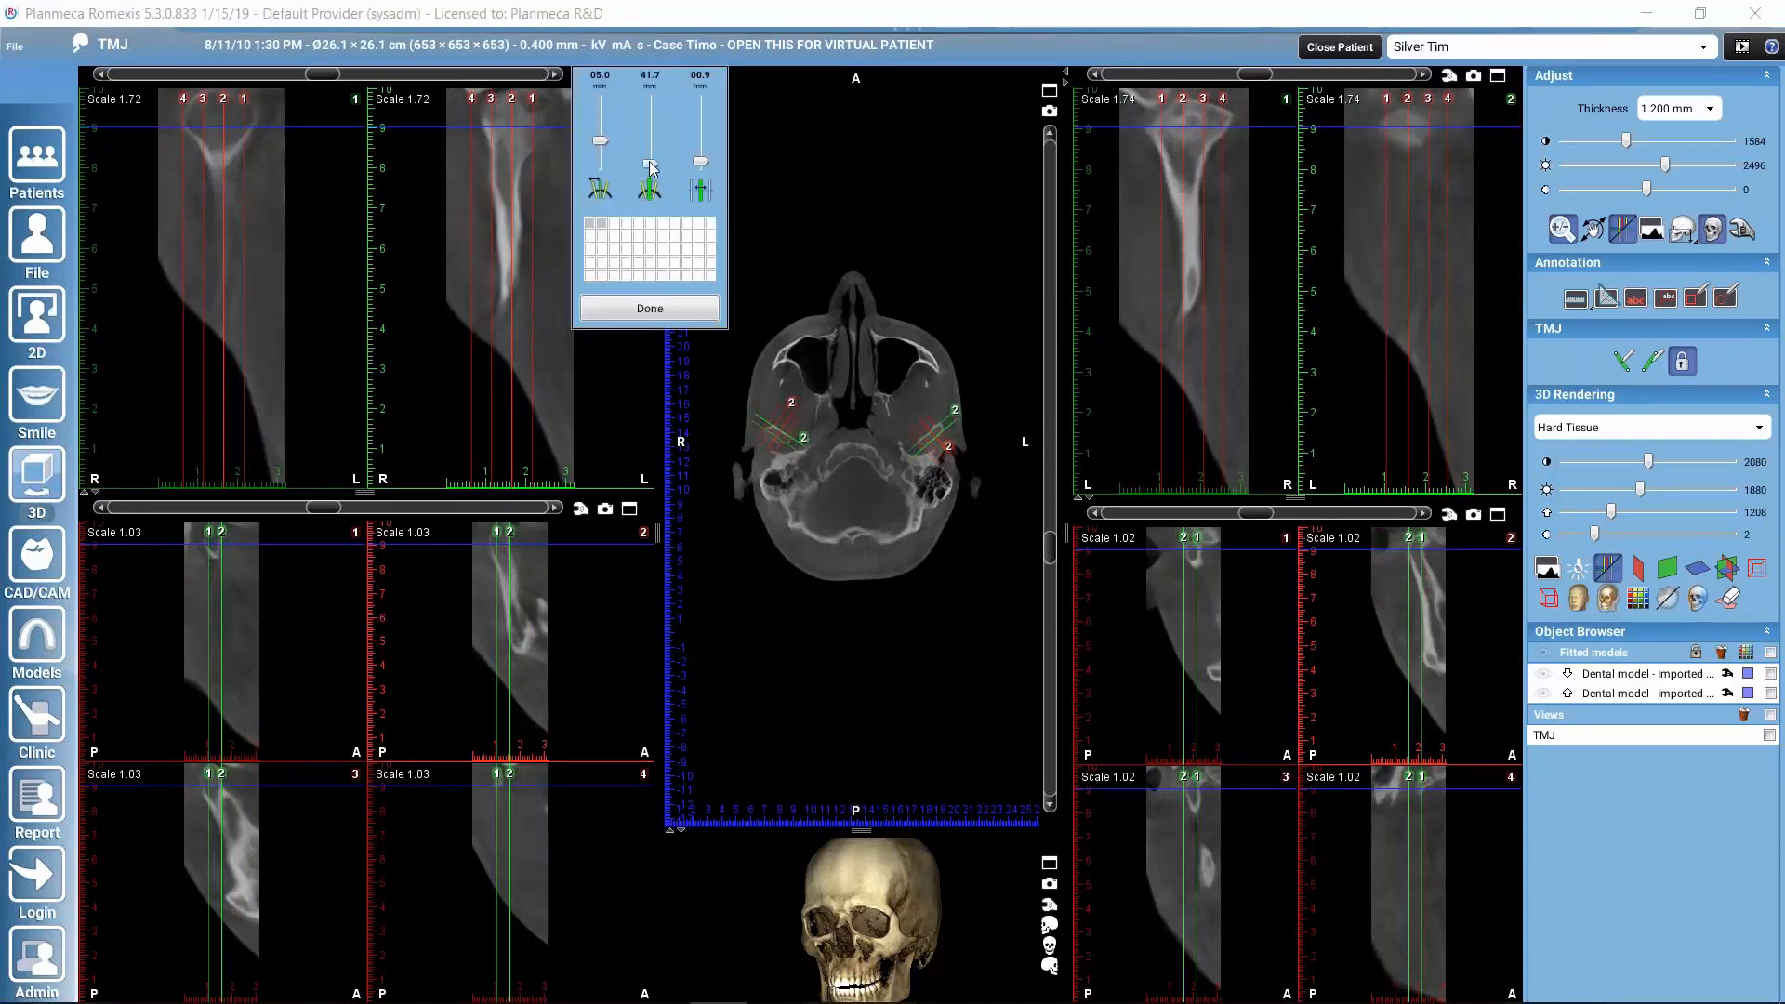
Adjust the upper-left slice width sliders, lowering the first value from 5.0 to 4.3, and close.
left_click_drag(649, 167, 649, 134)
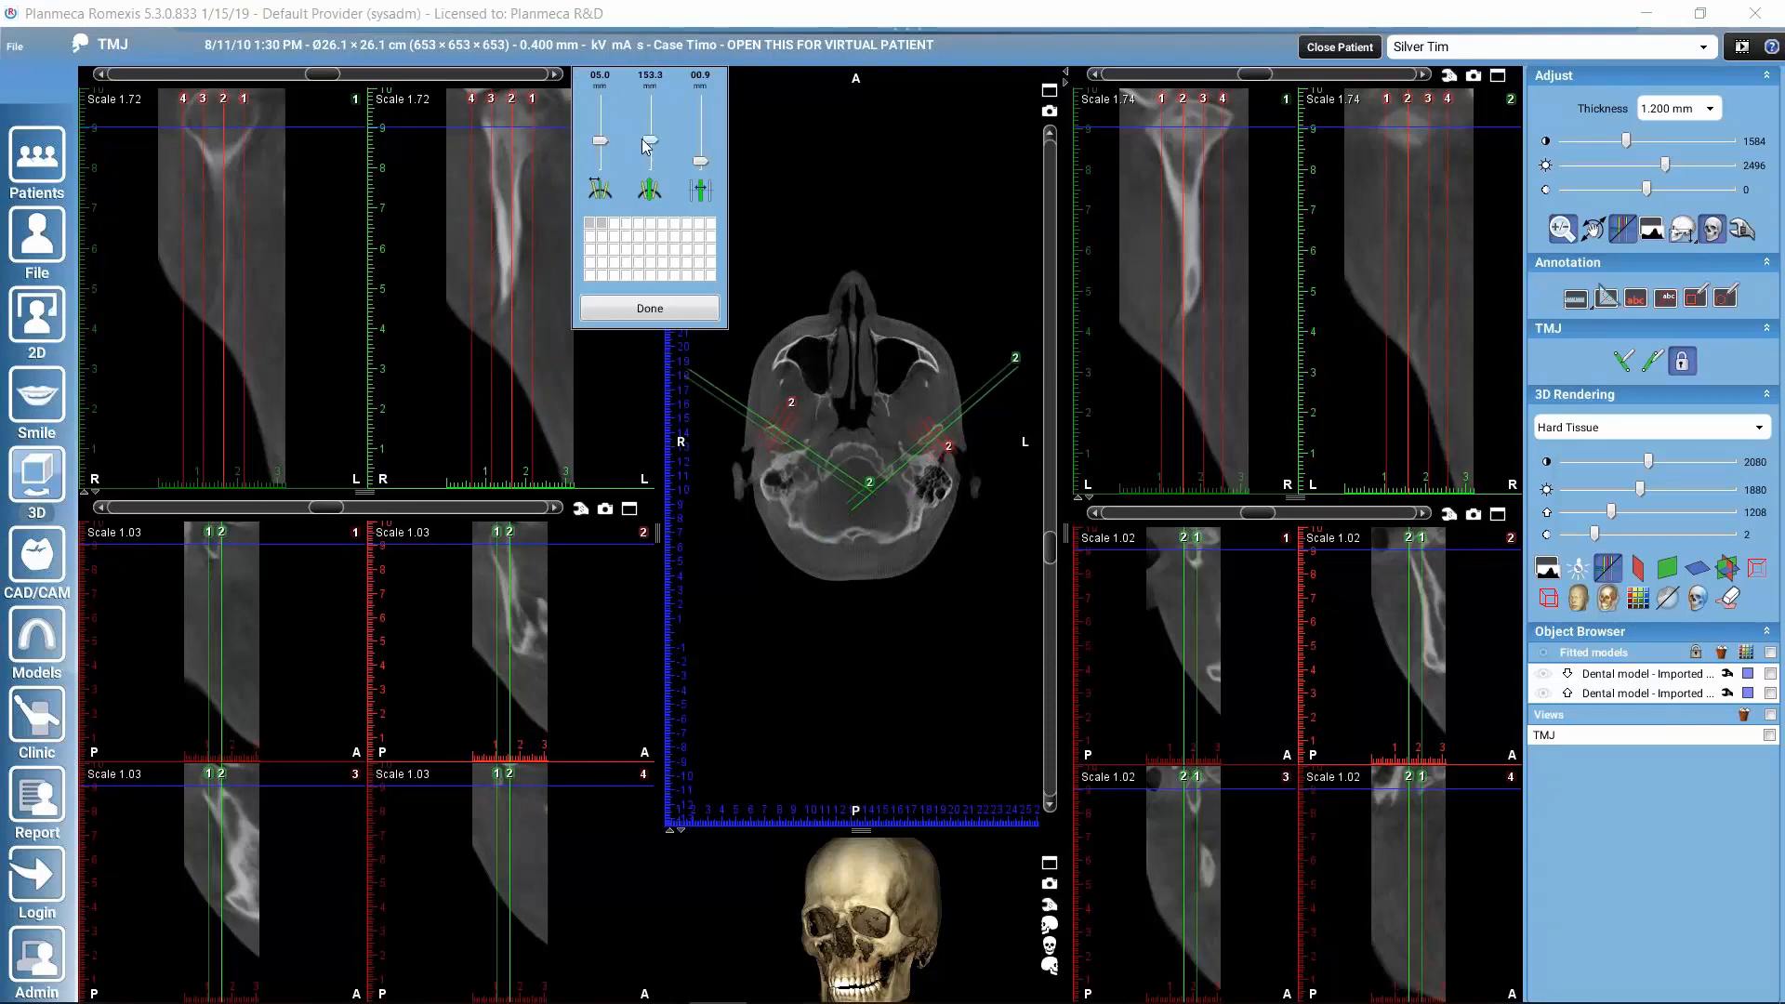
left_click_drag(647, 142, 648, 159)
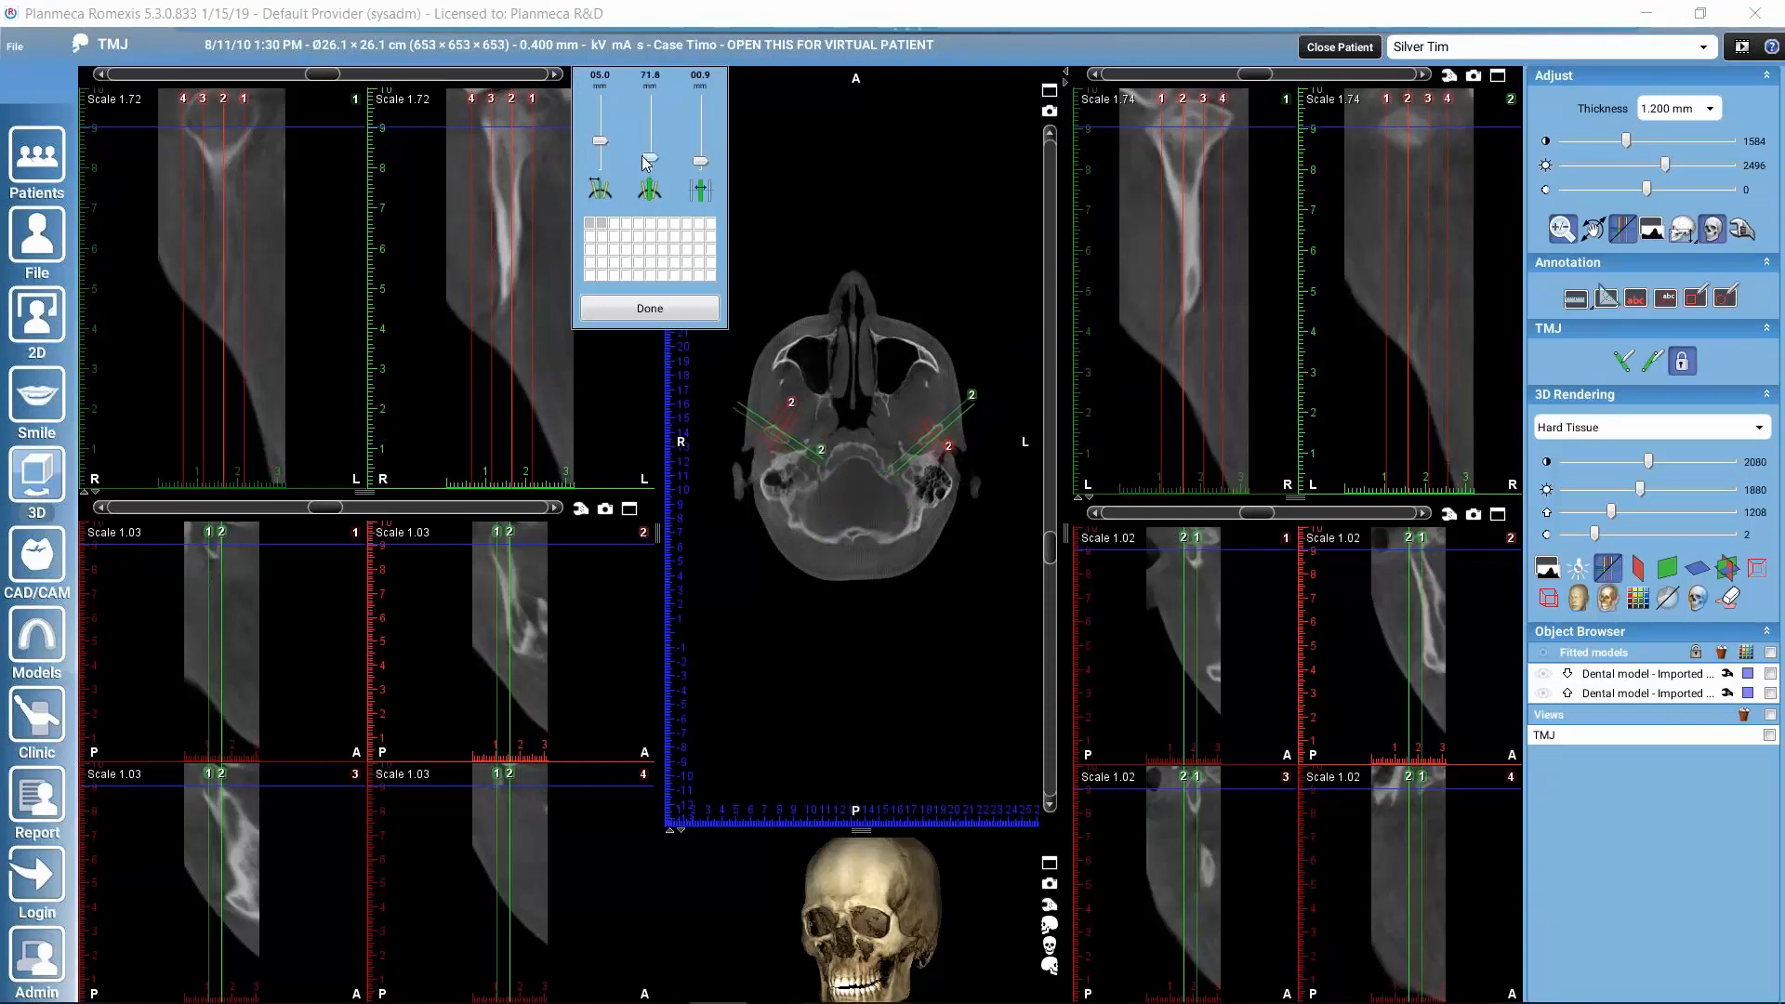
left_click_drag(648, 131, 647, 159)
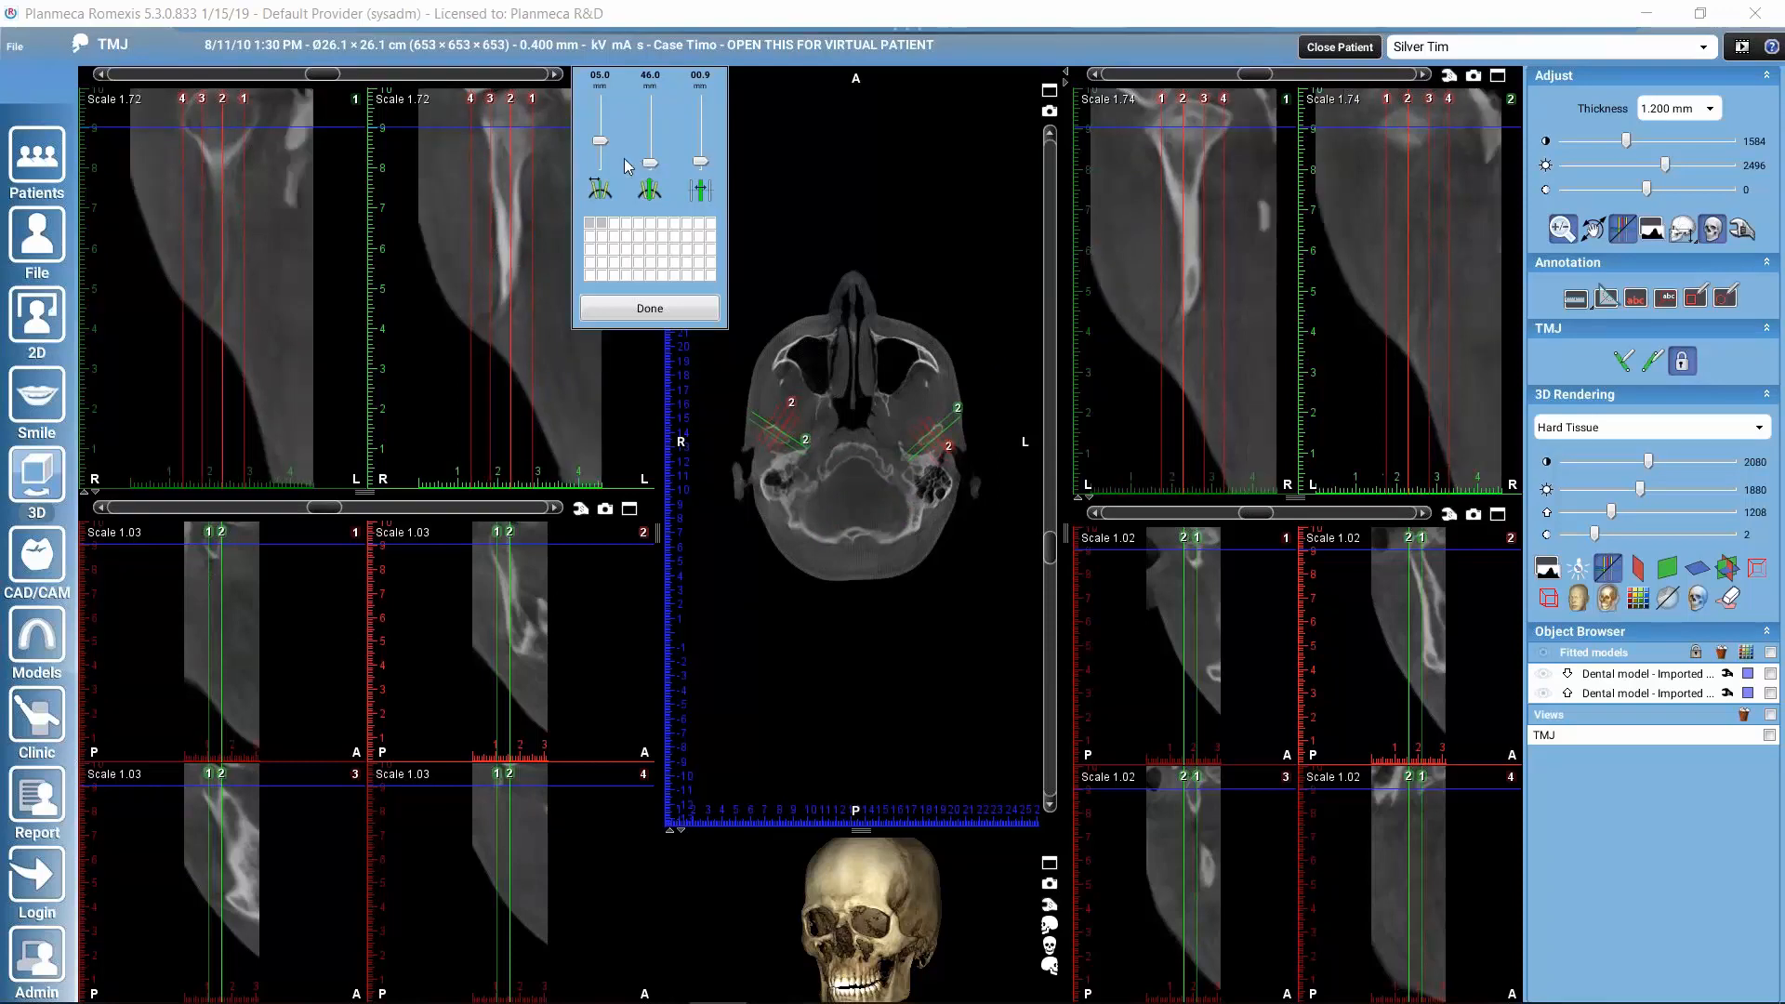
mouse_move(299, 201)
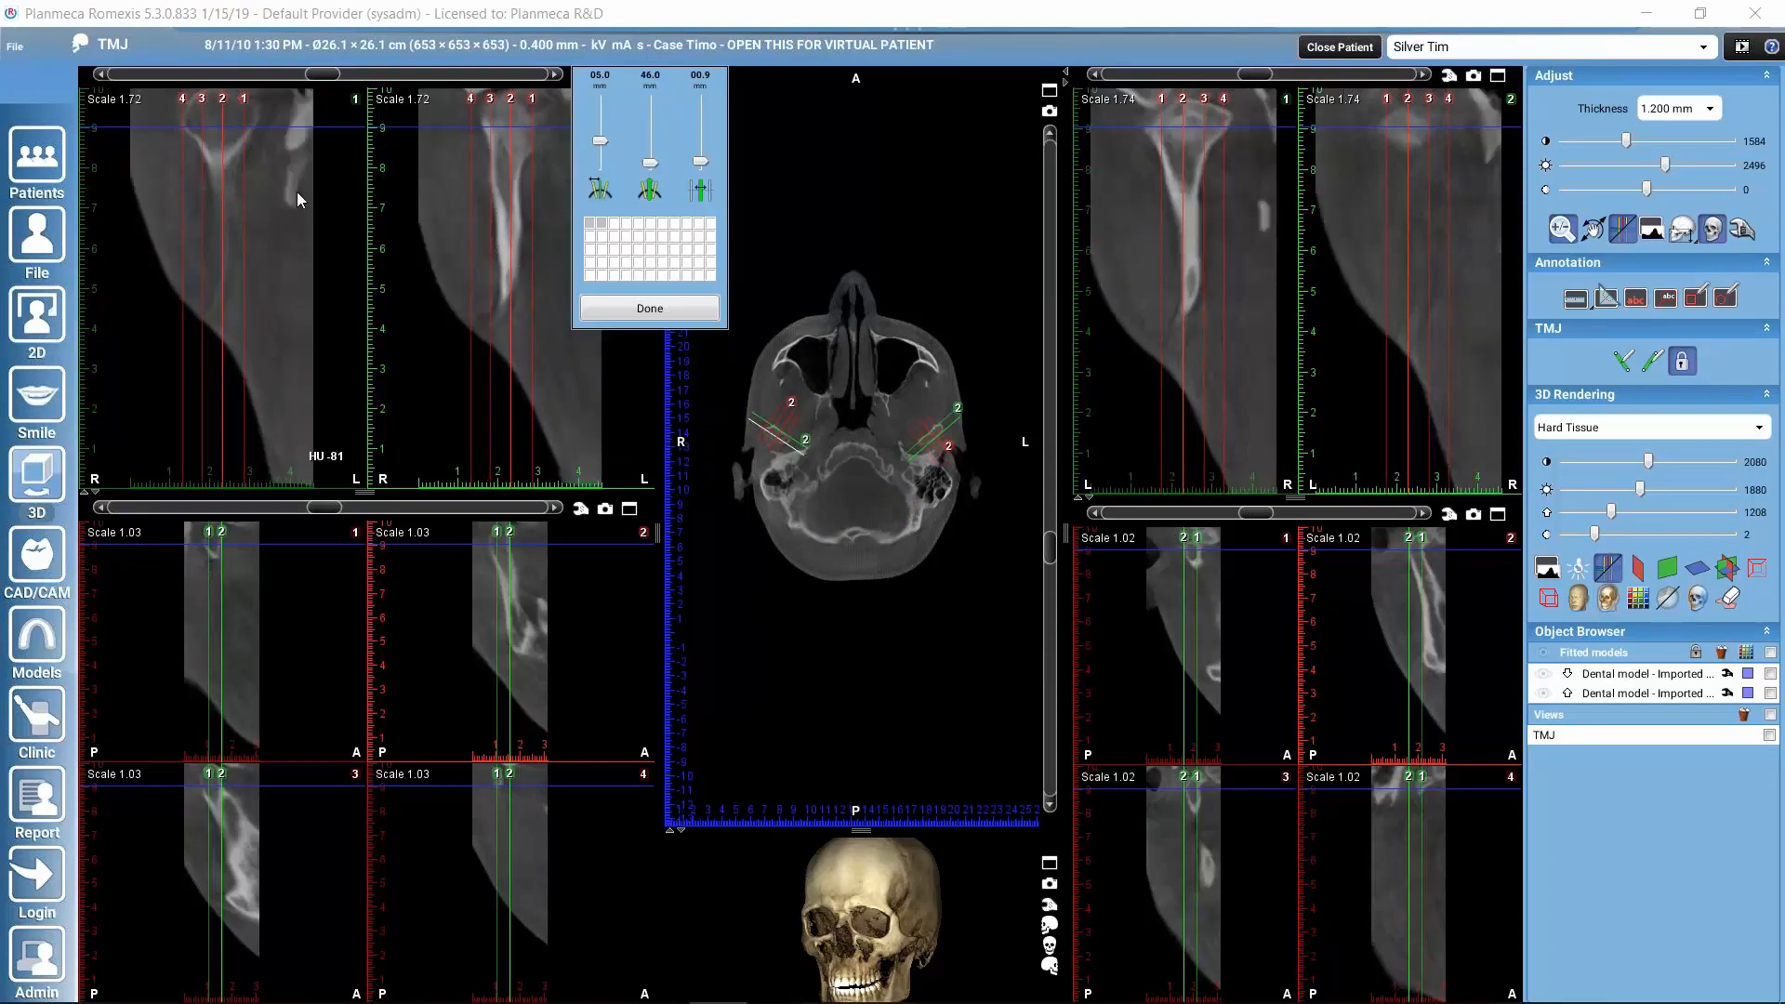
mouse_move(471, 213)
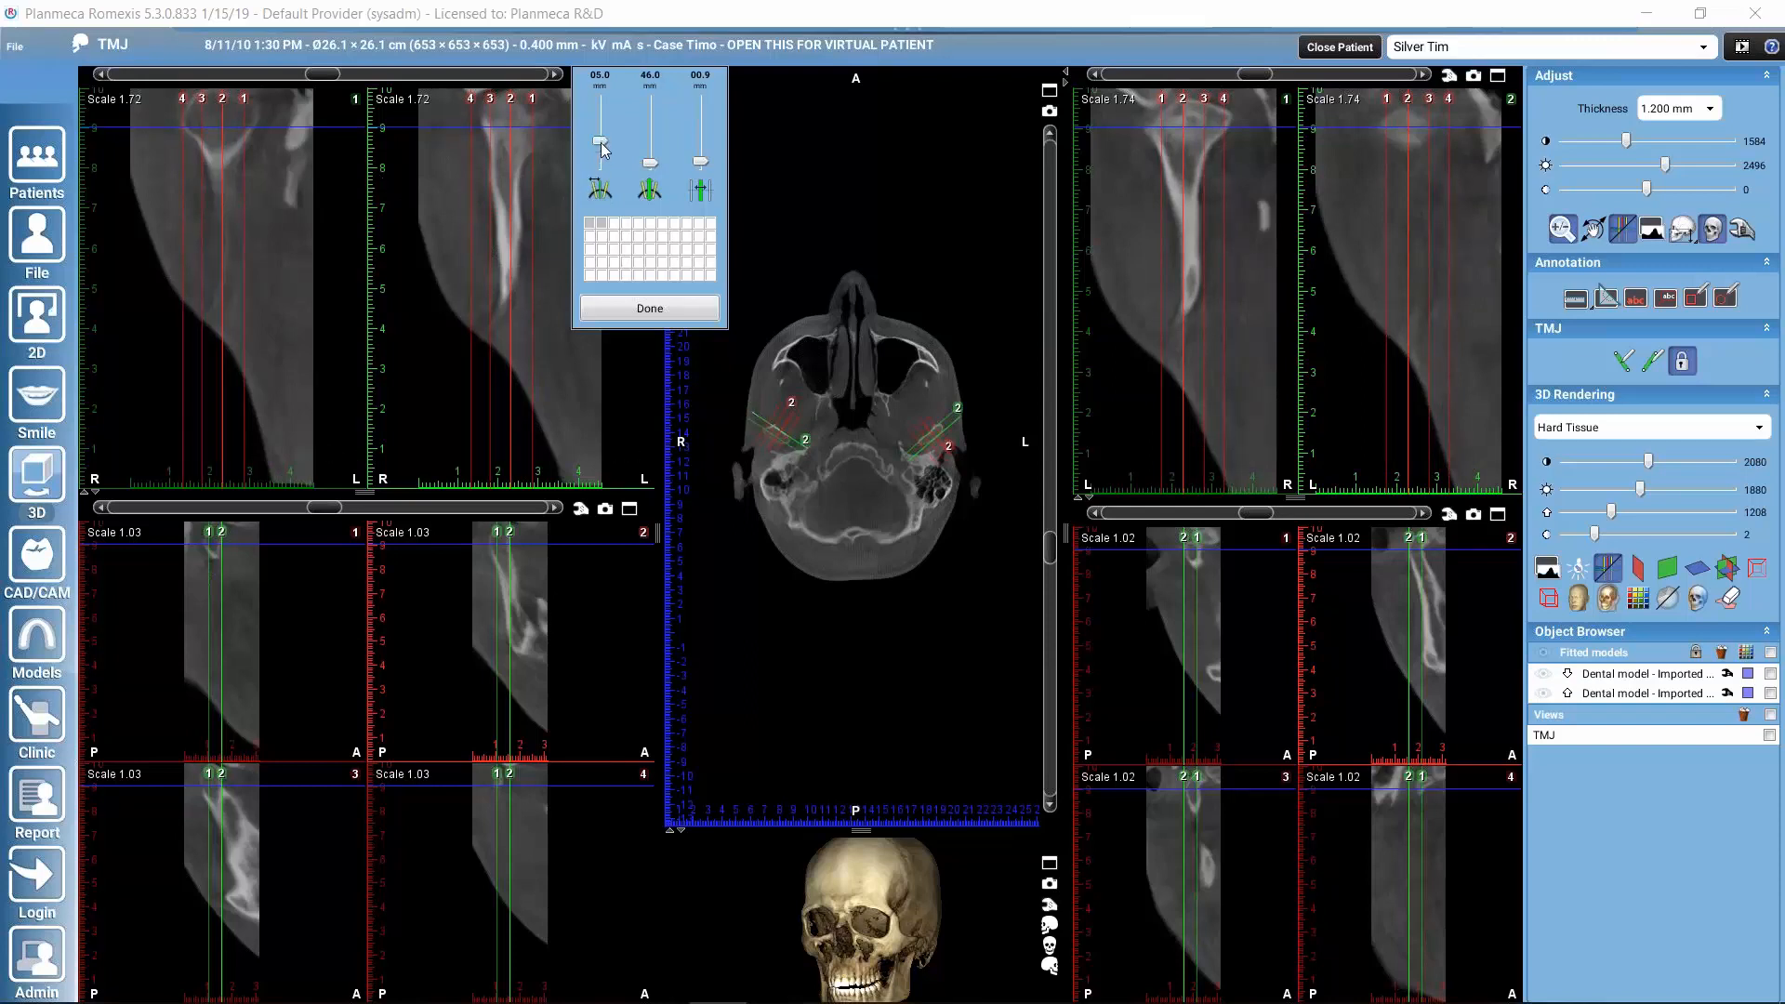
left_click_drag(600, 128, 600, 146)
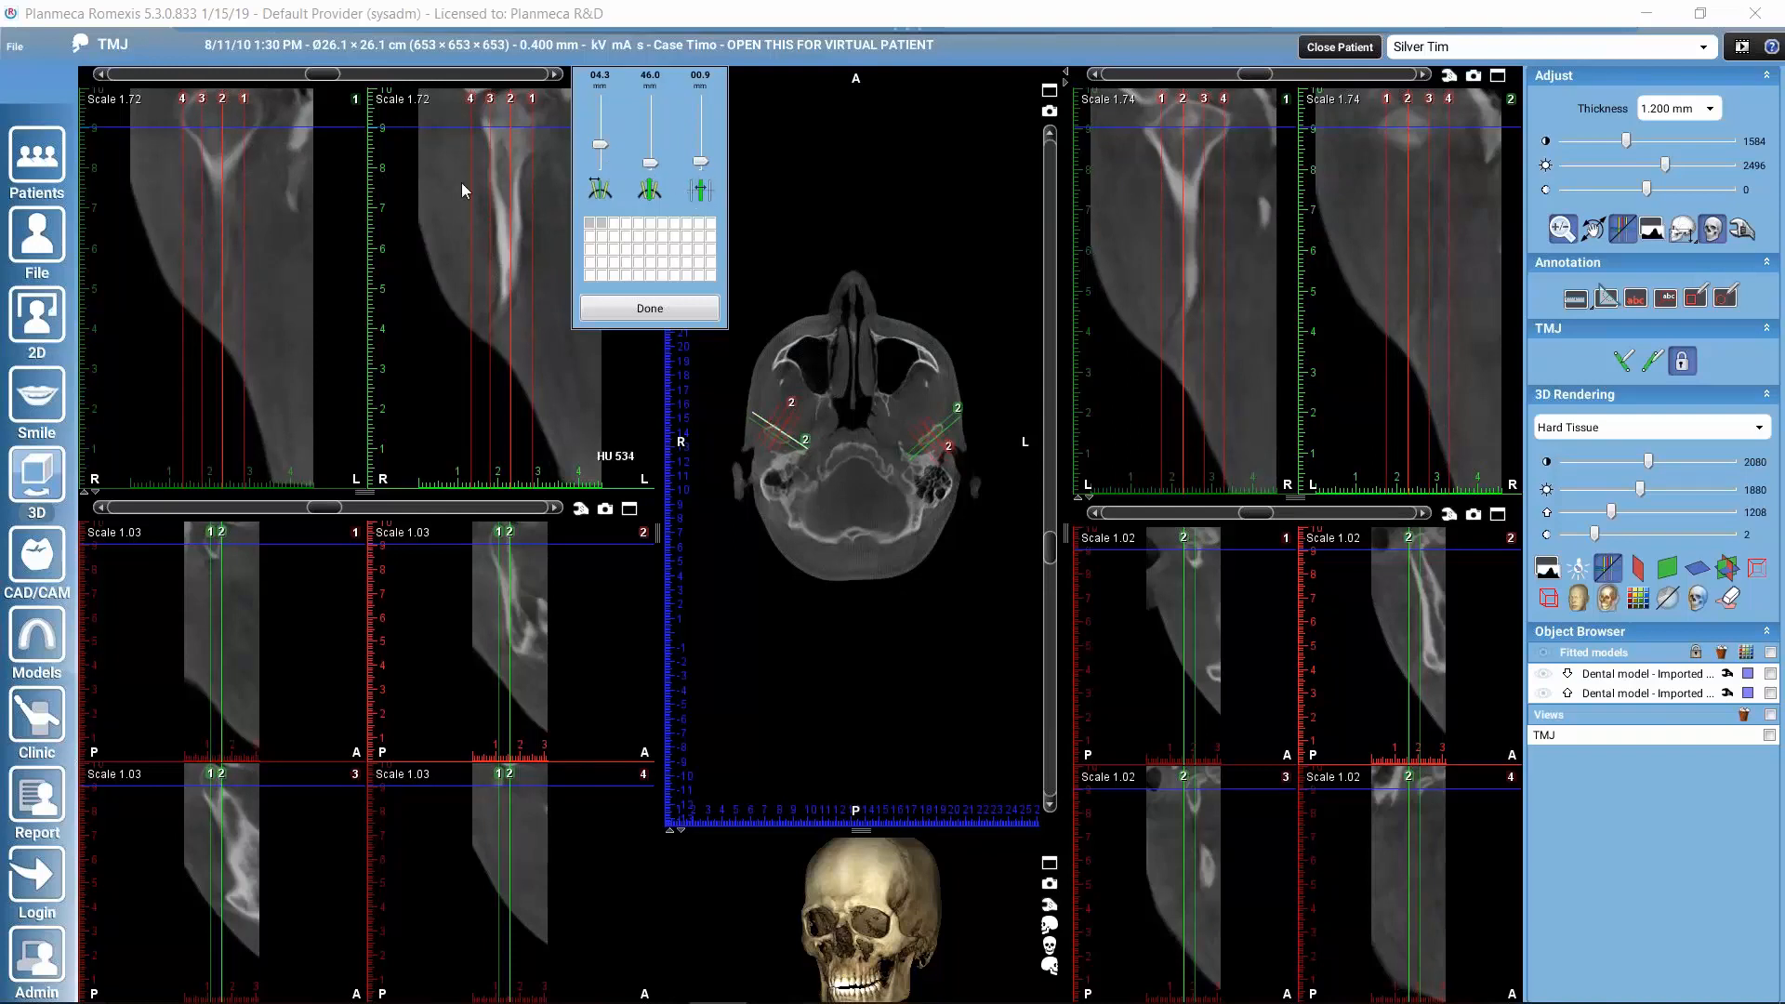
mouse_move(559, 270)
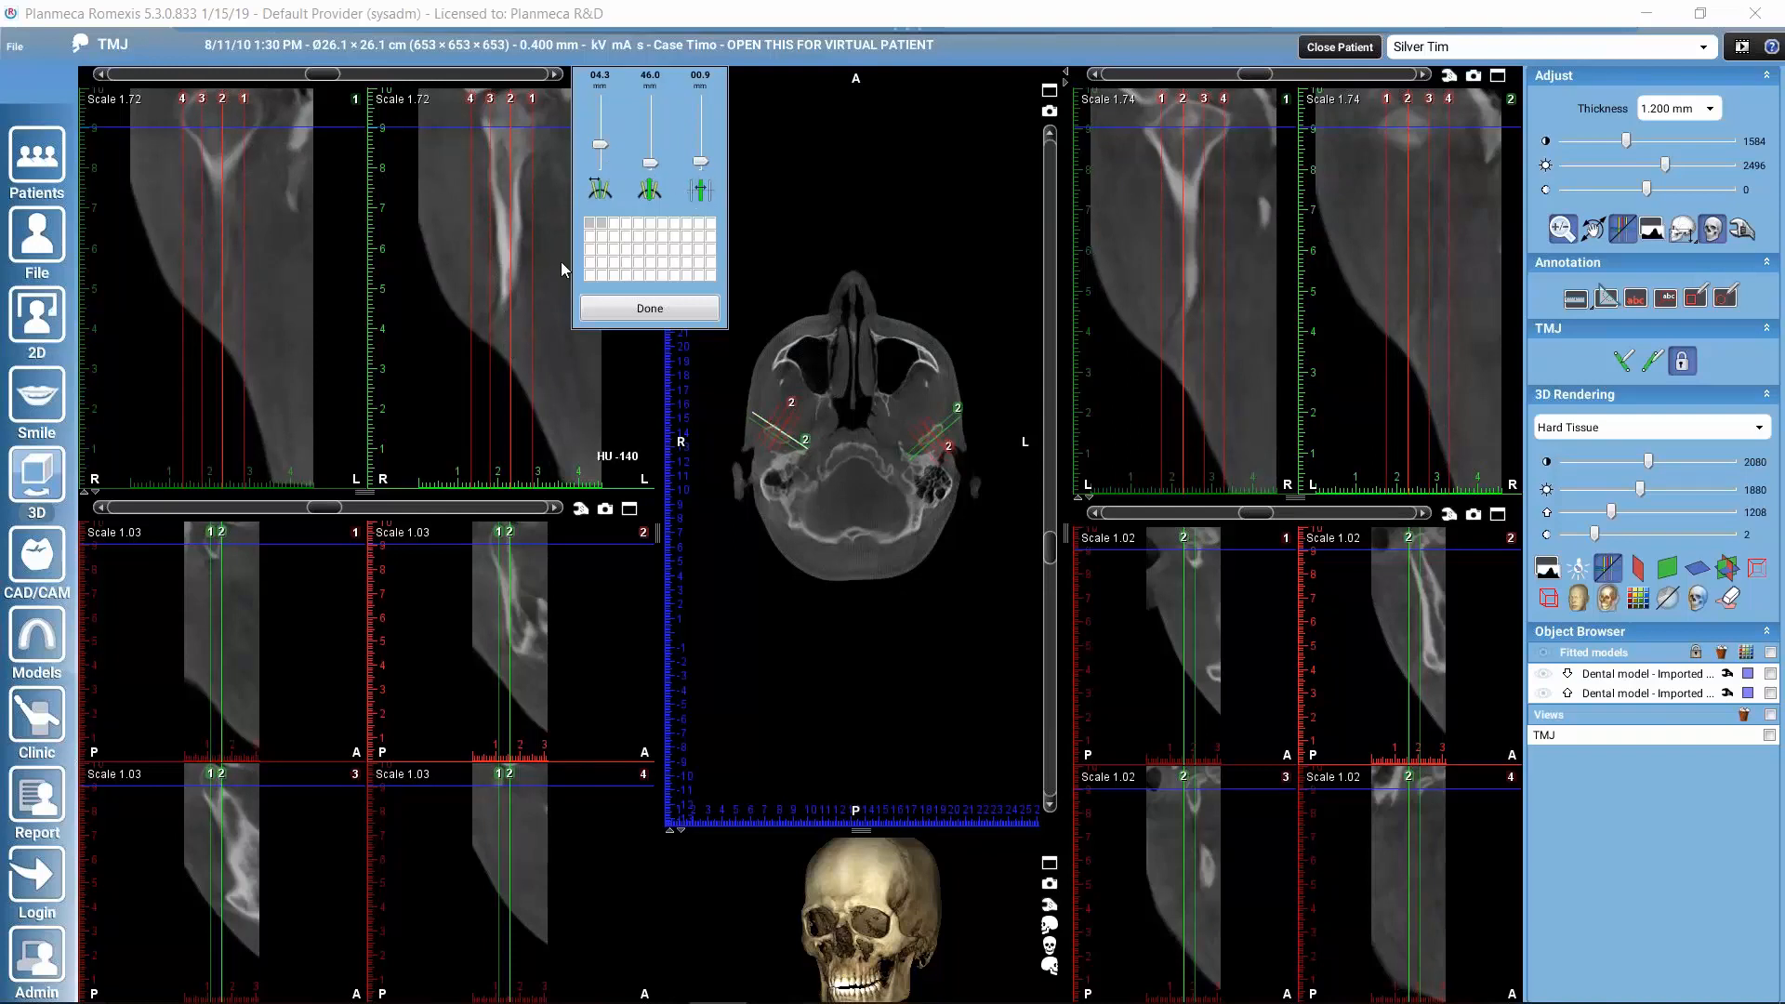
left_click(648, 308)
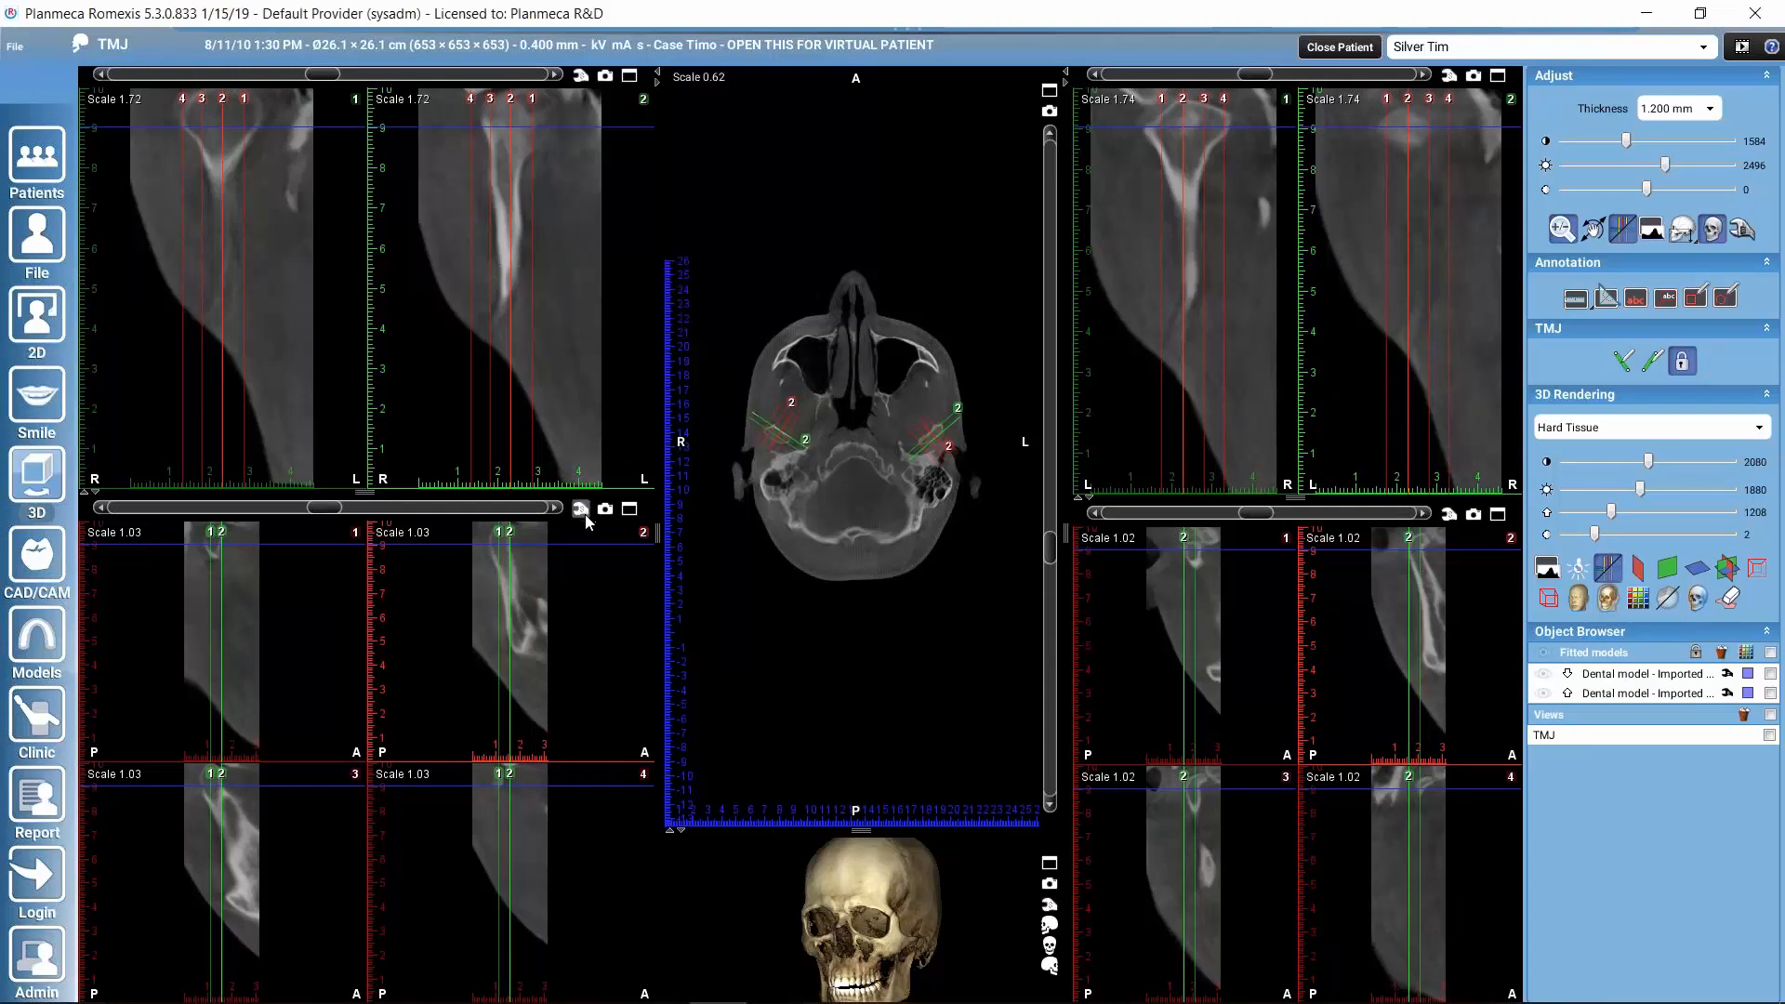
Open the lower-left cross-section slice settings, showing values 5.0, 37.4 and 0.9.
left_click(579, 509)
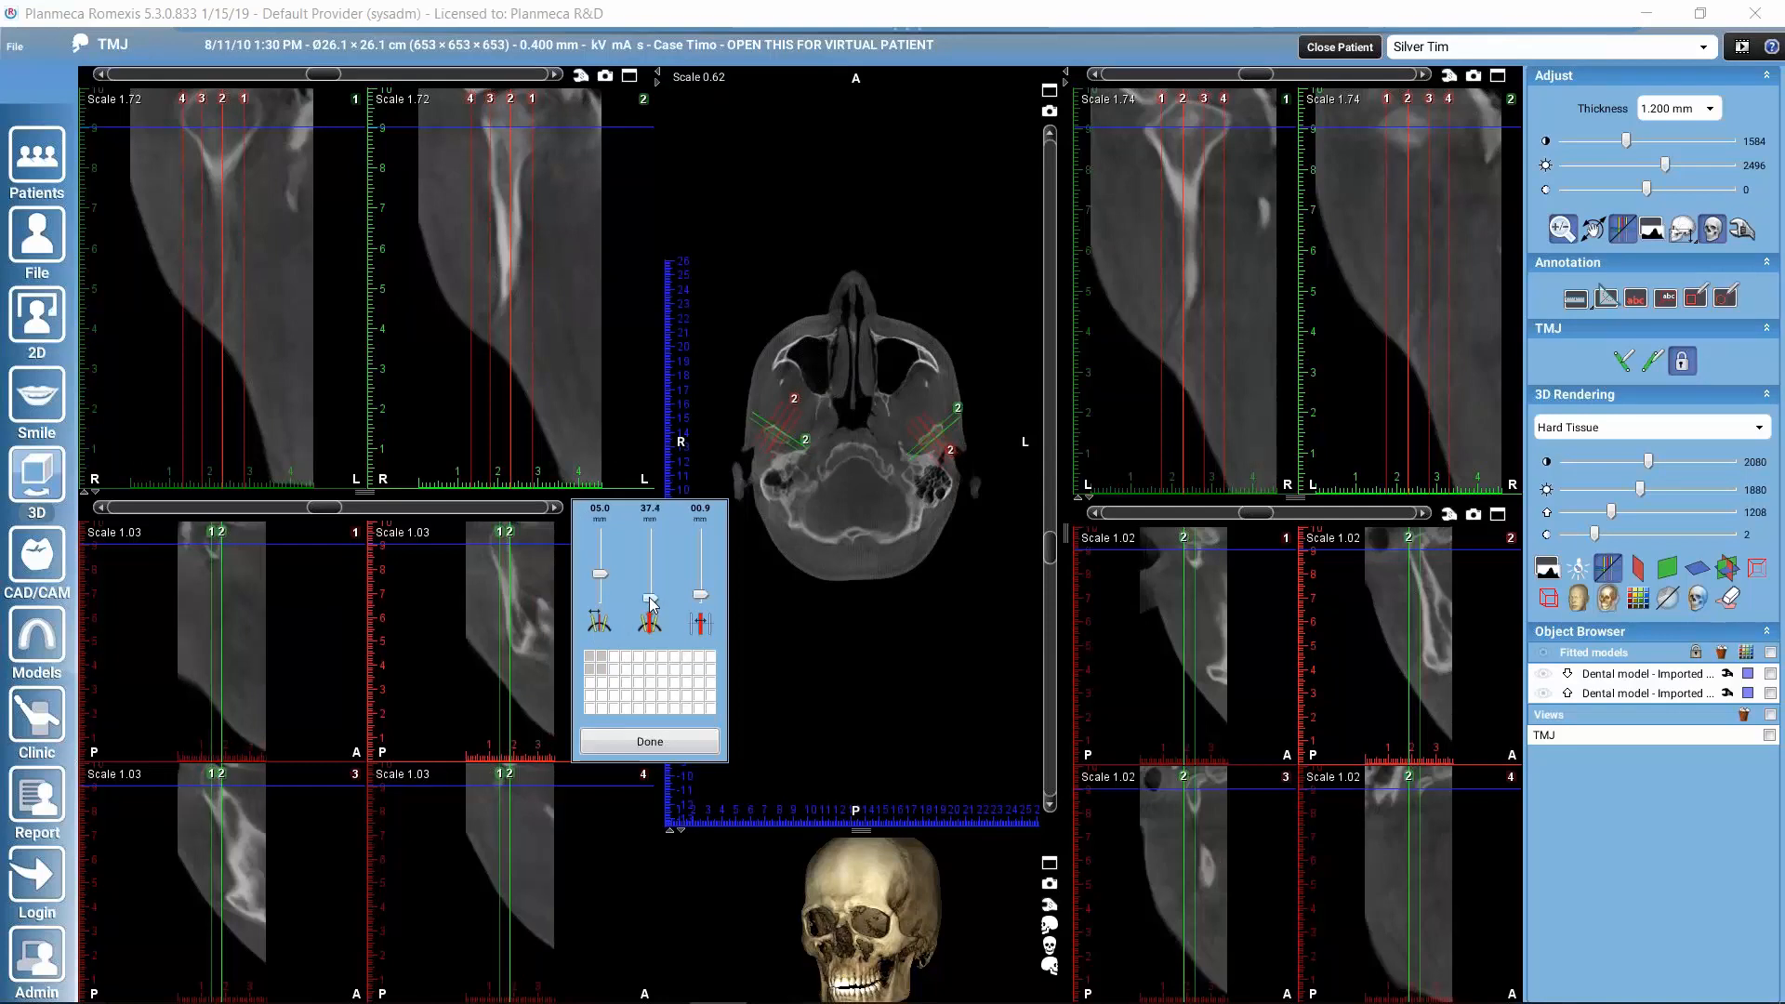
mouse_move(802, 625)
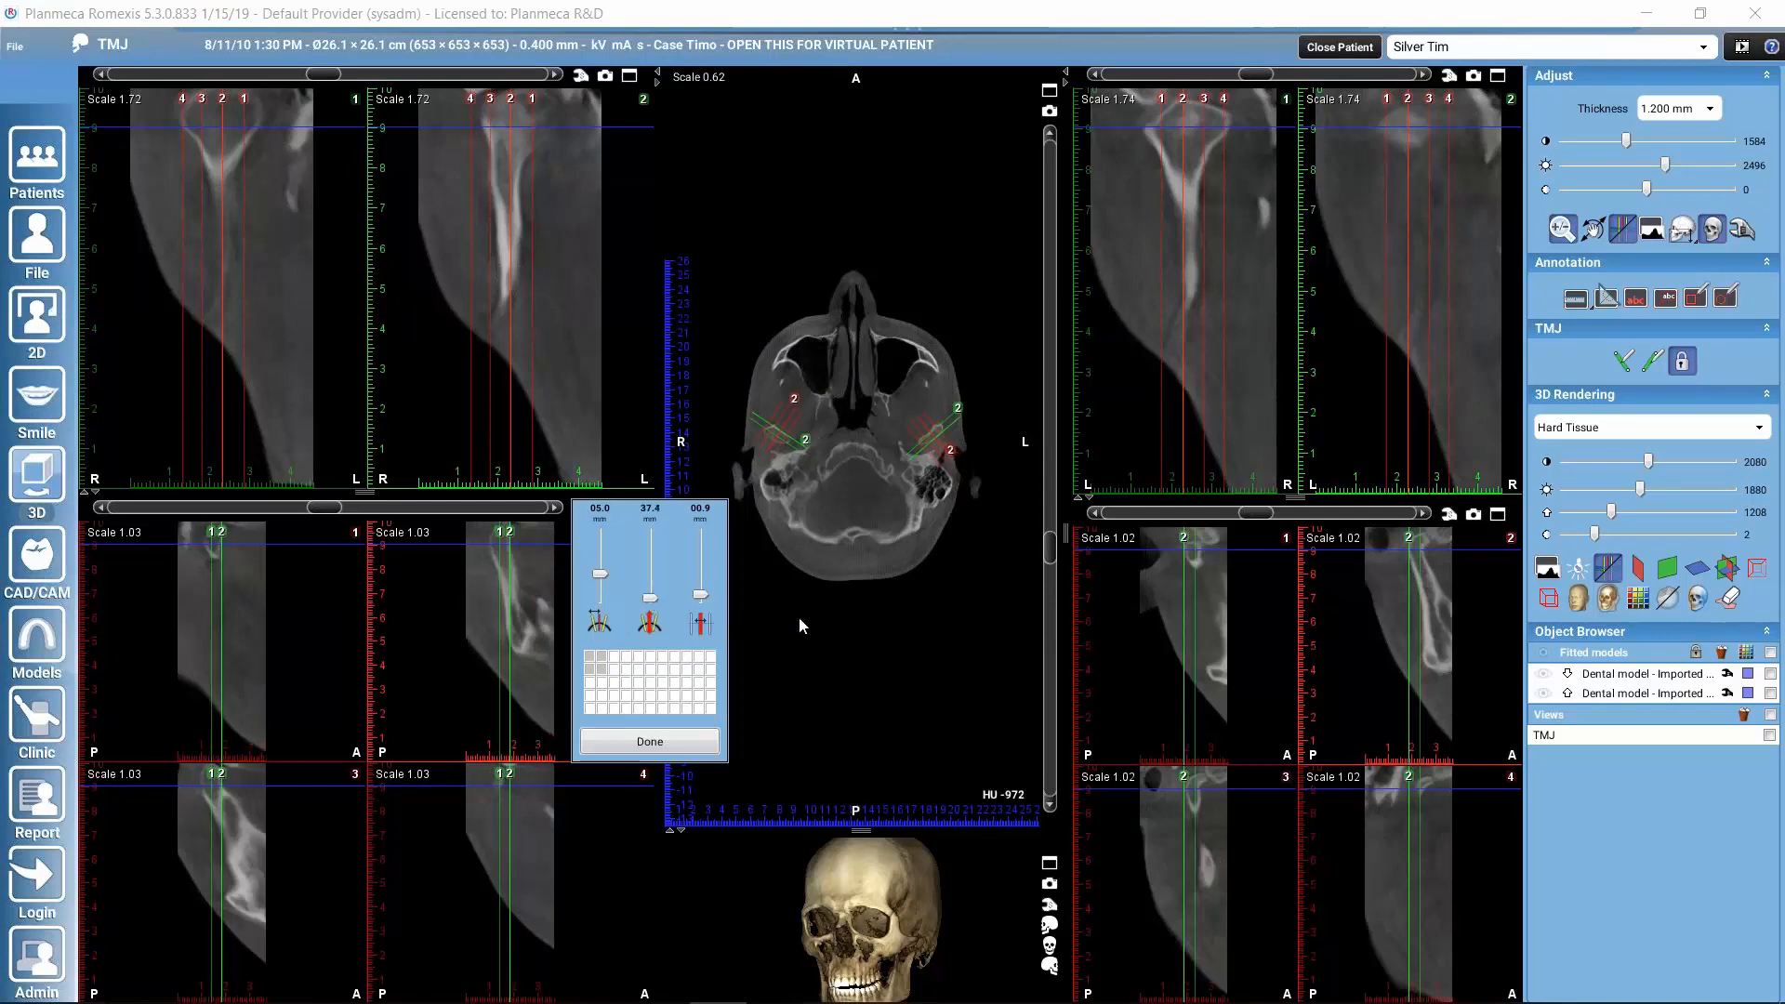
left_click(649, 742)
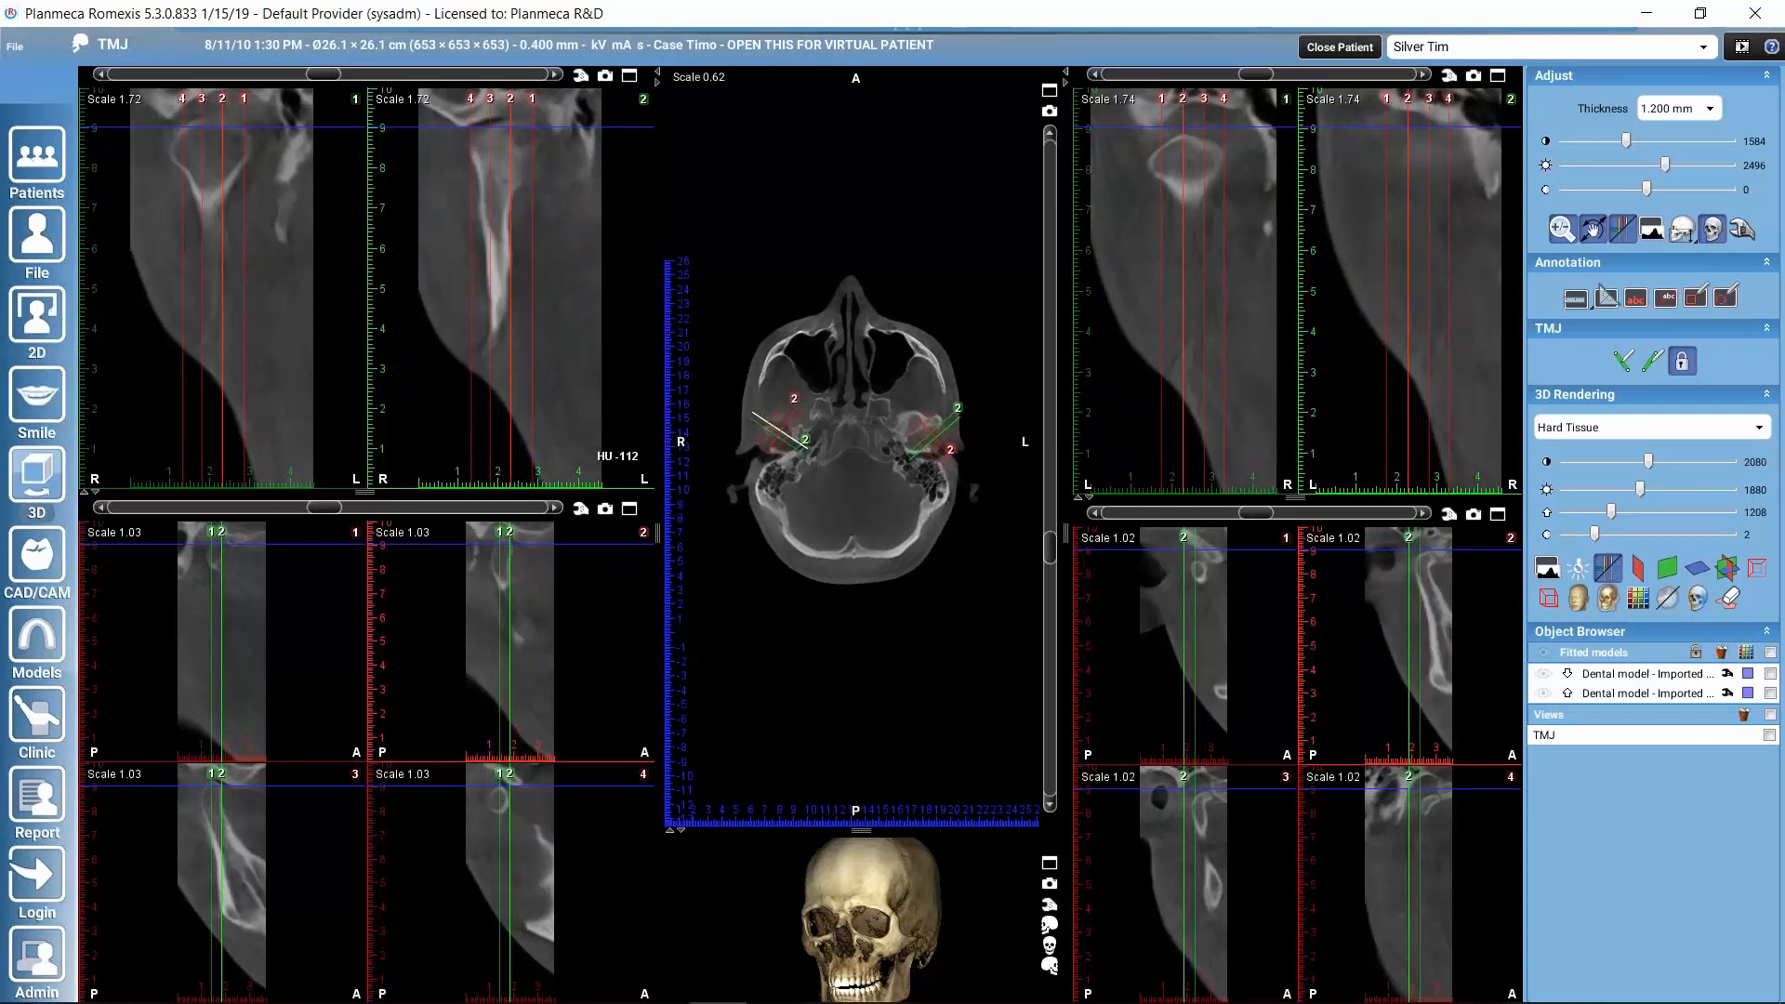
mouse_move(593, 337)
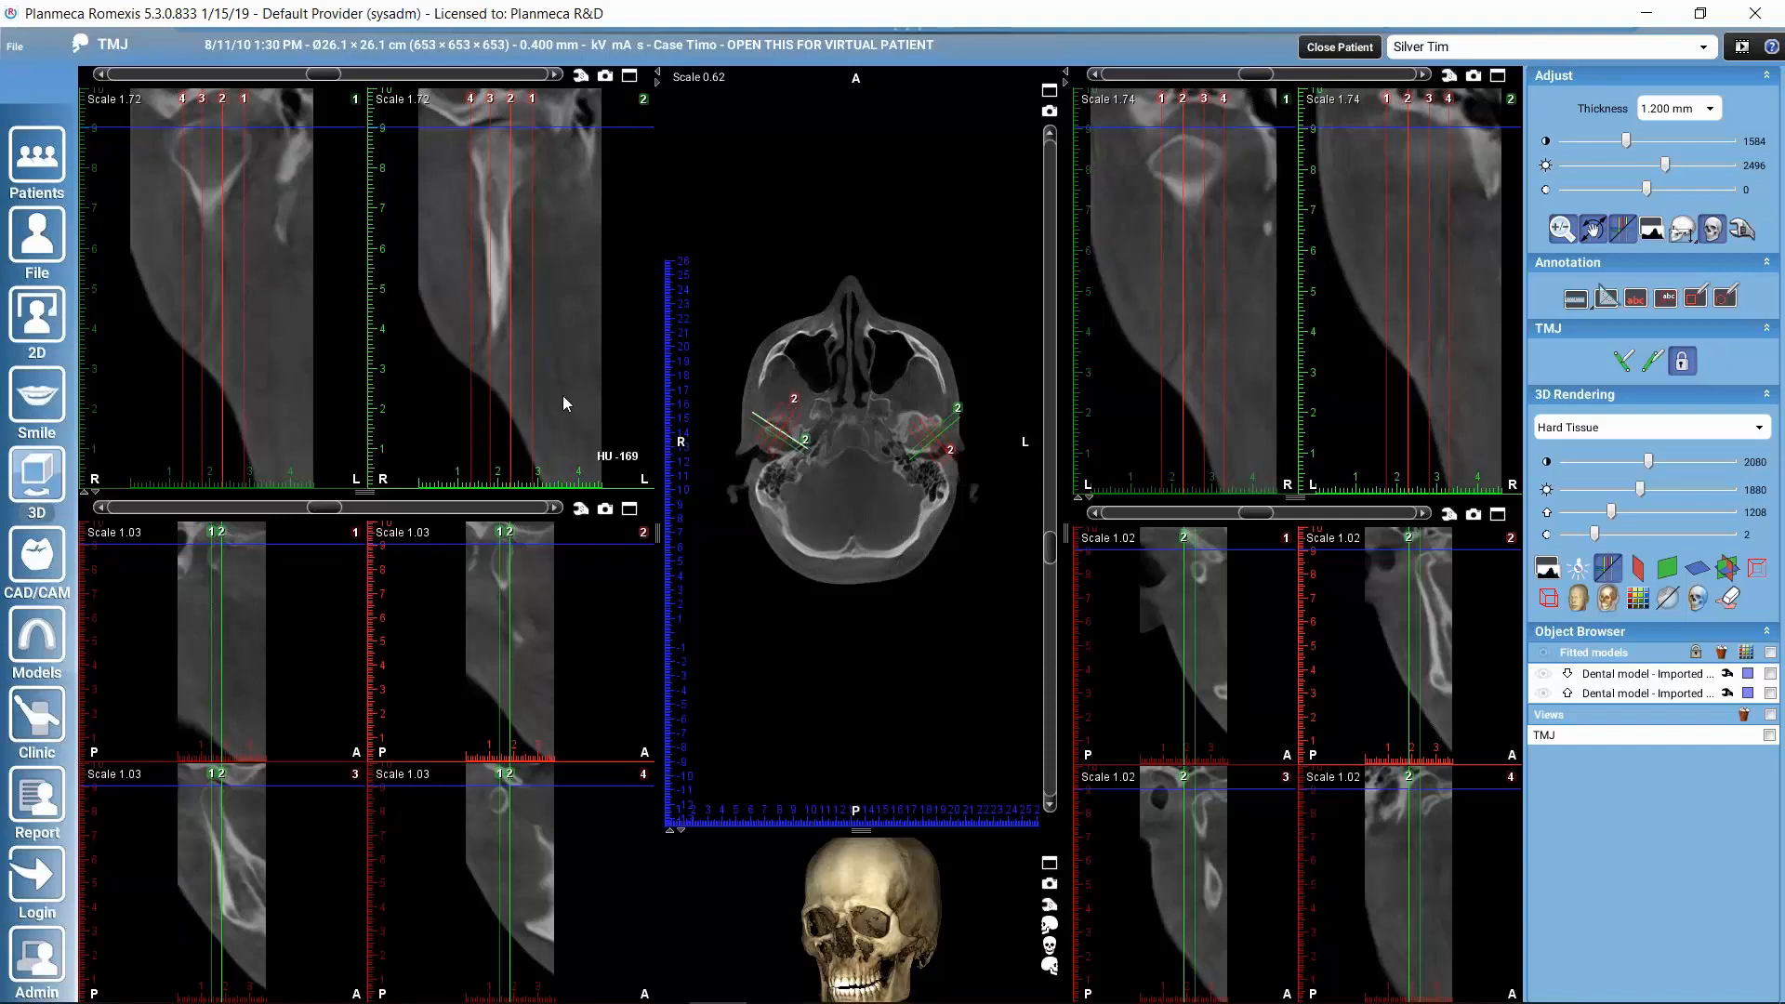
mouse_move(319, 215)
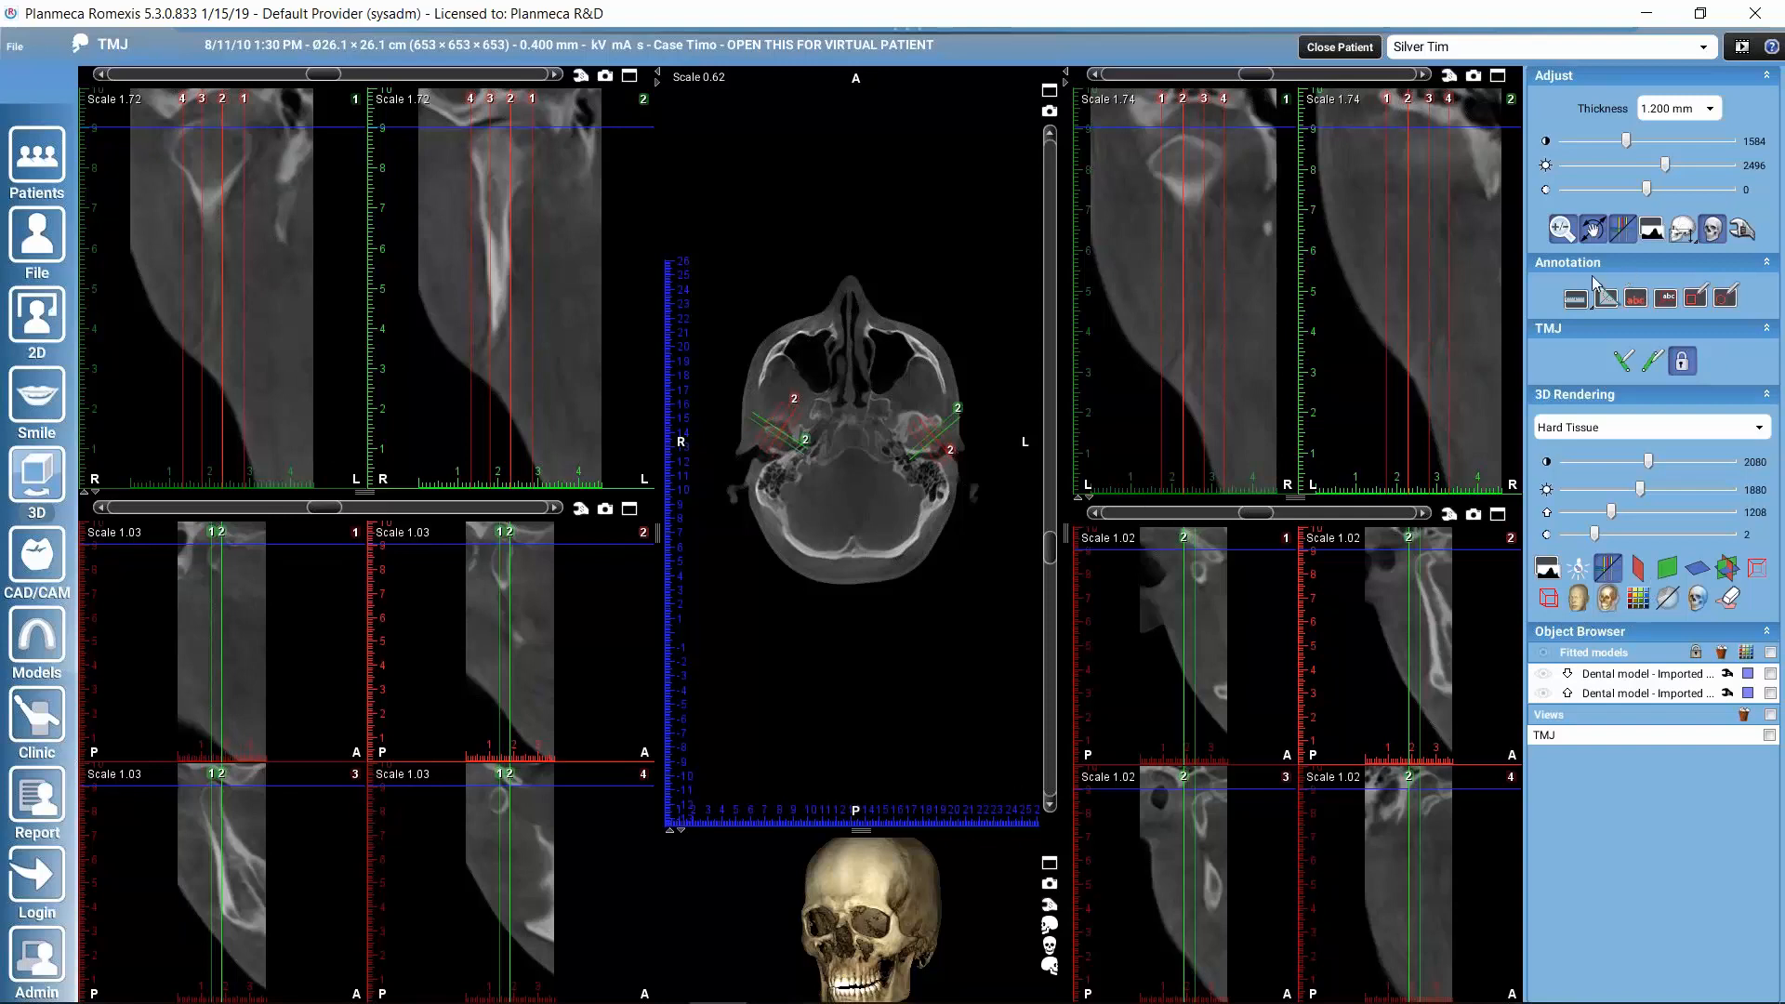
mouse_move(1540, 308)
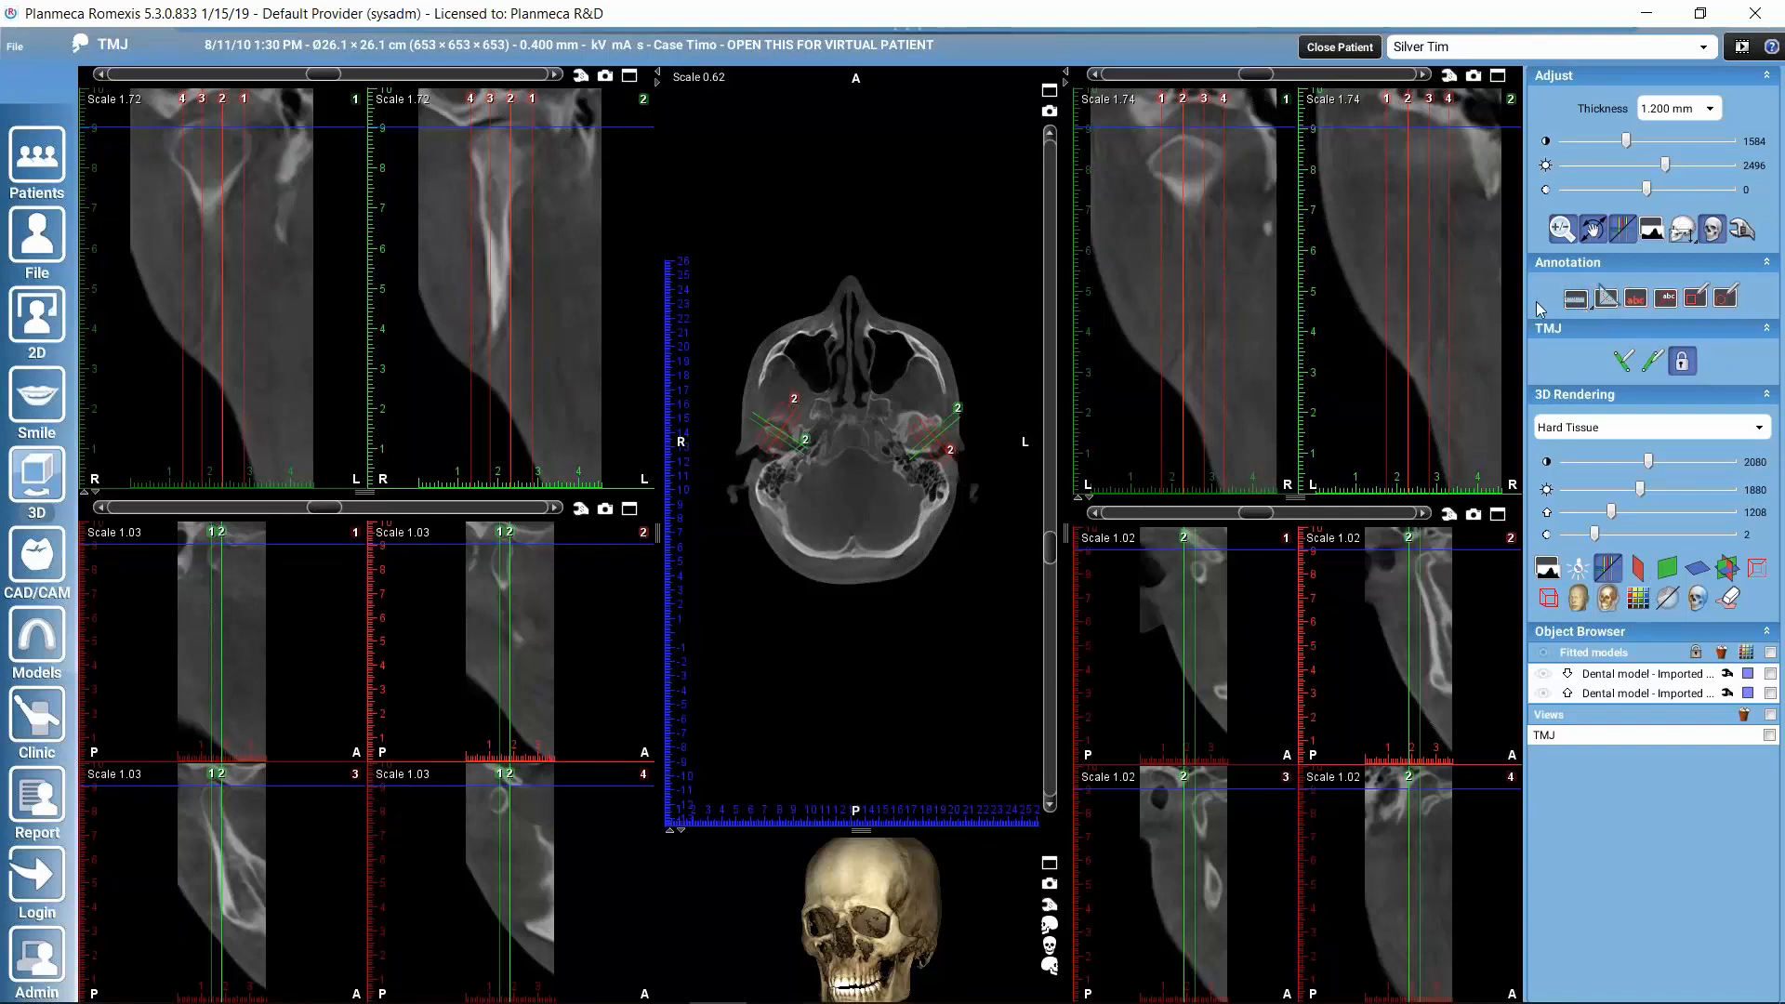
mouse_move(1576, 298)
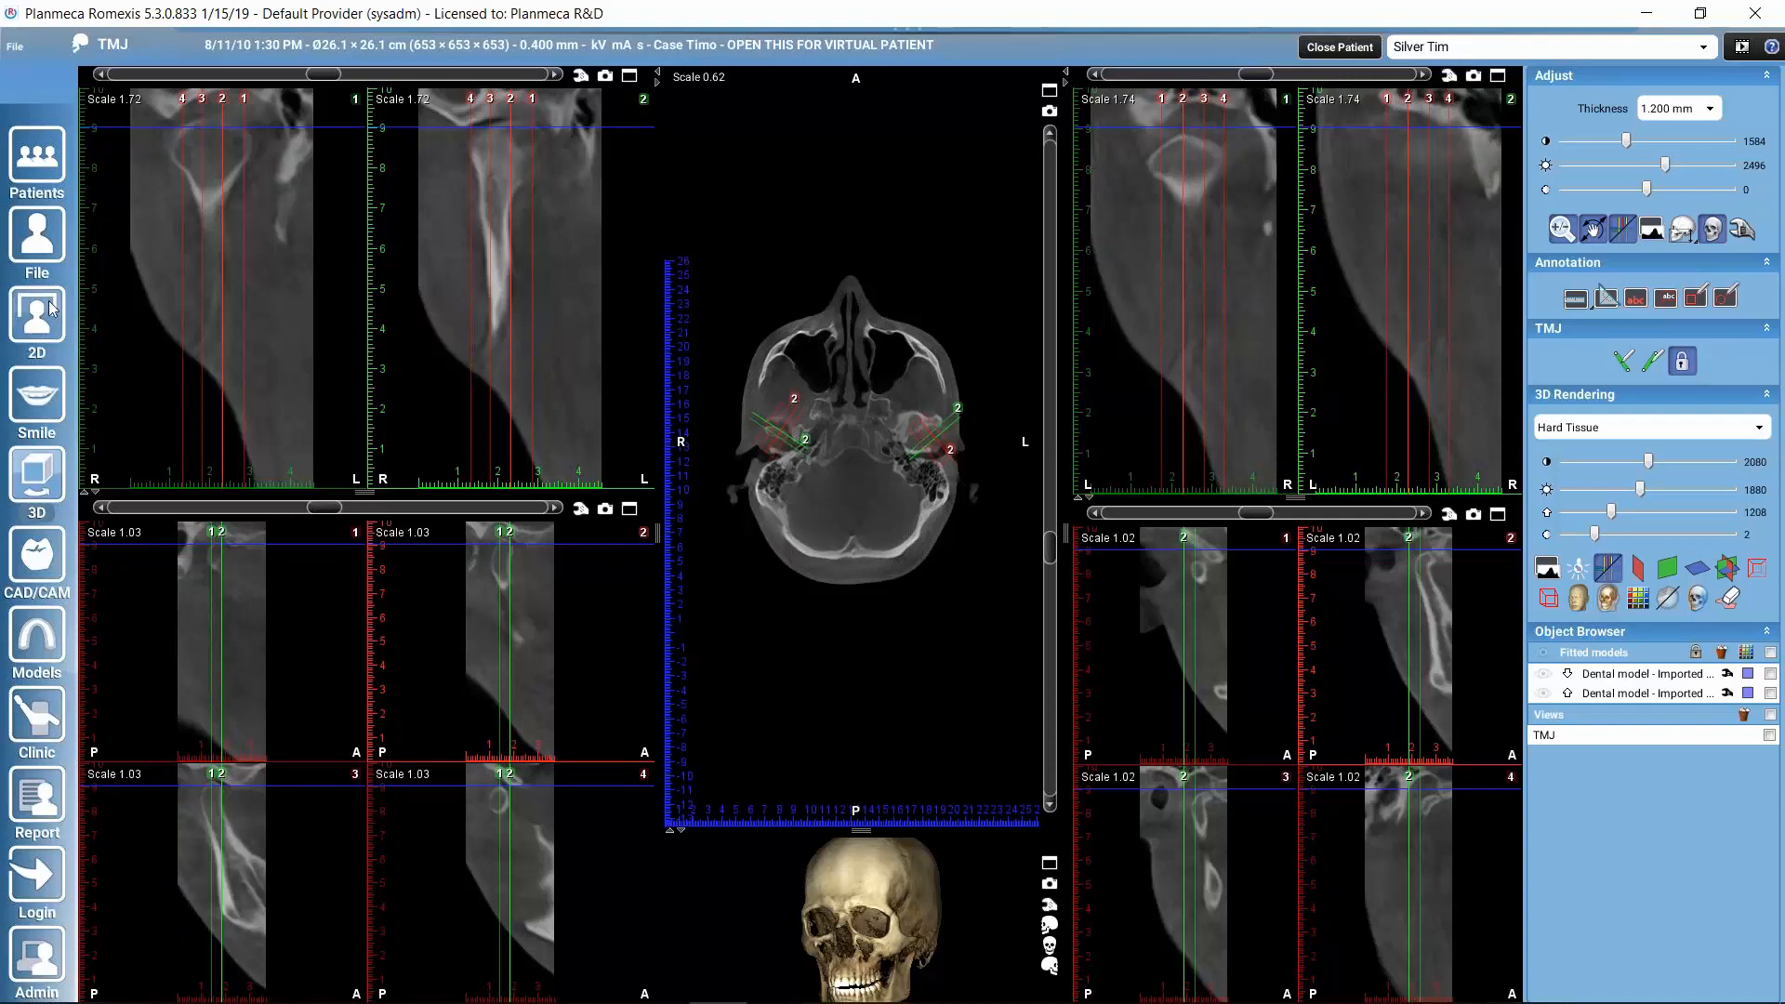
mouse_move(152, 315)
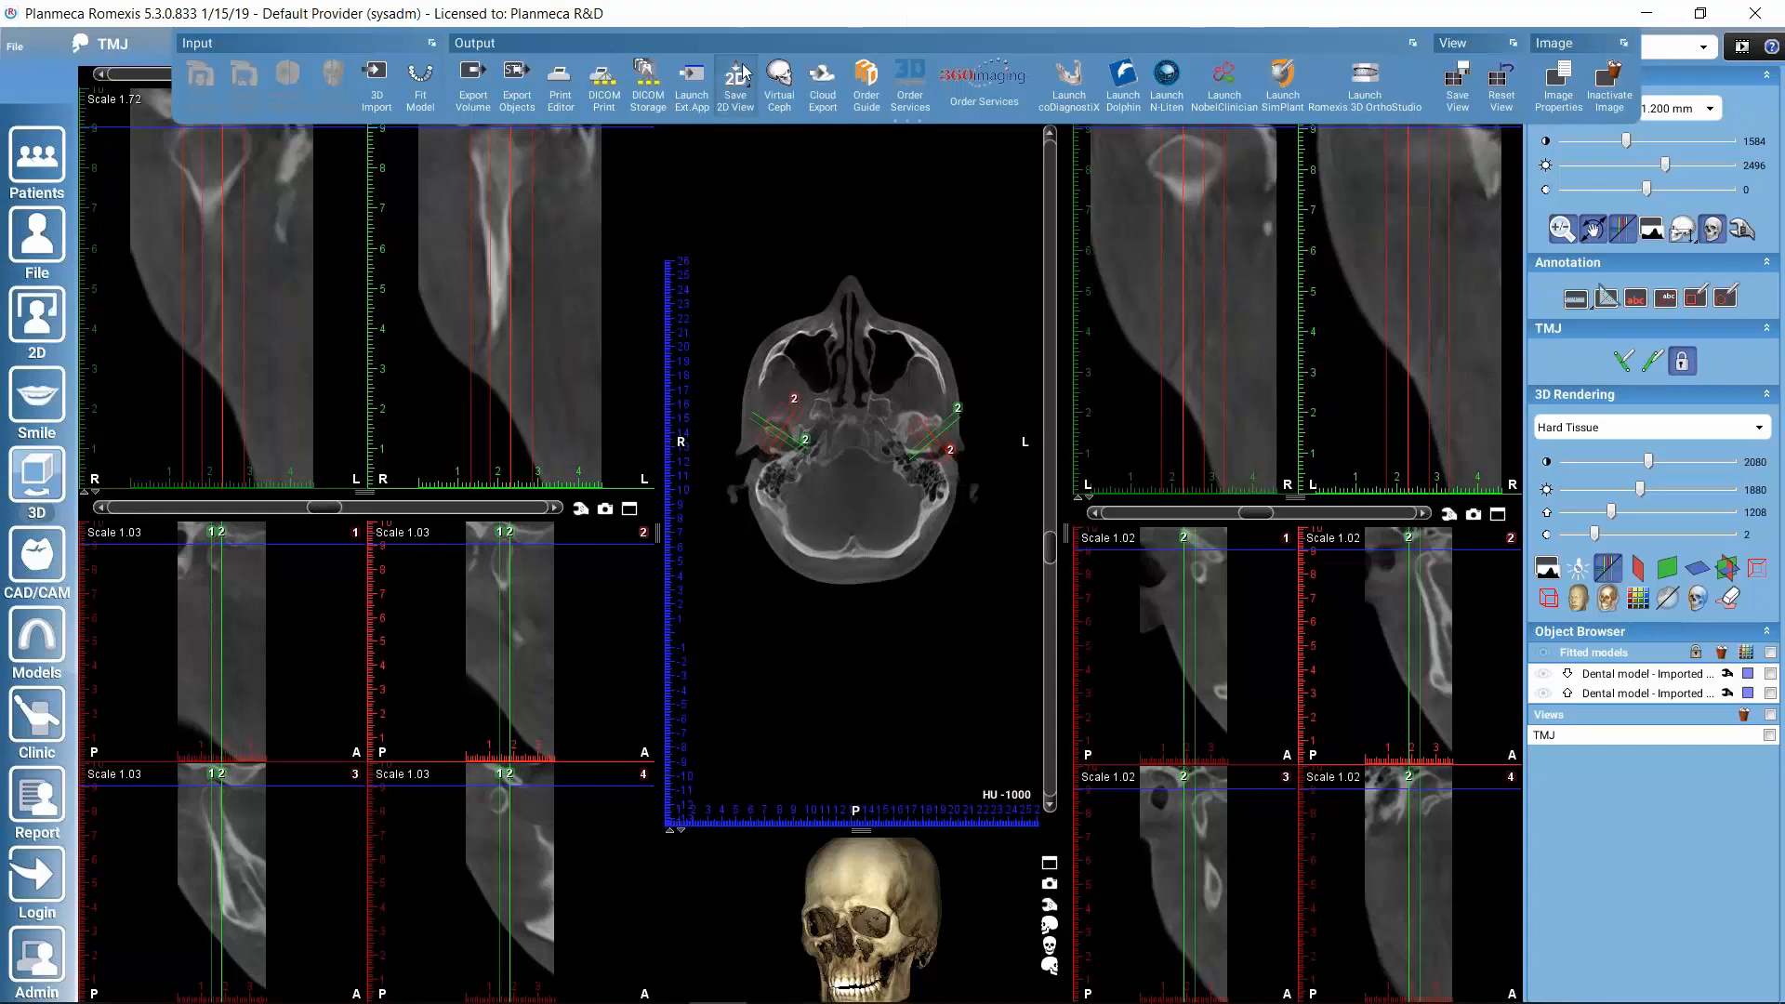
mouse_move(740, 80)
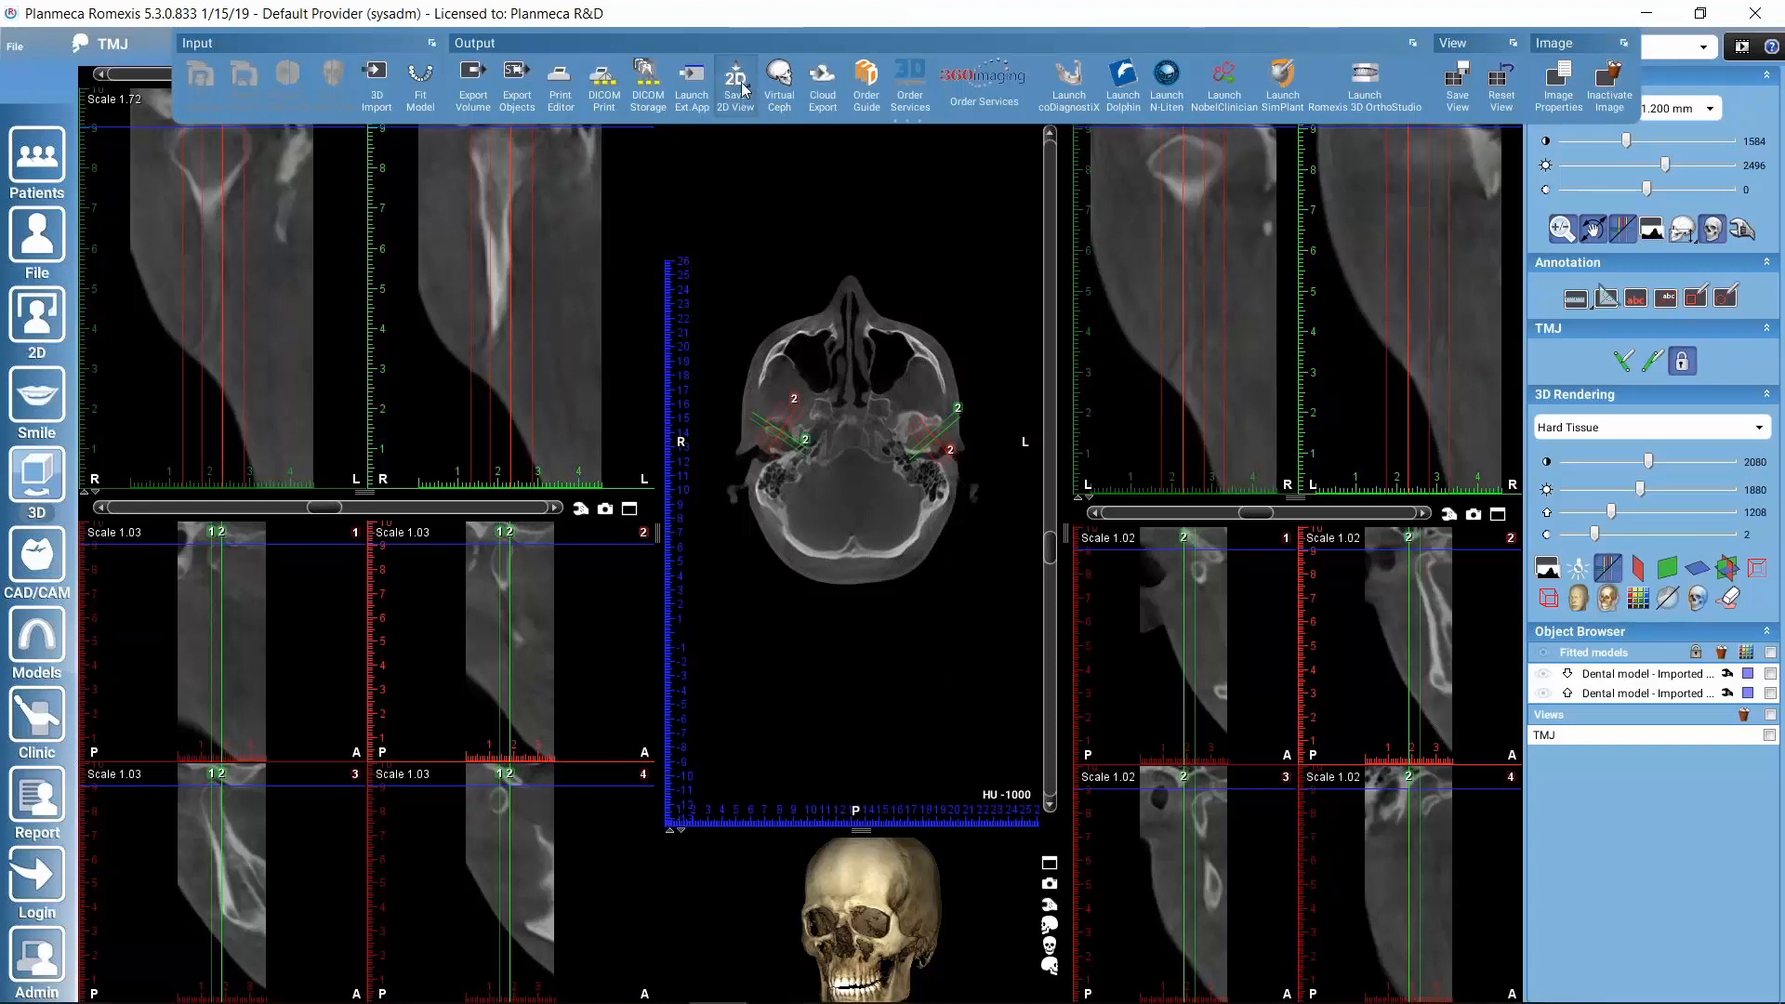
left_click(734, 80)
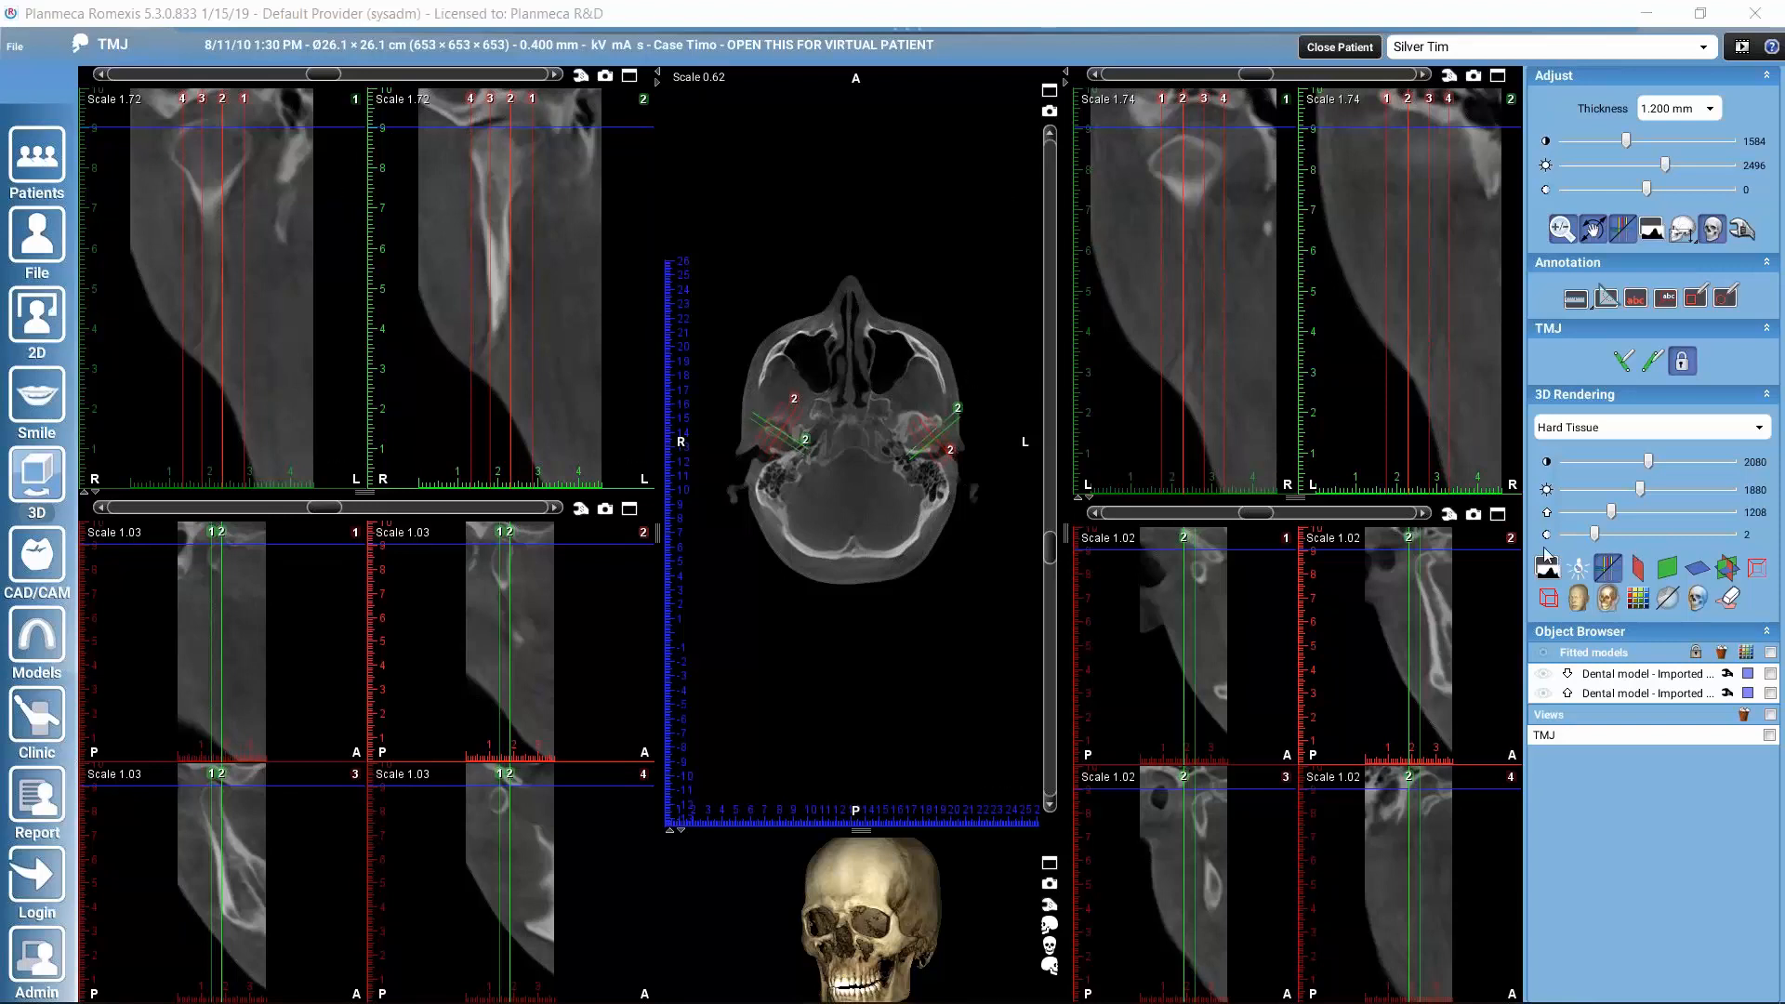
mouse_move(940, 334)
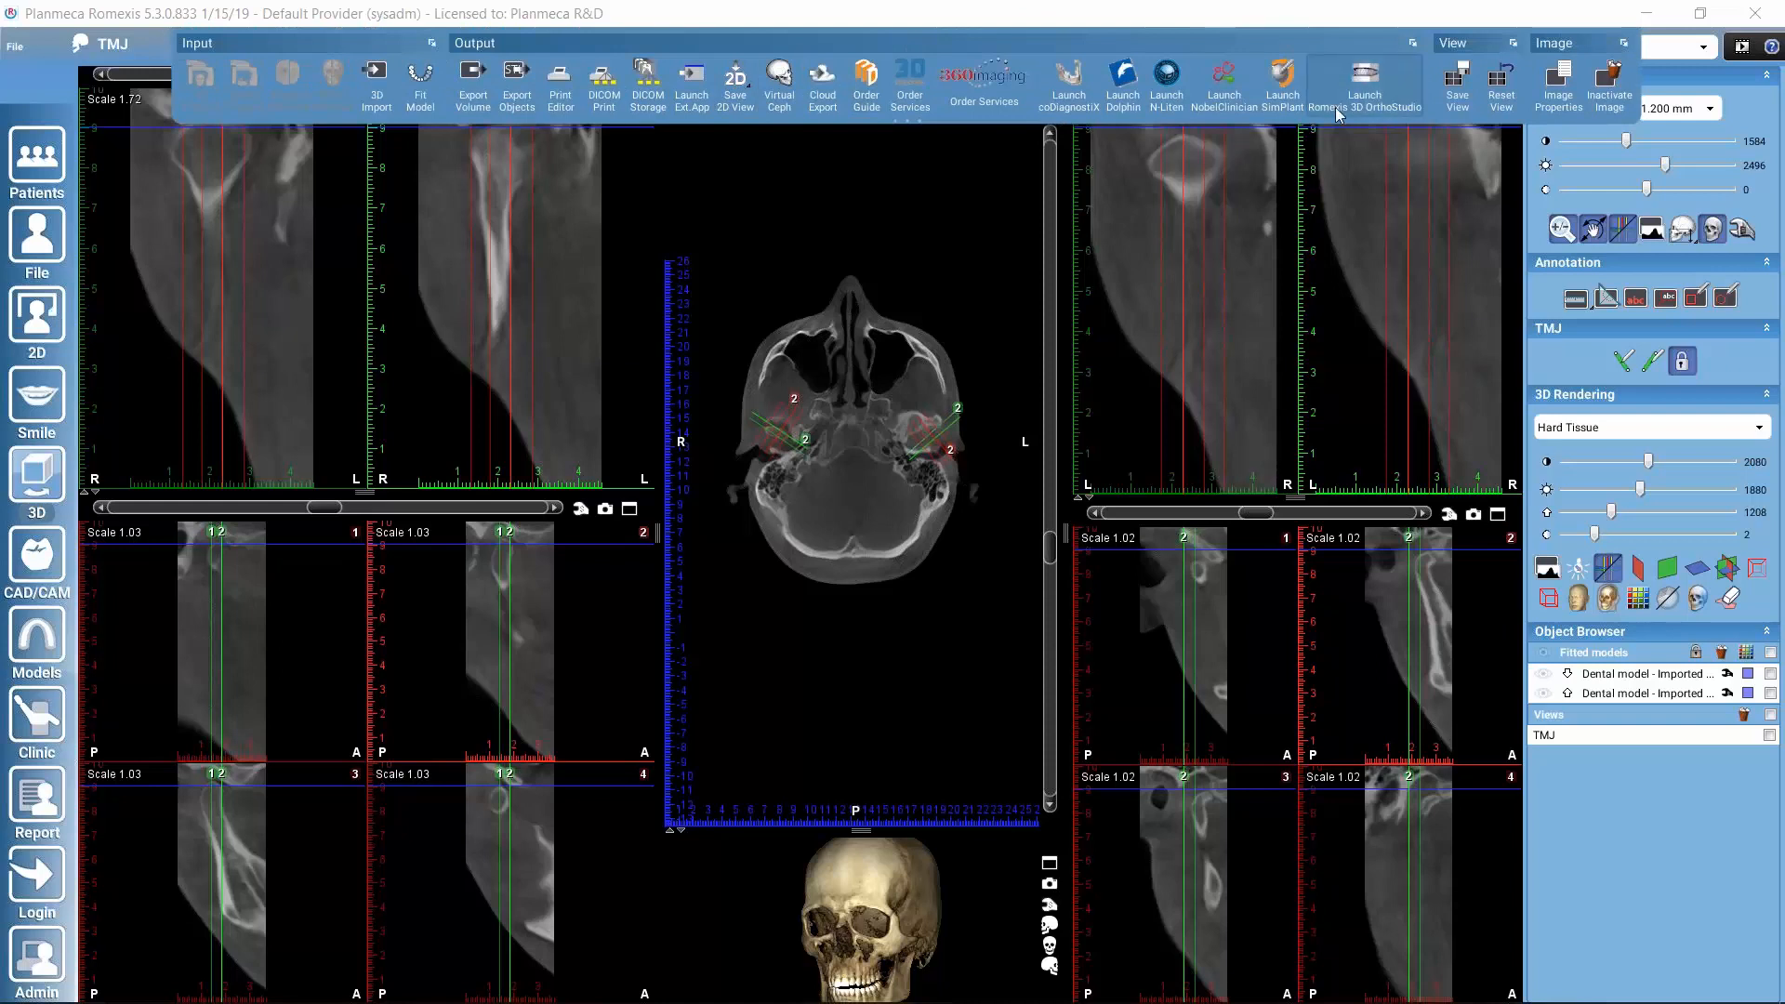
mouse_move(1318, 177)
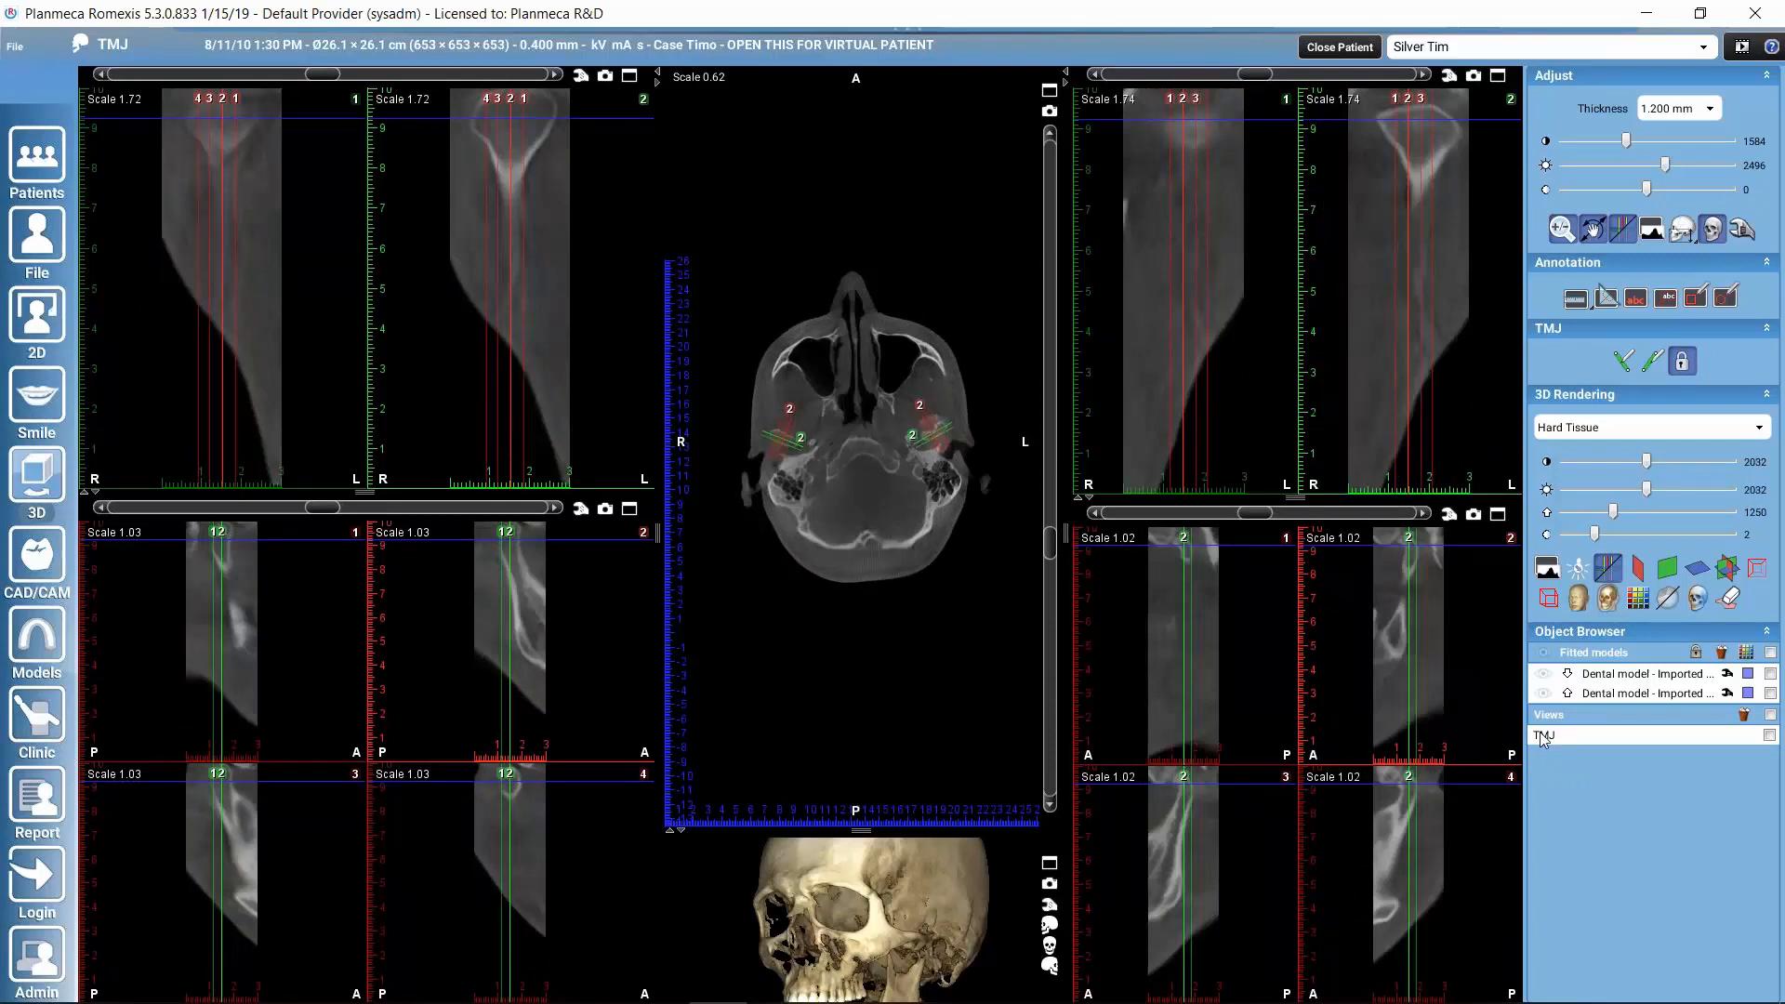
mouse_move(1556, 746)
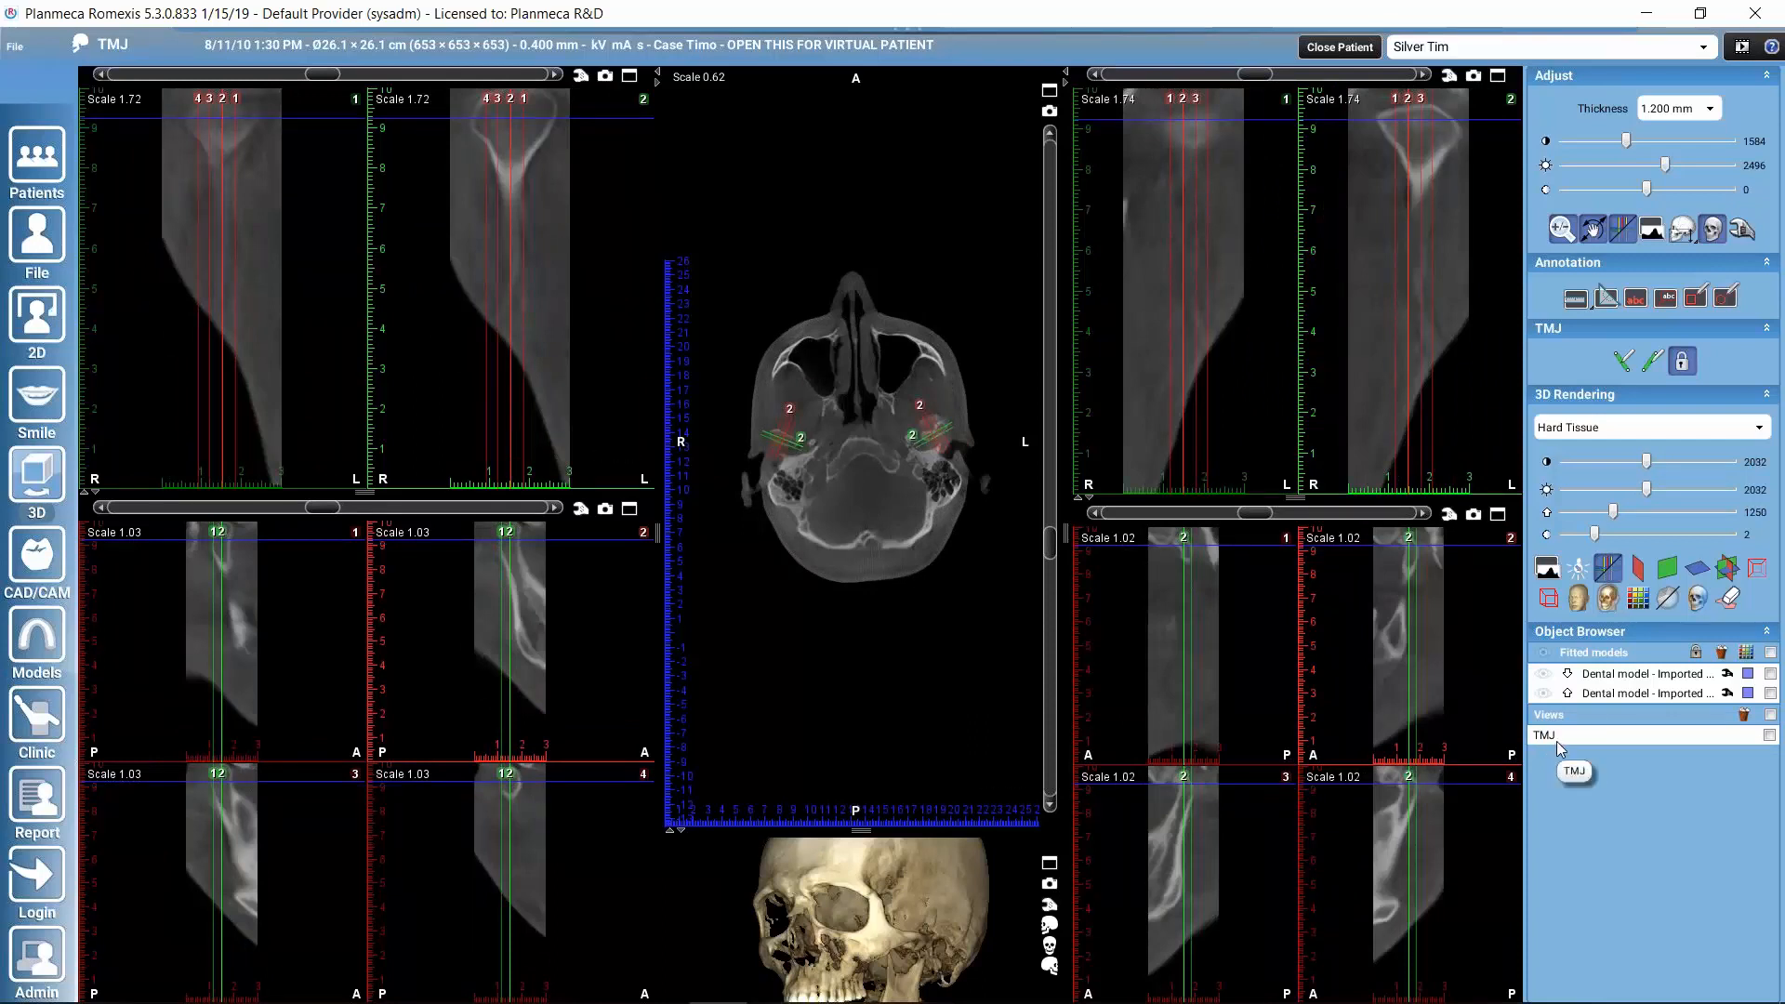
mouse_move(1312, 304)
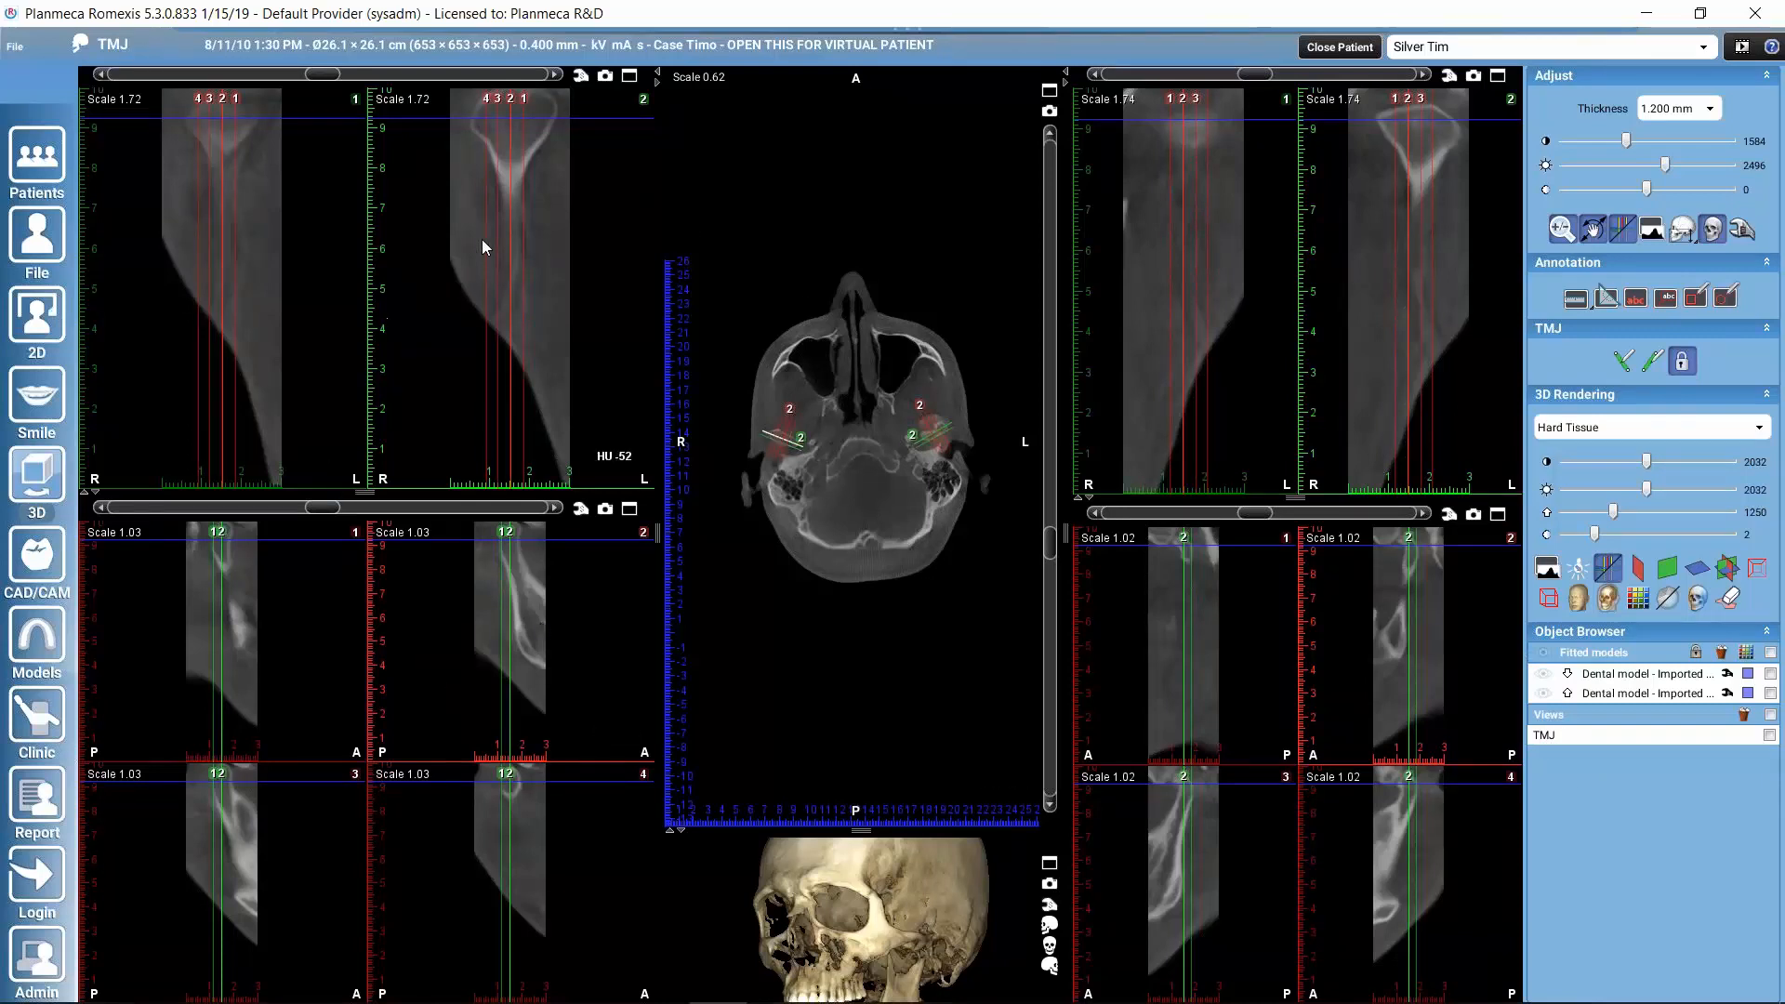
mouse_move(795, 699)
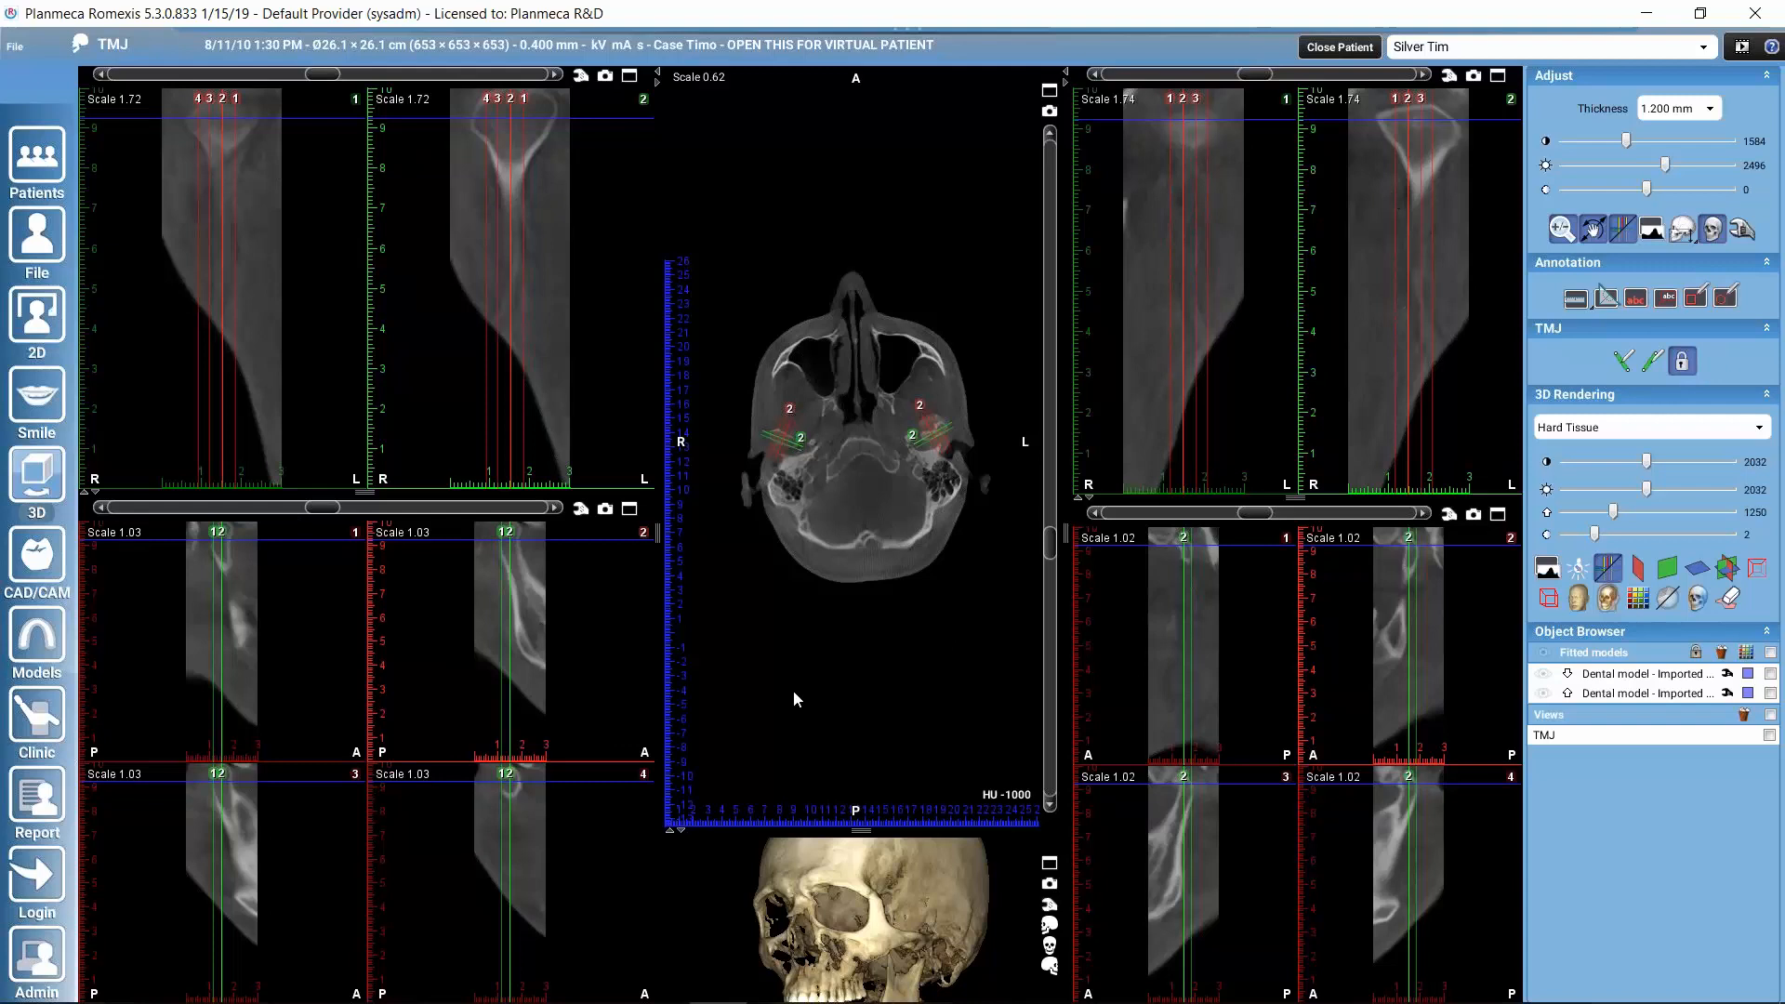
mouse_move(862, 650)
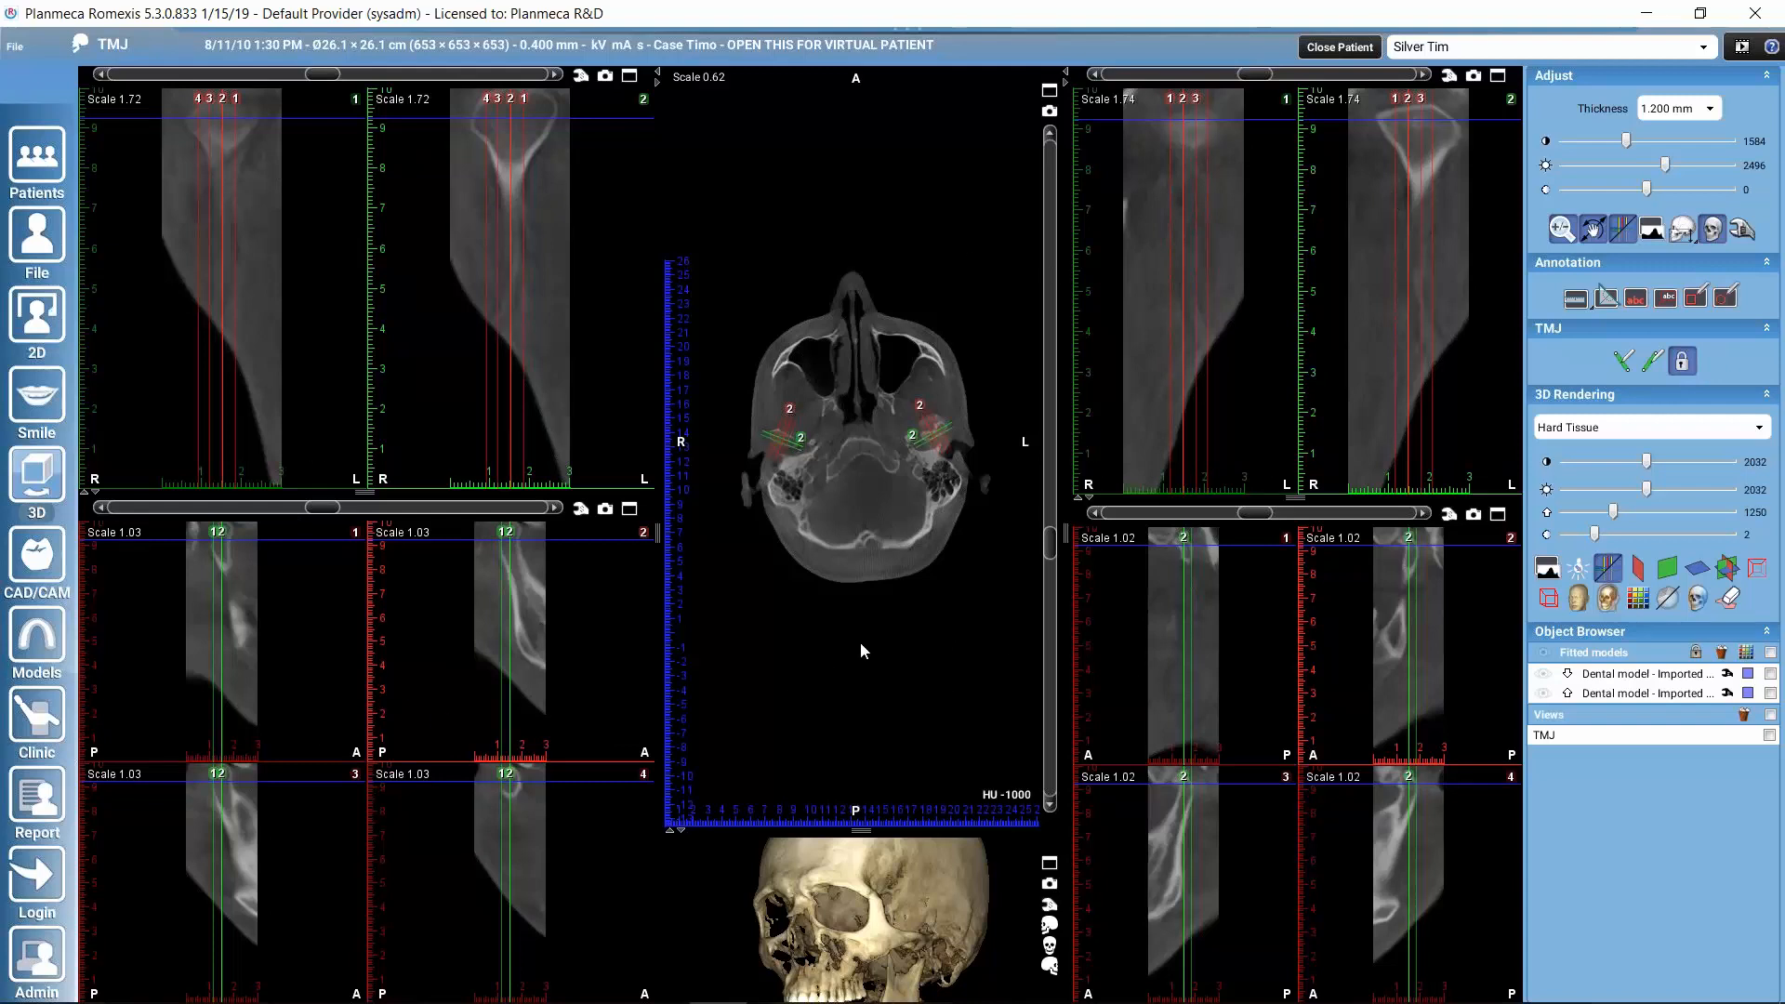
mouse_move(1484, 721)
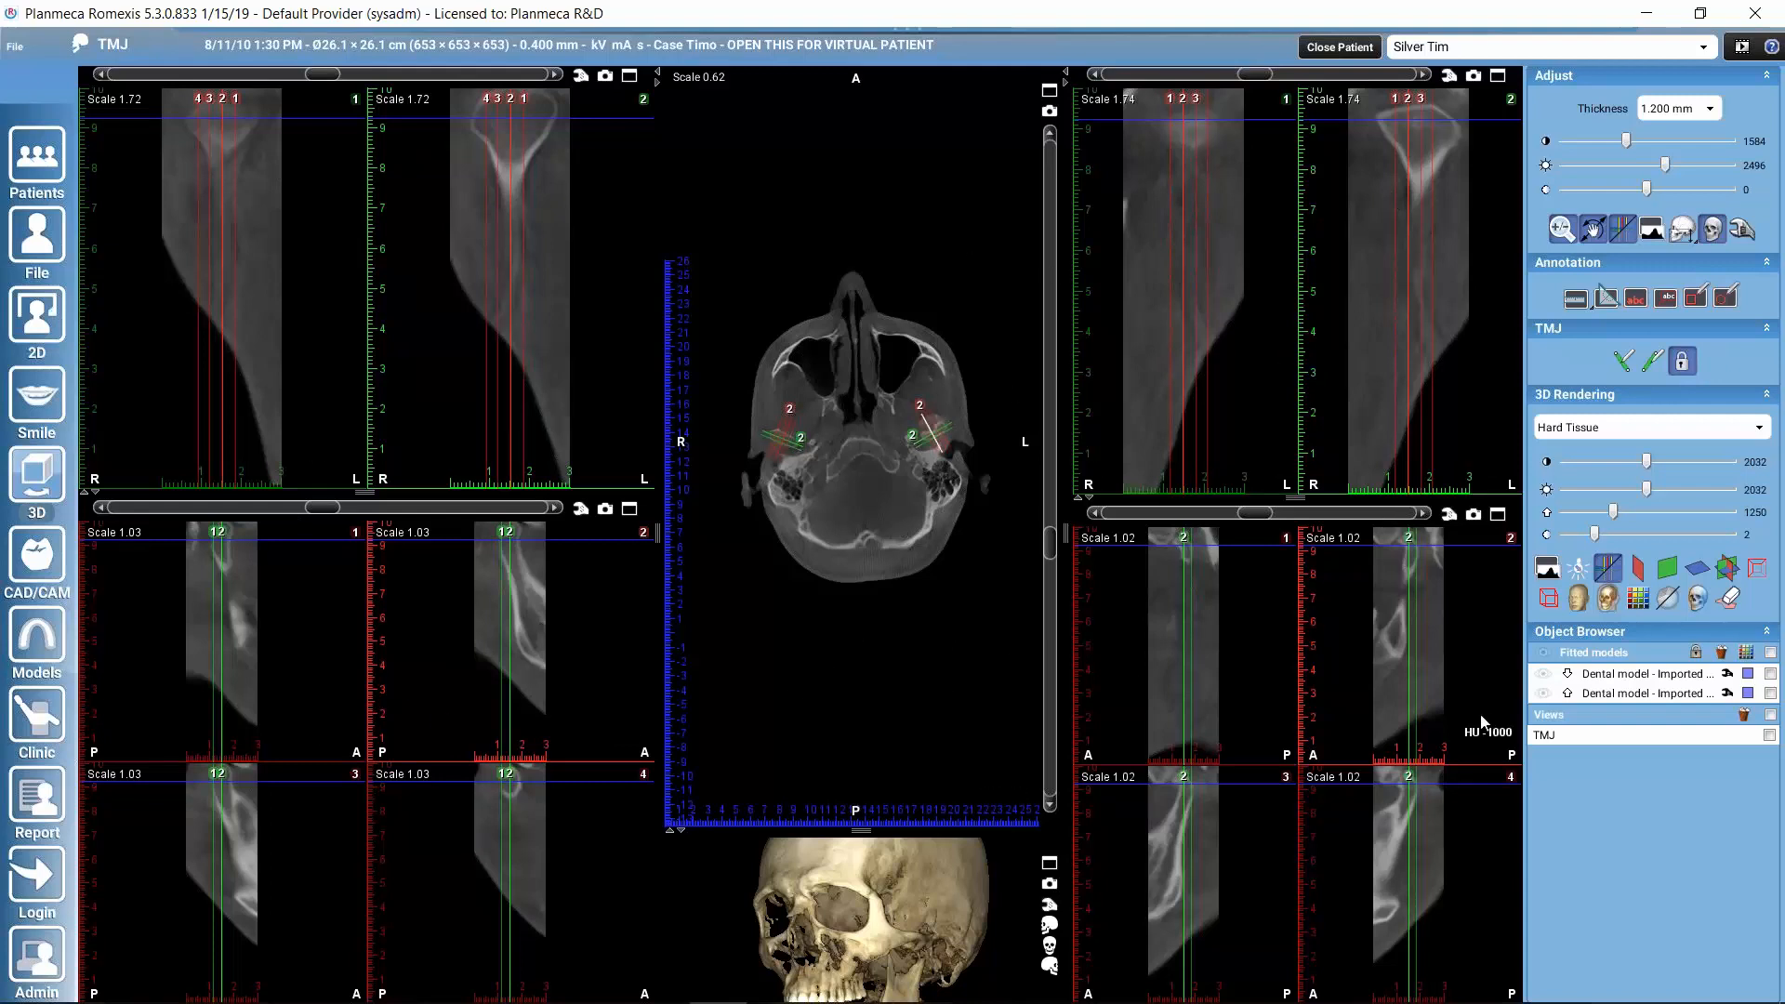